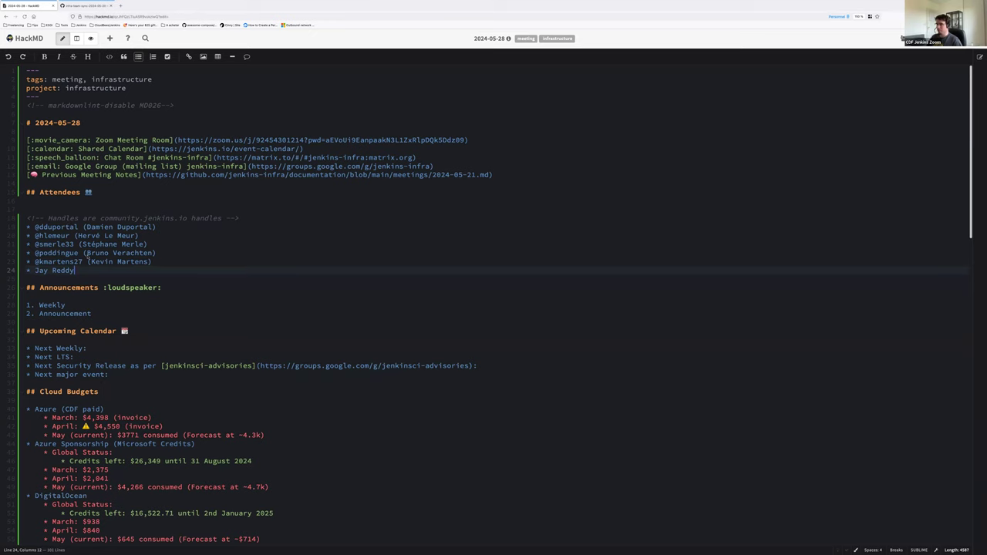
Extend announcement 1 to Weekly 2.460 with bullets: changelog merged, WAR released.
{"action": "scroll", "scroll_direction": "down", "scroll_amount": 3}
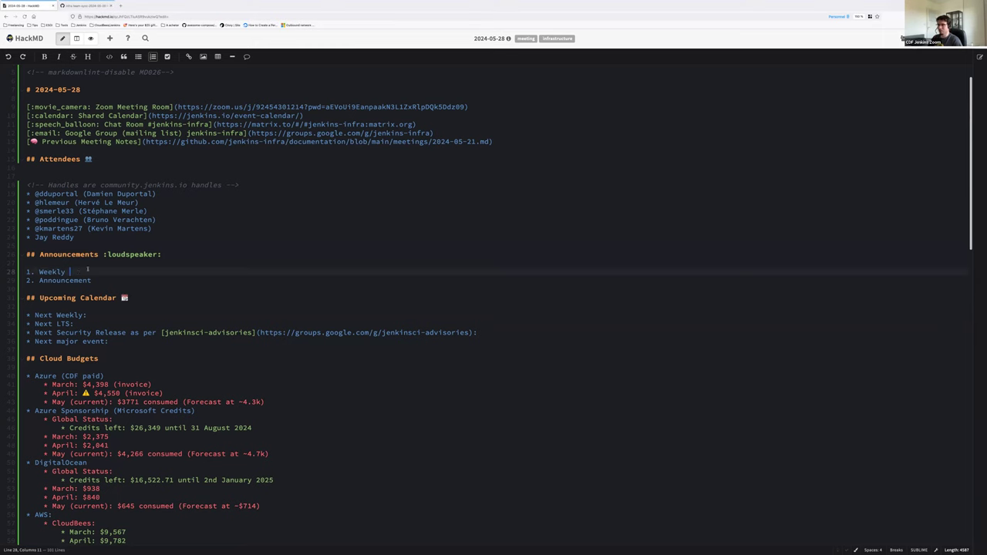
{"action": "key", "text": "backspace"}
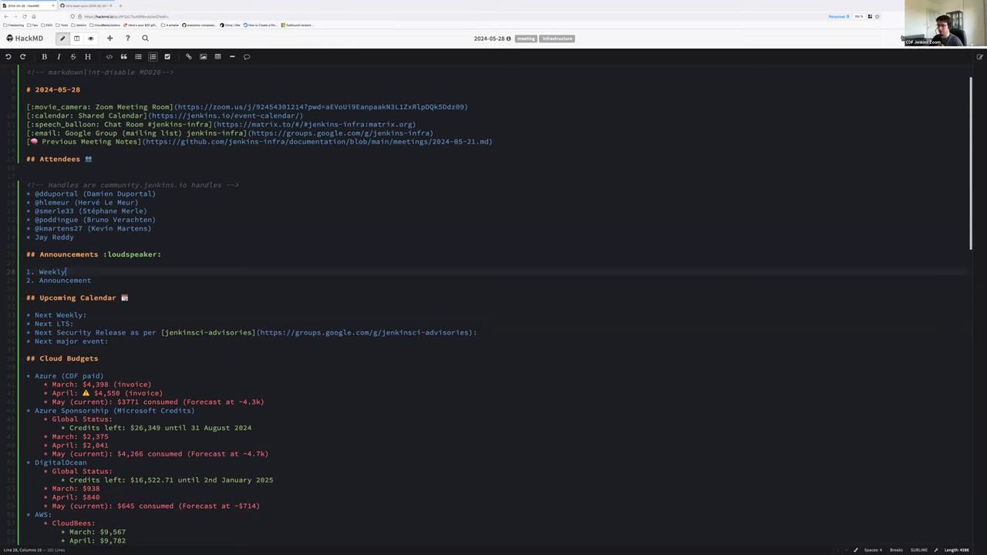
{"action": "type", "text": ": 2.460"}
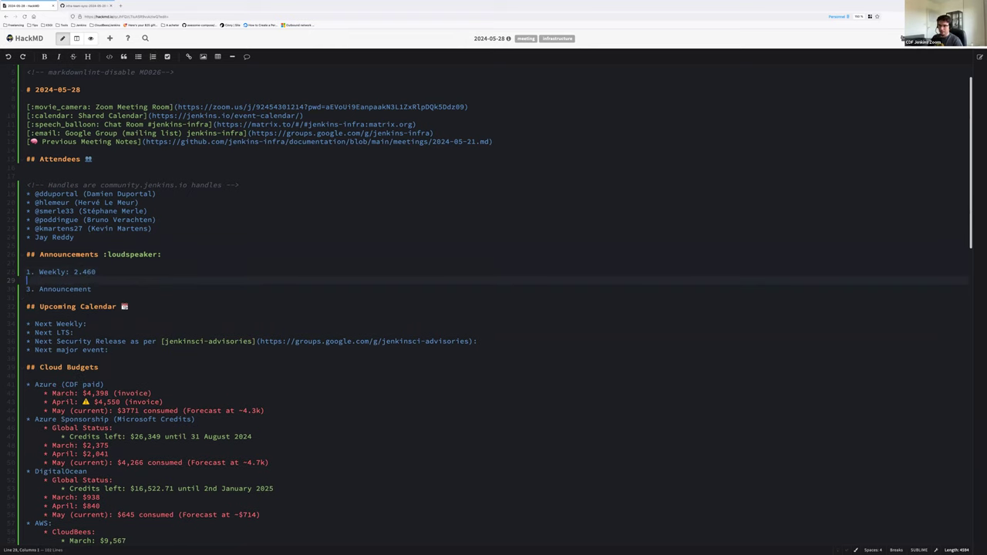
{"action": "type", "text": "Changelog: m"}
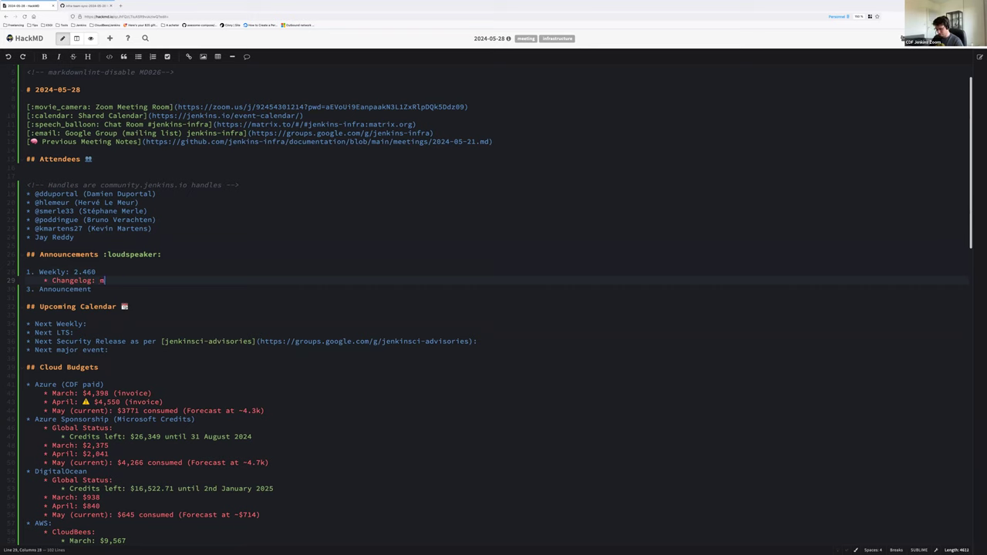
{"action": "type", "text": "erged!"}
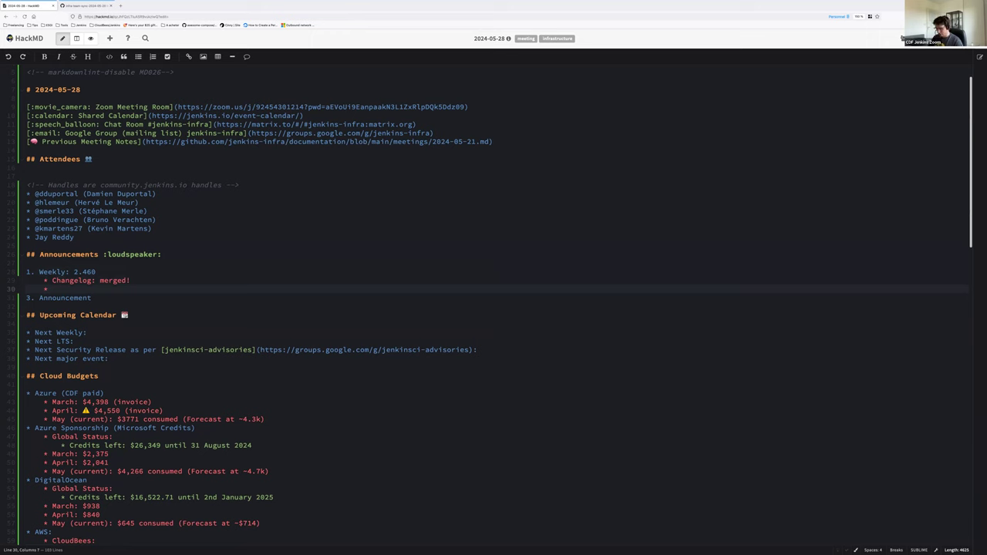
{"action": "type", "text": "Release"}
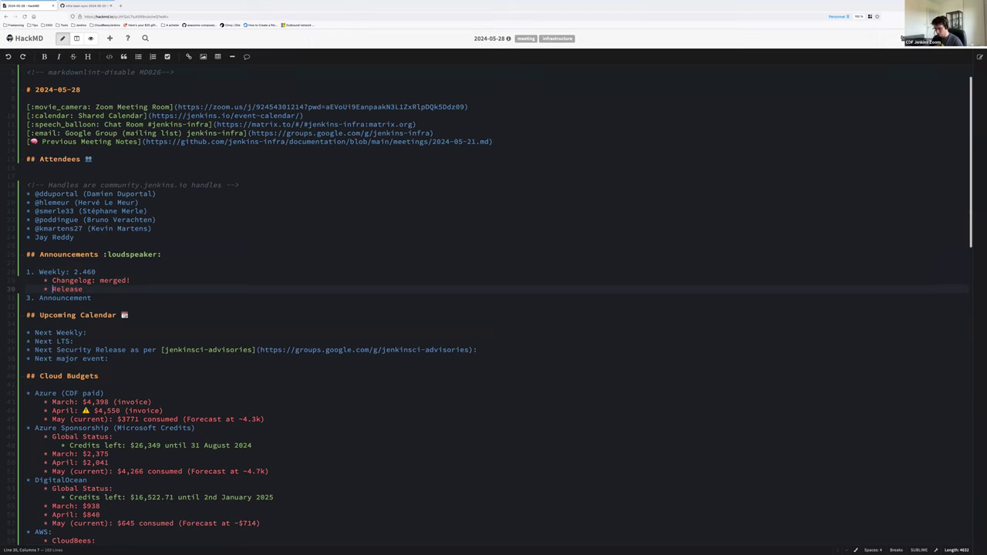
{"action": "type", "text": "WAR Released"}
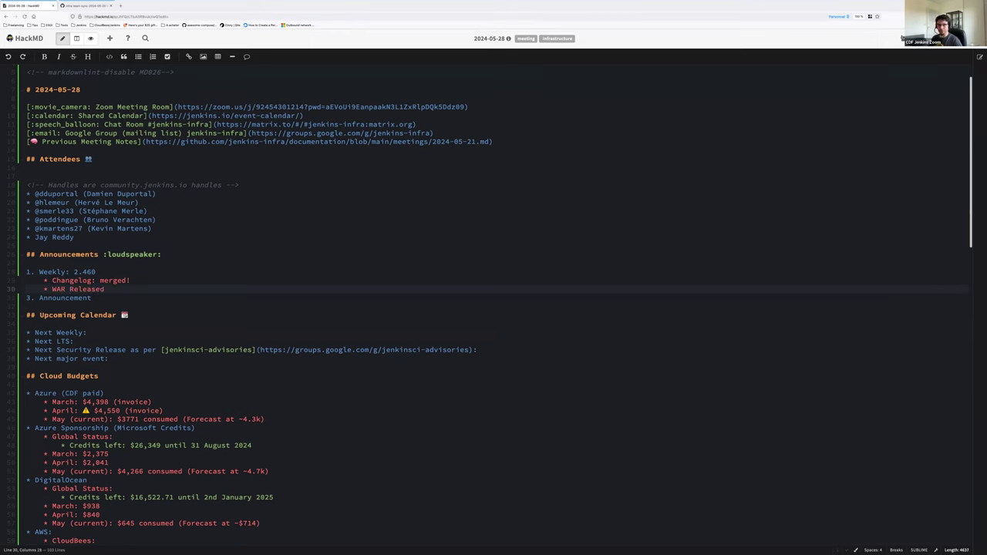
Add bullets: package OK (stuck at mirror sync, but done) and Docker image todo later today.
{"action": "type", "text": "P"}
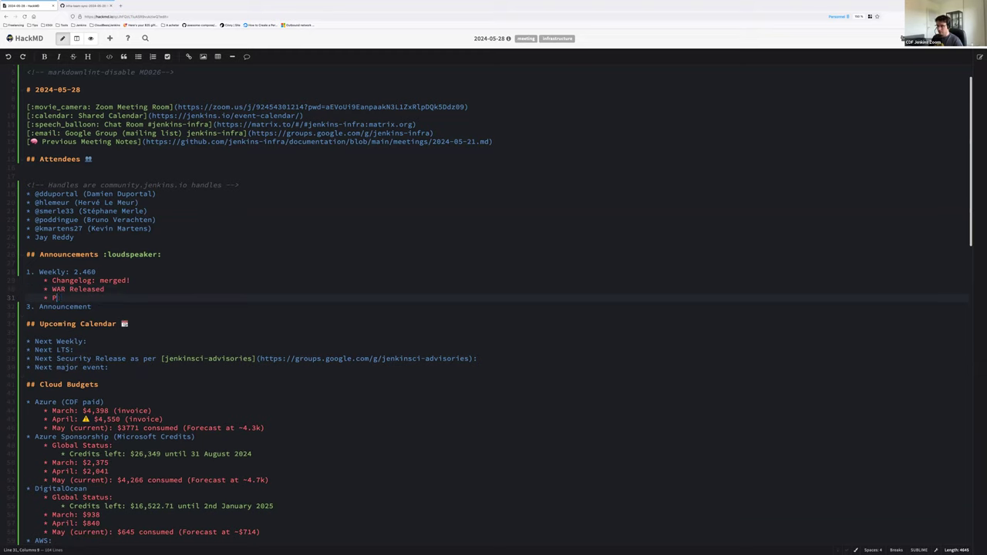
{"action": "type", "text": "ackage is OK (stuck at"}
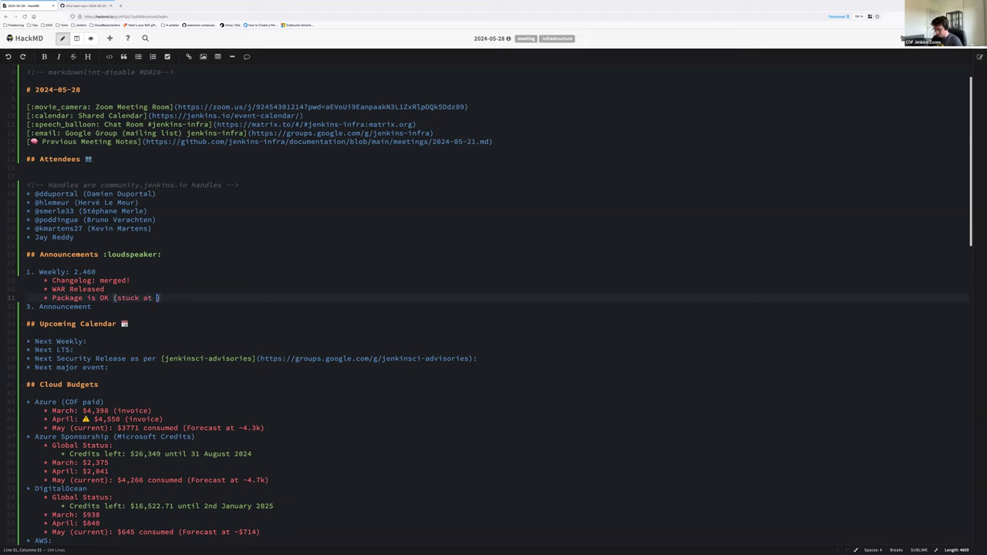
{"action": "type", "text": "mirror sync, b"}
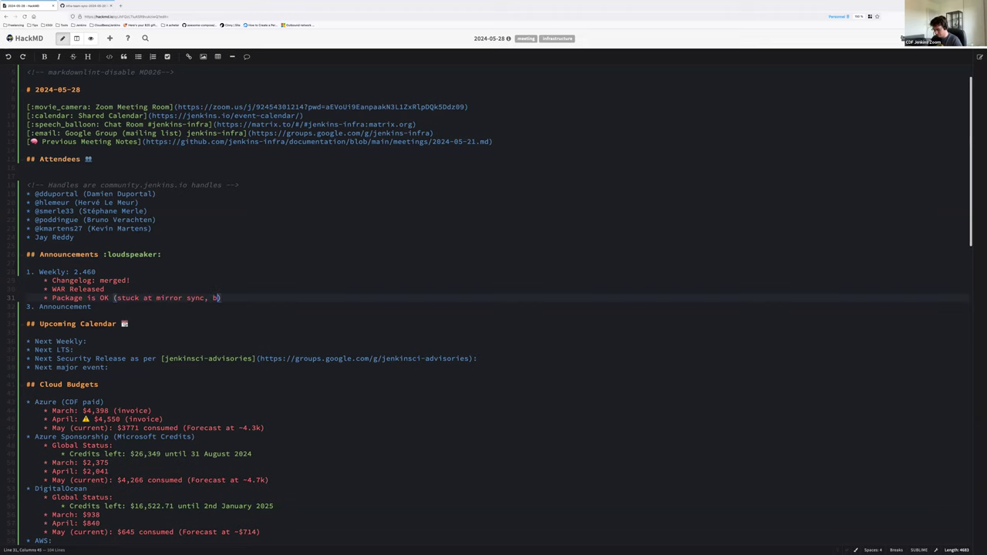
{"action": "type", "text": "but done)"}
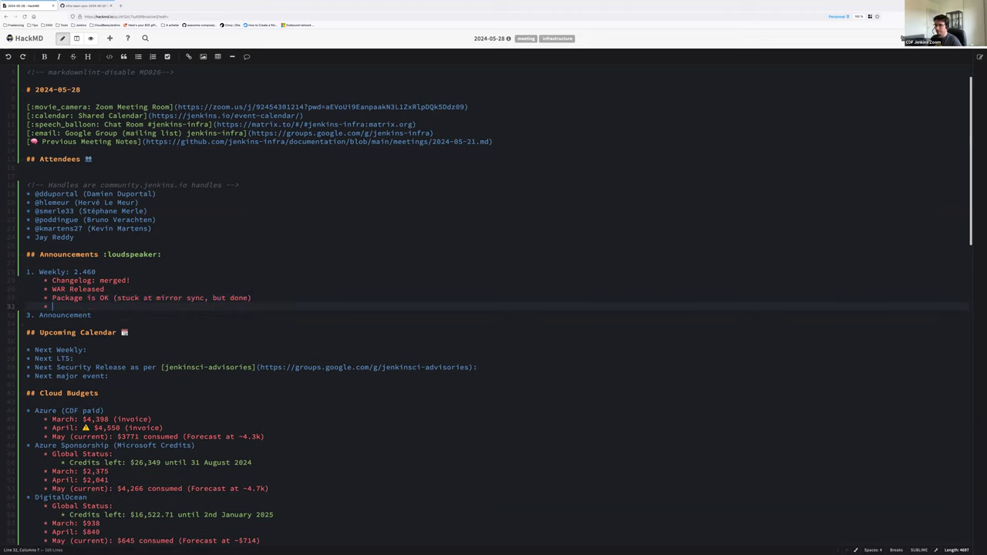
{"action": "type", "text": "Docker image"}
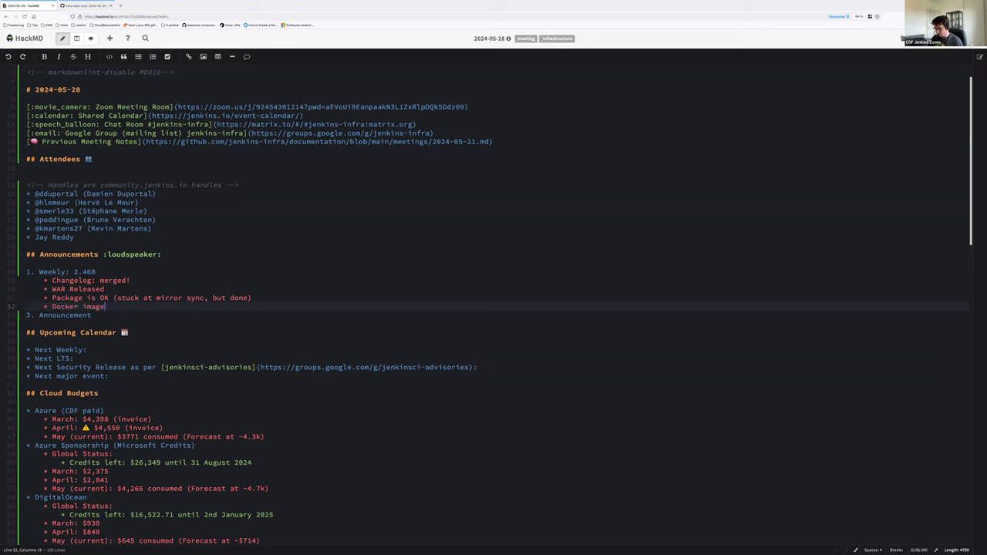
{"action": "type", "text": ": todo"}
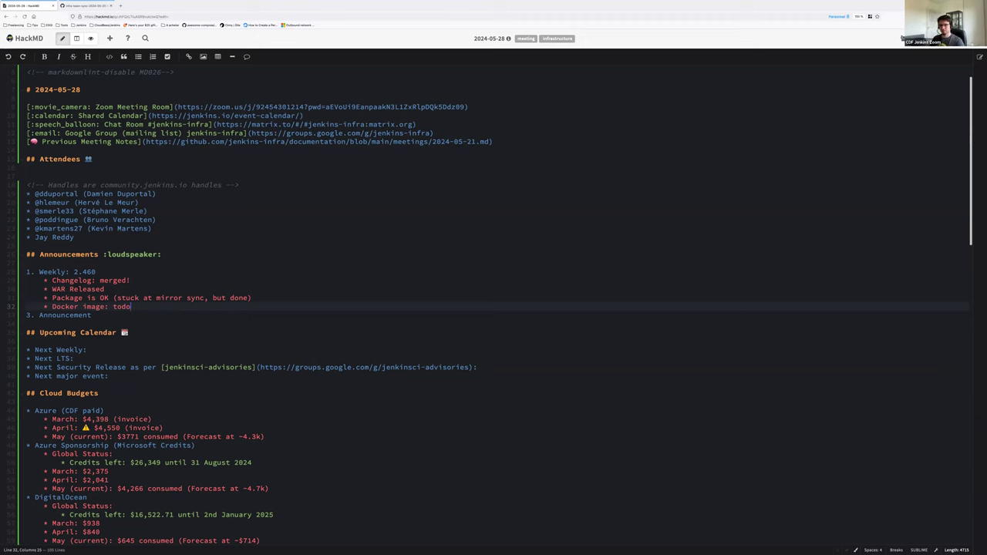
{"action": "type", "text": "later today"}
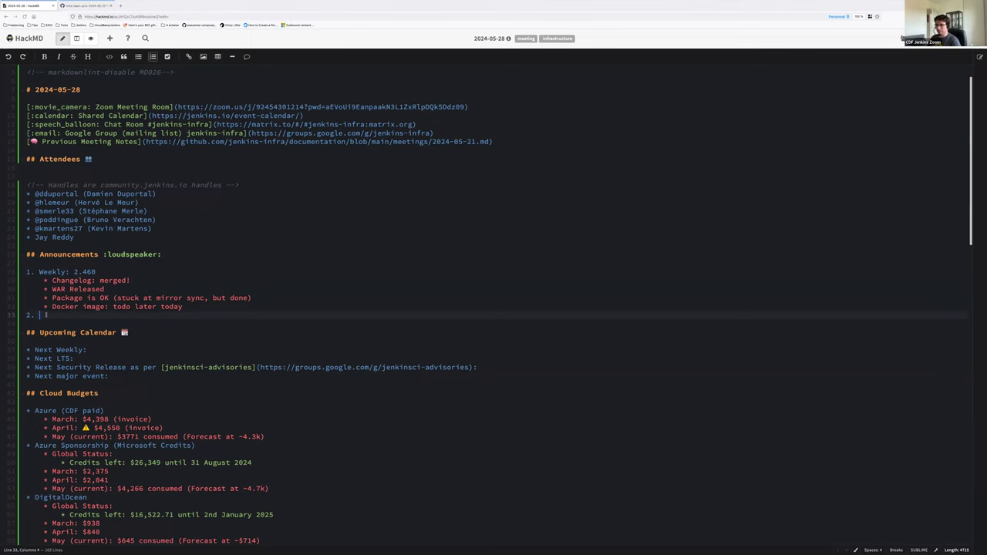
Add announcement 2 'Weekly meeting schedule' with a Poll bullet linking the framadate poll.
{"action": "type", "text": "Weekly"}
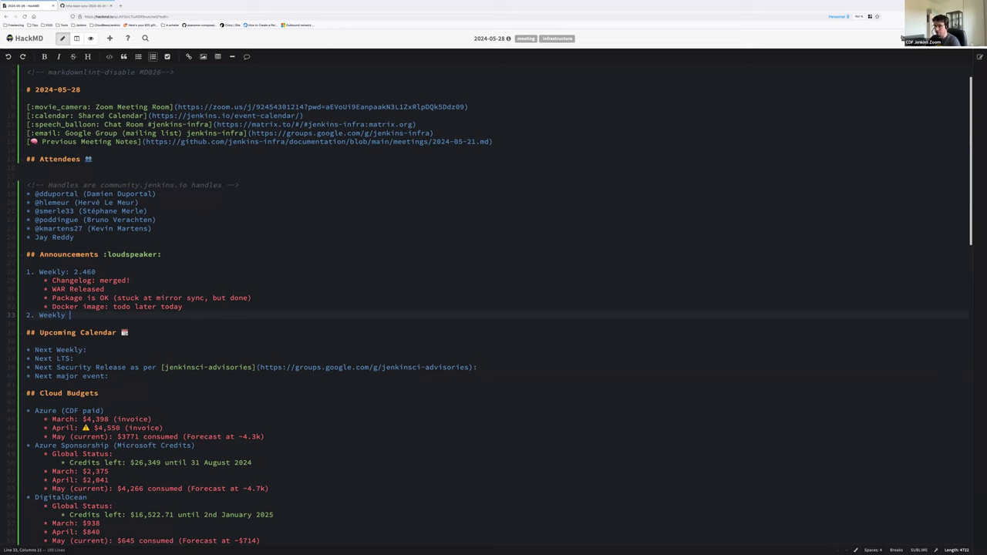
{"action": "type", "text": "meeting"}
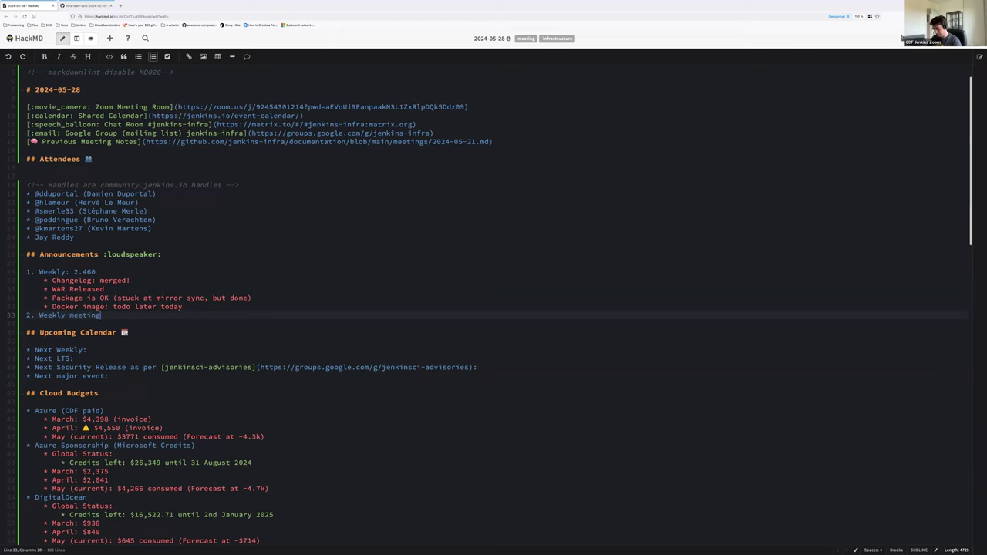
{"action": "type", "text": "schedule"}
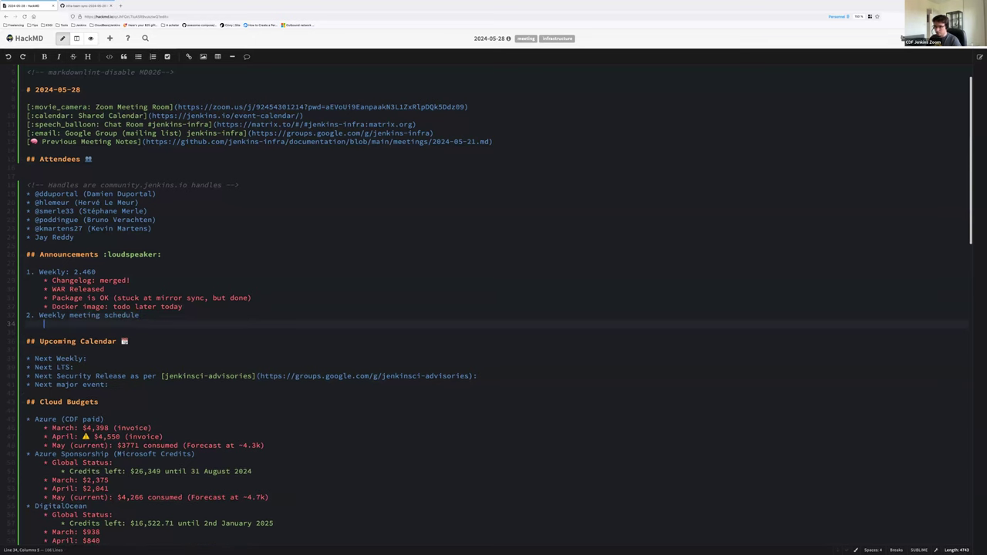
{"action": "type", "text": "Poll:"}
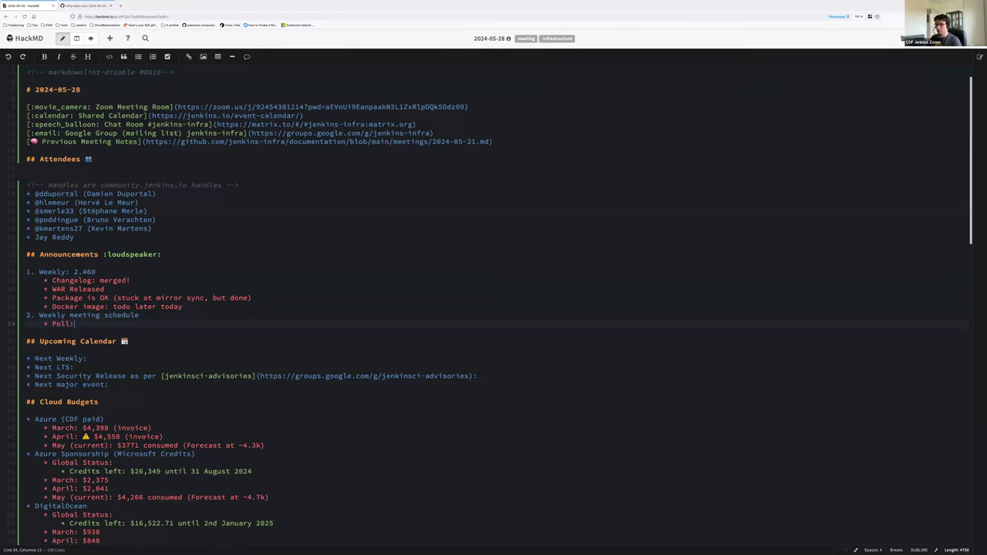
{"action": "type", "text": "https://framadate.org/fxxVUvdoCJmzF2Id"}
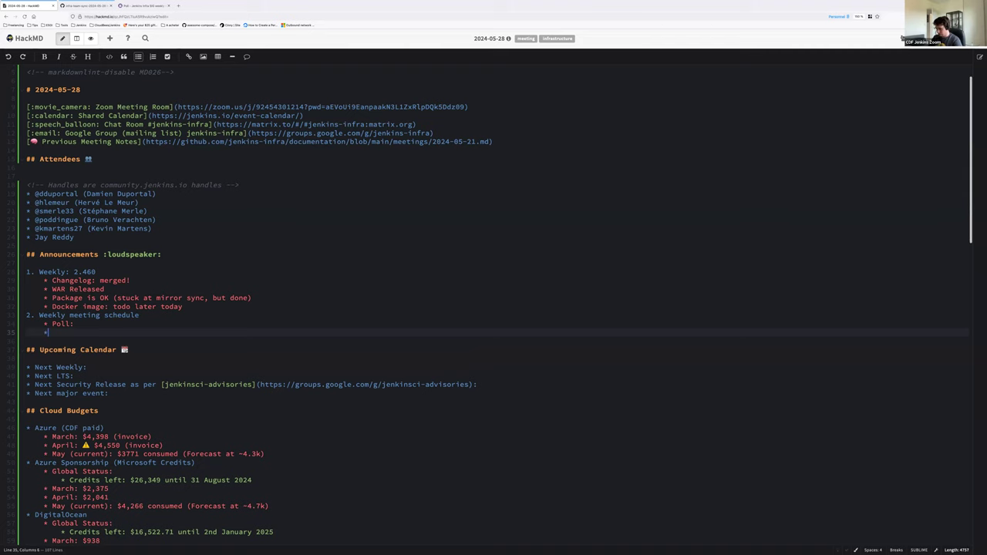
Add the framadate poll link and a note to try 2 hours earlier in the upcoming weeks.
{"action": "type", "text": "https://framadate.org/fxxVUvdoCJmzF2Id"}
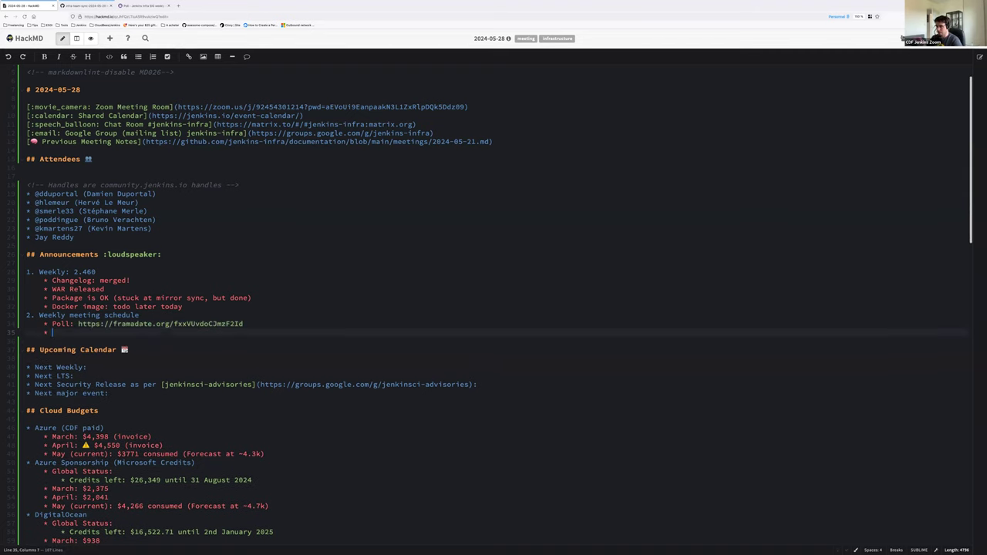
{"action": "type", "text": "Let's t"}
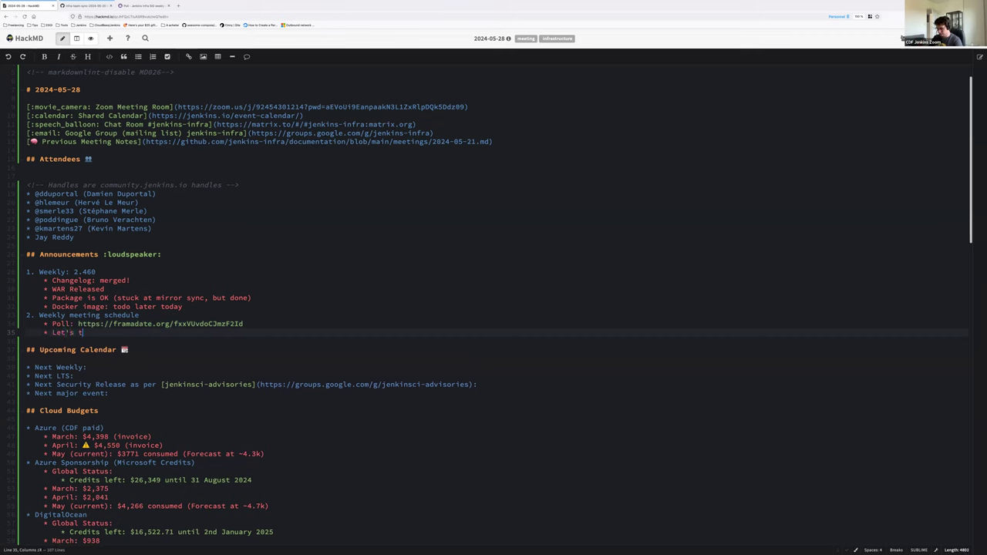
{"action": "type", "text": "ry 2 hou"}
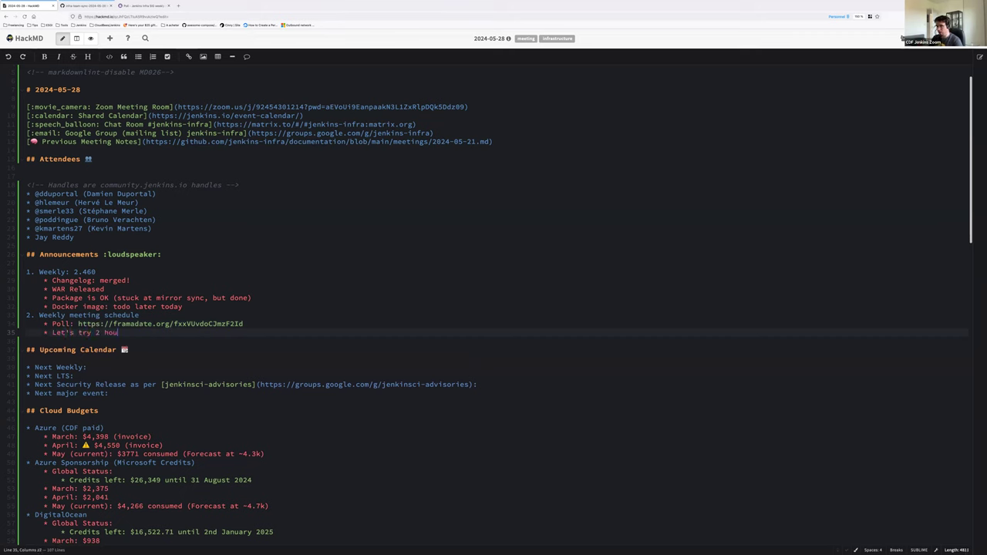
{"action": "type", "text": "rs earlier than doay for"}
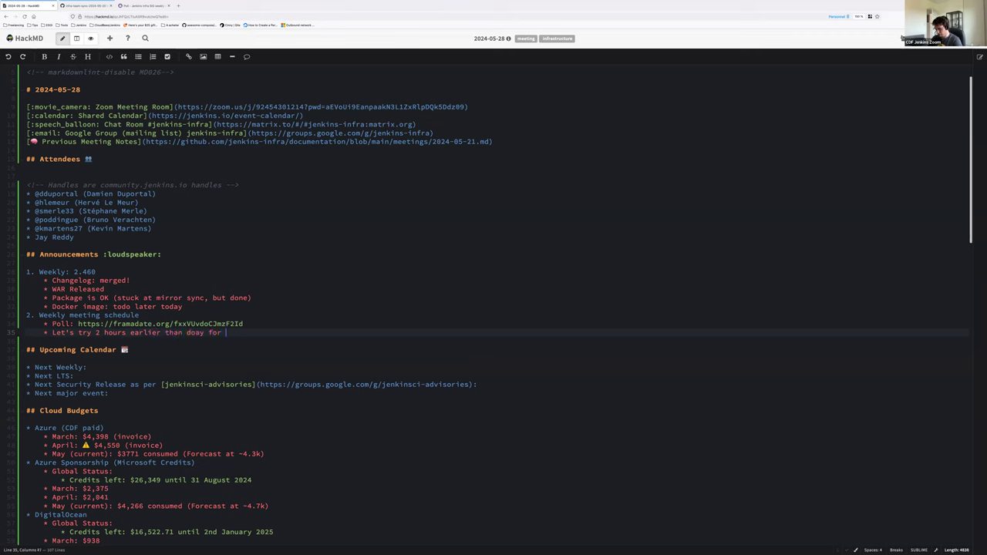
{"action": "type", "text": "the upcoming w"}
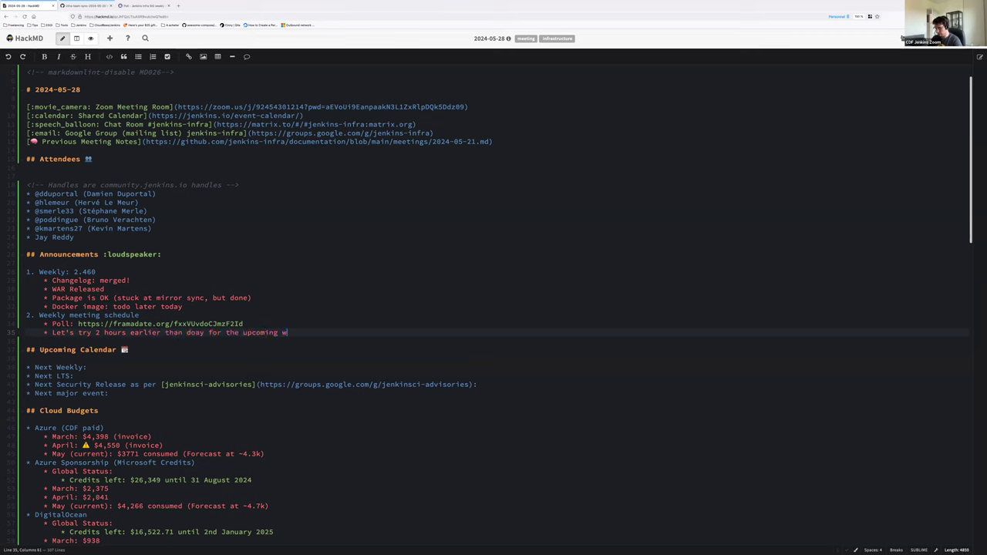
{"action": "type", "text": "weeks"}
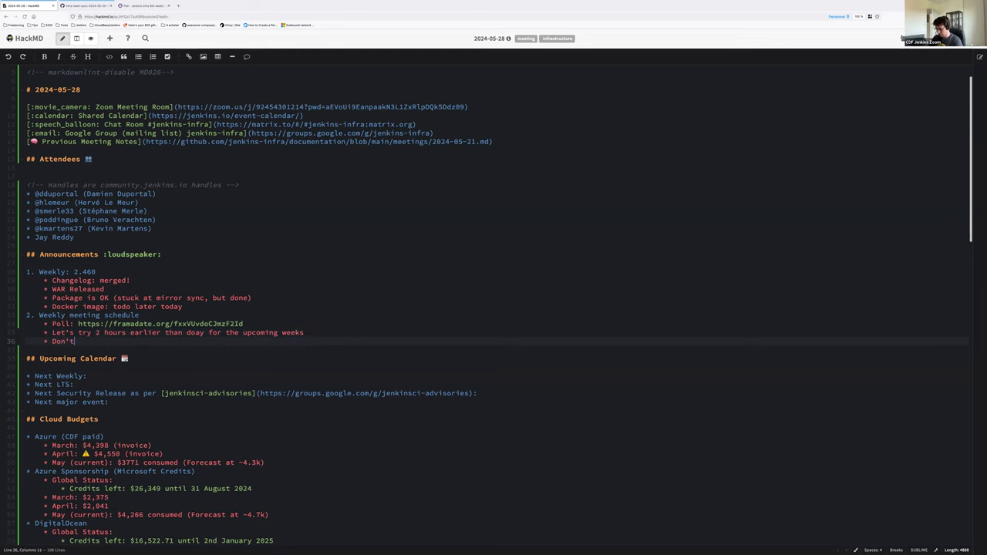
Invite other options such as alternating times to cover the globe, and reword the item as 'new' meeting schedule.
{"action": "type", "text": "hesitate t"}
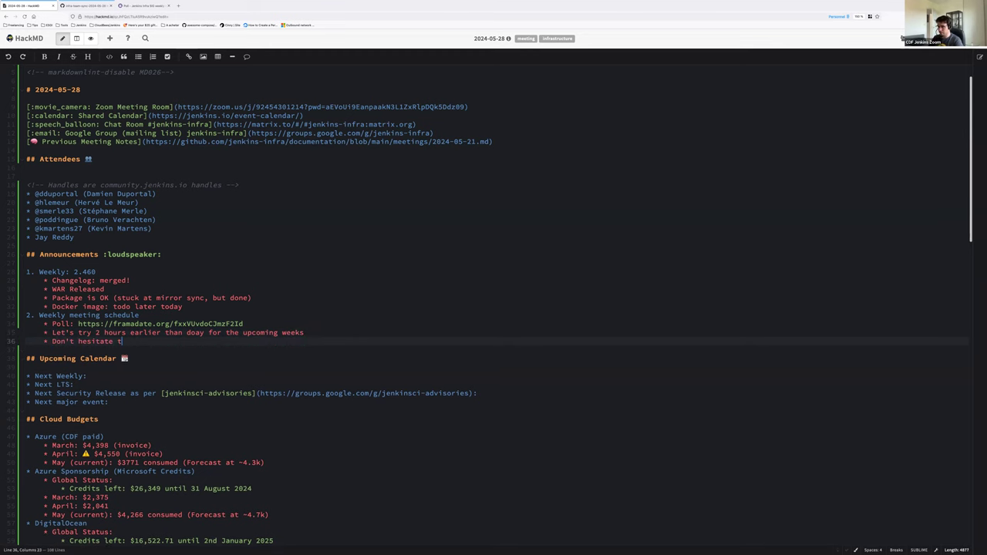
{"action": "type", "text": "o raise your voice for"}
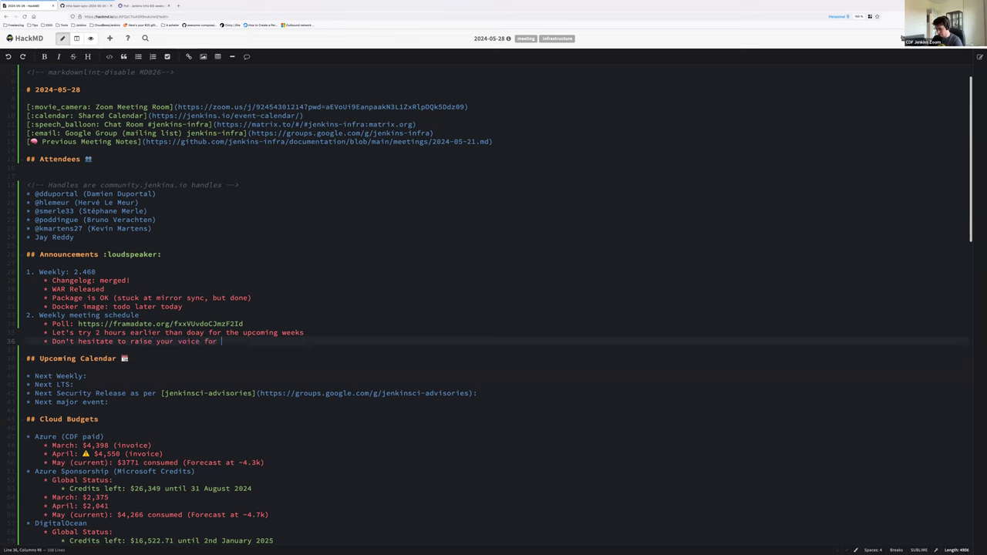
{"action": "type", "text": "other option such"}
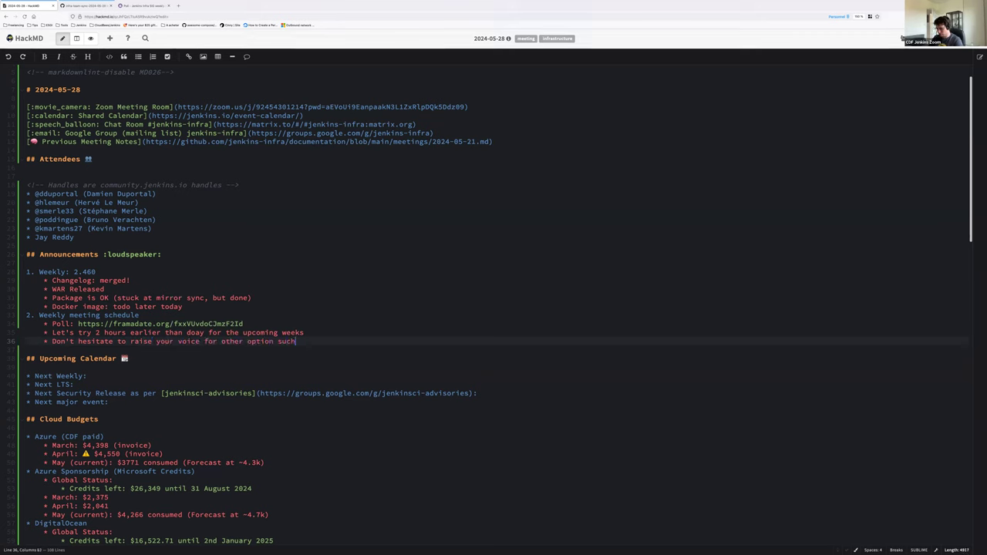
{"action": "type", "text": "as aletrn"}
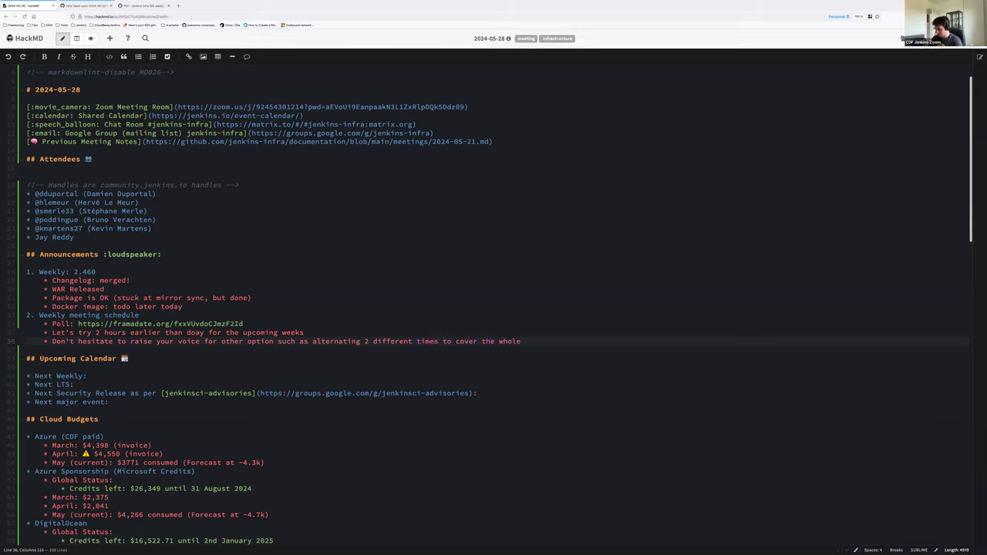
{"action": "type", "text": "globe"}
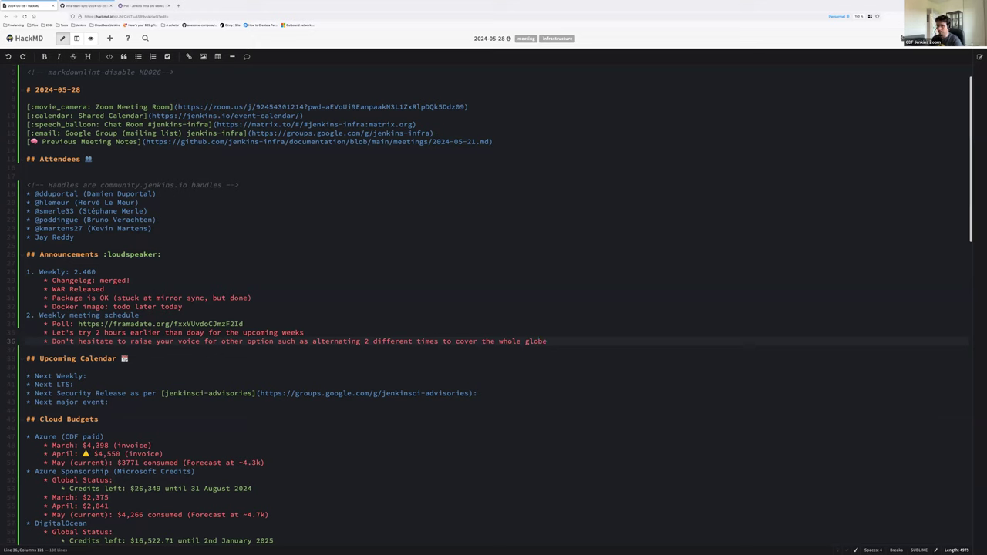
{"action": "left_click", "coordinate": [243, 324]}
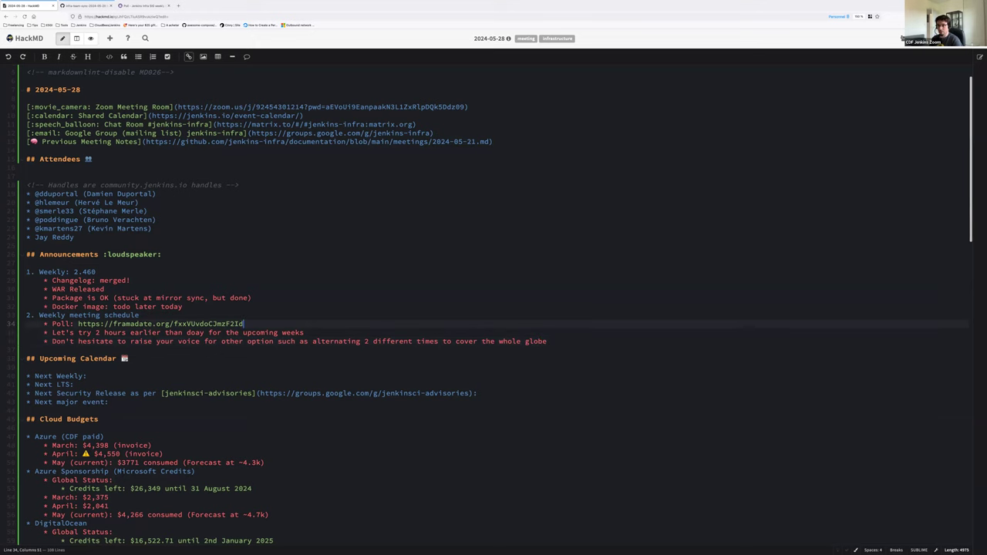
{"action": "type", "text": "new"}
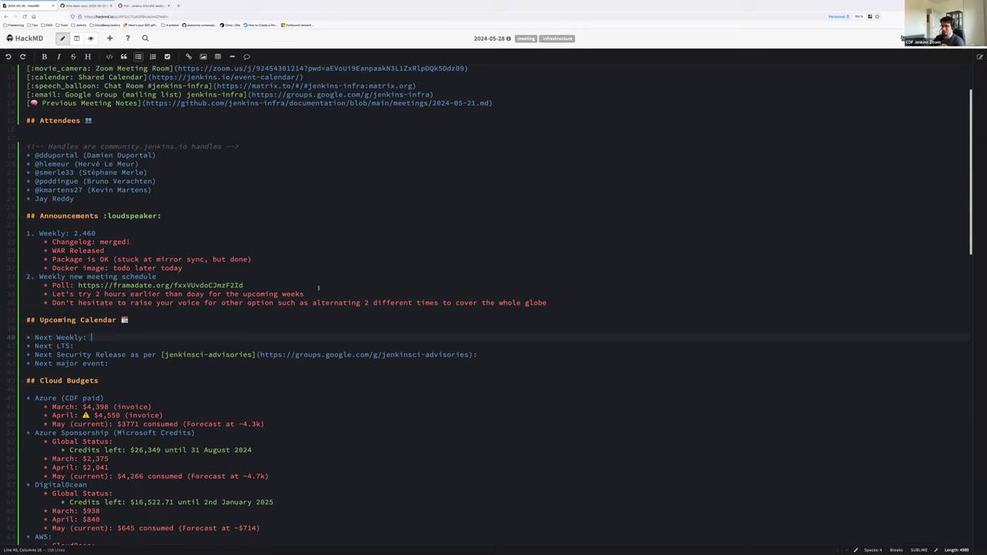
Record Next Weekly as 2.461, Tuesday 4 June 2024 in the Upcoming Calendar.
{"action": "type", "text": "2.4"}
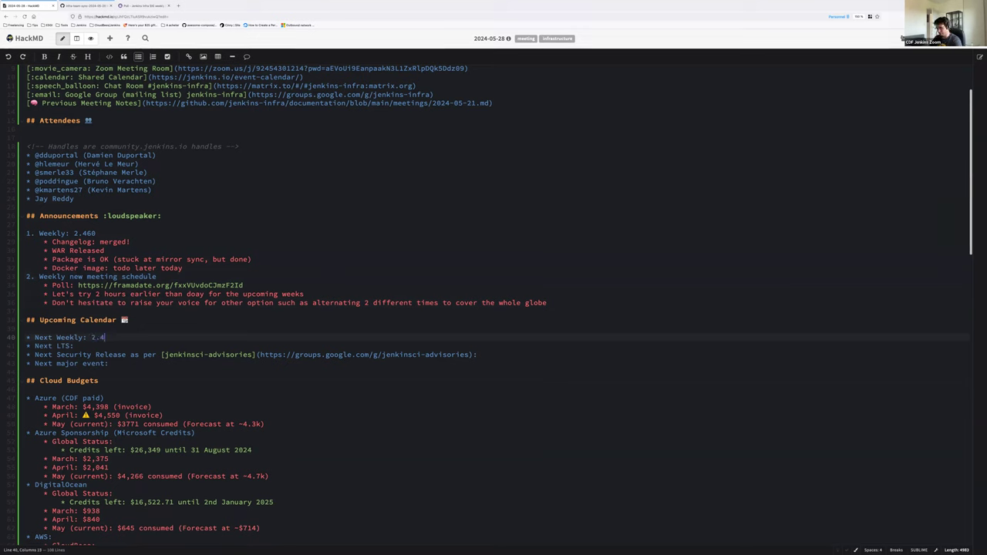
{"action": "type", "text": "61"}
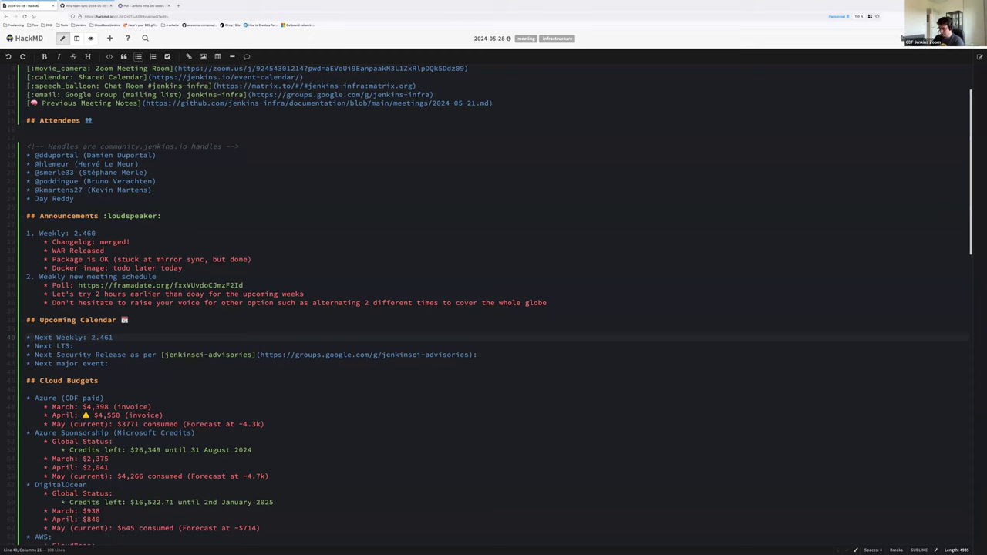
{"action": "type", "text": ", Tuasday"}
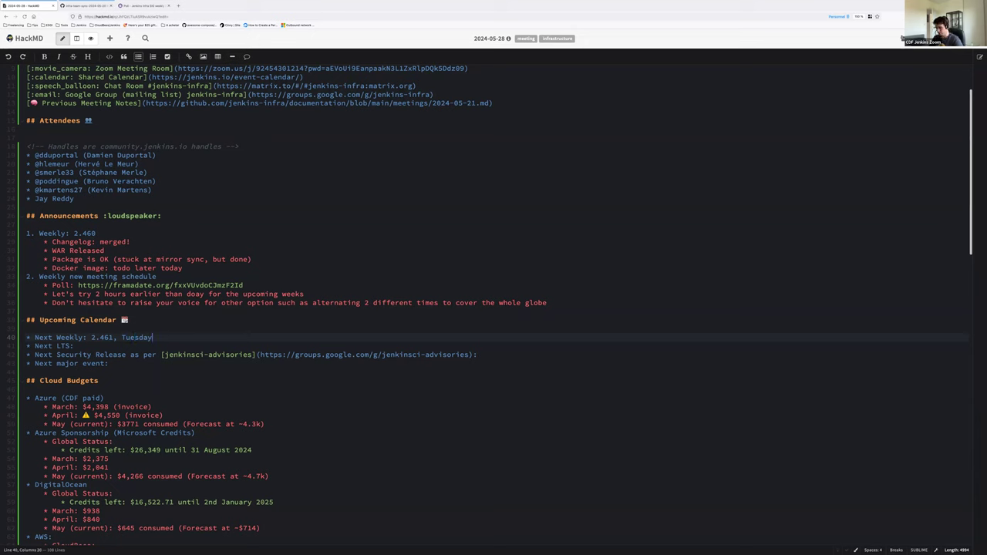
{"action": "type", "text": "4 June 2024"}
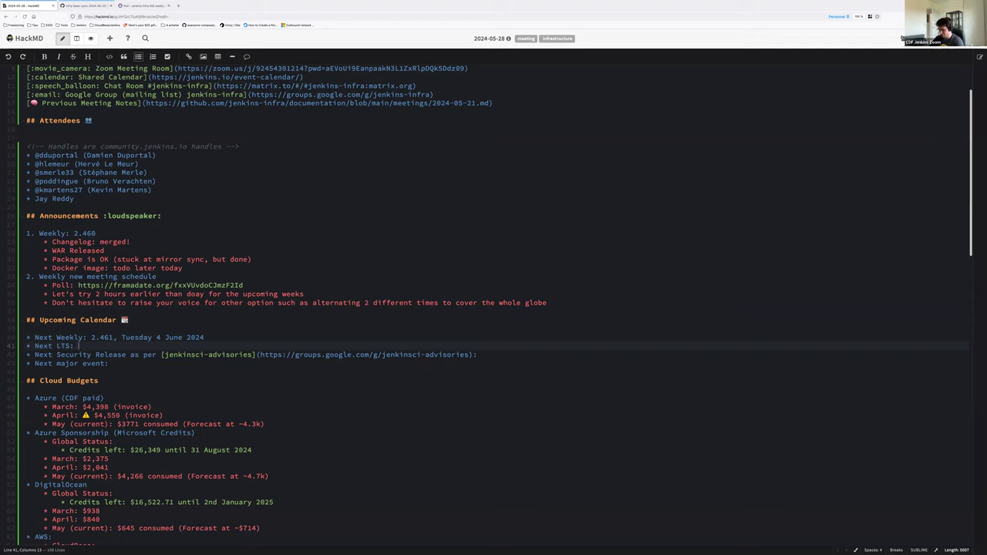
List Next LTS (2.452.2) with RC this week and Final 12 June 2024.
{"action": "type", "text": "9 June 2024"}
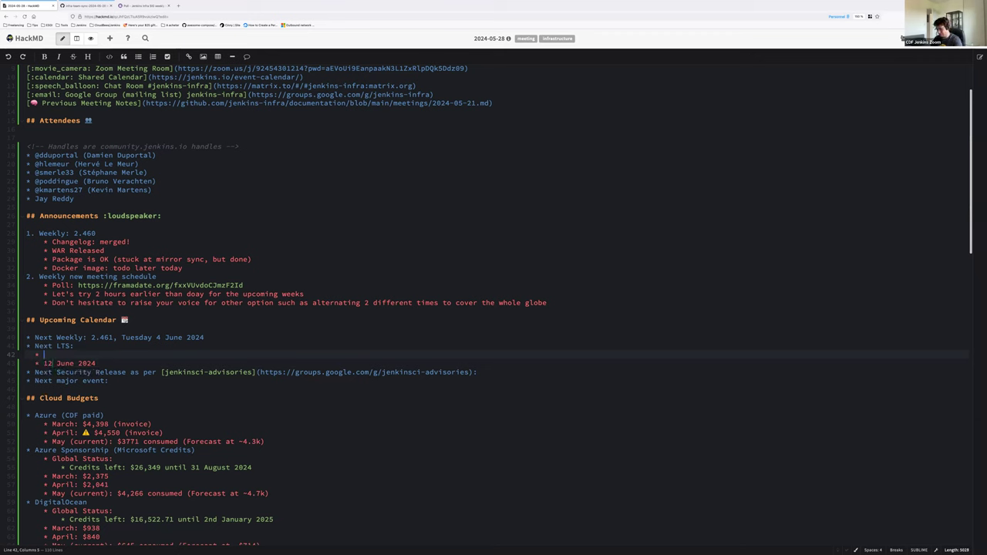
{"action": "type", "text": "RC this week"}
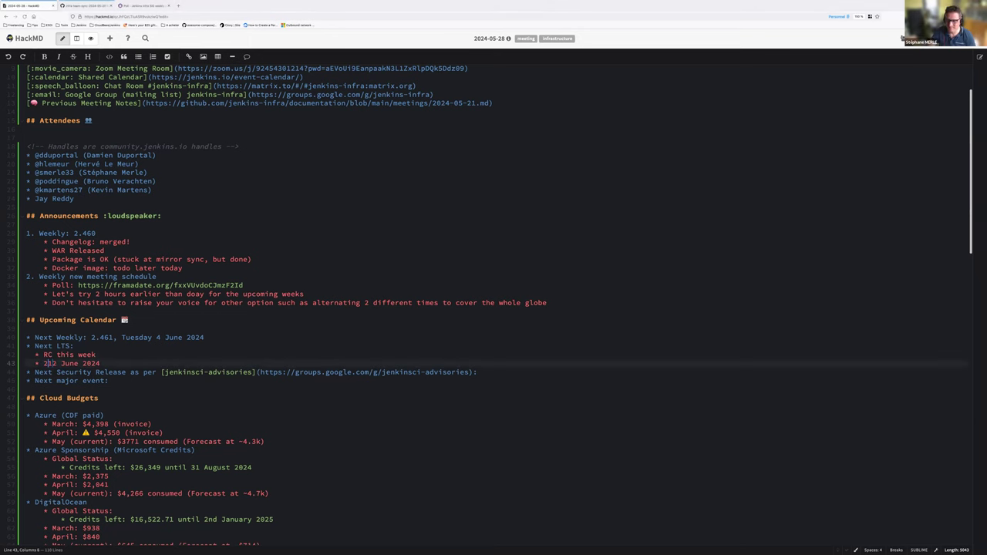
{"action": "type", "text": "2.452.2"}
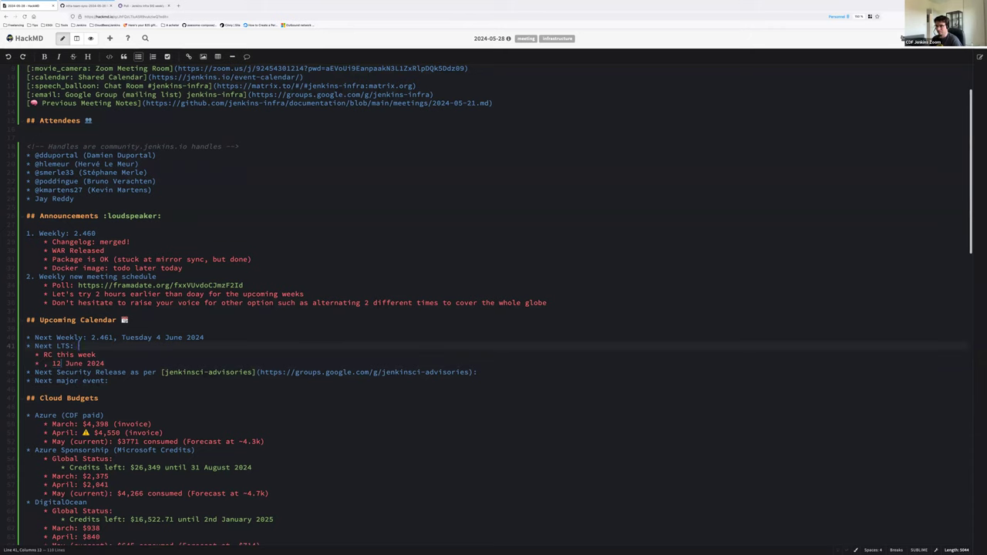
{"action": "type", "text": "(2.452.2)"}
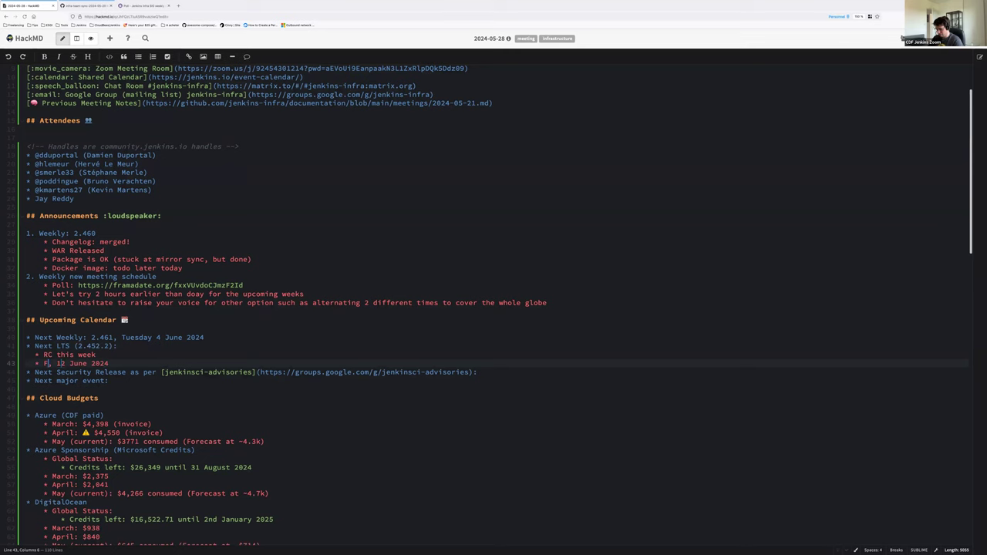
{"action": "type", "text": "inal"}
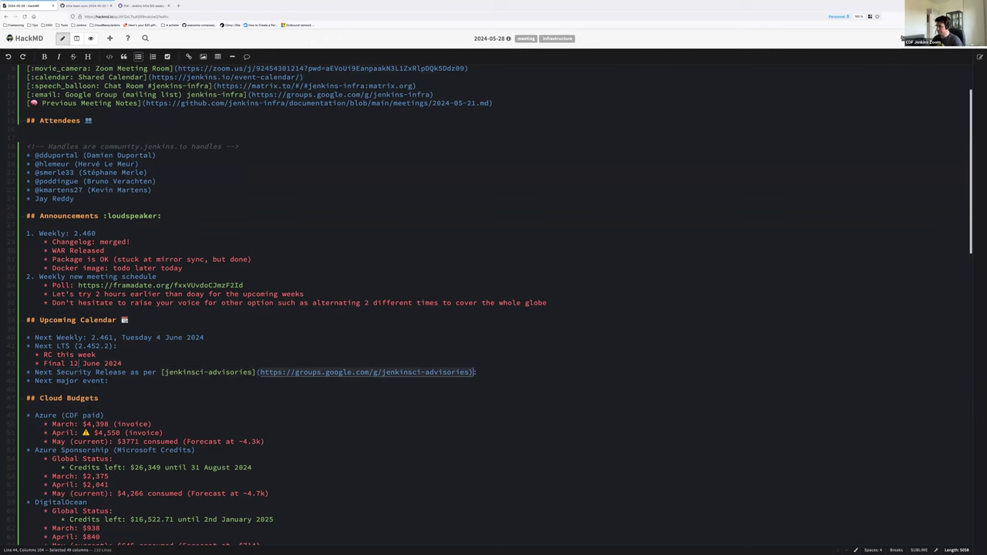
Open the latest Jenkins plugins security advisory thread in the jenkinsci-advisories Google Group.
{"action": "left_click", "coordinate": [234, 6]}
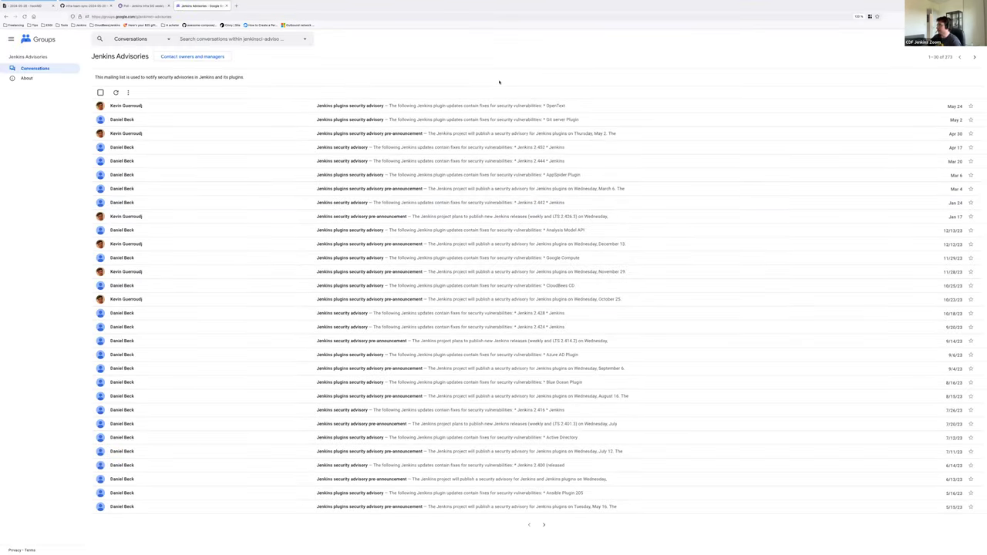
{"action": "left_click", "coordinate": [348, 105]}
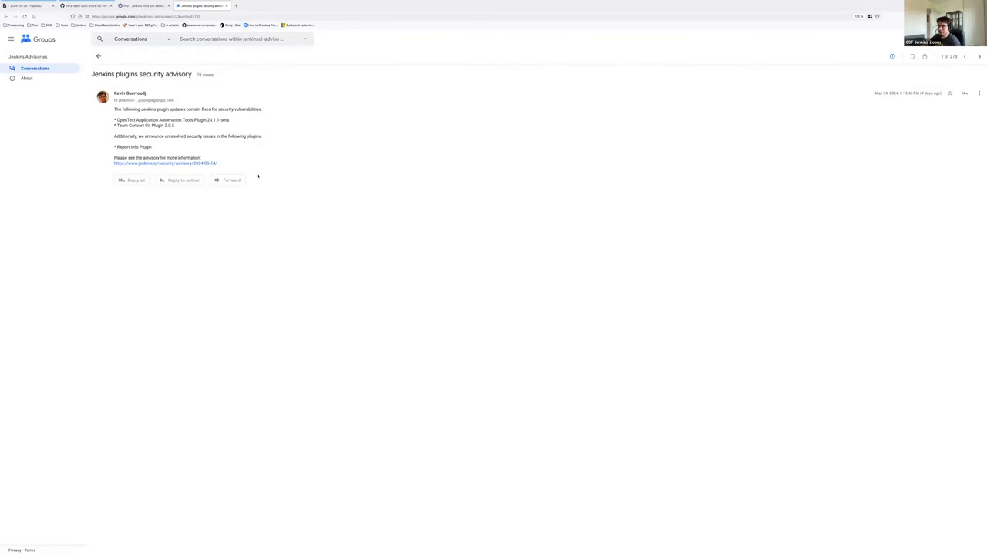
{"action": "mouse_move", "coordinate": [136, 117]}
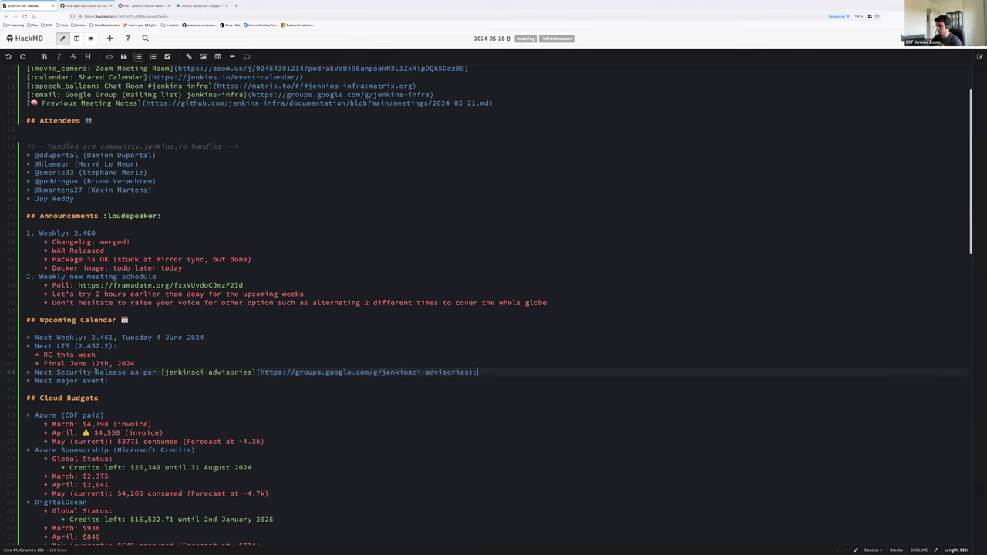
Mark Next Security Release as None and add announcement 3: (minor) security advisory last Friday with its Google Groups link.
{"action": "type", "text": "None"}
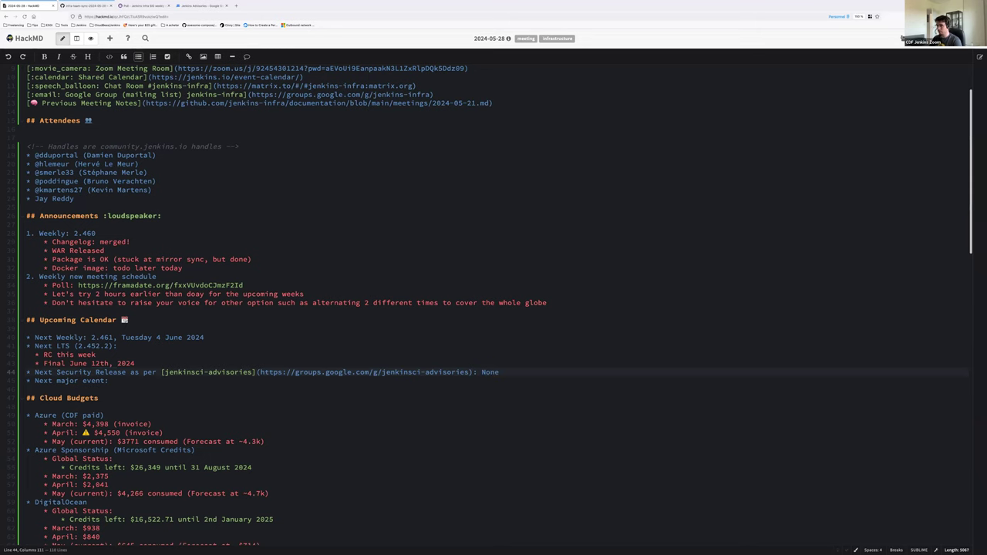
{"action": "left_click", "coordinate": [502, 372]}
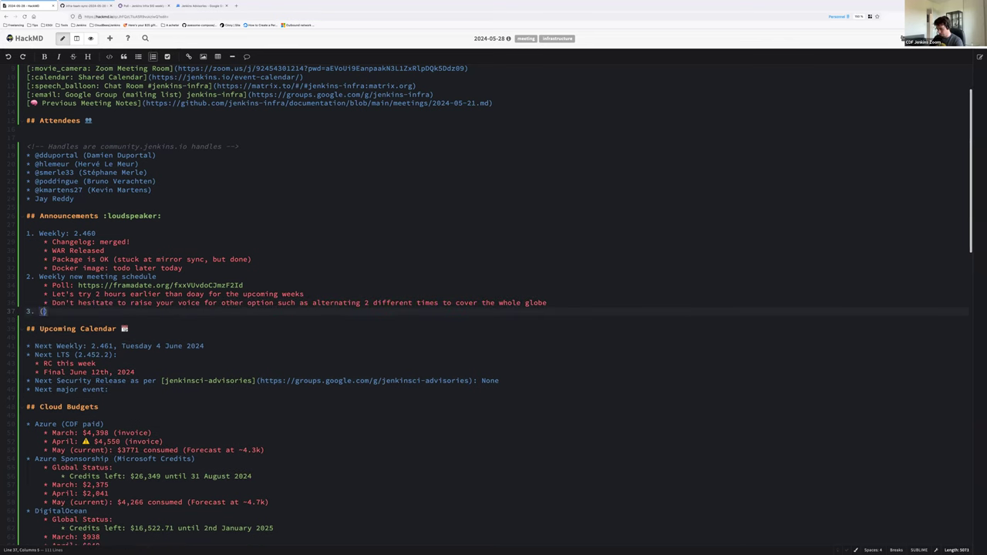
{"action": "type", "text": "(minor)"}
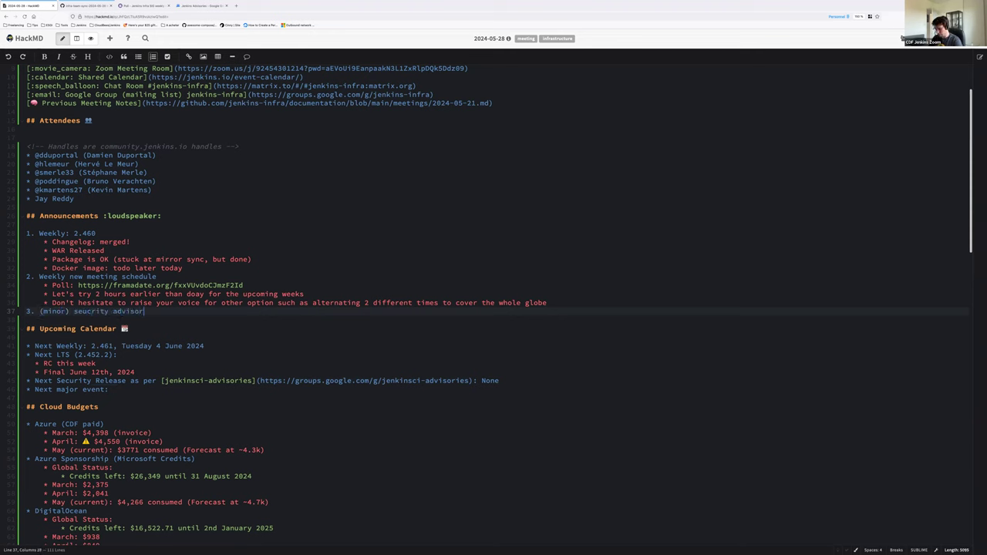
{"action": "type", "text": "last Friday:"}
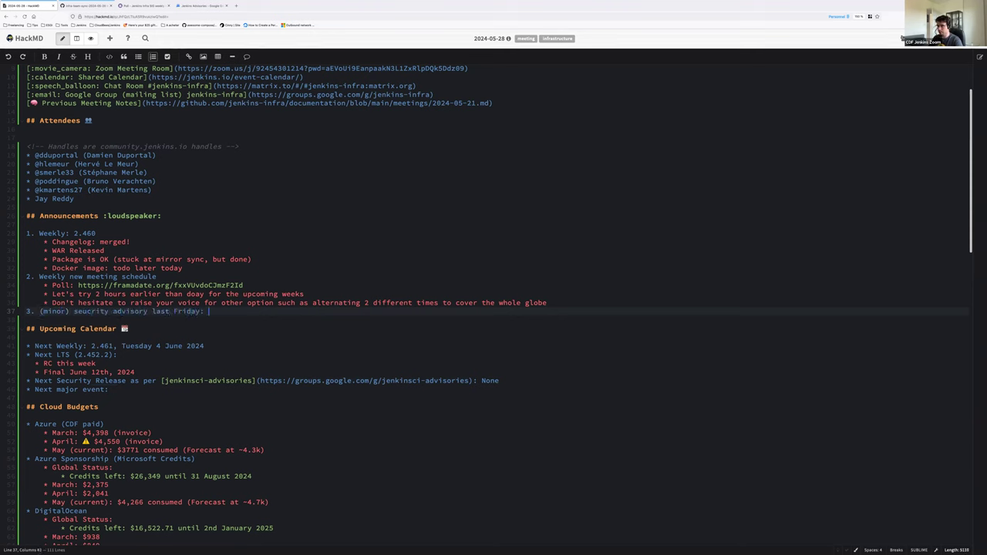
{"action": "type", "text": "https://groups.google.com/g/jenkinsci-advisories/c/ZAwn9ooELD0"}
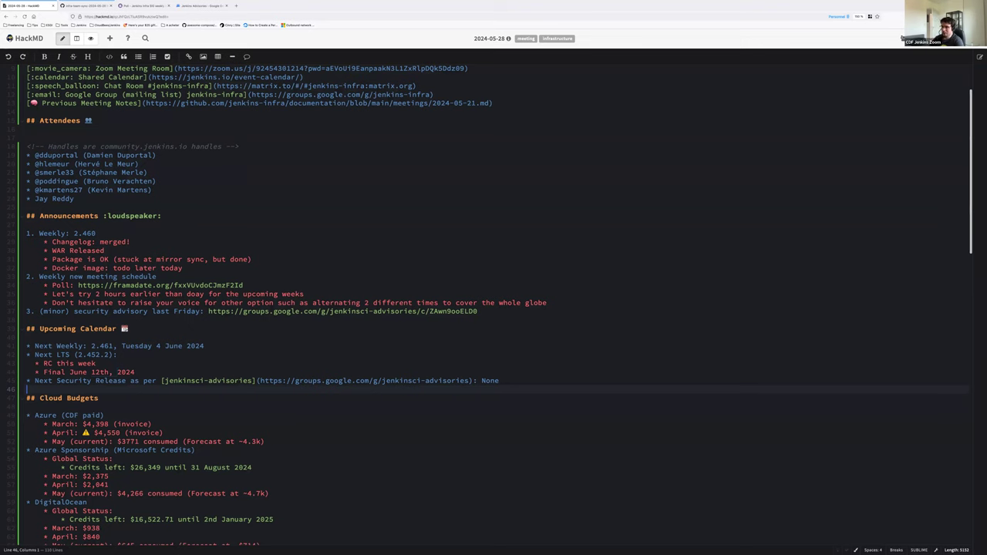
Review the Cloud Budgets section and position on the DigitalOcean May consumption line.
{"action": "scroll", "scroll_direction": "down", "scroll_amount": 3}
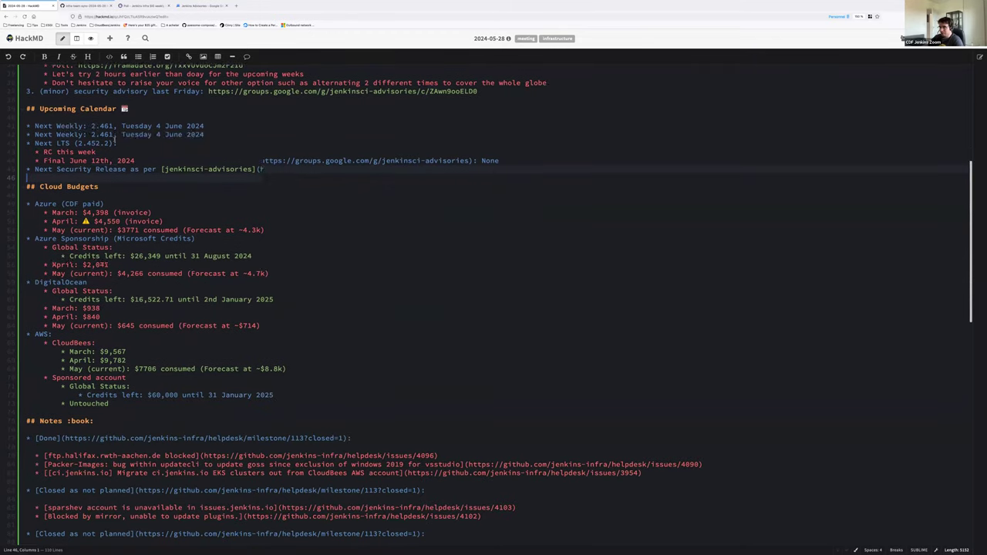
{"action": "scroll", "scroll_direction": "up", "scroll_amount": 3}
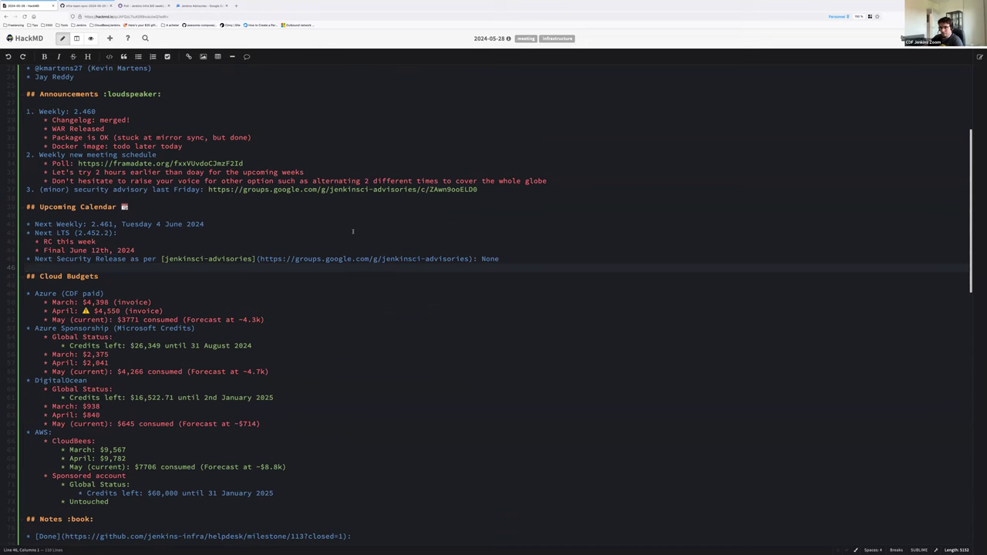
{"action": "scroll", "scroll_direction": "down", "scroll_amount": 3}
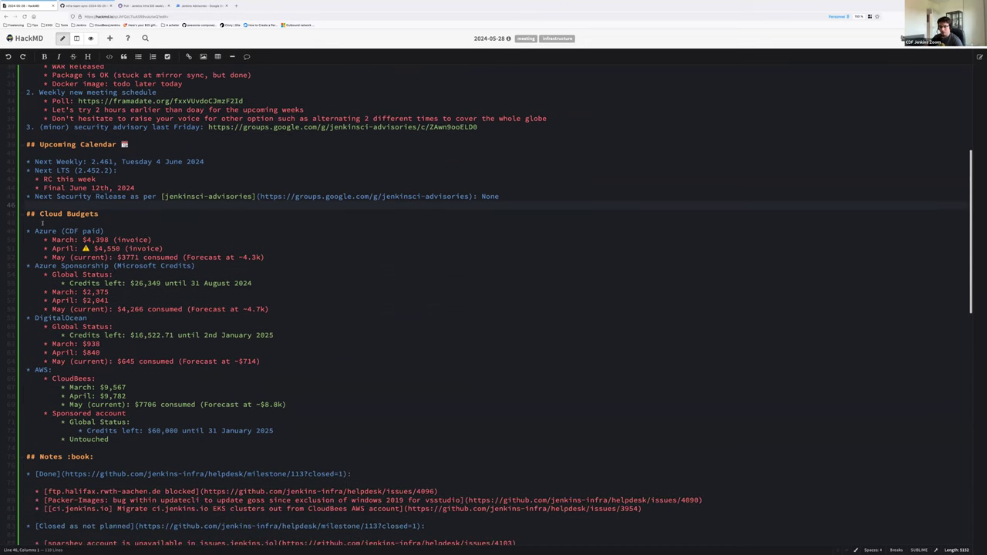
{"action": "scroll", "scroll_direction": "up", "scroll_amount": 3}
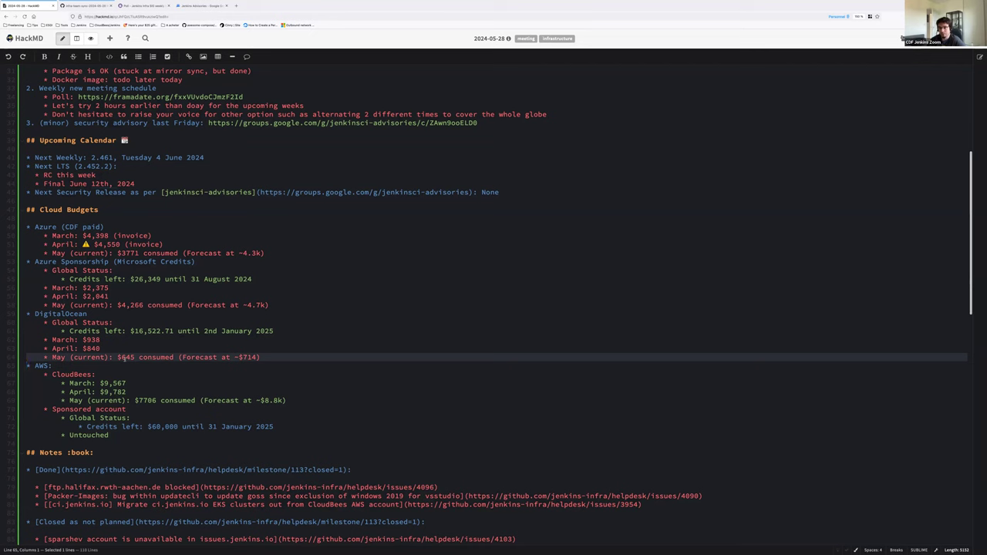
{"action": "left_click", "coordinate": [31, 364]}
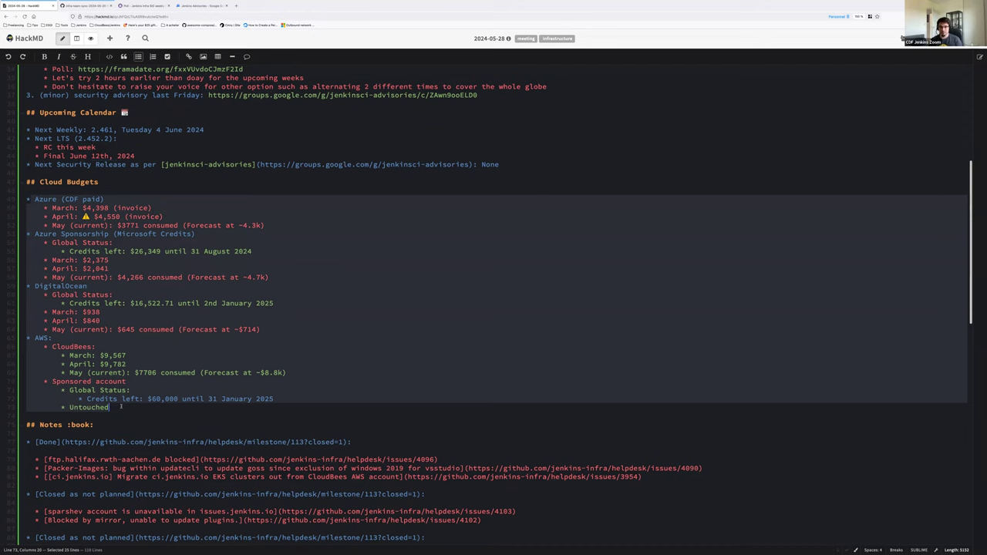
Scroll through the note between the Cloud Budgets and Notes sections.
{"action": "scroll", "scroll_direction": "down", "scroll_amount": 3}
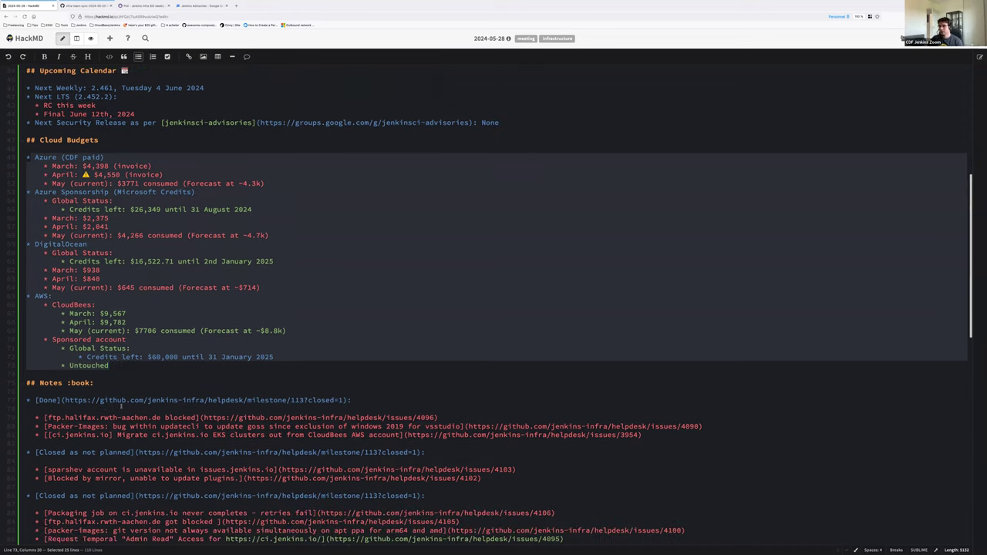
{"action": "scroll", "scroll_direction": "down", "scroll_amount": 3}
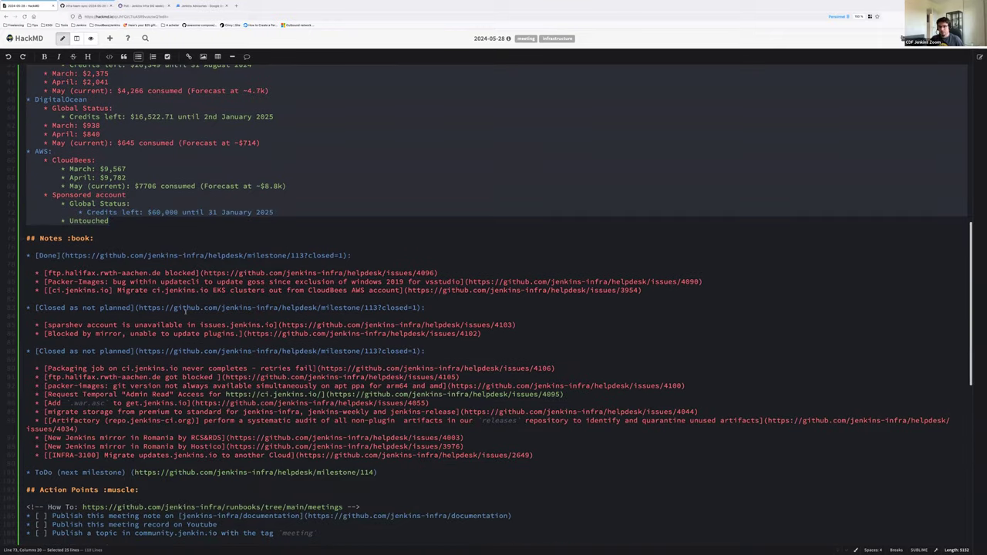
{"action": "scroll", "scroll_direction": "up", "scroll_amount": 3}
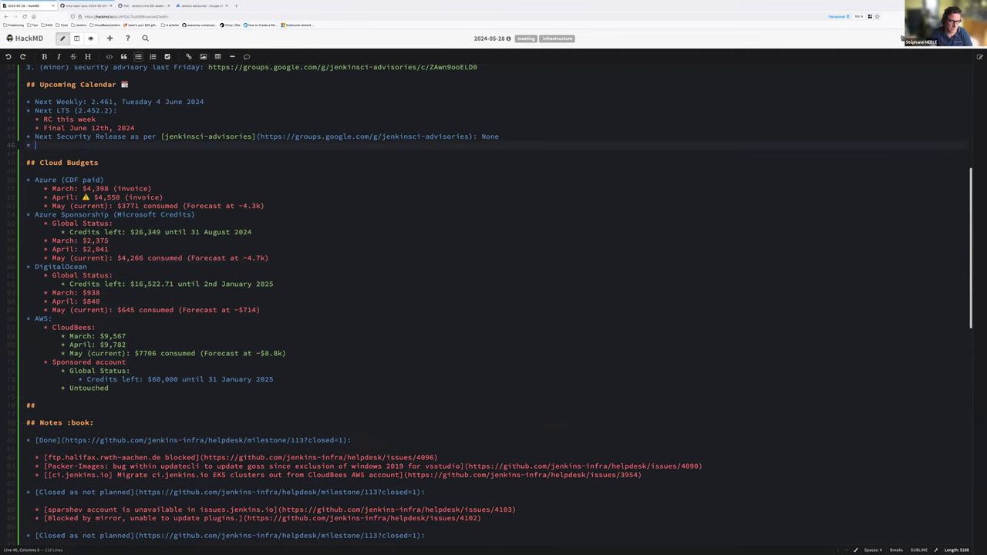
Add an 'Upcoming credentials expirations' item under Upcoming Calendar with an indented entry started.
{"action": "type", "text": "Up"}
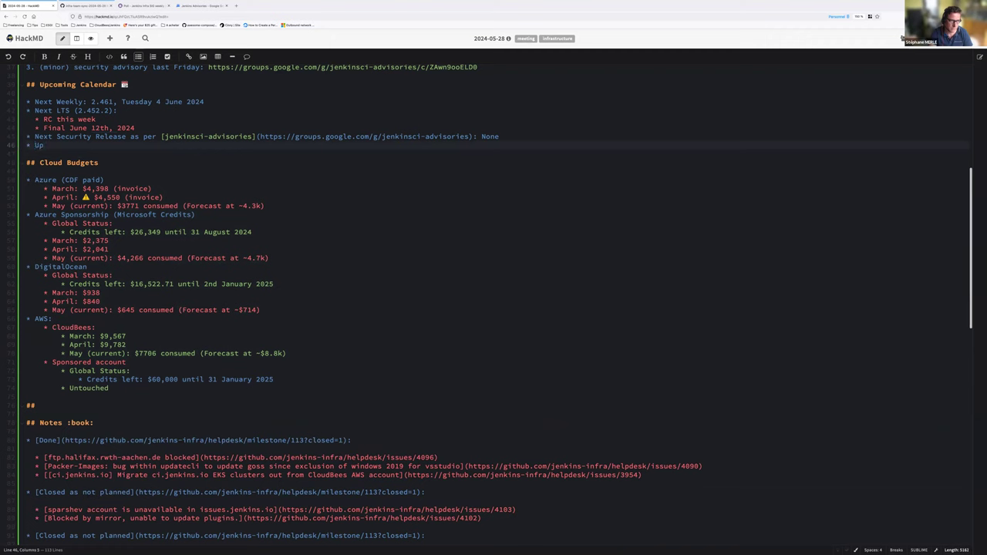
{"action": "type", "text": "coming"}
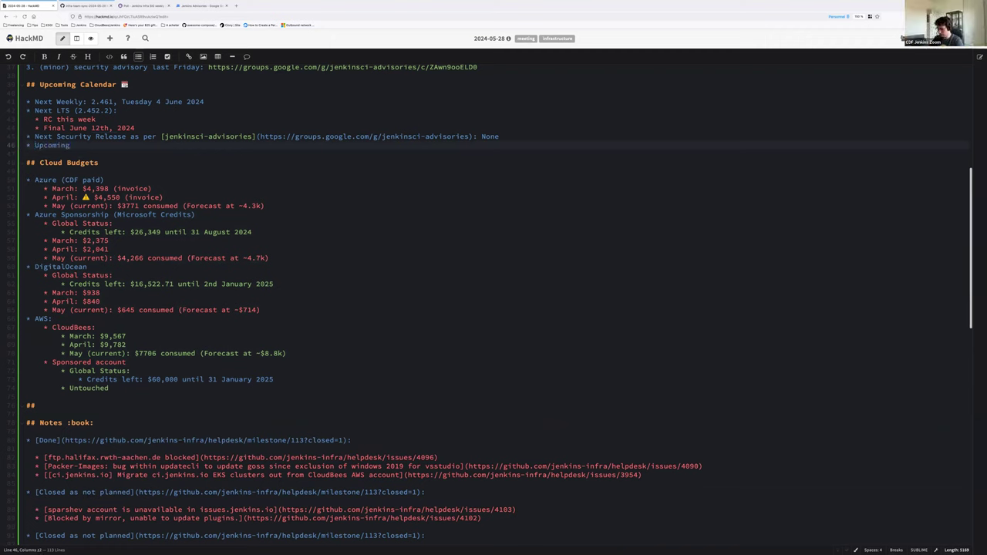
{"action": "type", "text": "credential"}
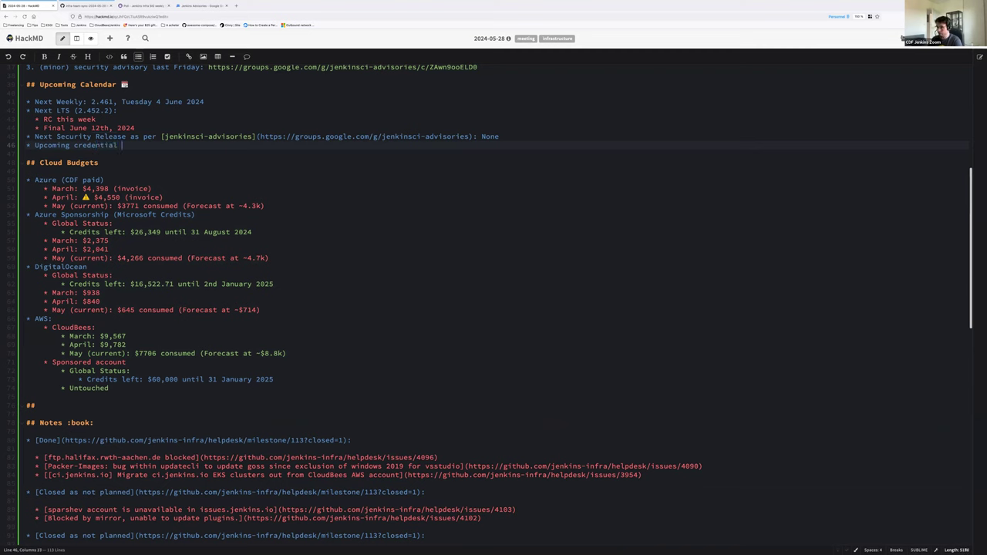
{"action": "type", "text": "expirie"}
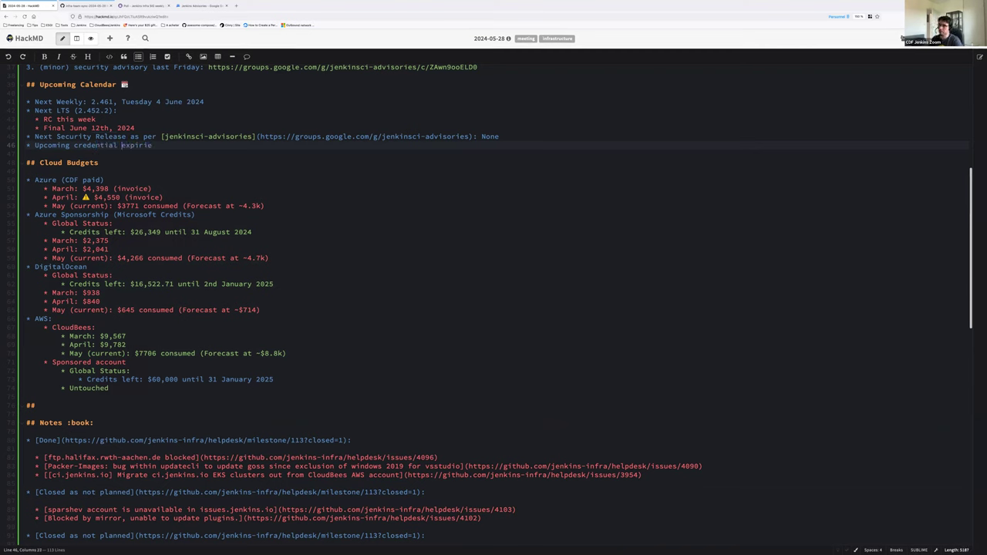
{"action": "type", "text": "s"}
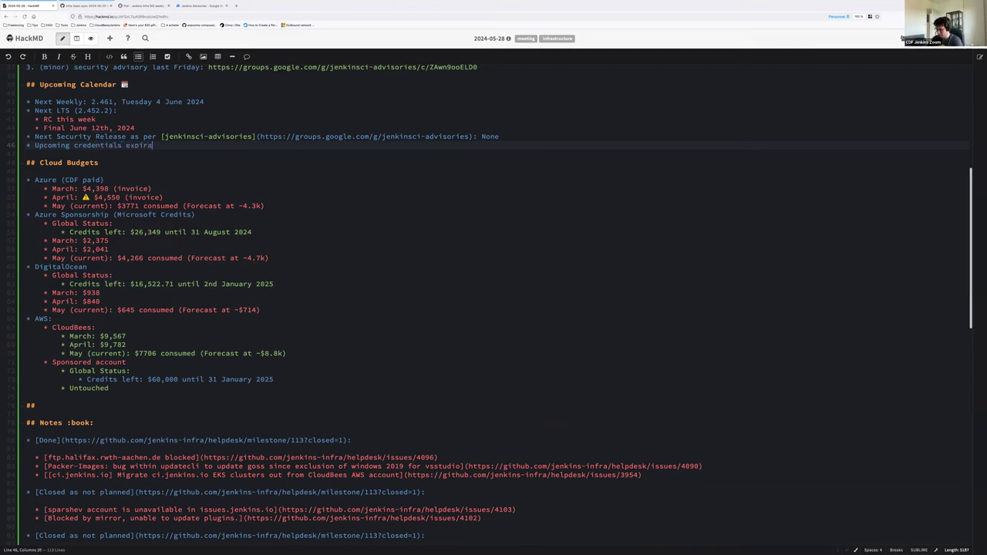
{"action": "key", "text": "enter"}
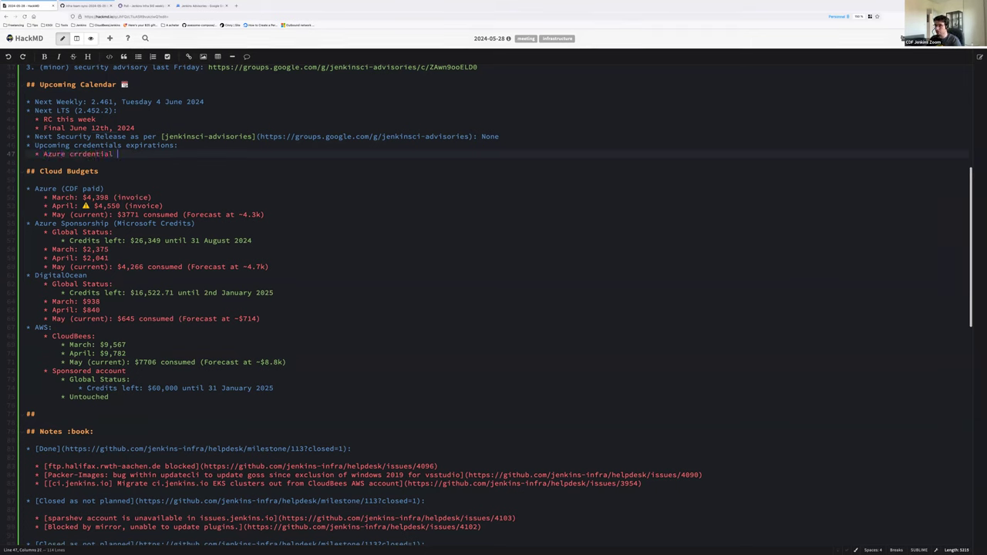
List Azure credential for trusted.ci (8 June 2024) and Digital Ocean PATs, and annotate the item with (~3 weeks).
{"action": "type", "text": "credential"}
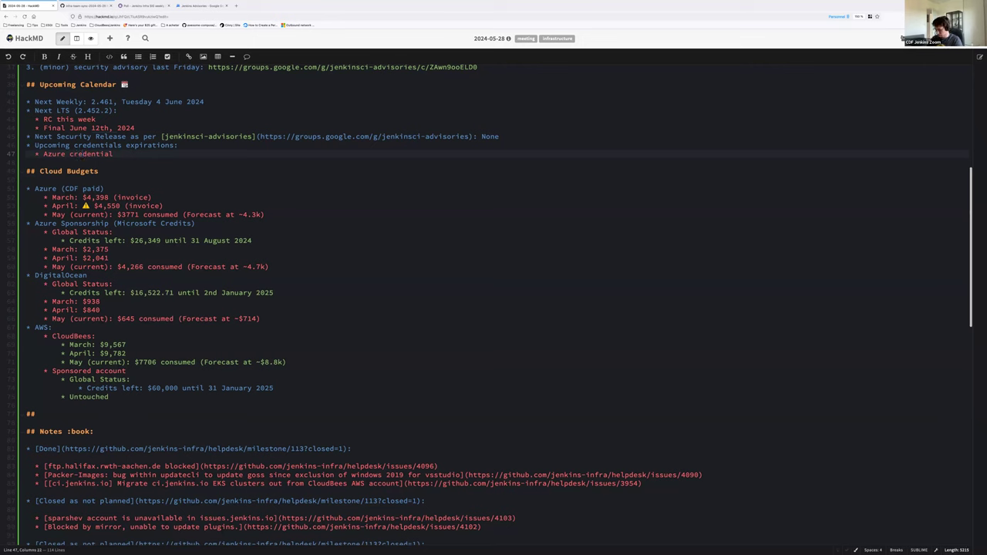
{"action": "type", "text": "for trusted.ci"}
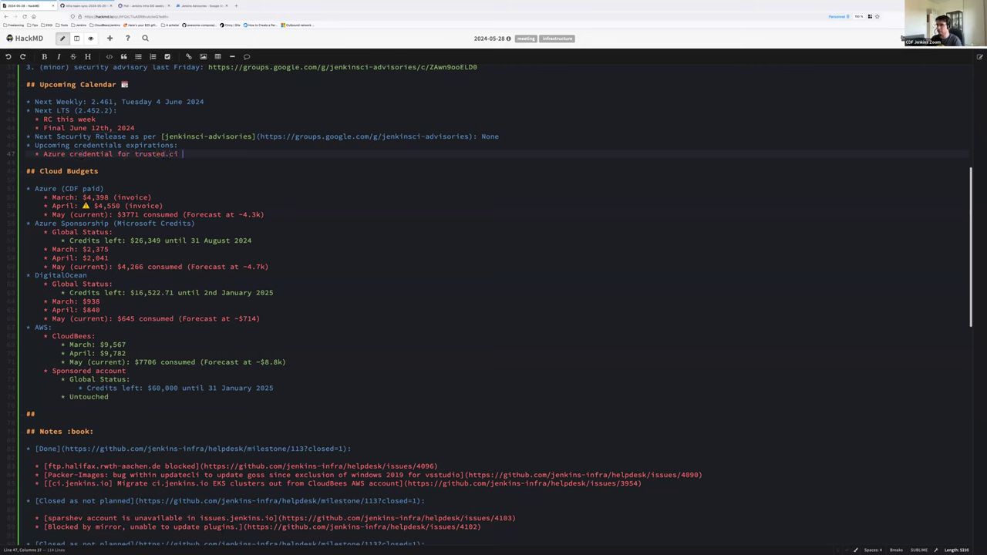
{"action": "type", "text": "(8 June )"}
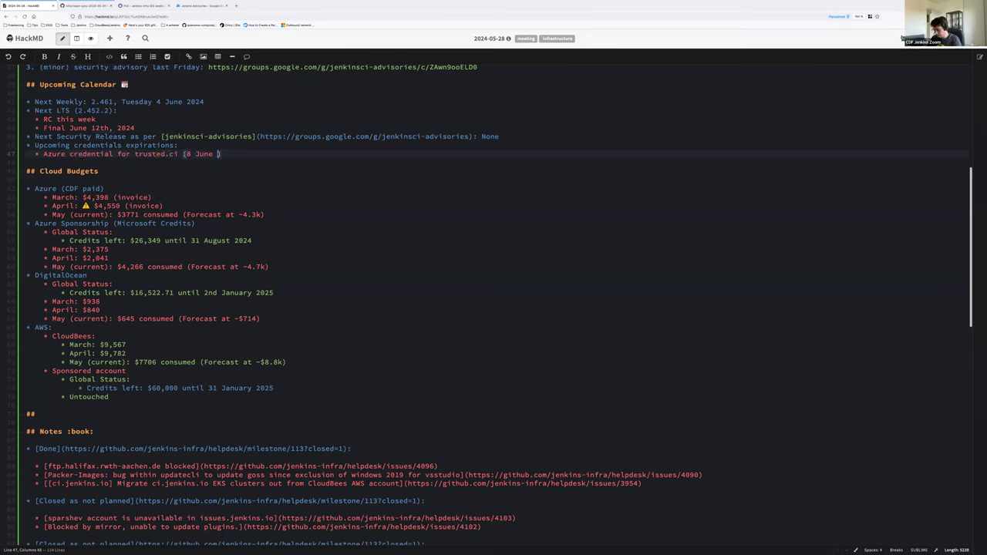
{"action": "type", "text": "2024)"}
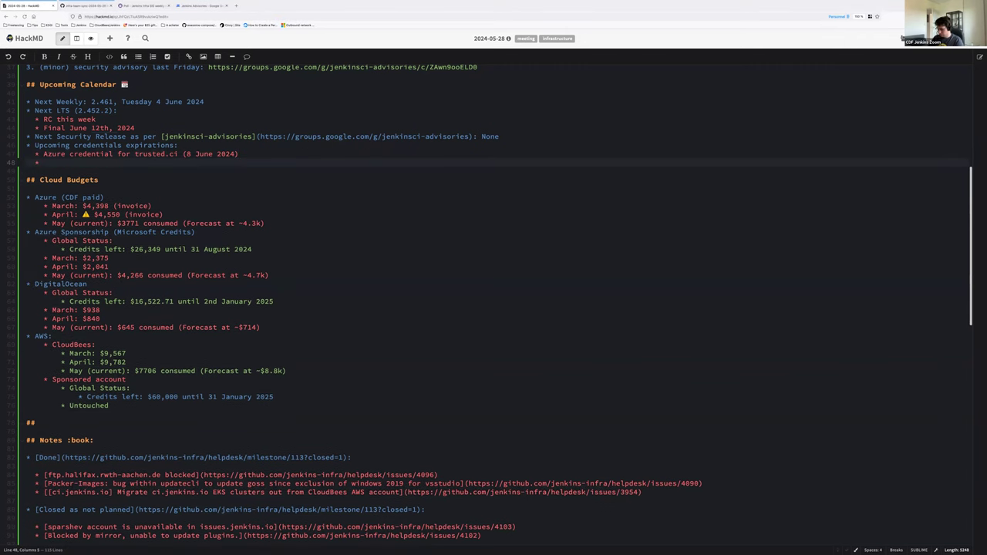
{"action": "type", "text": "Digital Ocean PATs (10 June 2024)"}
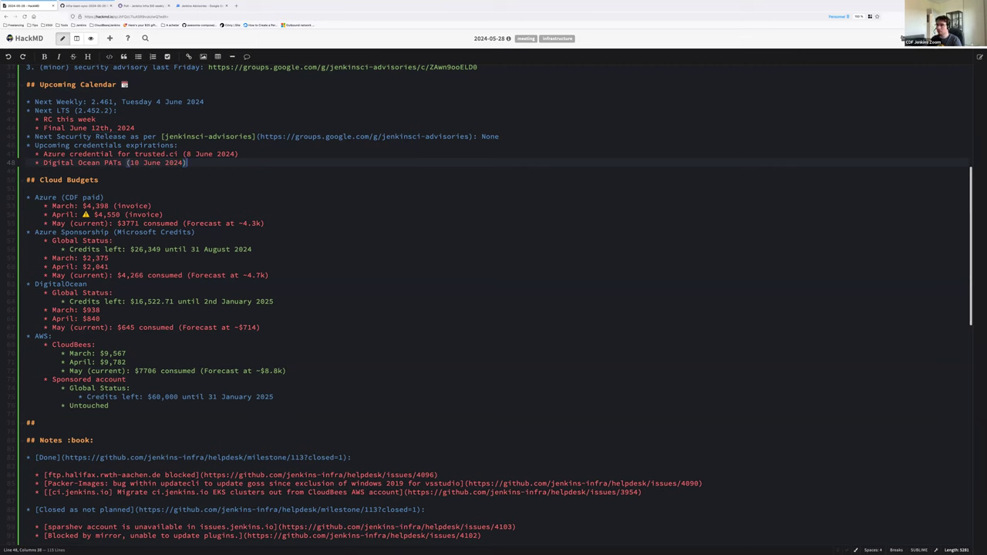
{"action": "key", "text": "Enter"}
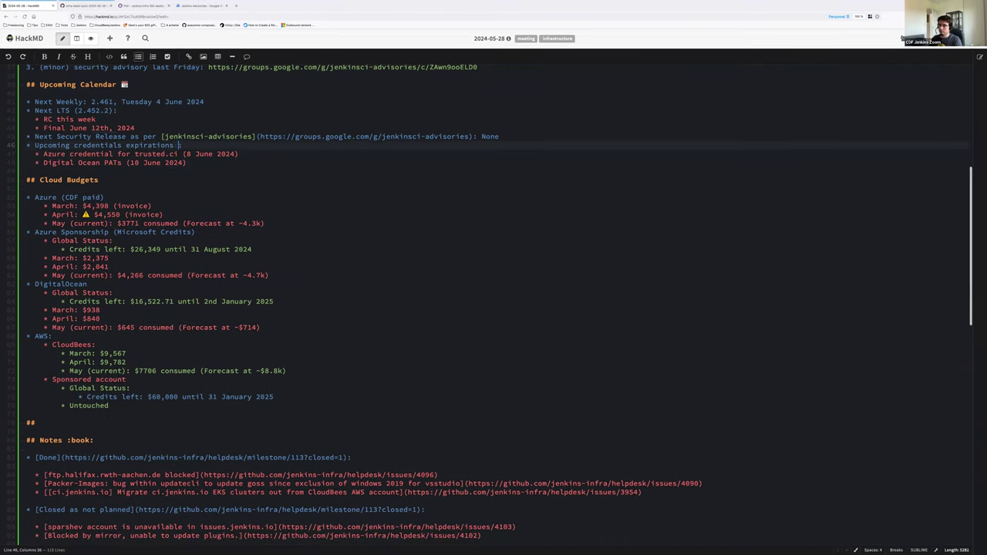
{"action": "type", "text": "(~3 week)"}
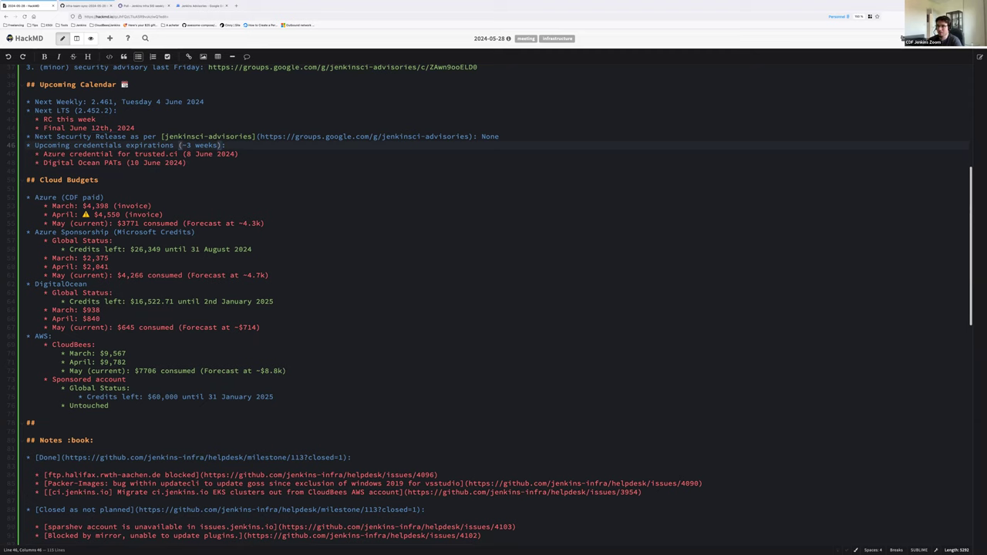
{"action": "left_click", "coordinate": [240, 154]}
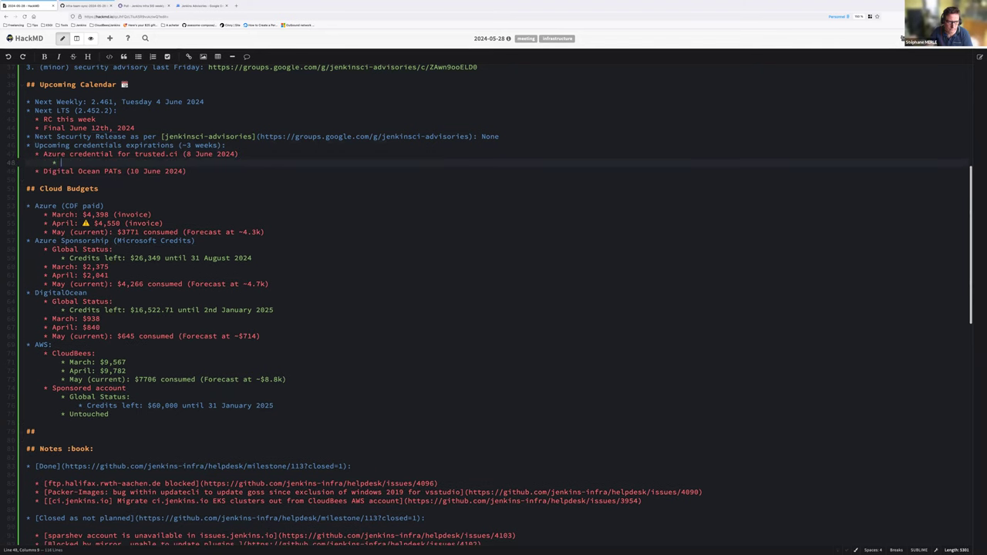
{"action": "type", "text": "@smerle creates the issue and"}
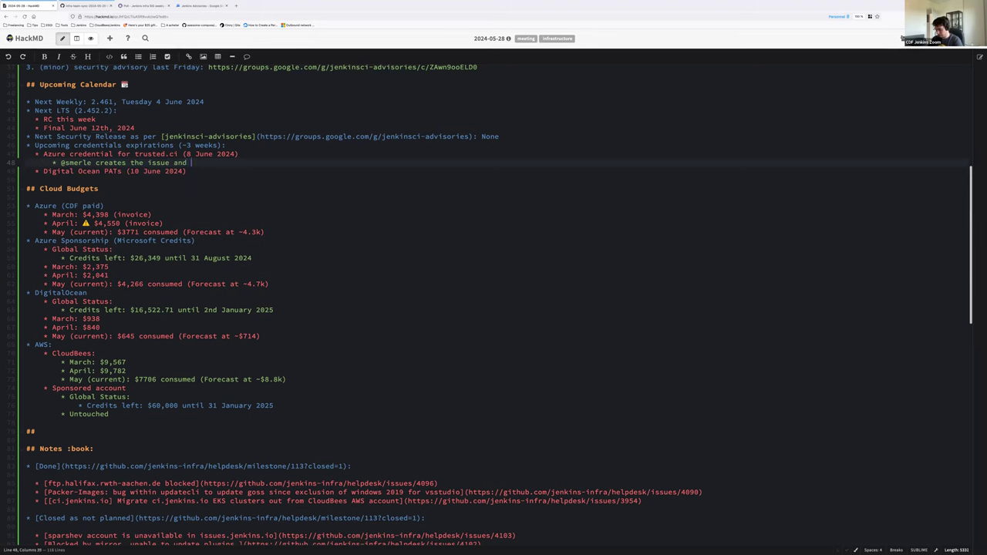
{"action": "type", "text": "add it to new milestone"}
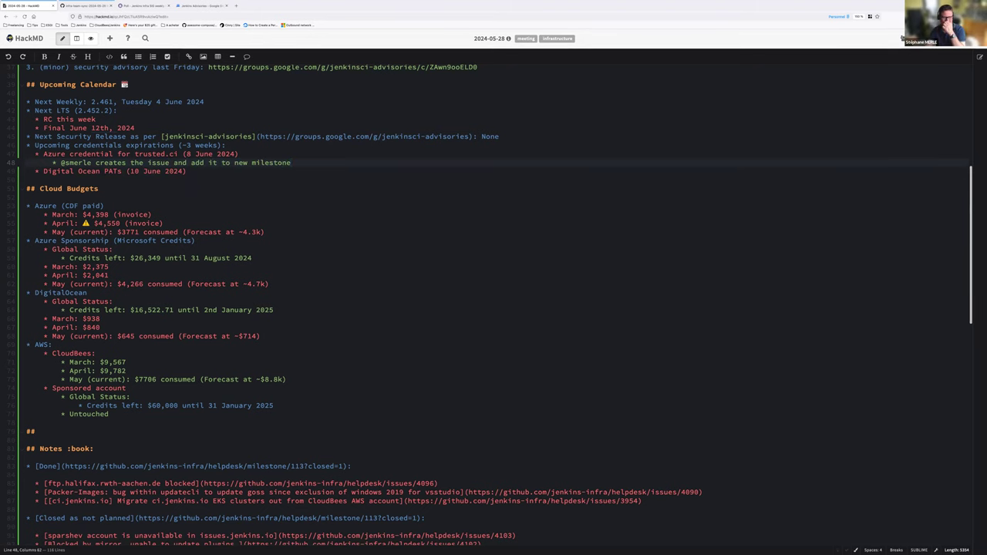
{"action": "key", "text": "Enter"}
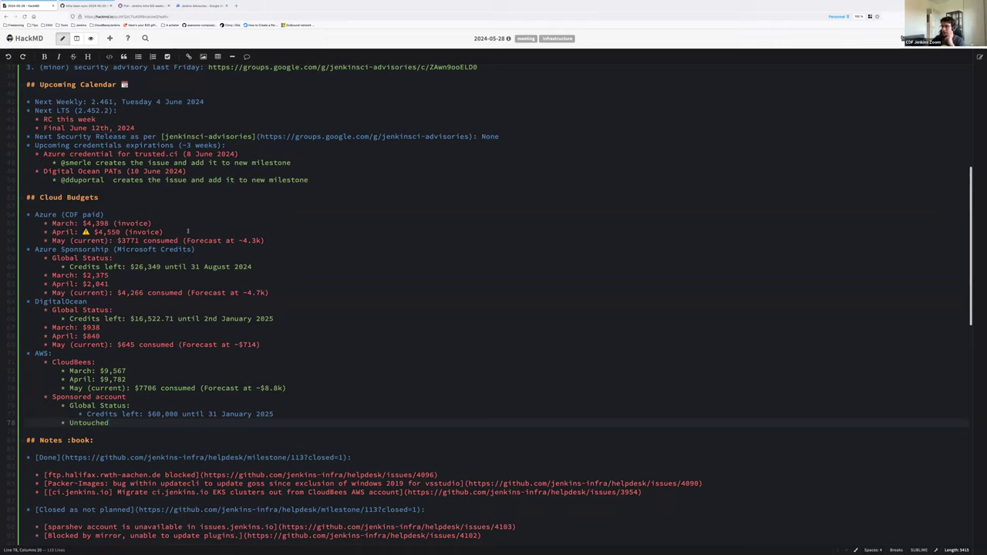
{"action": "scroll", "scroll_direction": "down", "scroll_amount": 3}
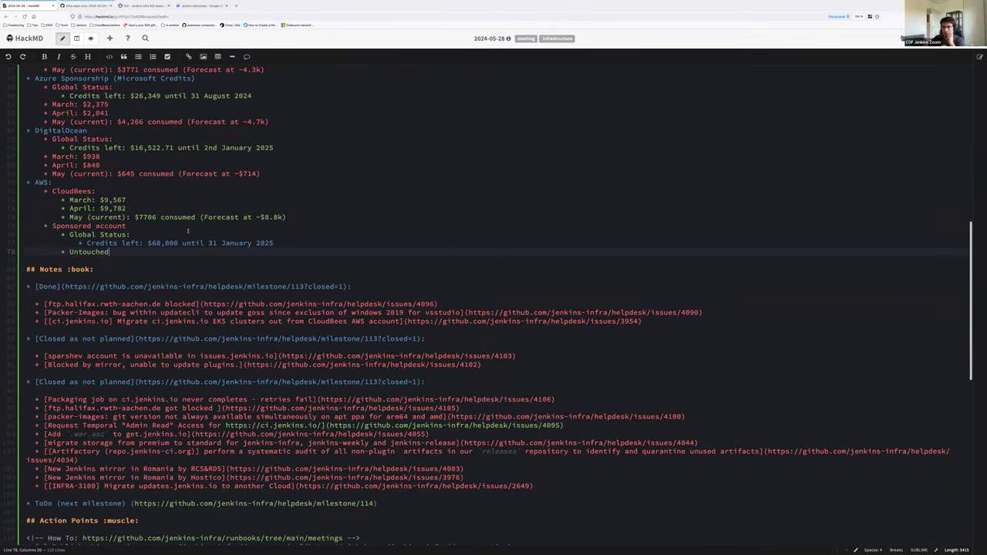
{"action": "scroll", "scroll_direction": "down", "scroll_amount": 3}
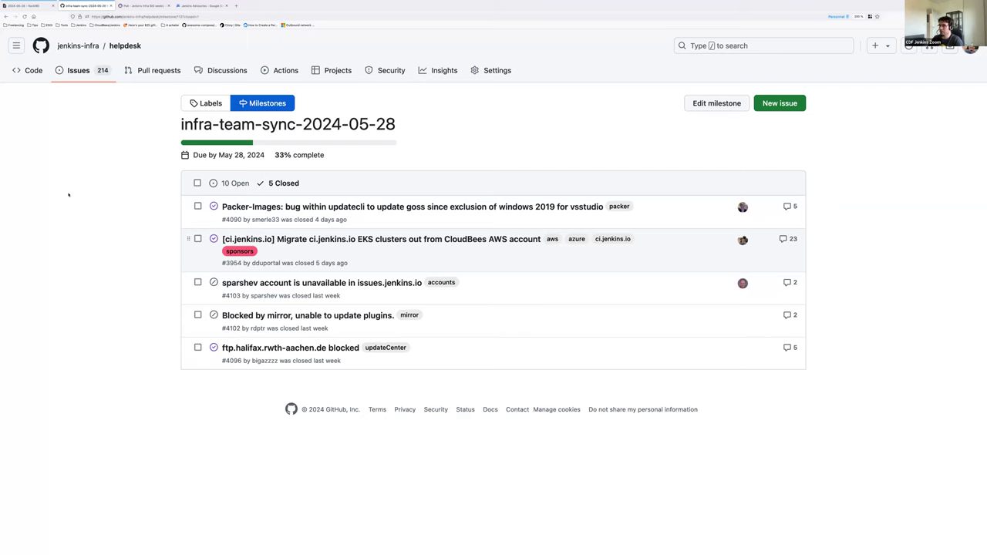
{"action": "mouse_move", "coordinate": [321, 283]}
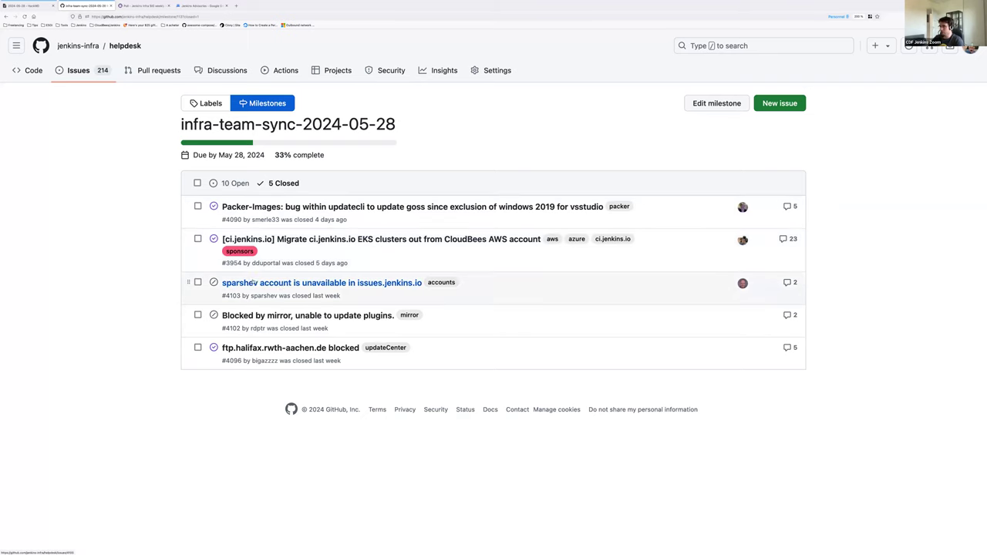
{"action": "mouse_move", "coordinate": [320, 282]}
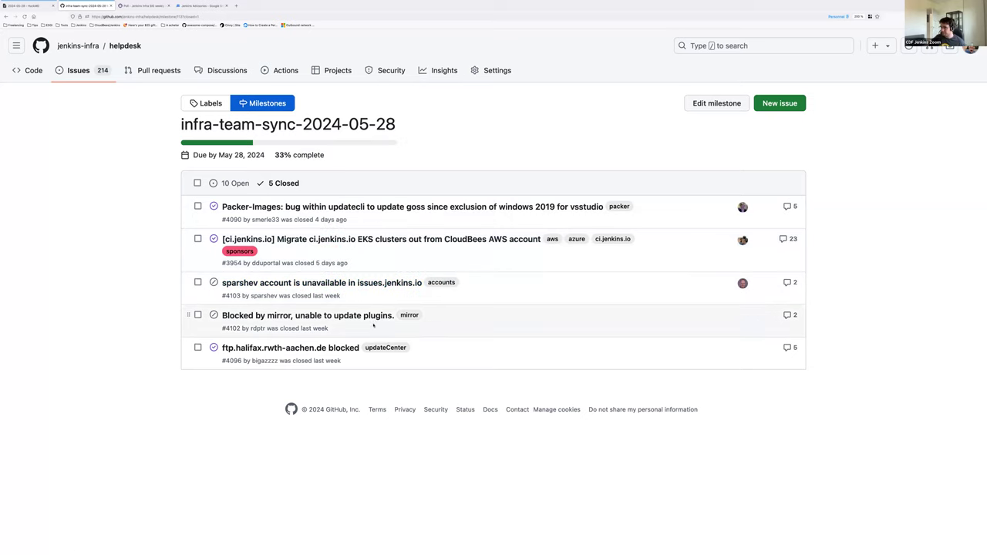
Preview closed issue #4090, Packer-Images updatecli goss bug, on the milestone page.
{"action": "right_click", "coordinate": [309, 315]}
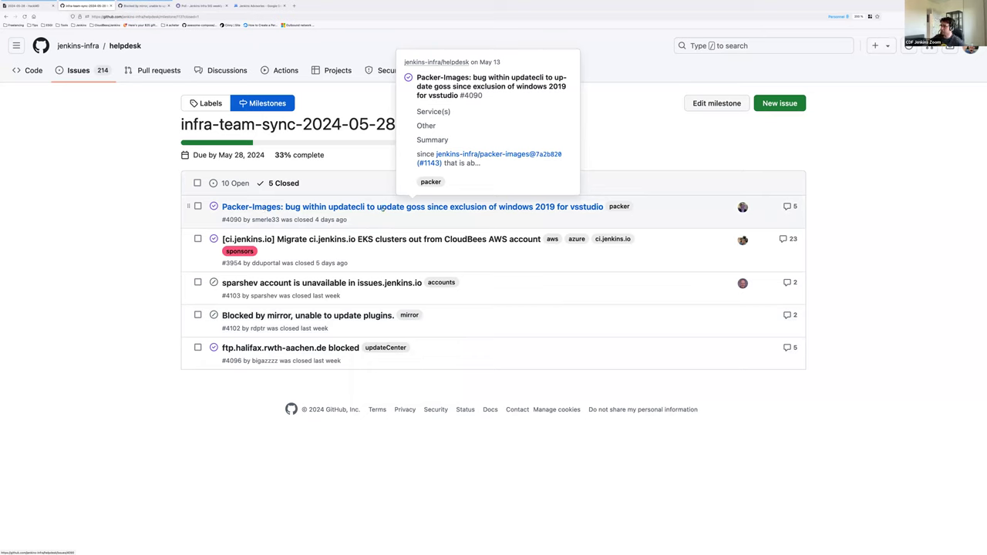
{"action": "mouse_move", "coordinate": [160, 87]}
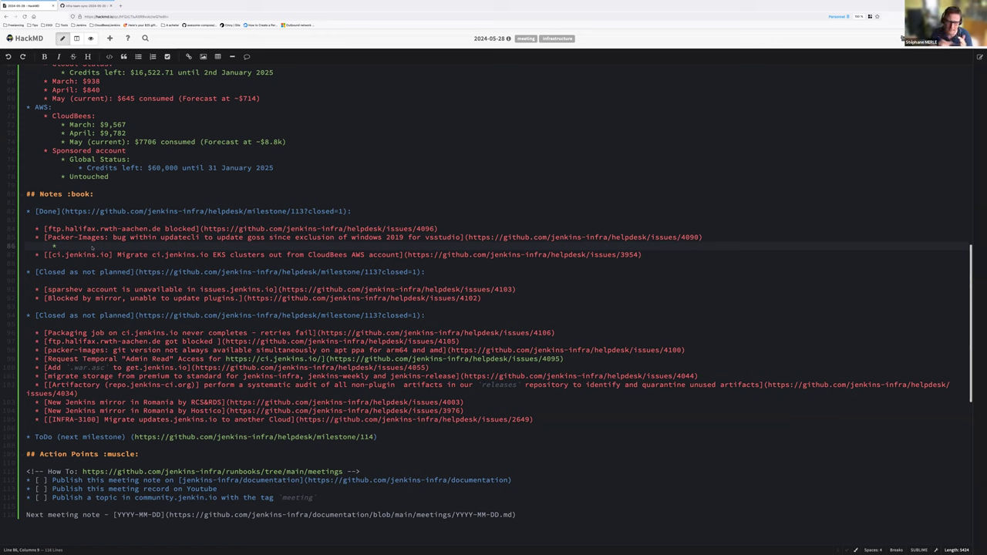
Note that changing the YAML parser unblocked updatecli dependency PRs and allowed releasing Goss syntax fixes.
{"action": "type", "text": "YAML syntax error making `updatecli` fail (Go template inside the yaml, used by Goss"}
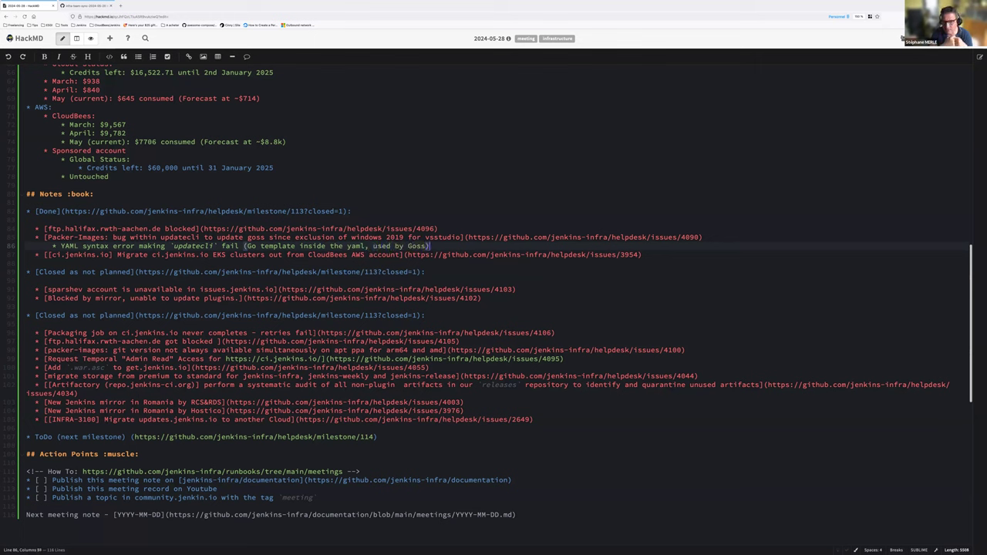
{"action": "type", "text": "preventing us to create"}
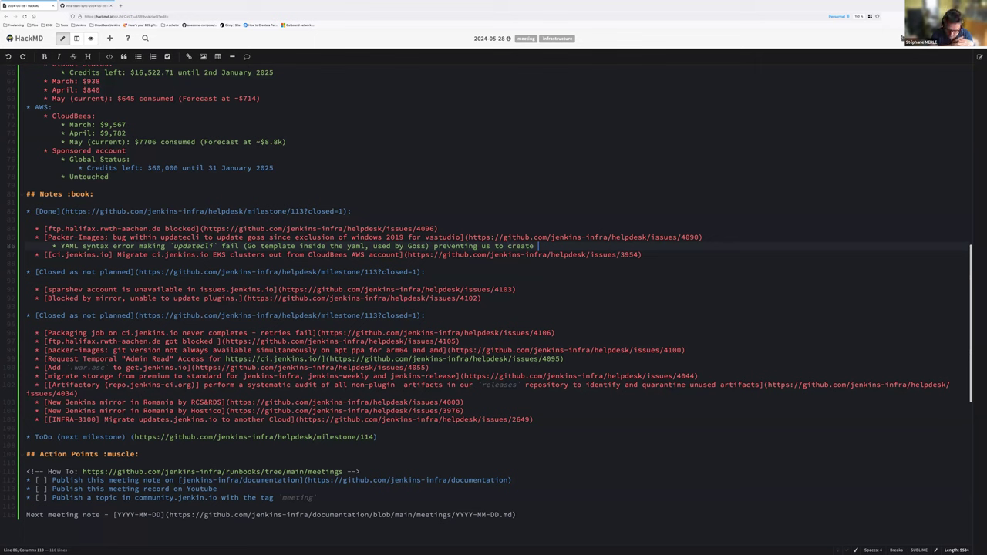
{"action": "type", "text": "dependency bump"}
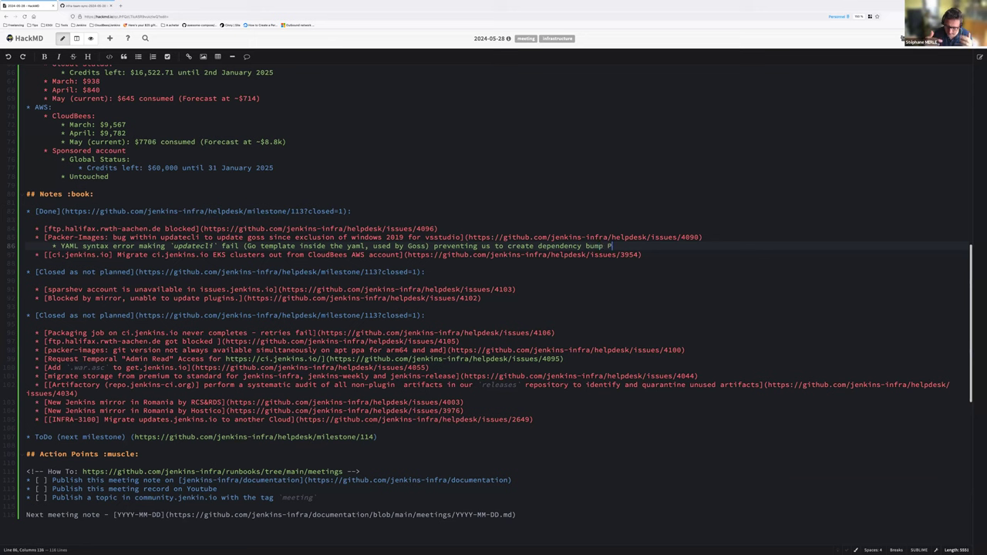
{"action": "type", "text": "PRs since 4 weeks"}
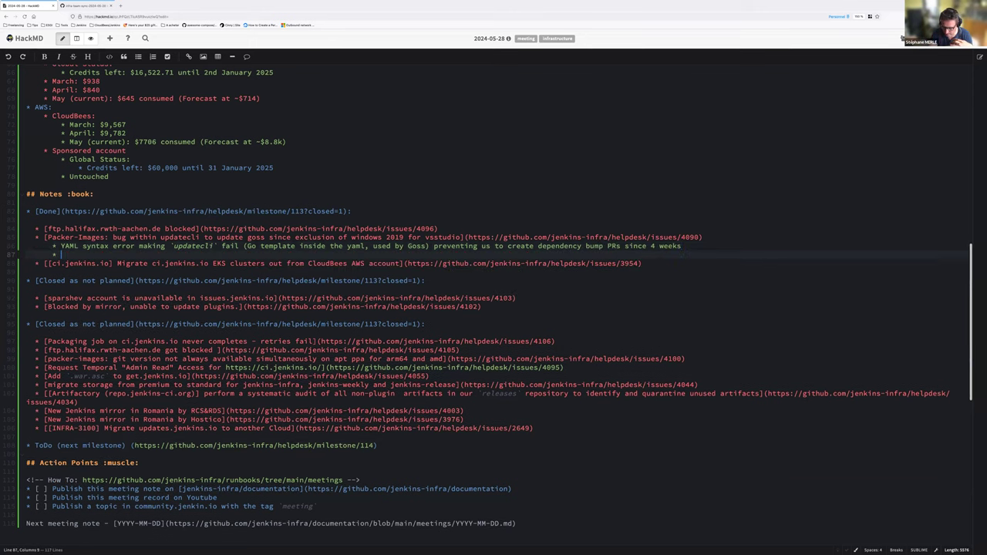
{"action": "type", "text": "Updatecli fixed"}
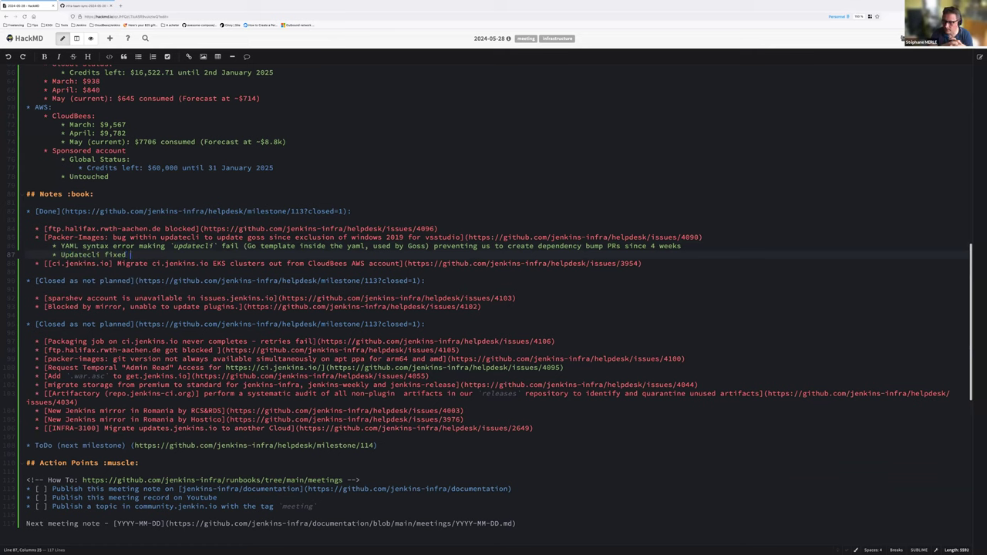
{"action": "type", "text": "by changing the Y"}
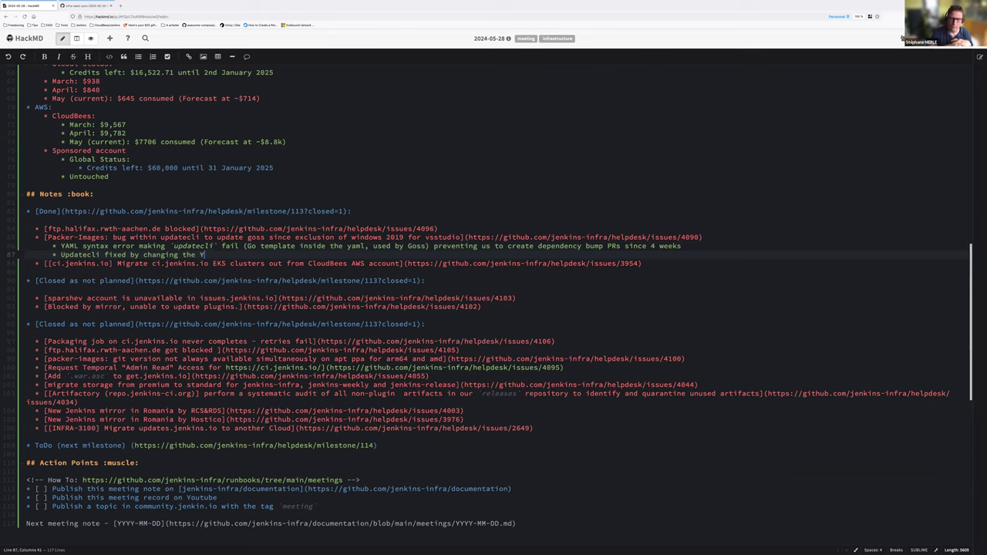
{"action": "type", "text": "AML parser"}
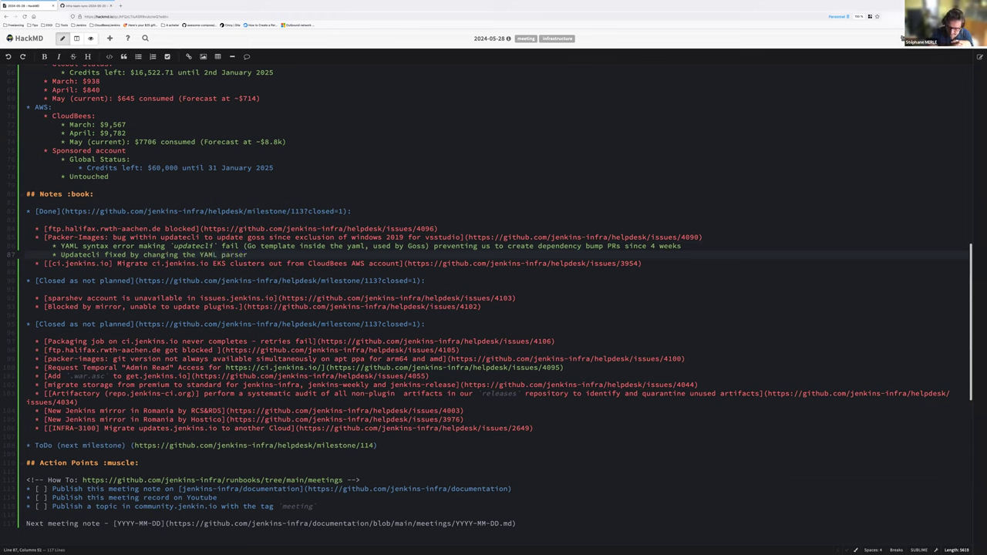
{"action": "type", "text": "(short term fix). A"}
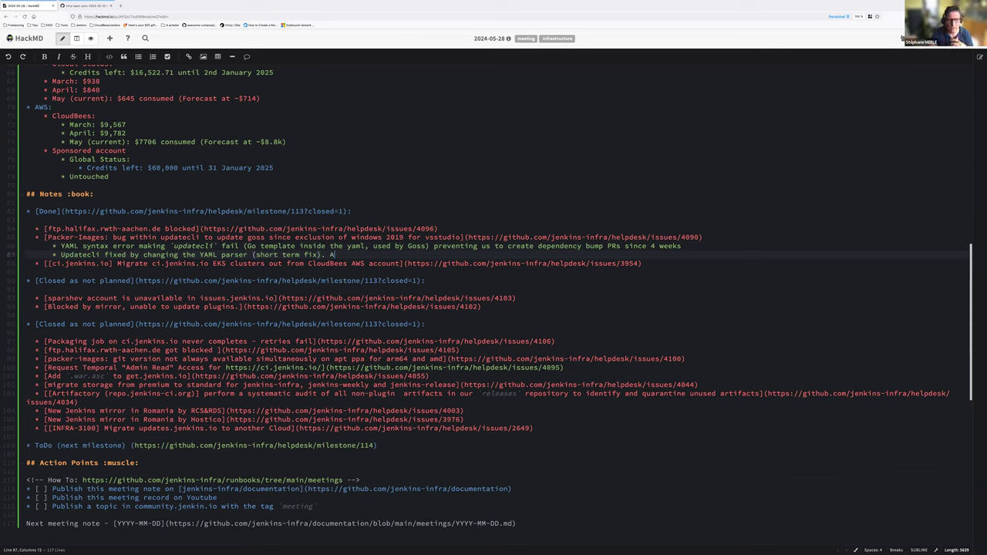
{"action": "type", "text": "llowed us to release new image versions"}
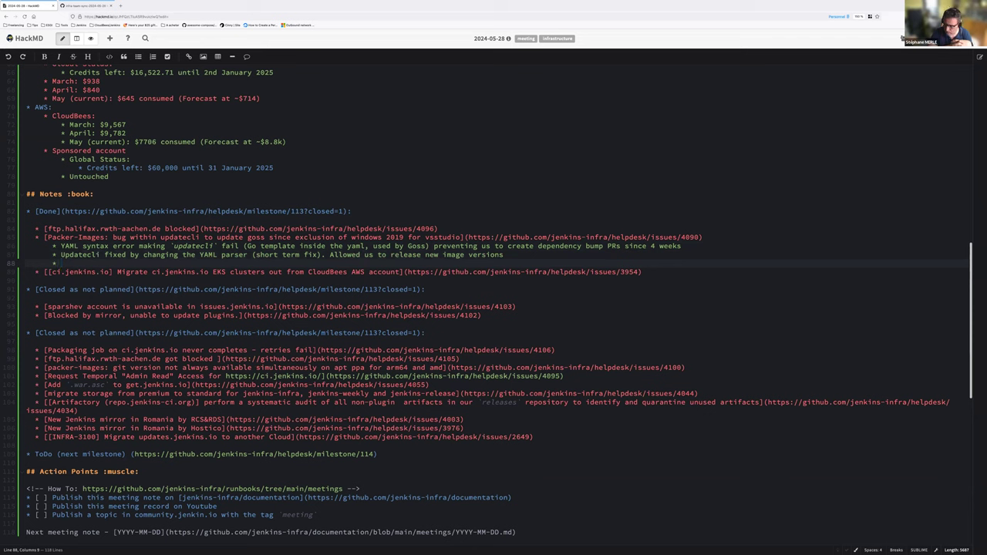
{"action": "type", "text": "Goss"}
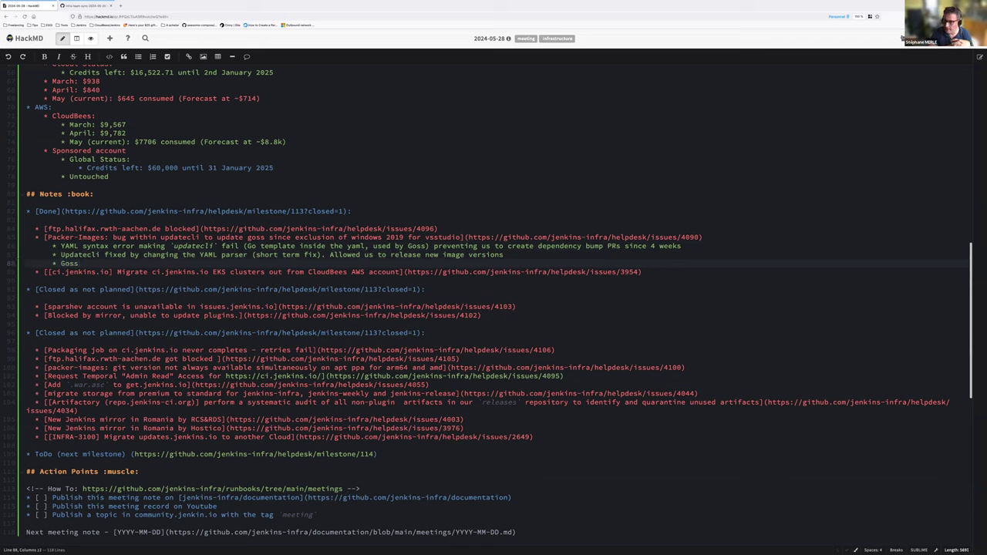
{"action": "type", "text": "synta"}
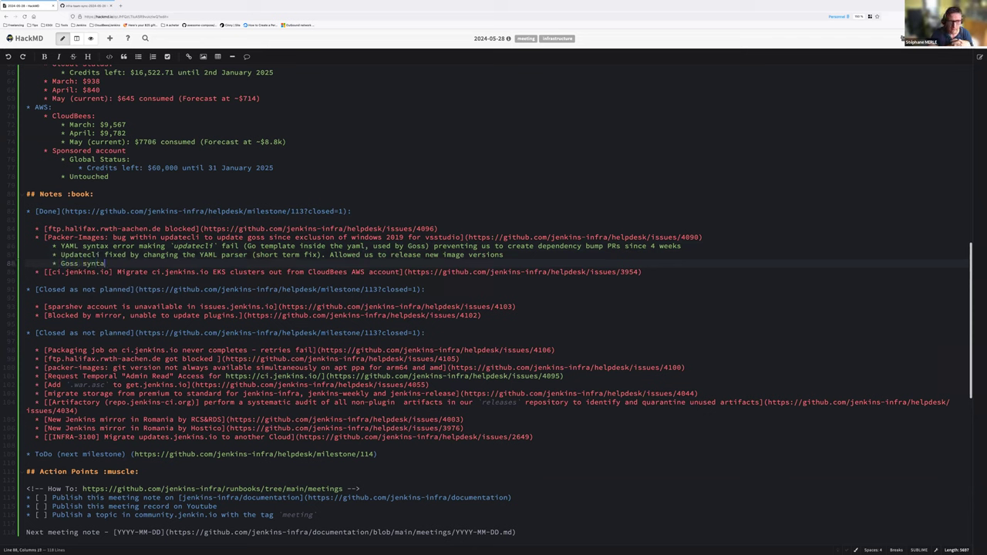
{"action": "type", "text": "fixes to m"}
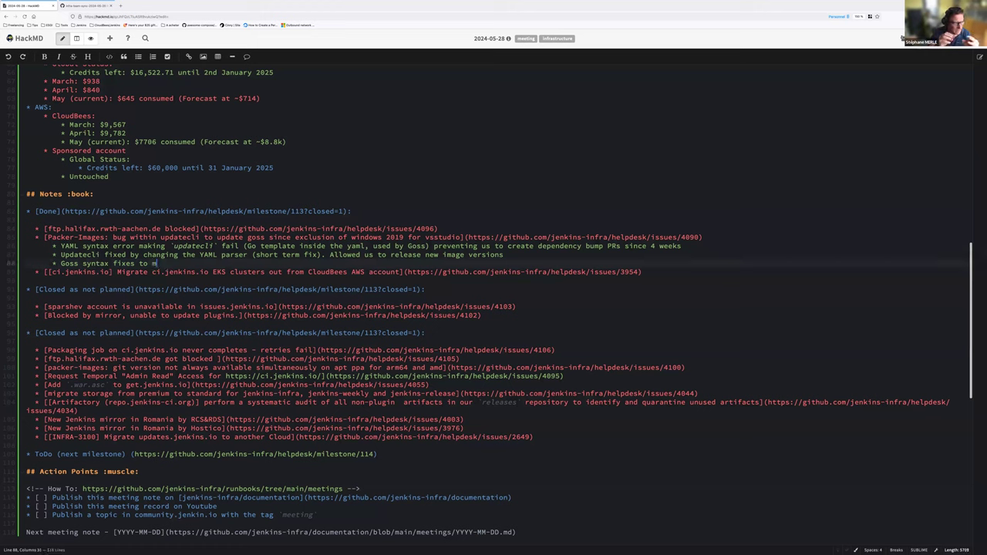
Add that the now-valid YAML gave the opportunity for failfast and correct error code: goss failures on Windows fail the pipeline.
{"action": "type", "text": "ake the YAML val"}
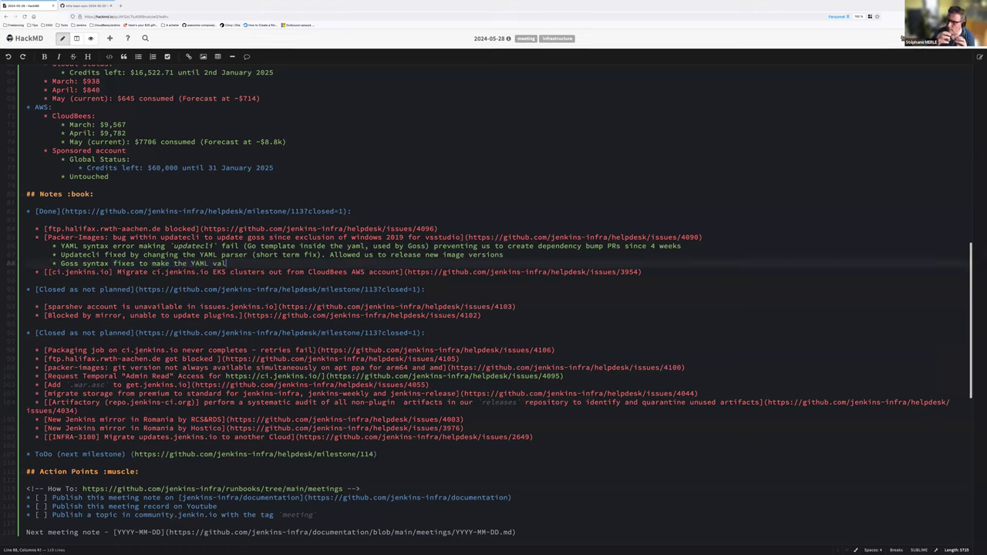
{"action": "type", "text": "id:"}
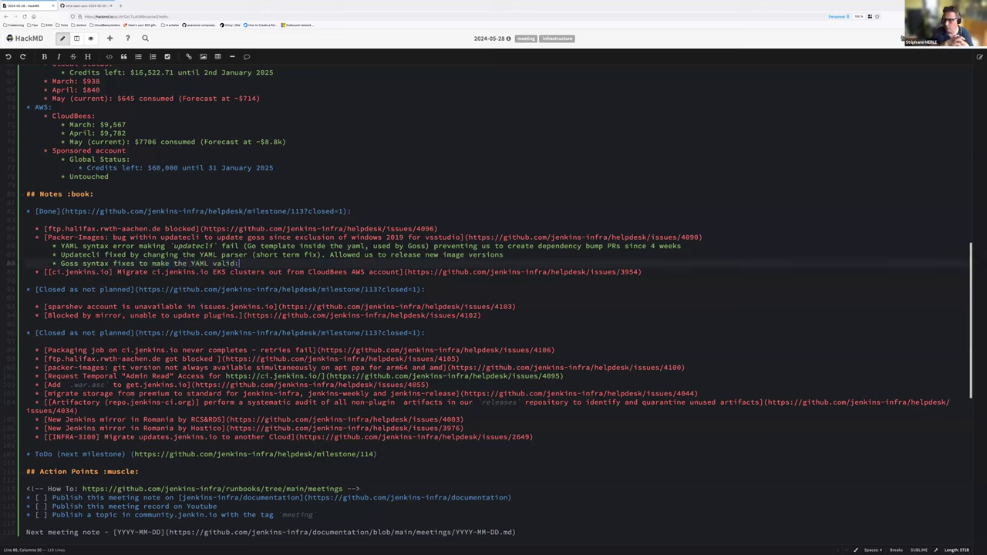
{"action": "type", "text": "opportun"}
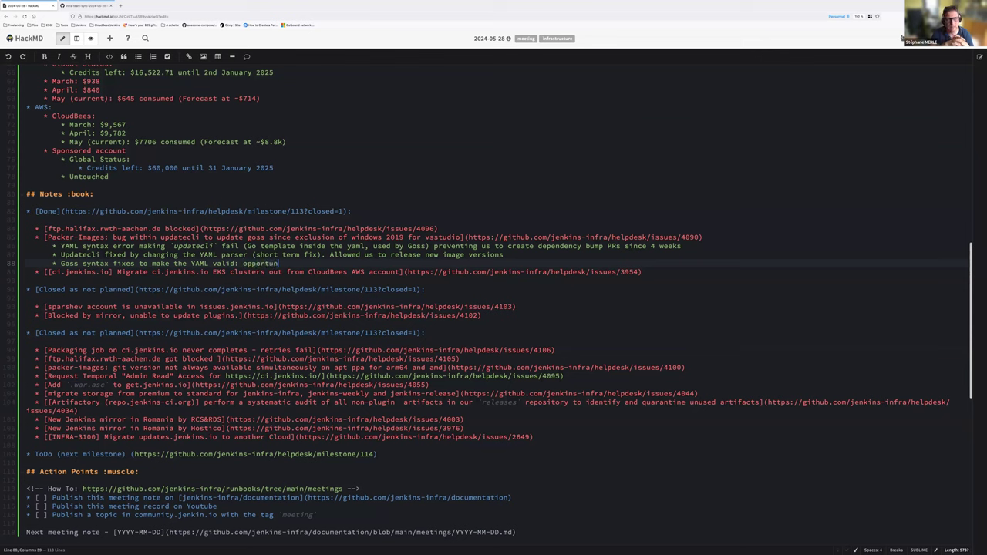
{"action": "type", "text": "ity to add a \""}
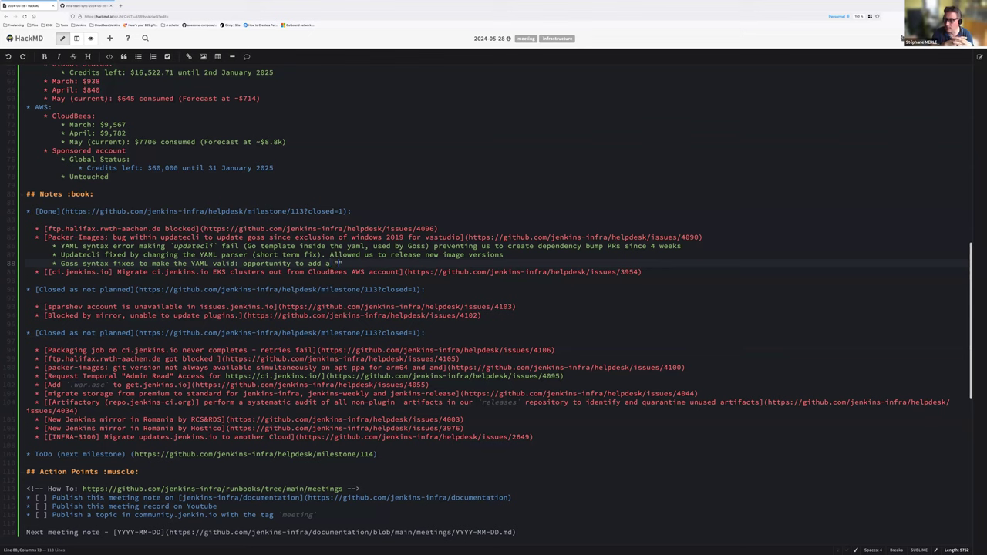
{"action": "type", "text": "failfast"}
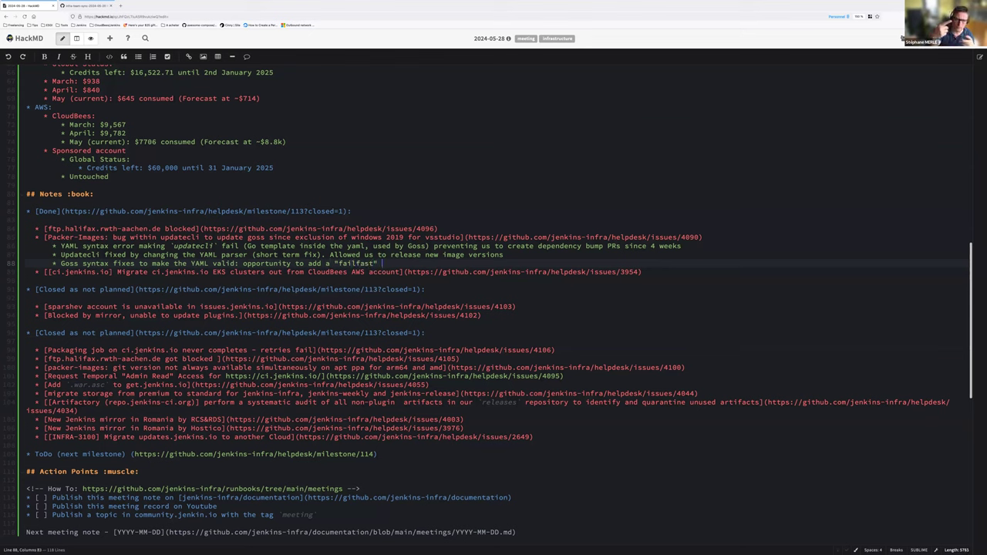
{"action": "type", "text": "and correct error"}
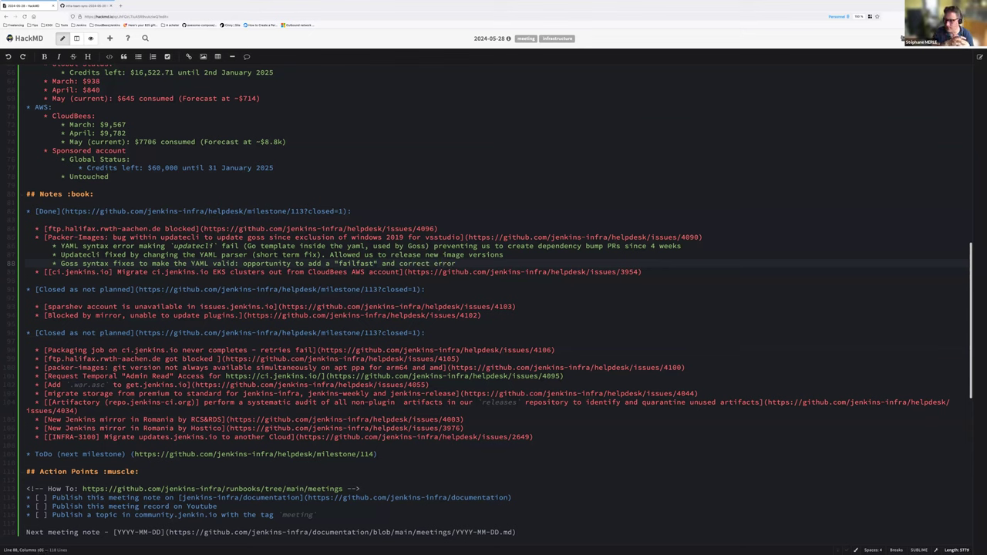
{"action": "type", "text": "code"}
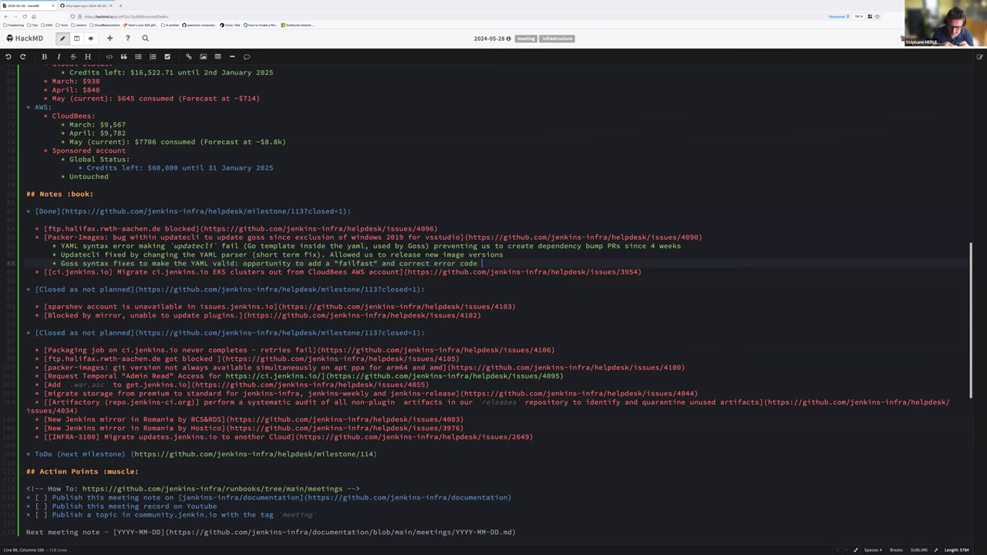
{"action": "type", "text": ": if goss fail o"}
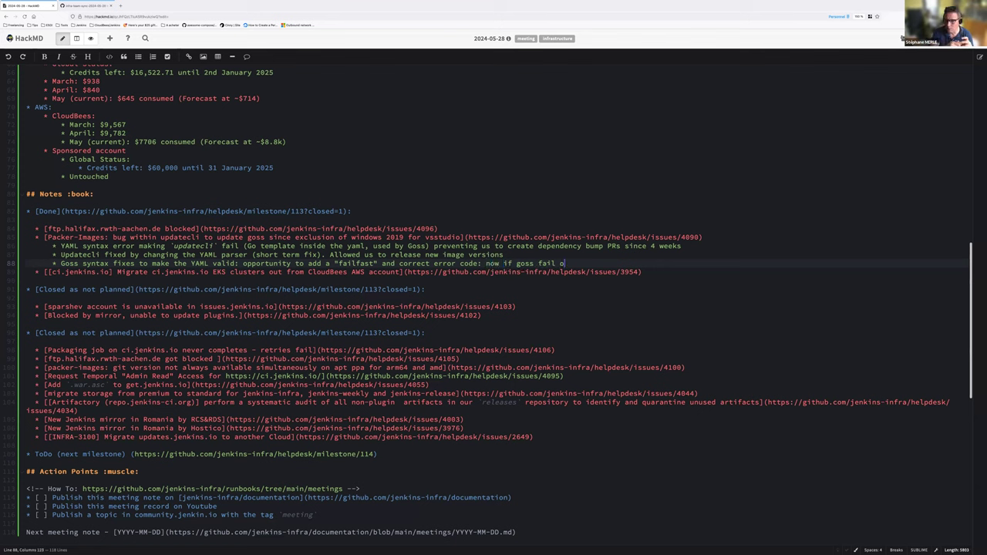
{"action": "type", "text": "n Windows"}
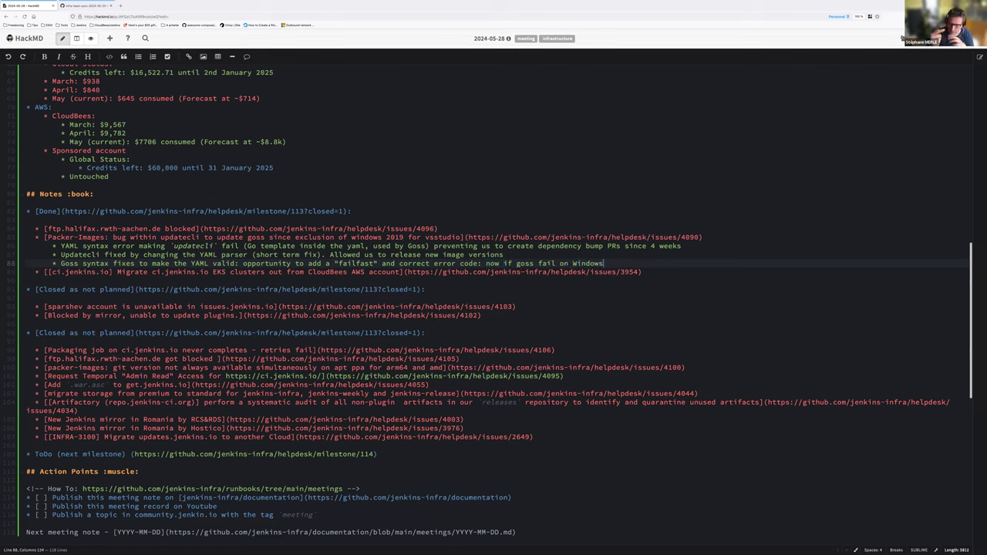
{"action": "type", "text": ", then the pipeline fail \\"}
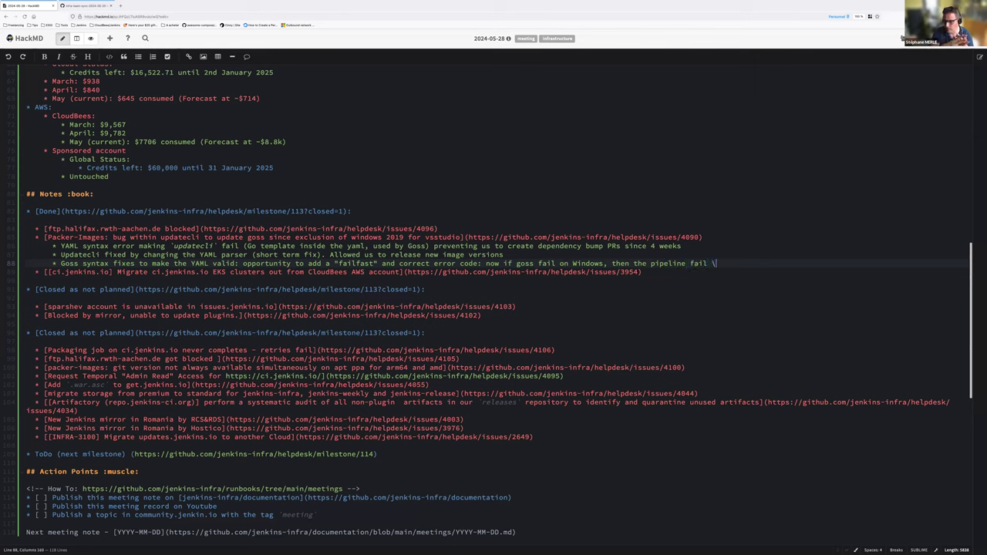
{"action": "type", "text": "o/"}
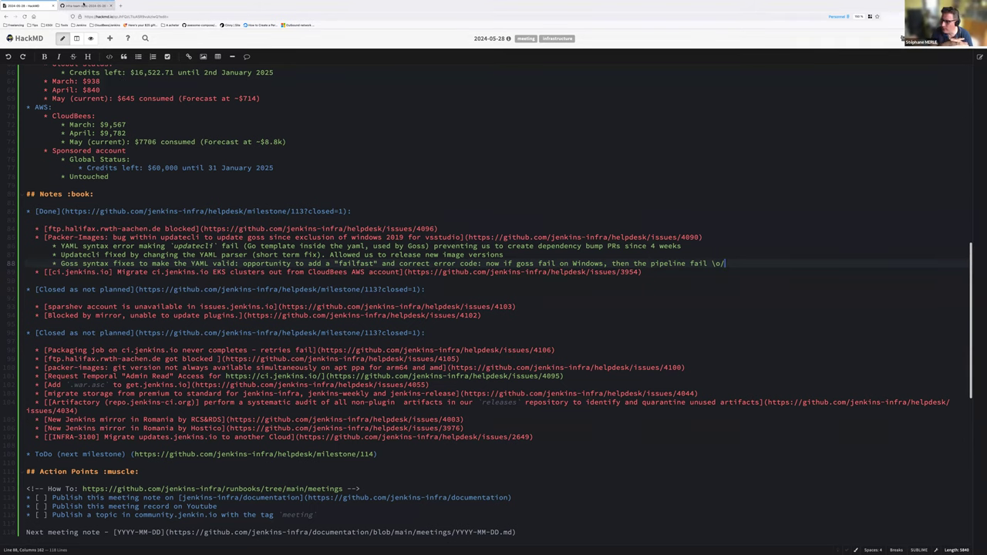
{"action": "left_click", "coordinate": [91, 6]}
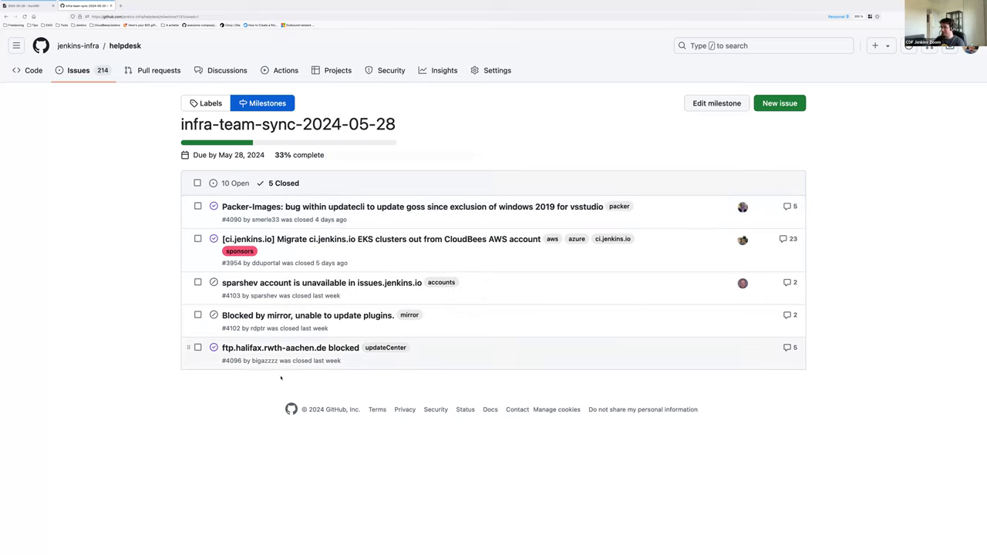
Open issue #4096, ftp.halifax.rwth-aachen.de blocked, and read its comments to the end.
{"action": "left_click", "coordinate": [290, 349]}
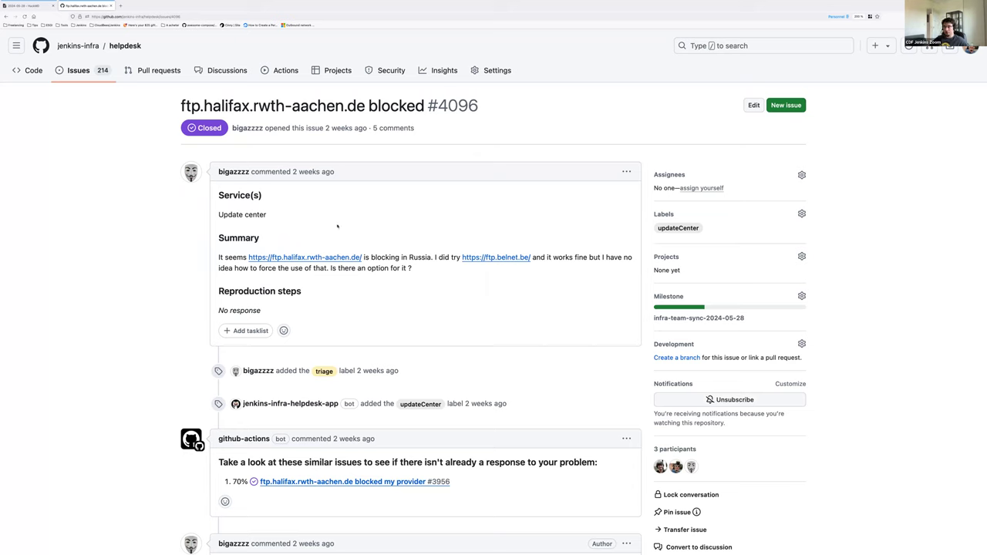
{"action": "mouse_move", "coordinate": [472, 250]}
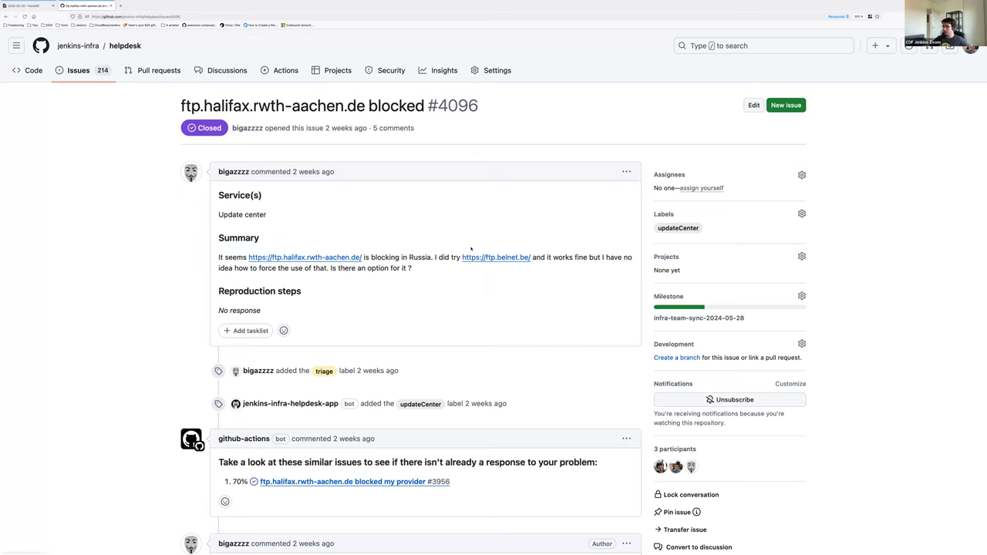
{"action": "mouse_move", "coordinate": [475, 298]}
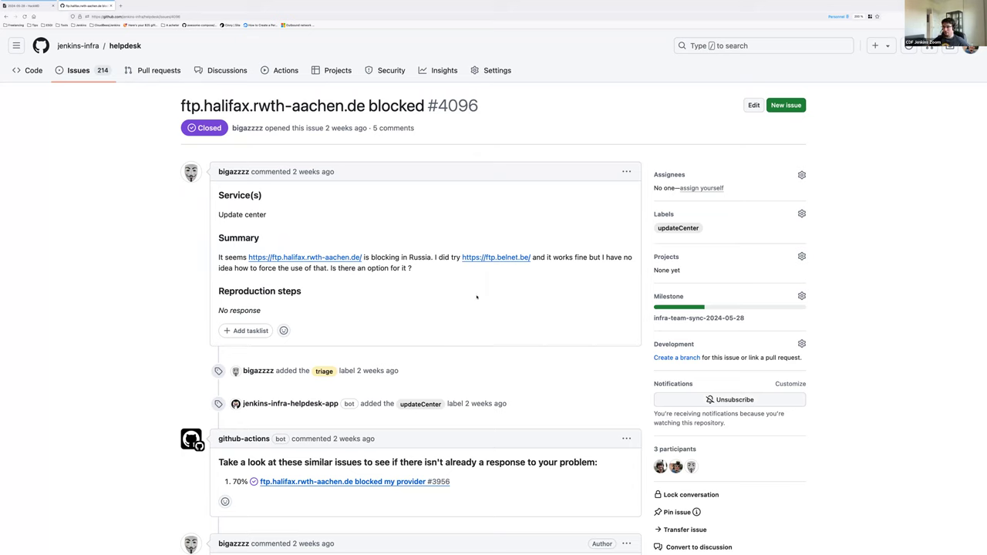
{"action": "scroll", "scroll_direction": "down", "scroll_amount": 3}
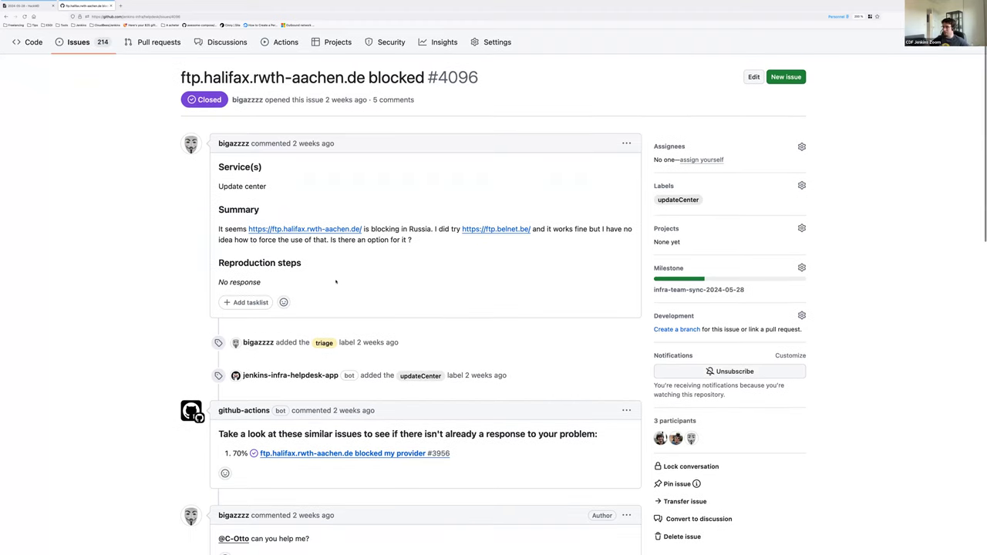
{"action": "scroll", "scroll_direction": "down", "scroll_amount": 3}
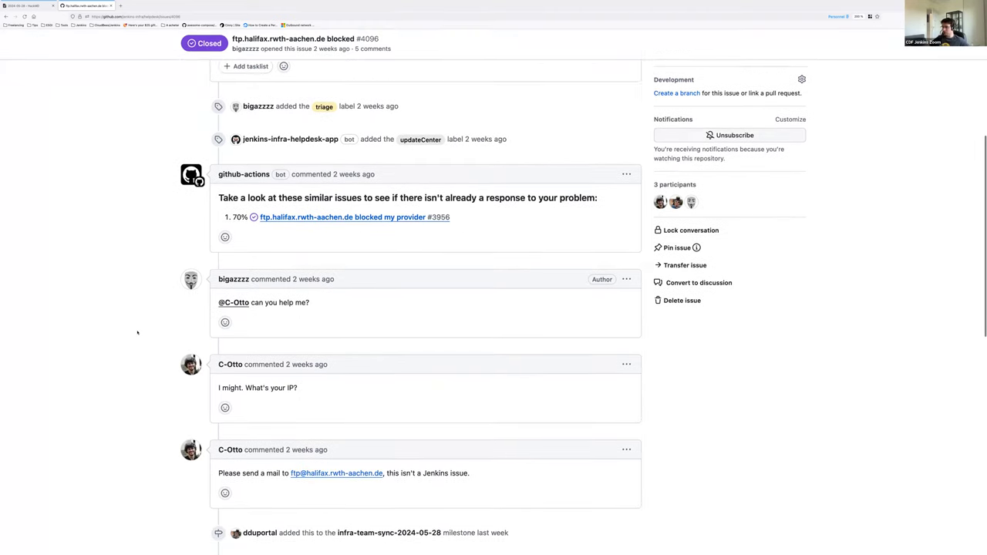
{"action": "scroll", "scroll_direction": "down", "scroll_amount": 3}
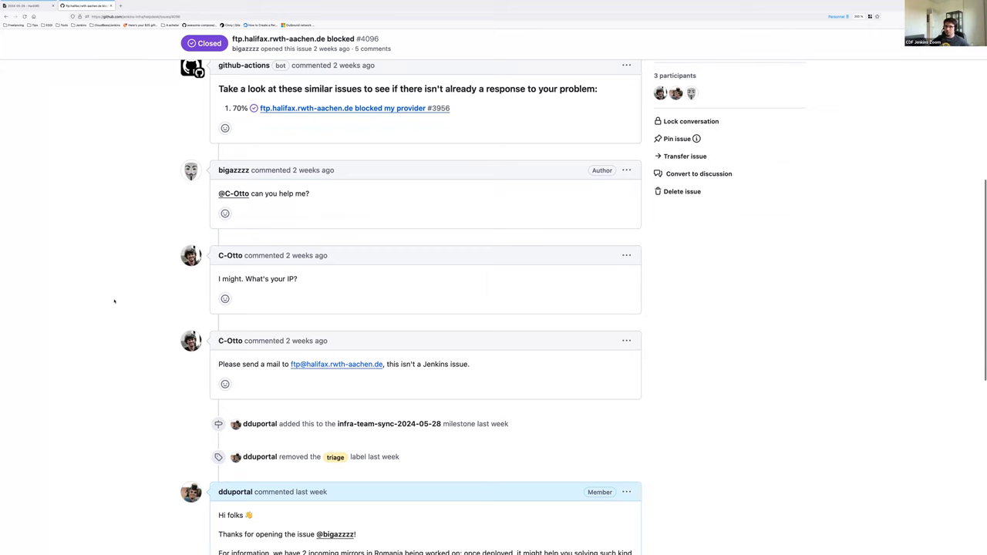
{"action": "scroll", "scroll_direction": "down", "scroll_amount": 3}
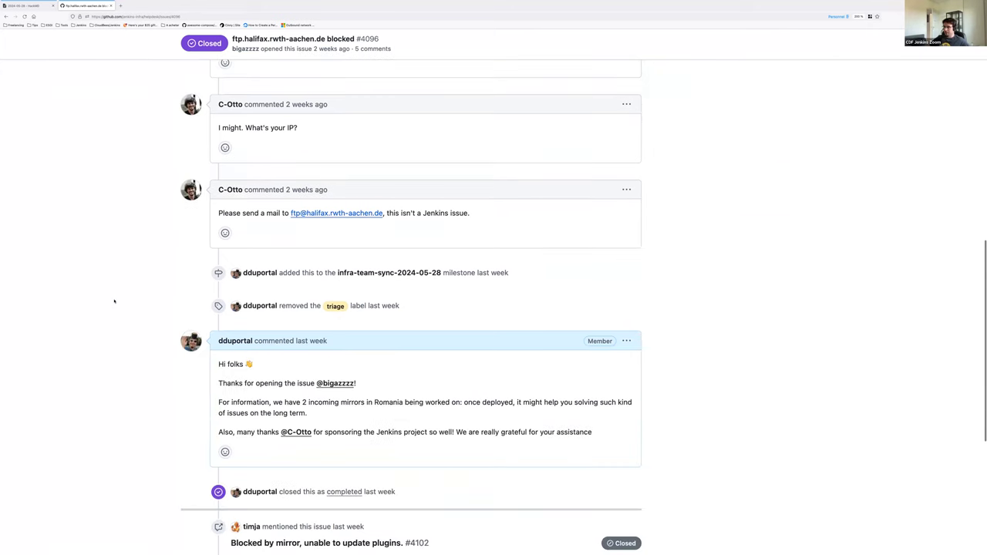
{"action": "scroll", "scroll_direction": "down", "scroll_amount": 3}
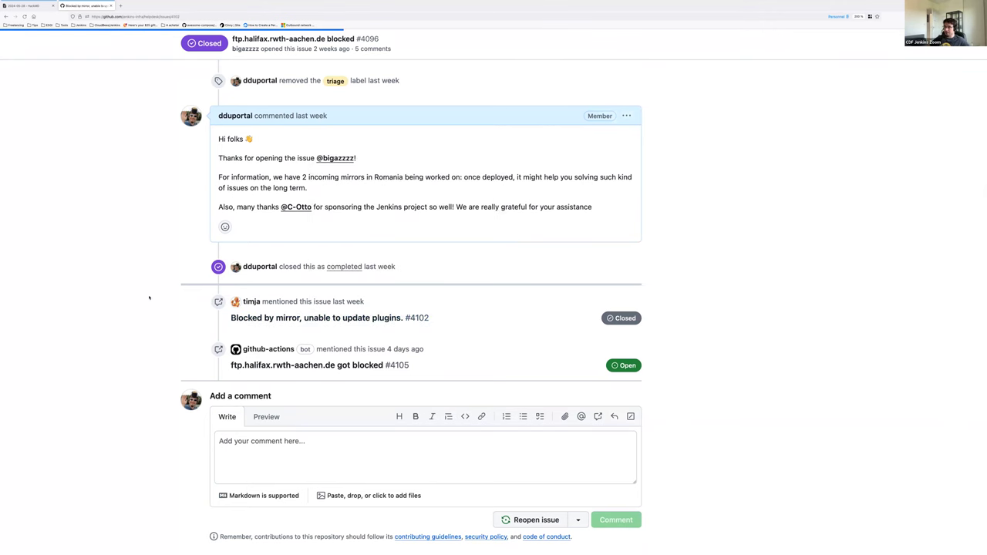
Read linked issue #4102, Blocked by mirror, then return to the infra-team-sync-2024-05-28 milestone list.
{"action": "left_click", "coordinate": [317, 318]}
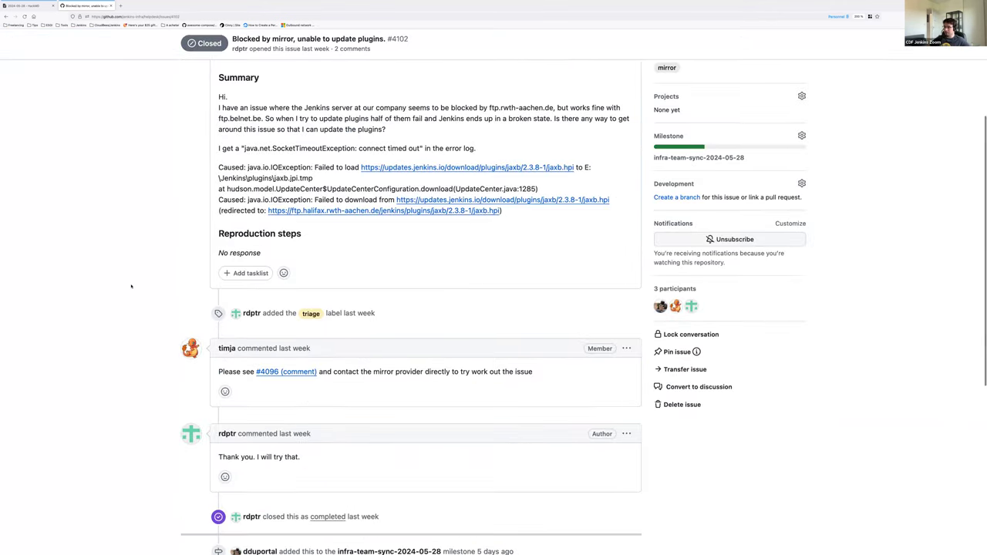
{"action": "scroll", "scroll_direction": "down", "scroll_amount": 3}
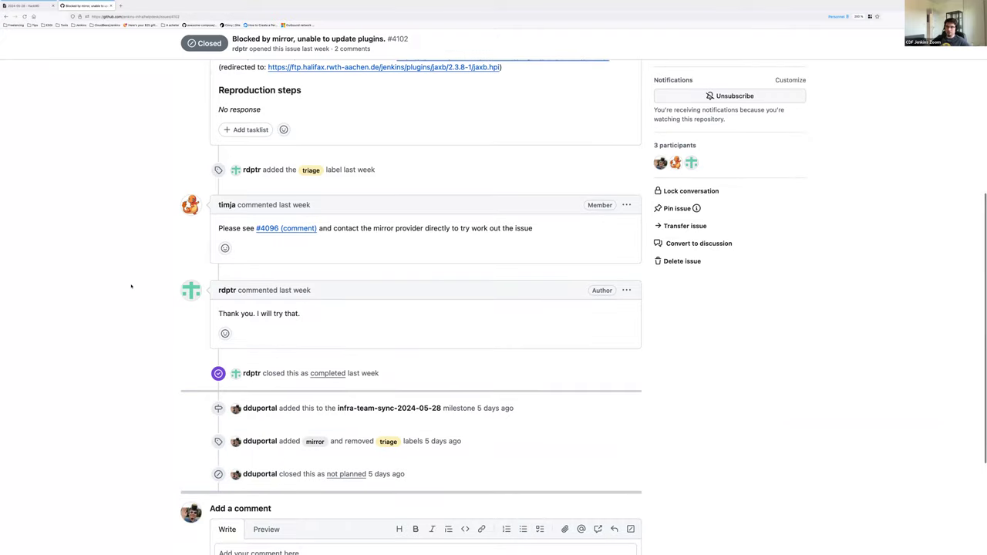
{"action": "scroll", "scroll_direction": "up", "scroll_amount": 3}
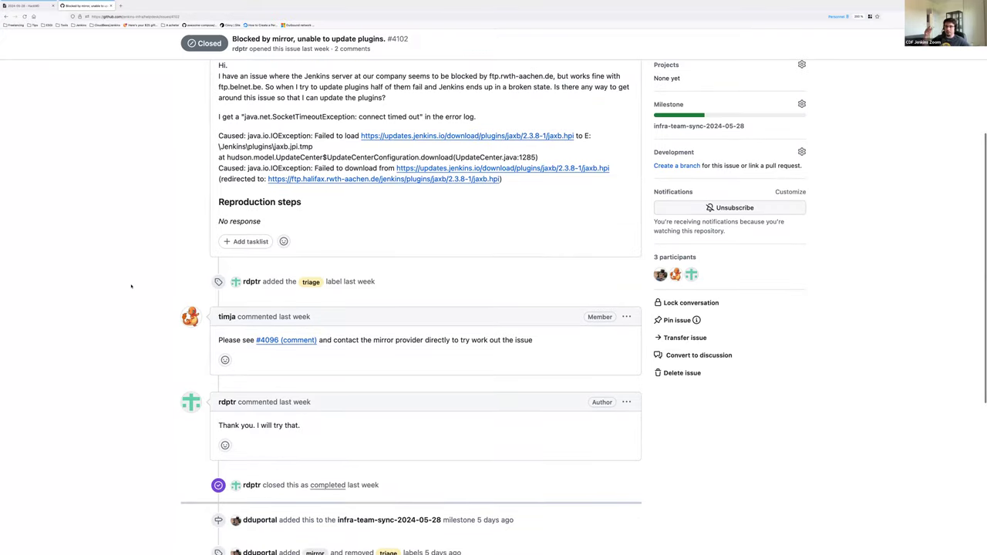
{"action": "scroll", "scroll_direction": "up", "scroll_amount": 3}
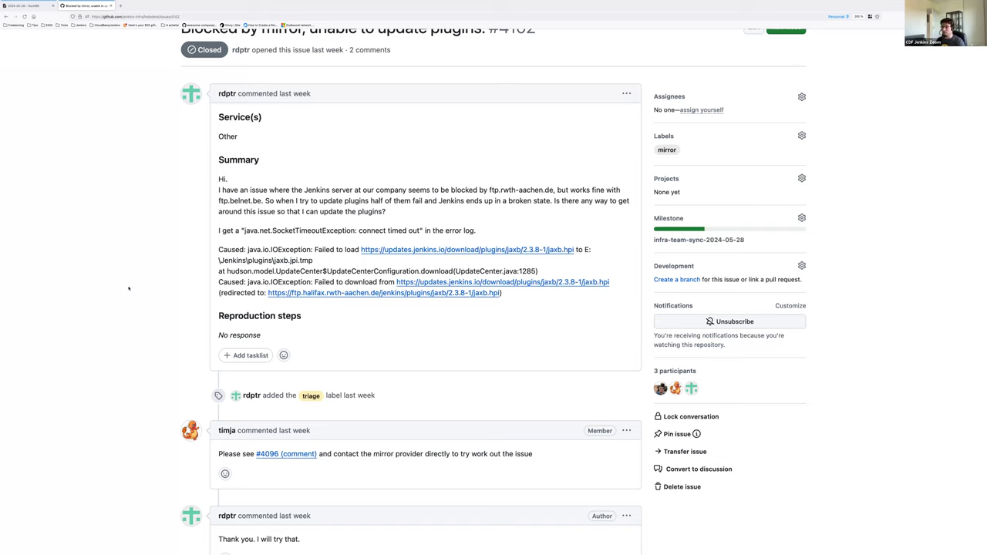
{"action": "scroll", "scroll_direction": "up", "scroll_amount": 3}
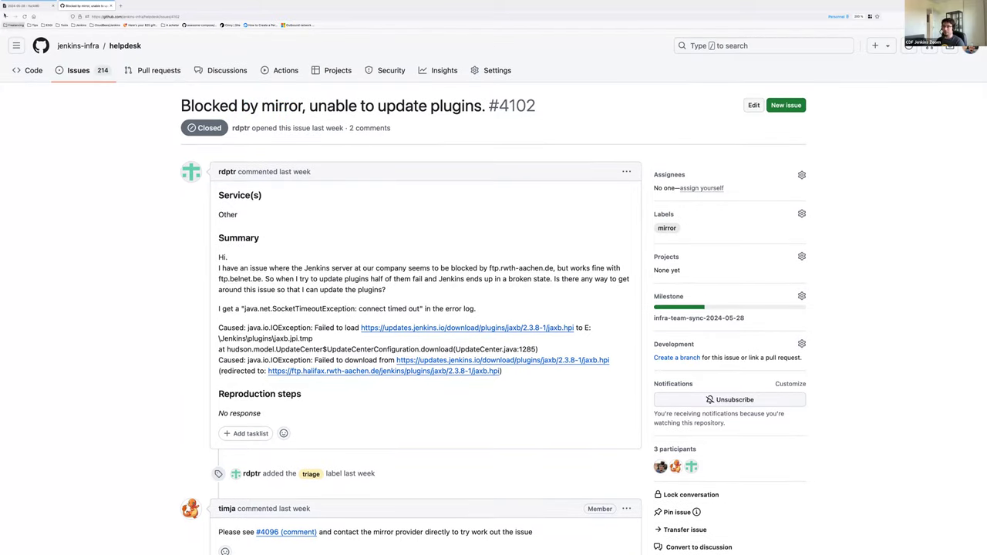
{"action": "left_click", "coordinate": [287, 532]}
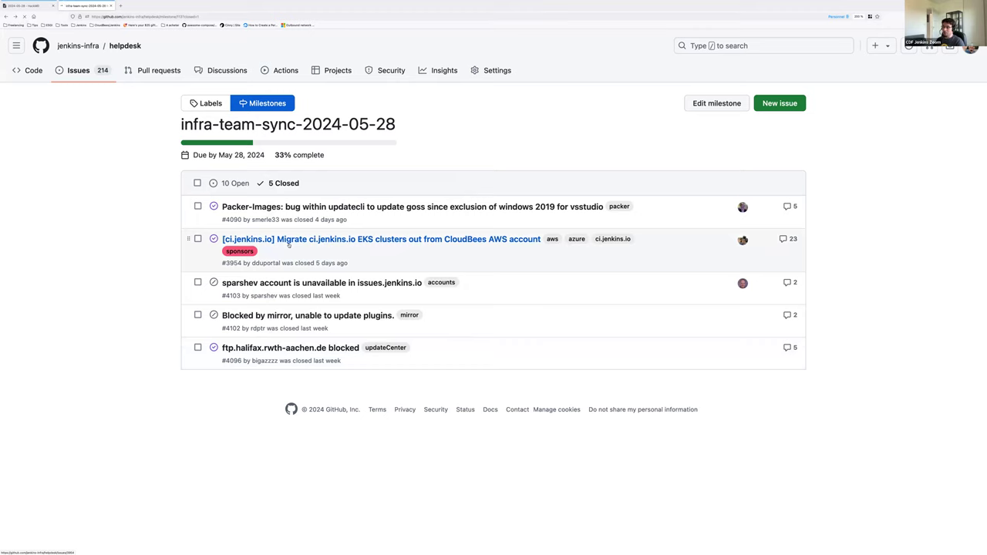
Read issue #3954 on migrating ci.jenkins.io EKS clusters down to its AWS cost graph, then return to the notes.
{"action": "left_click", "coordinate": [381, 239]}
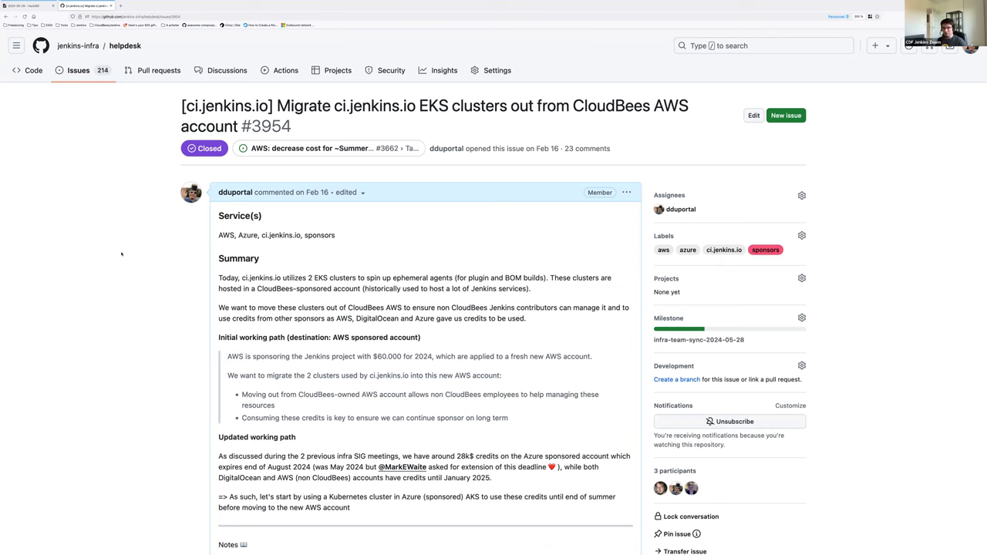
{"action": "scroll", "scroll_direction": "down", "scroll_amount": 3}
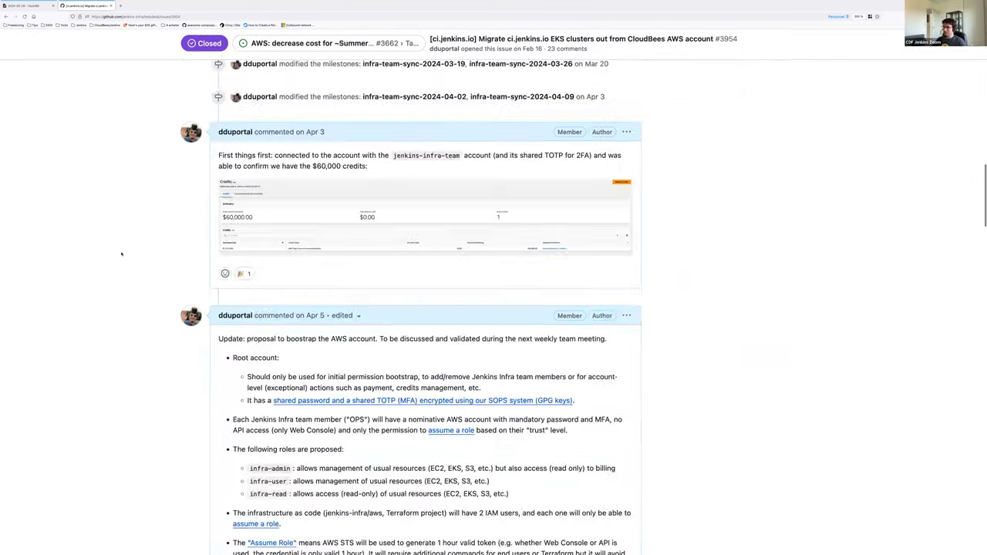
{"action": "scroll", "scroll_direction": "down", "scroll_amount": 3}
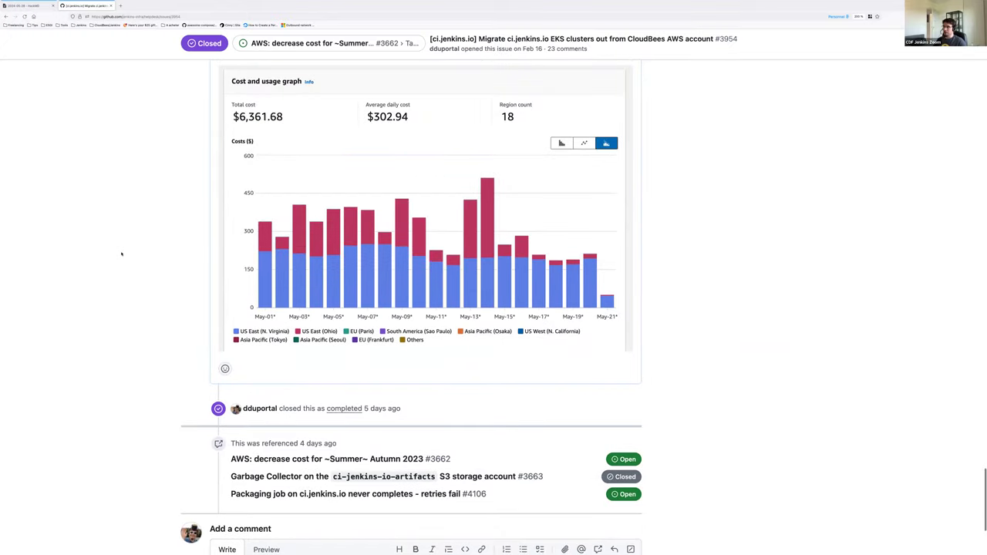
{"action": "scroll", "scroll_direction": "up", "scroll_amount": 3}
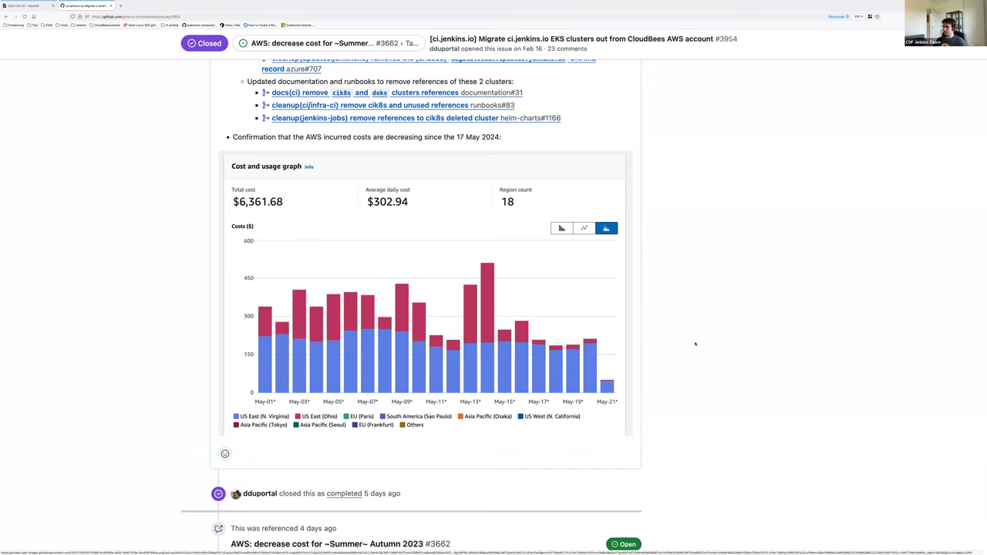
{"action": "scroll", "scroll_direction": "up", "scroll_amount": 3}
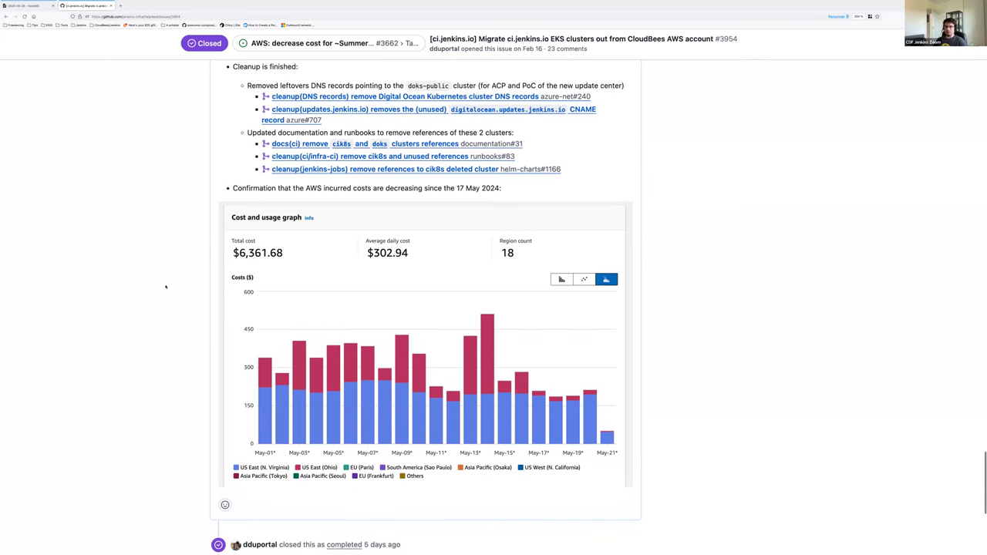
{"action": "mouse_move", "coordinate": [122, 158]}
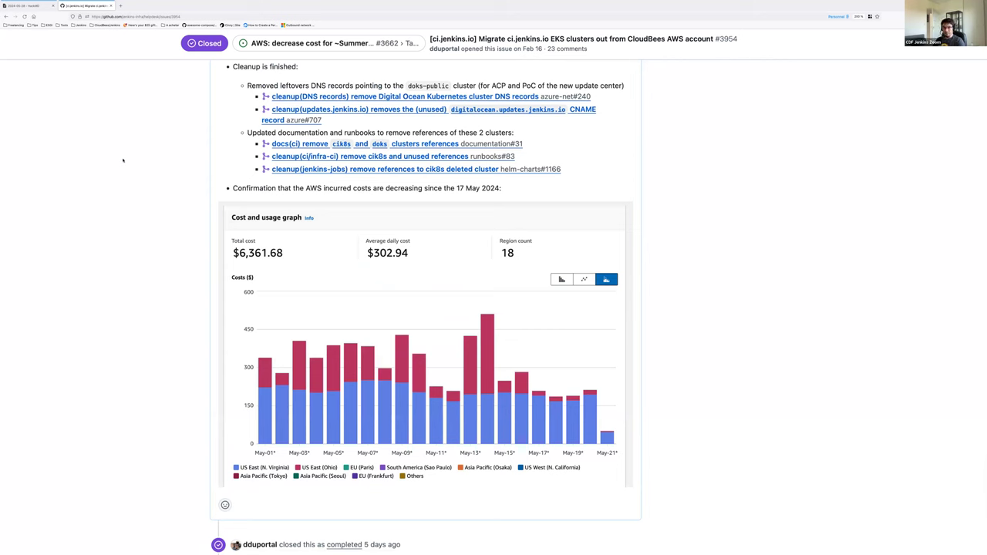
{"action": "left_click", "coordinate": [31, 7]}
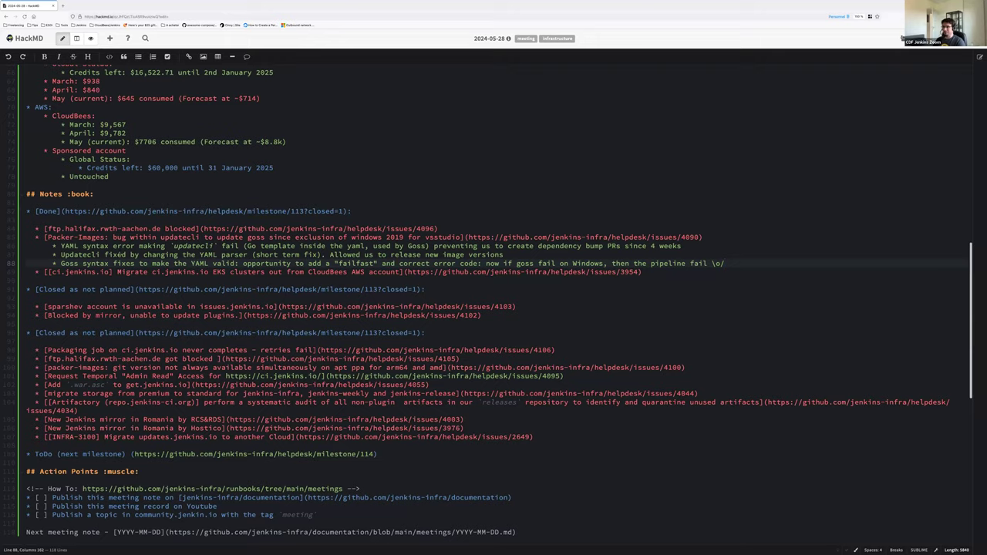
Note only cleanup left and the decrease of AWS and DO bills while consuming in Azure (sponsored).
{"action": "key", "text": "enter"}
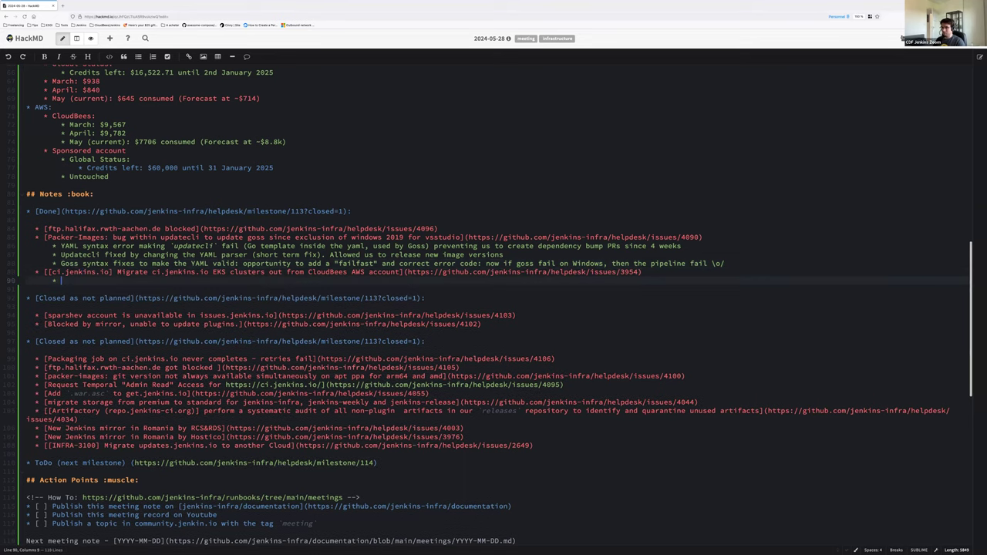
{"action": "type", "text": "Only cleanup was left: done!"}
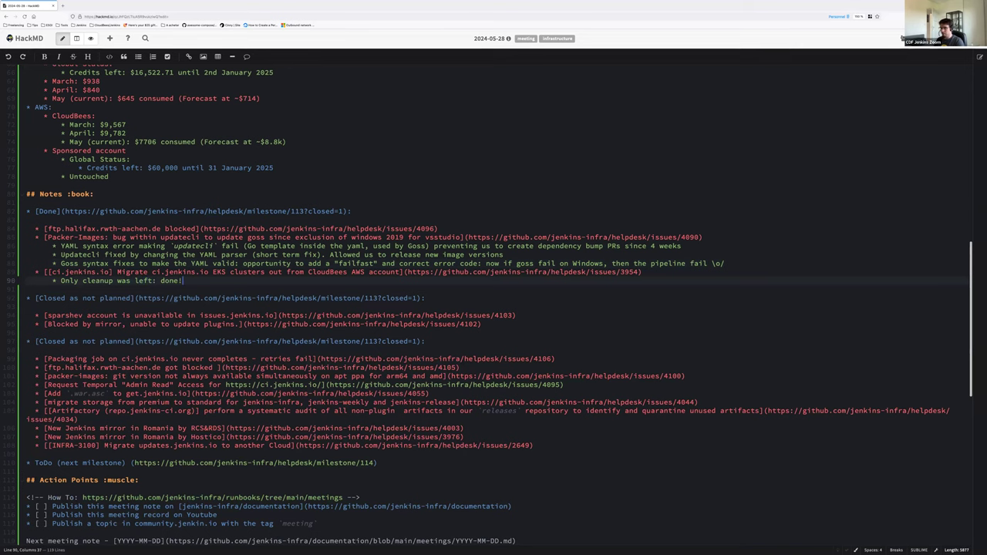
{"action": "type", "text": "We see"}
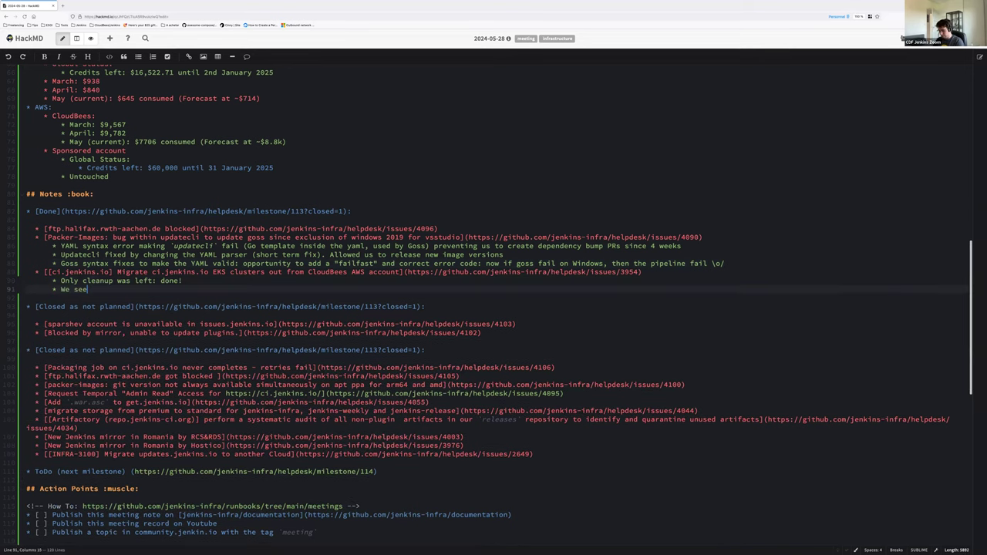
{"action": "type", "text": "the decrease on AWS (CloudBees) and DO"}
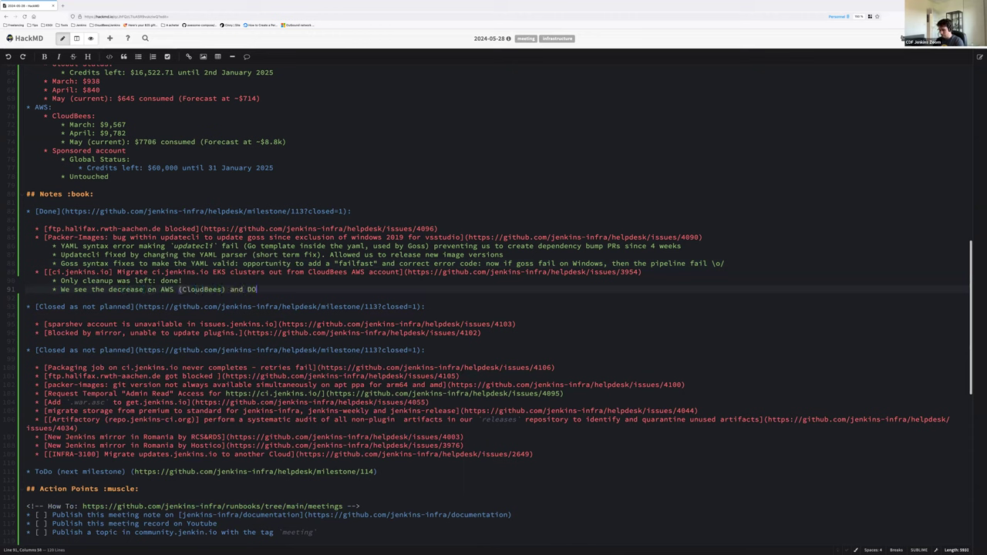
{"action": "type", "text": "bills while"}
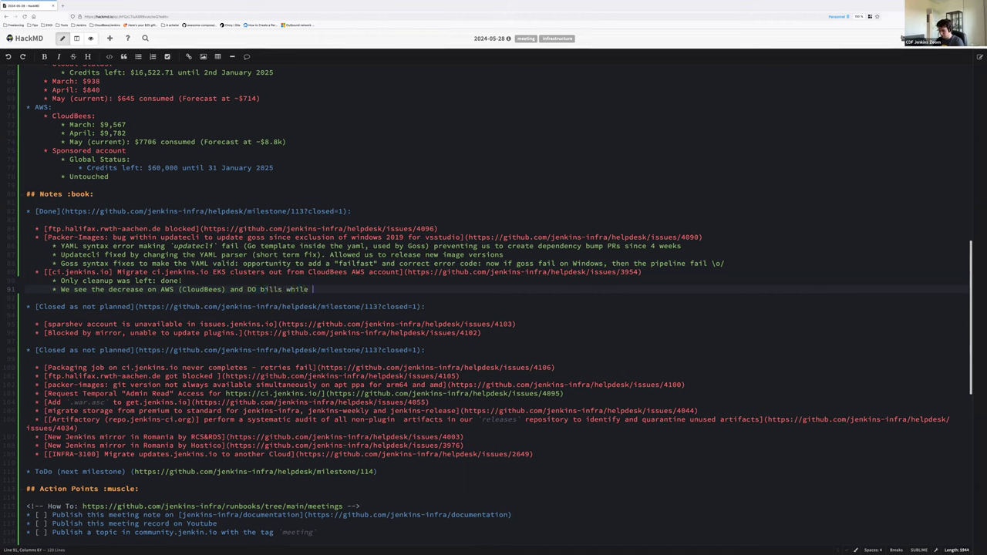
{"action": "type", "text": "consuming in"}
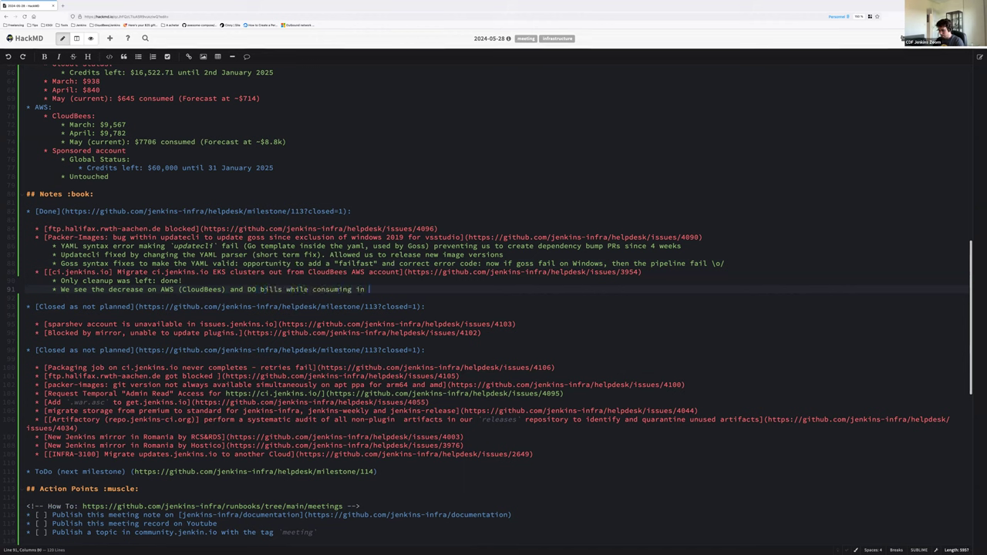
{"action": "type", "text": "Azure (spo"}
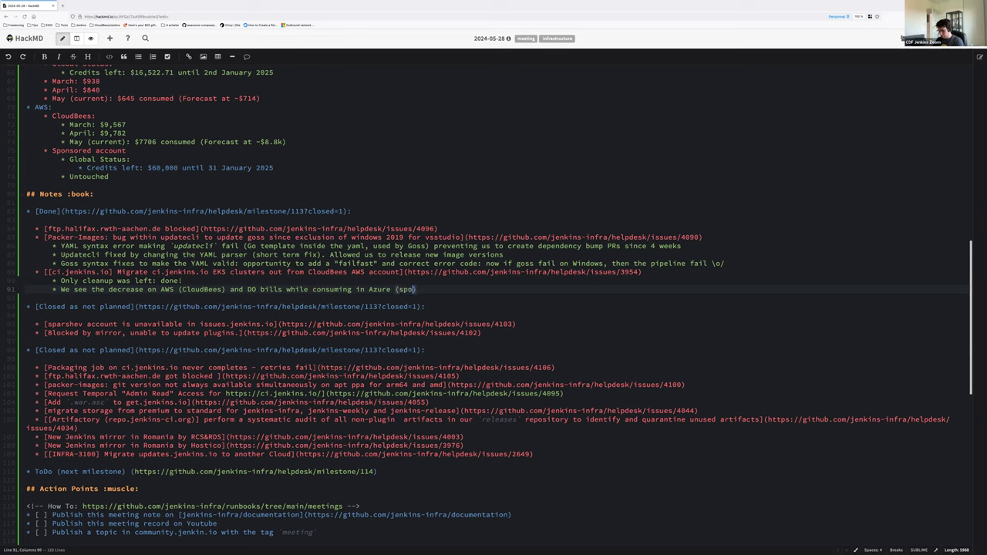
{"action": "type", "text": "nsor)"}
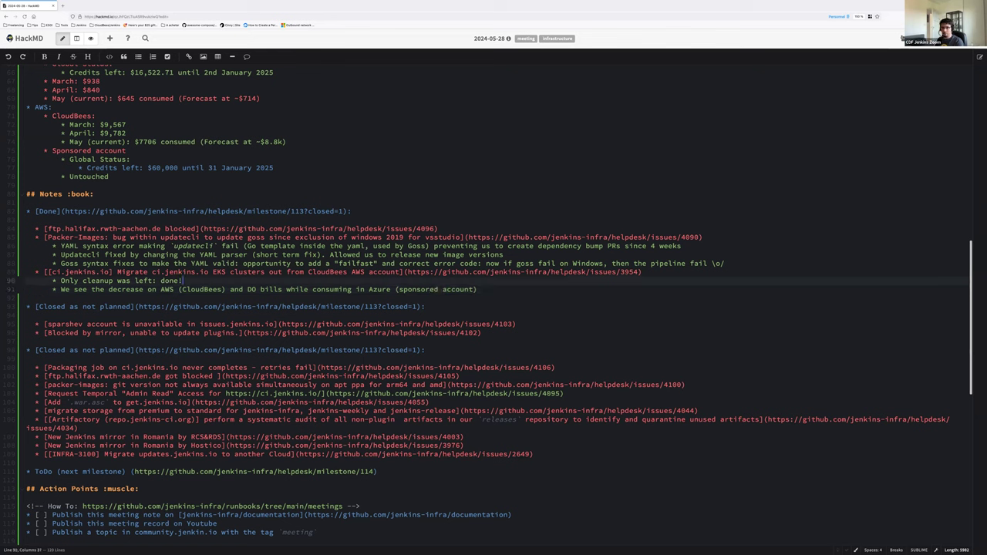
{"action": "scroll", "scroll_direction": "down", "scroll_amount": 3}
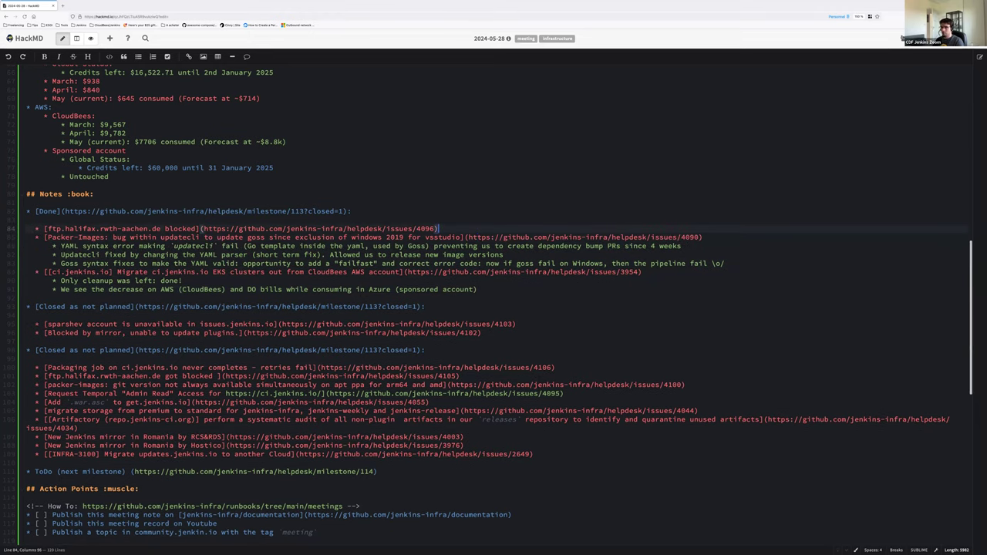
{"action": "scroll", "scroll_direction": "down", "scroll_amount": 3}
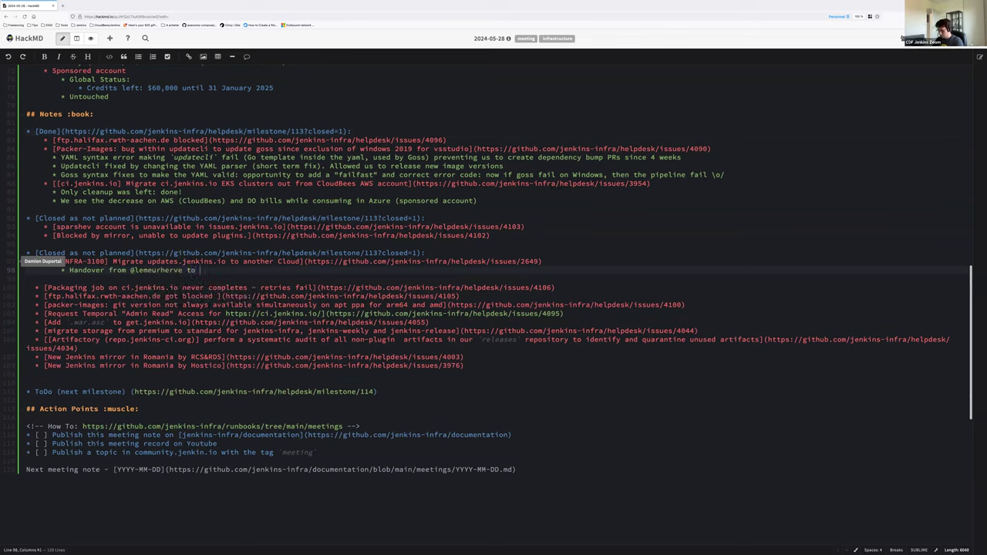
{"action": "type", "text": "@smerle"}
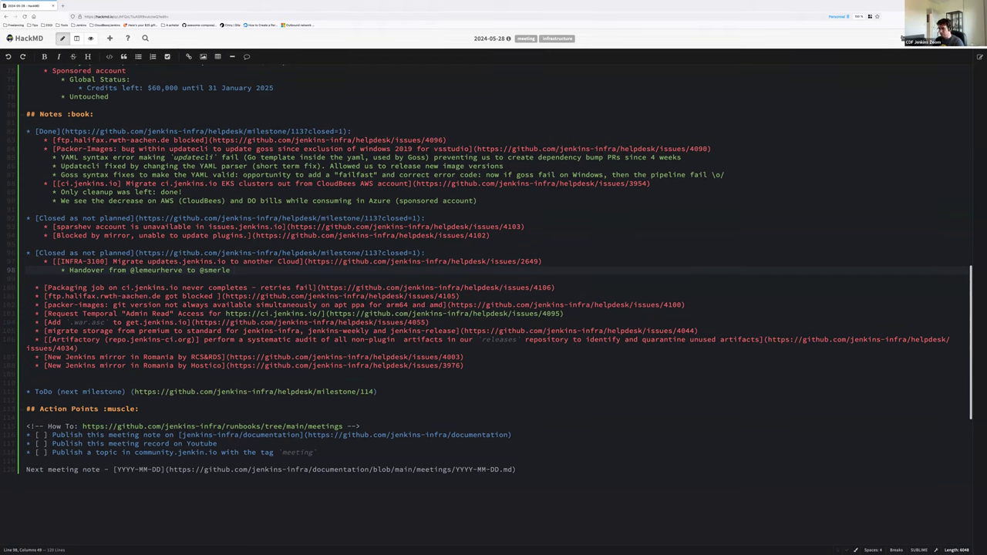
{"action": "type", "text": "done"}
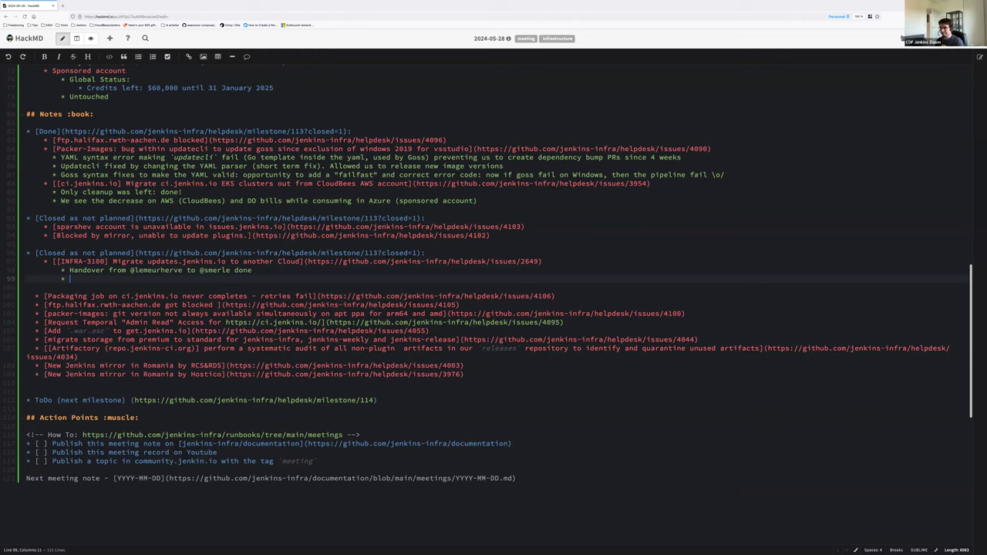
Add 'Done:' with nested 'Designed the next steps around architecture for production:' and start a sub-bullet.
{"action": "type", "text": "Done"}
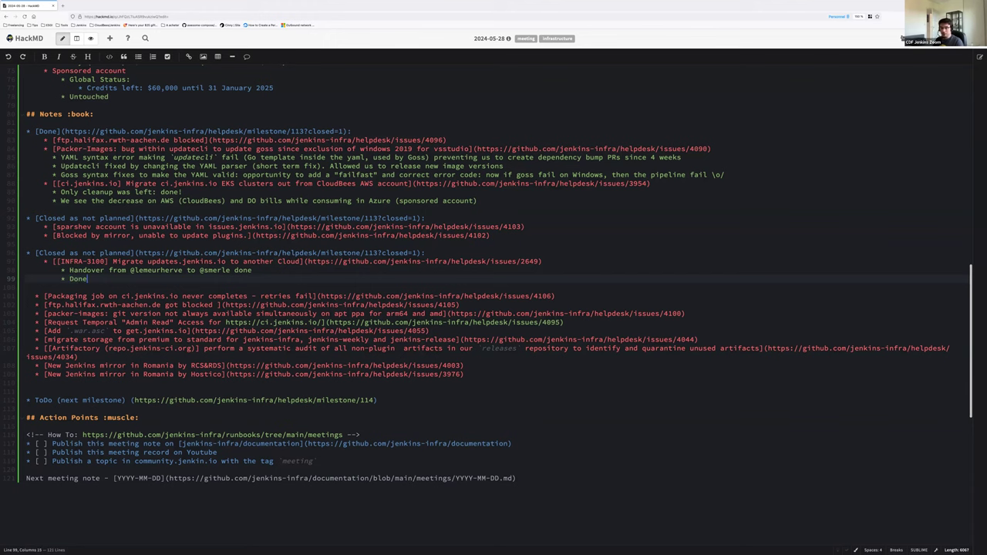
{"action": "key", "text": "enter"}
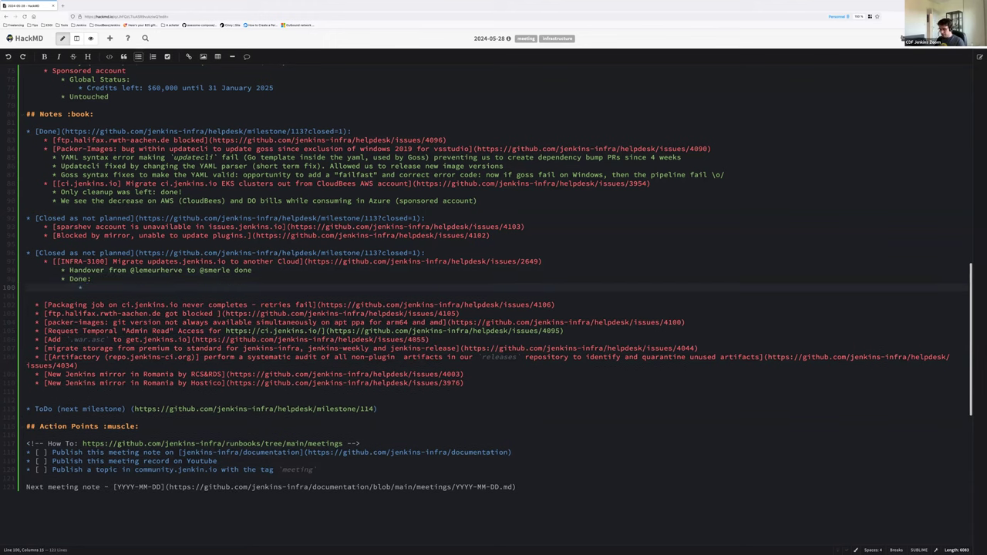
{"action": "type", "text": "Designed"}
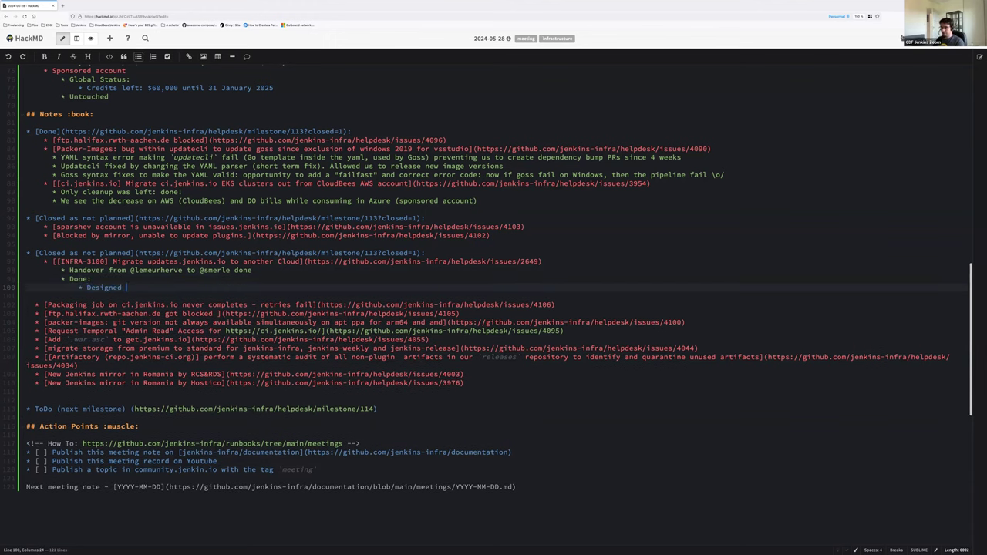
{"action": "type", "text": "a"}
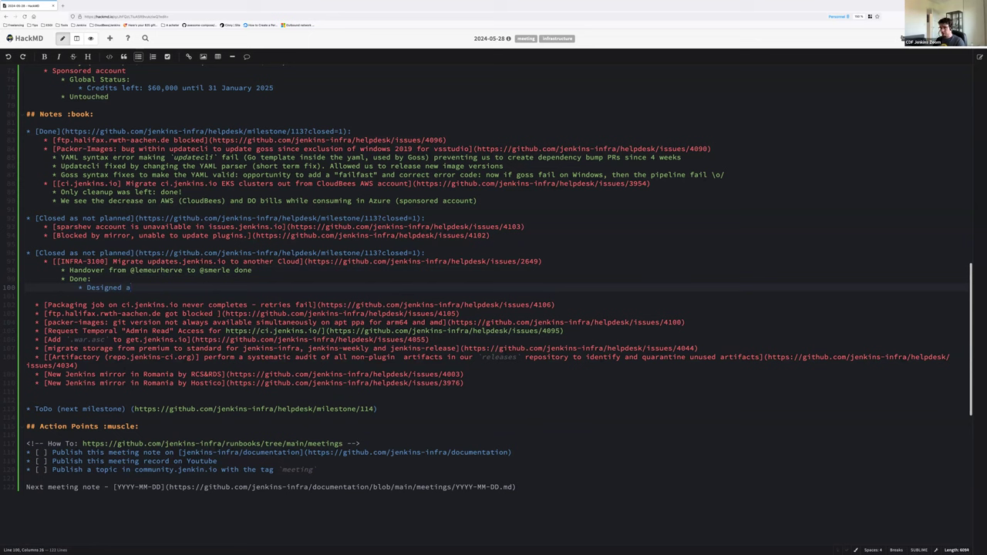
{"action": "type", "text": "the next steps around tar"}
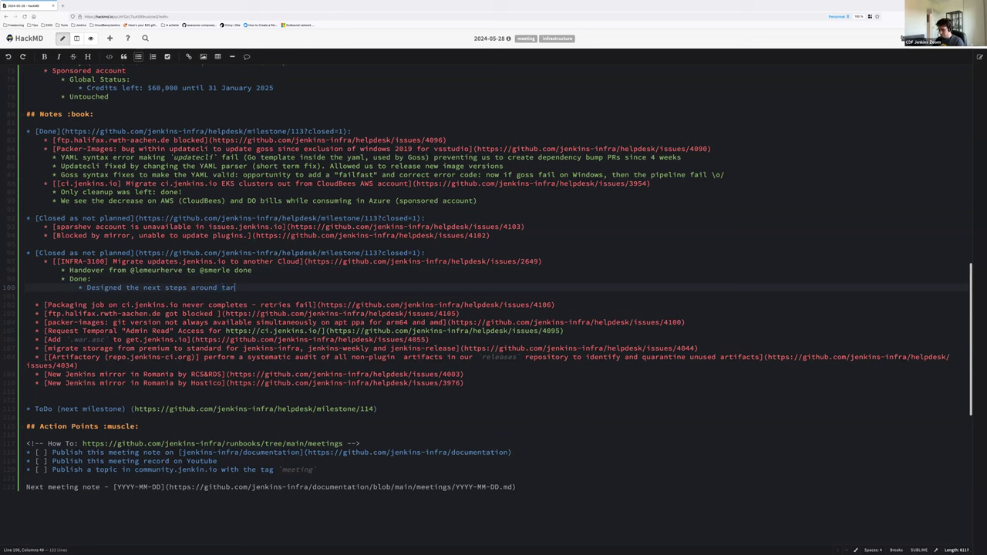
{"action": "type", "text": "chitecture f"}
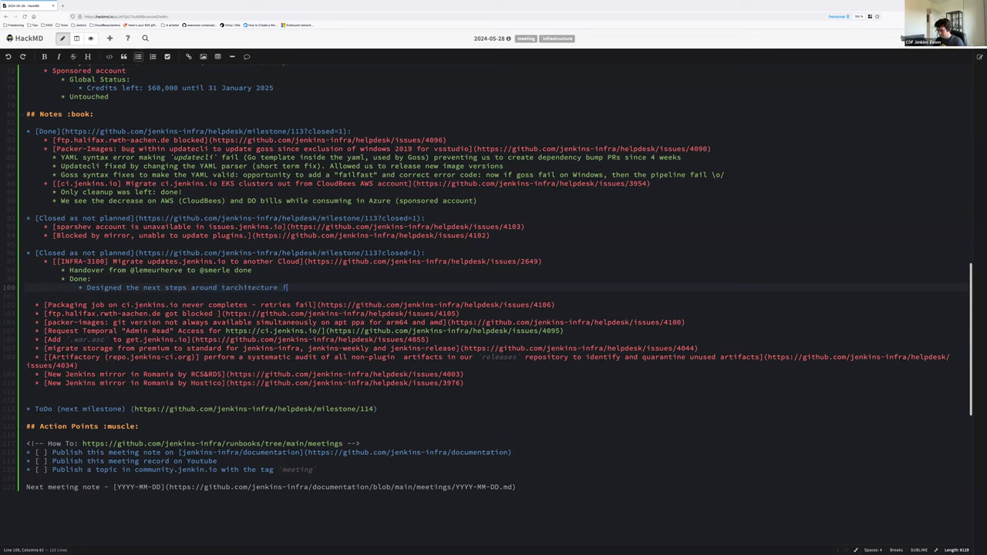
{"action": "type", "text": "or productio"}
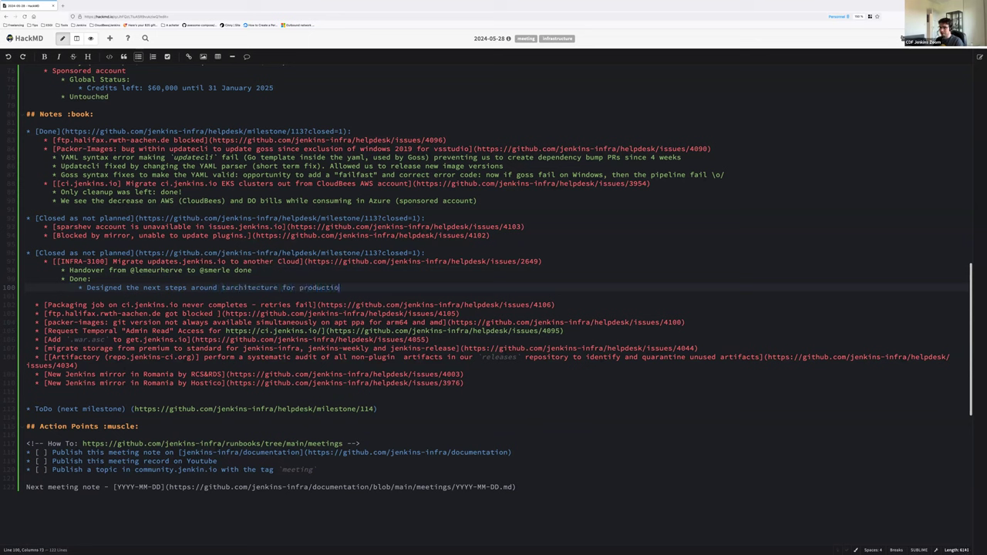
{"action": "key", "text": "enter"}
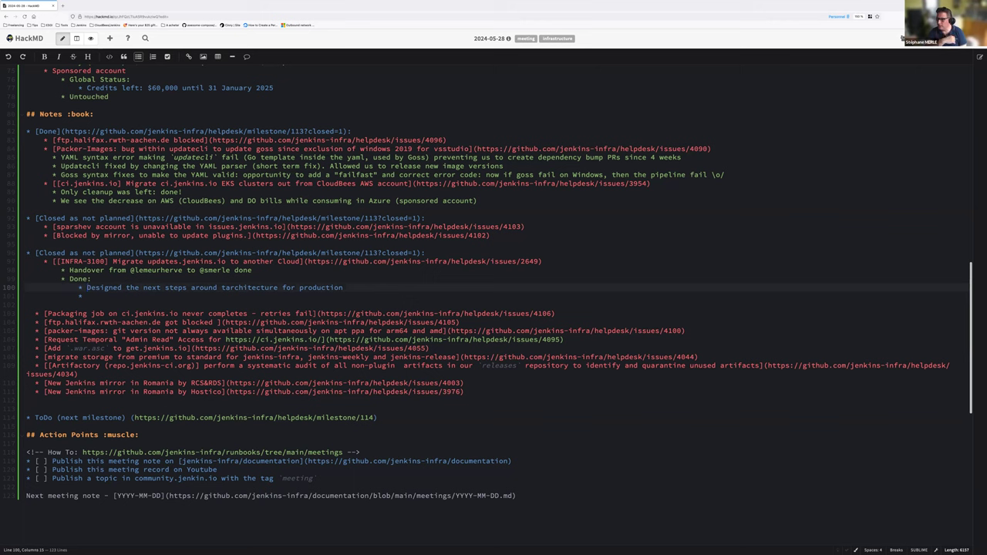
{"action": "type", "text": ":"}
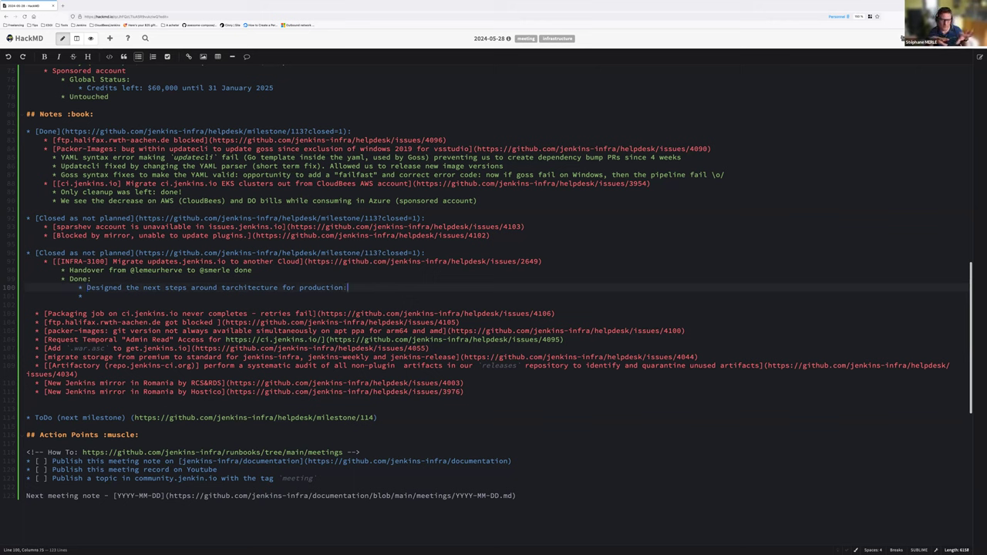
{"action": "key", "text": "enter"}
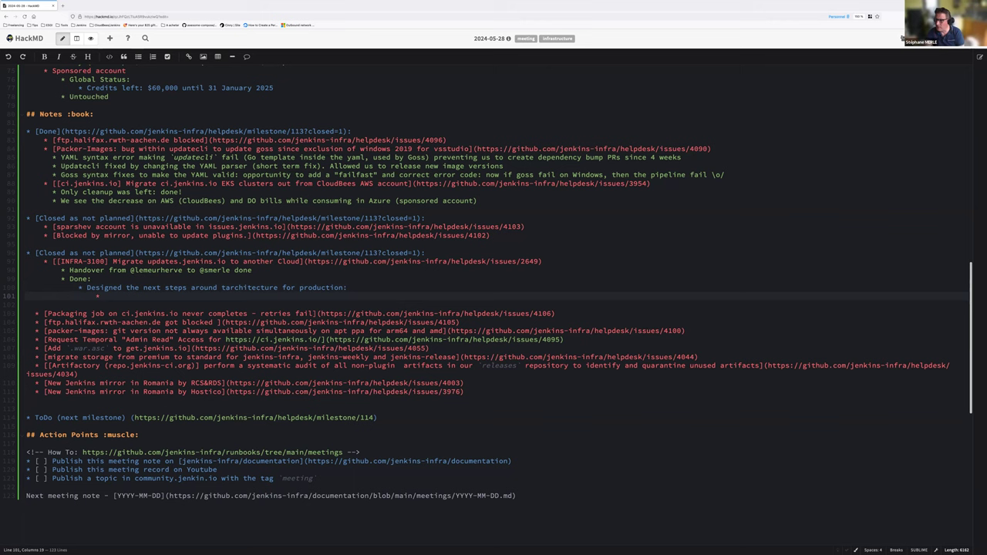
List OSUOSL VMs and Cloudflare R2 items, then add a 'Wip:' bullet below.
{"action": "type", "text": "DSU"}
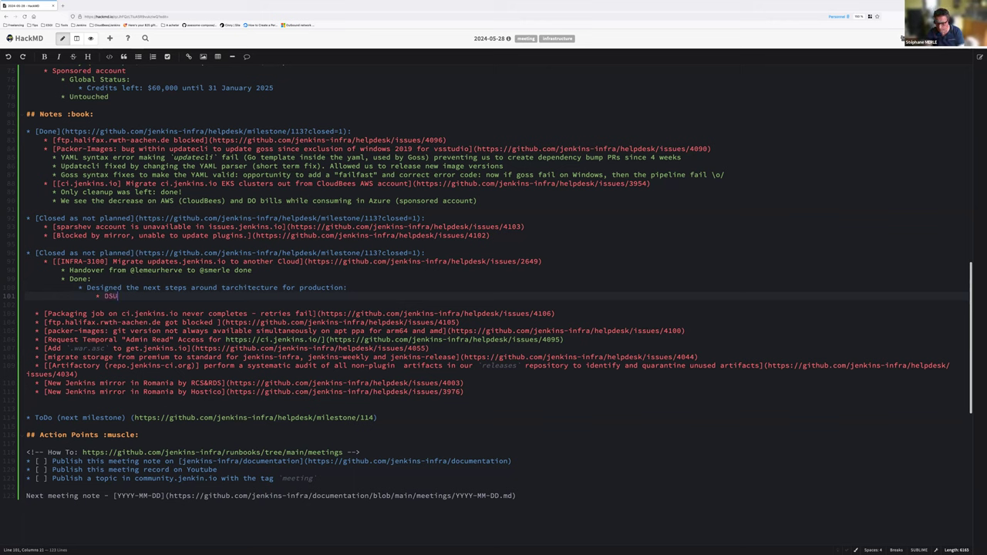
{"action": "type", "text": "OSUOSL VMs"}
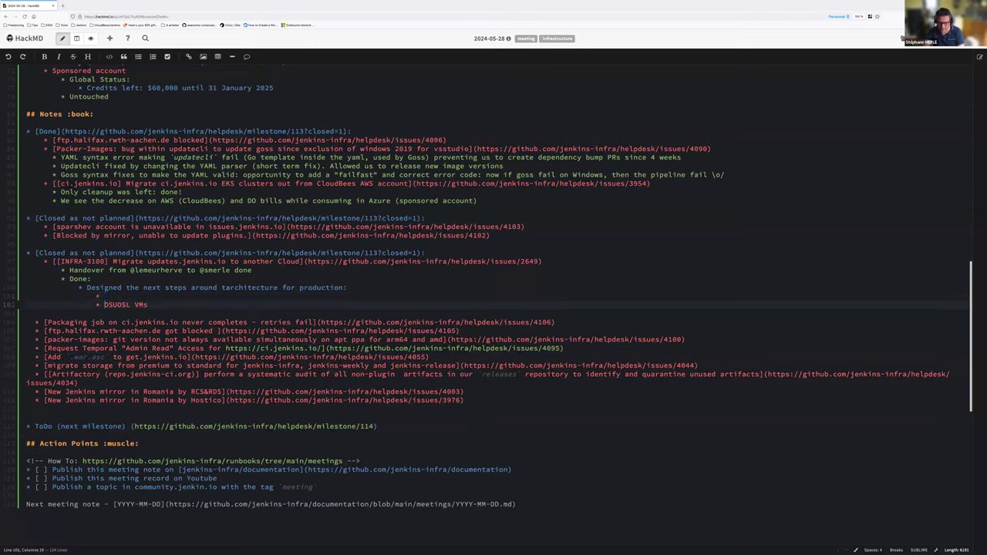
{"action": "type", "text": "Cloudflare R"}
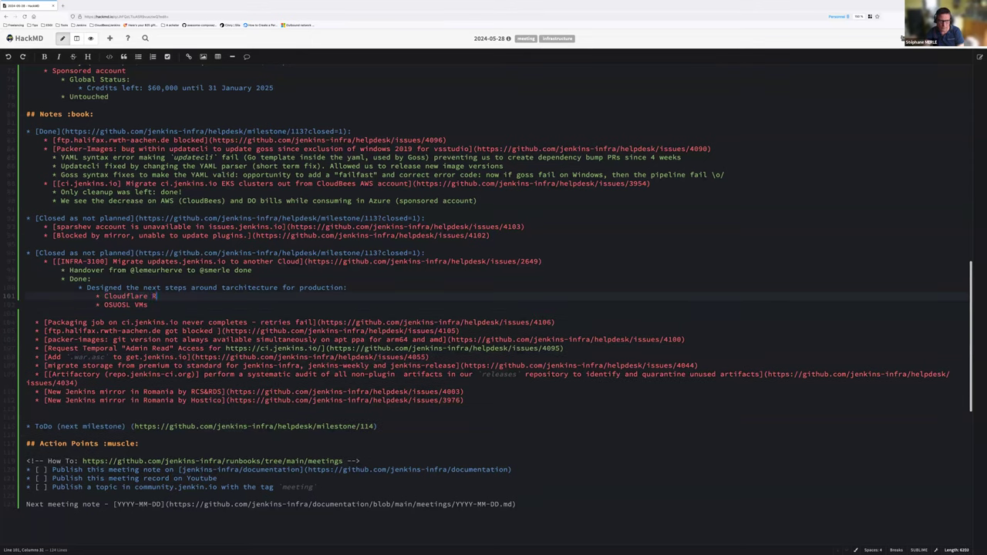
{"action": "key", "text": "Return"}
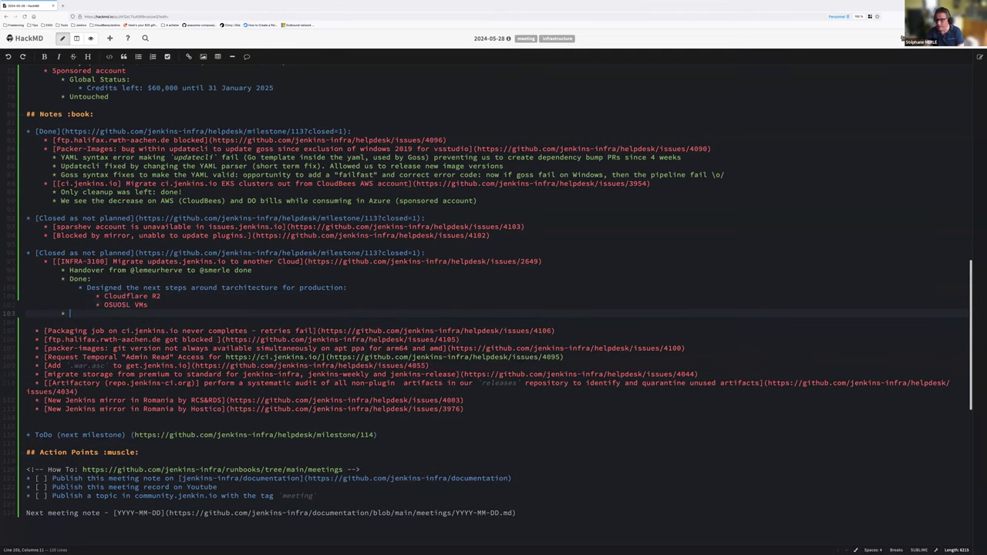
{"action": "type", "text": "Wip:"}
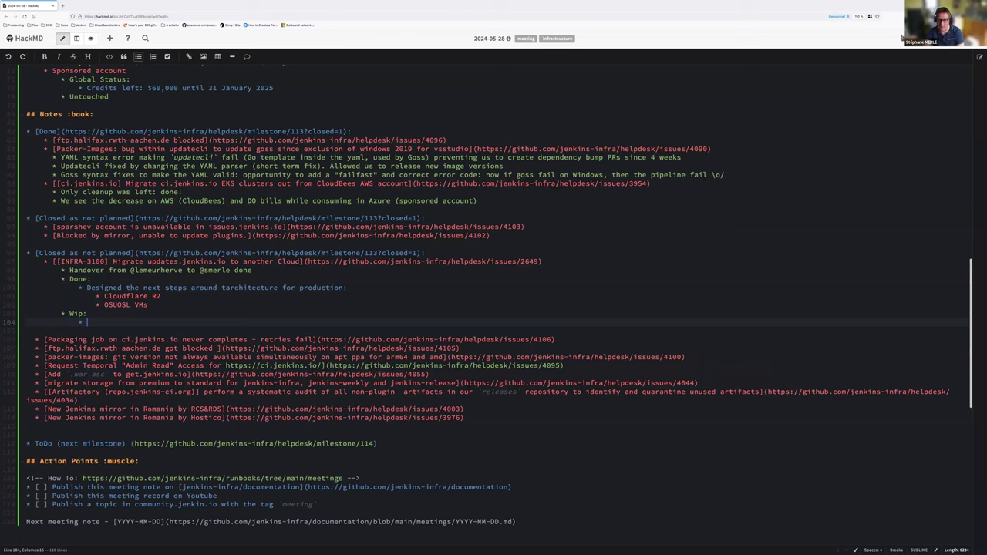
Explain Cloudflare R2: we have a West bucket and need a second one in US-East (same as PKG vm).
{"action": "type", "text": "(thanks!"}
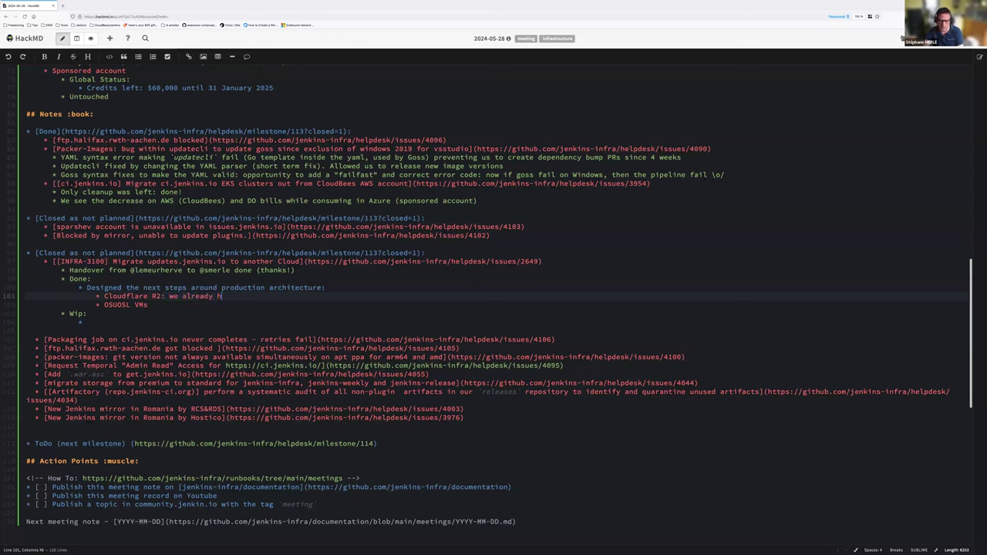
{"action": "type", "text": "ave a West-Europe bucket"}
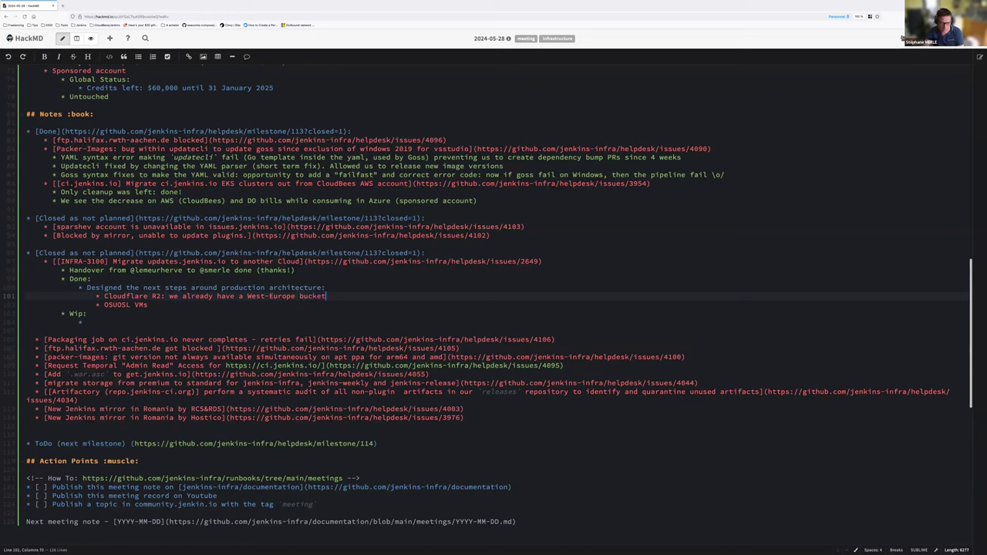
{"action": "type", "text": ", we"}
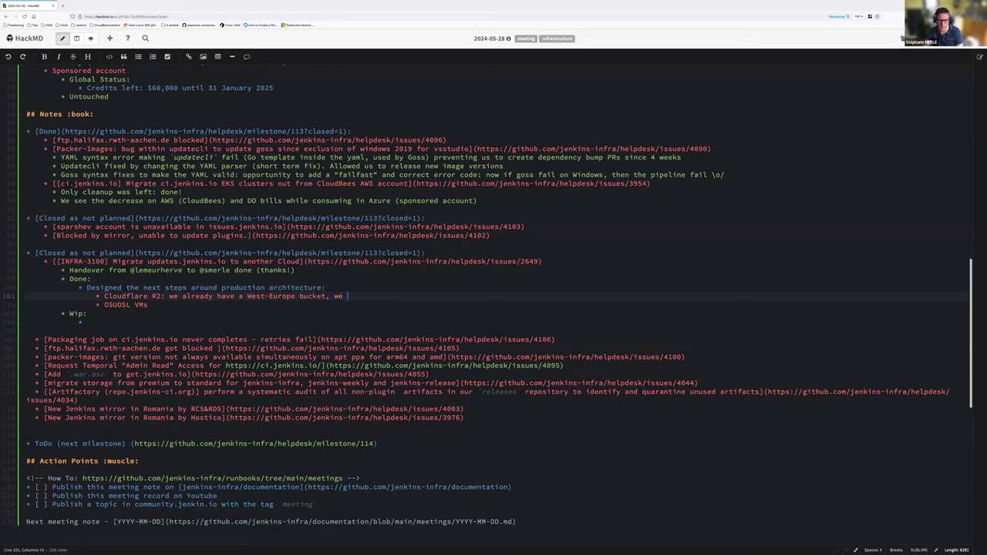
{"action": "type", "text": "need another in"}
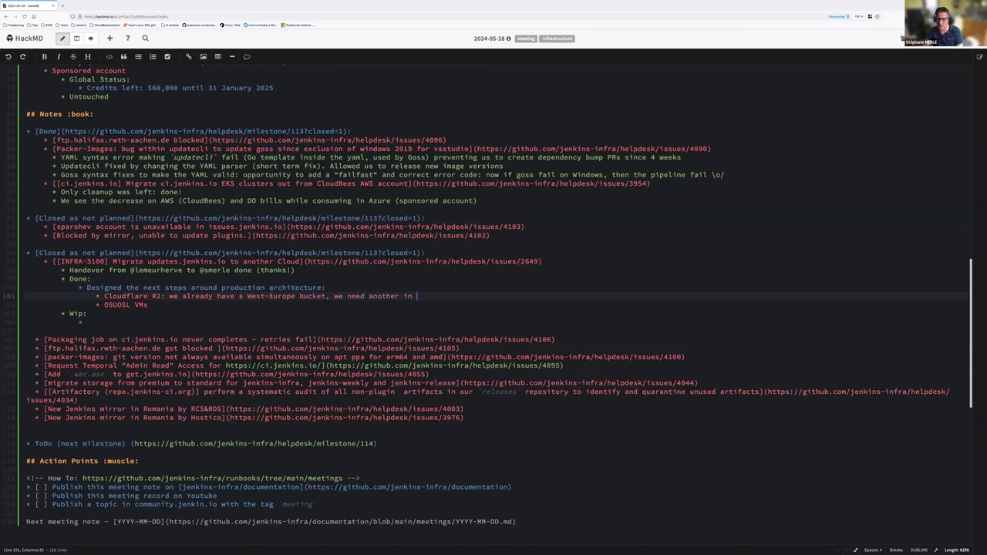
{"action": "type", "text": "US-East"}
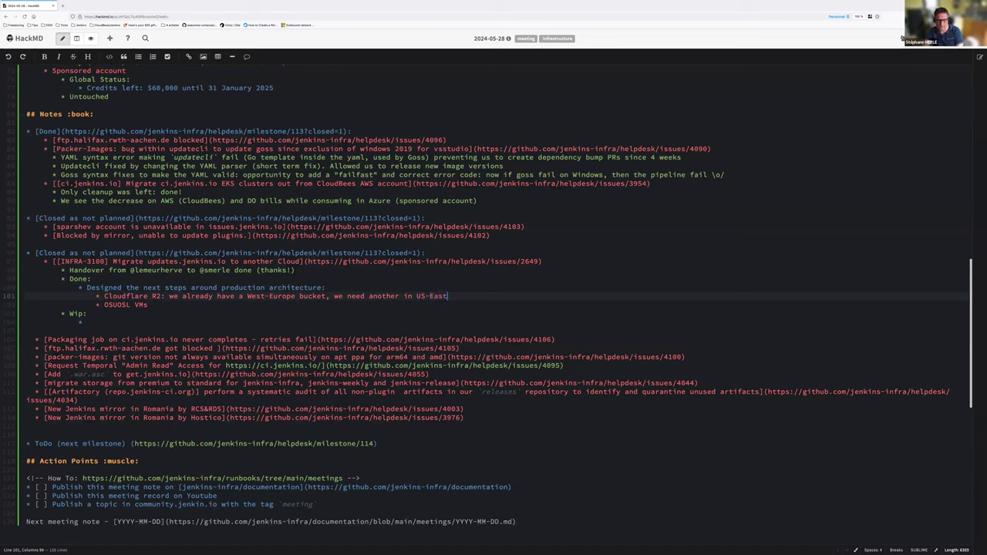
{"action": "type", "text": "(t)"}
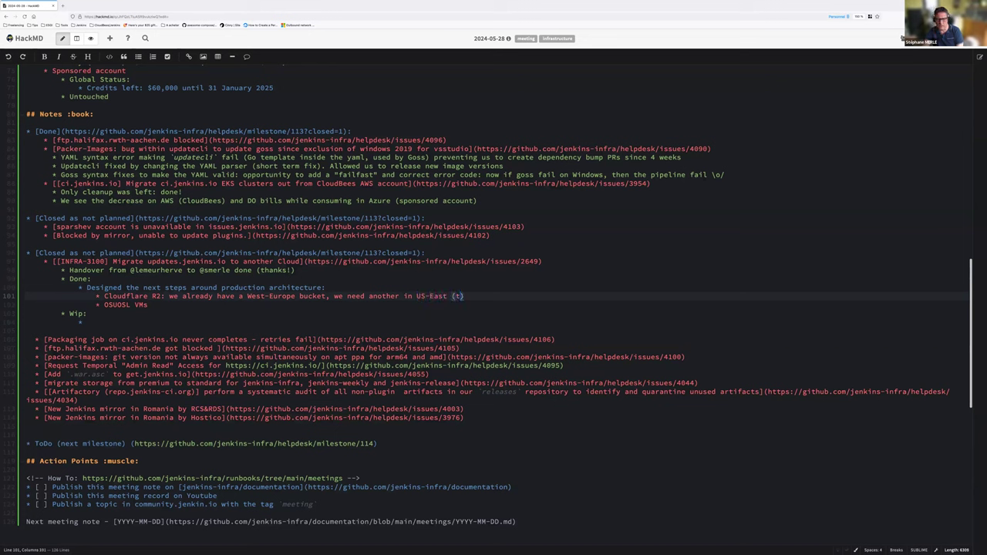
{"action": "type", "text": "same as"}
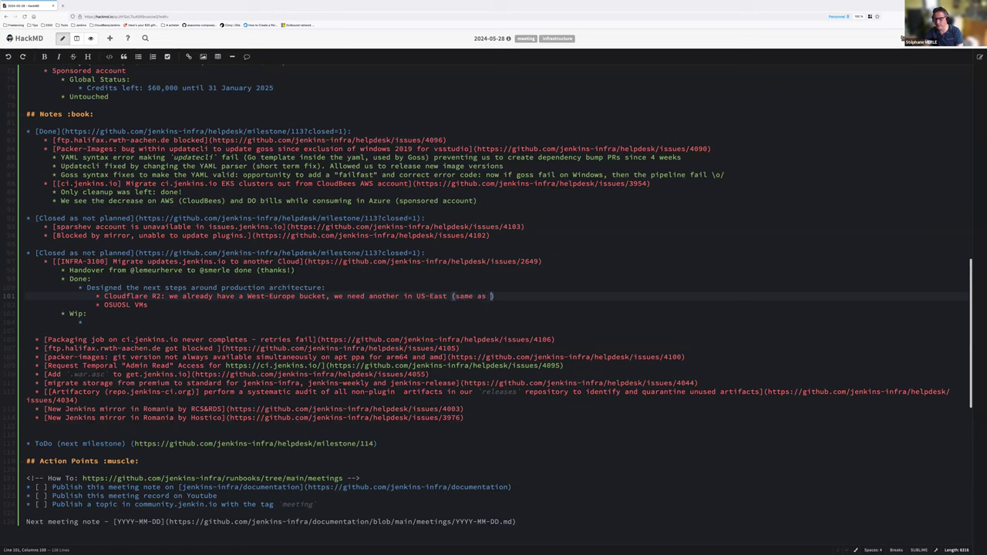
{"action": "type", "text": "PKG vm)"}
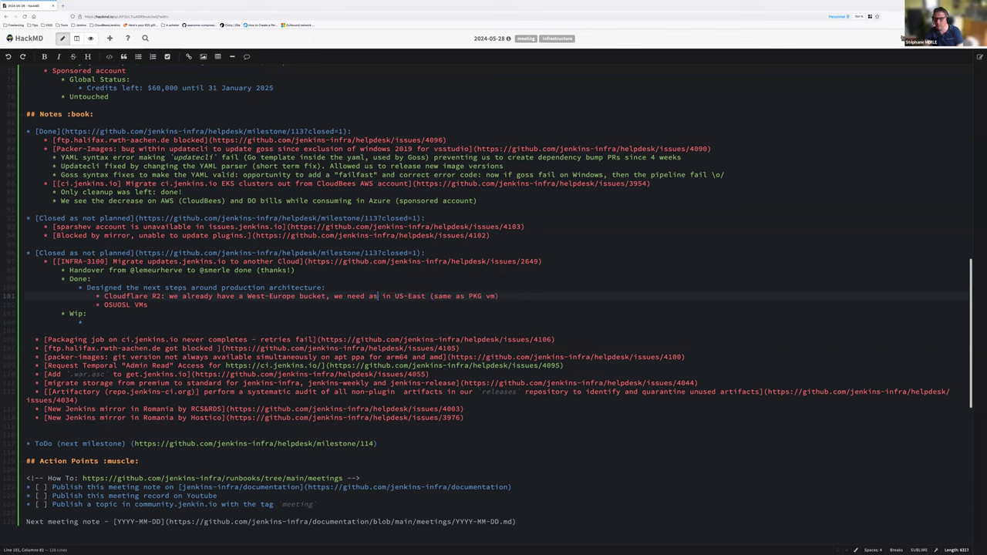
{"action": "type", "text": "second one"}
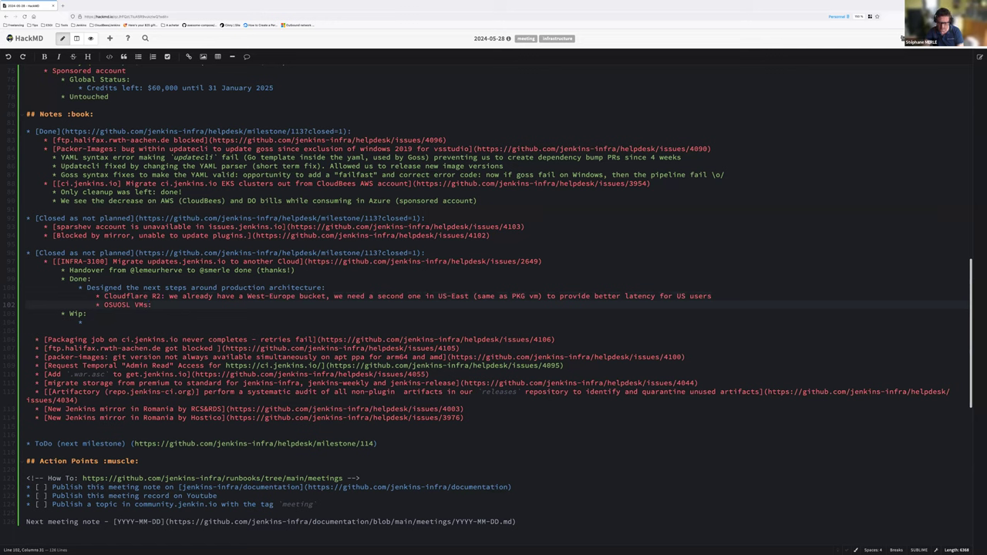
Explain OSUOSL VMs: fallback if Cloudflare fails, with enough resources (CPU/disk) to serve.
{"action": "type", "text": "if"}
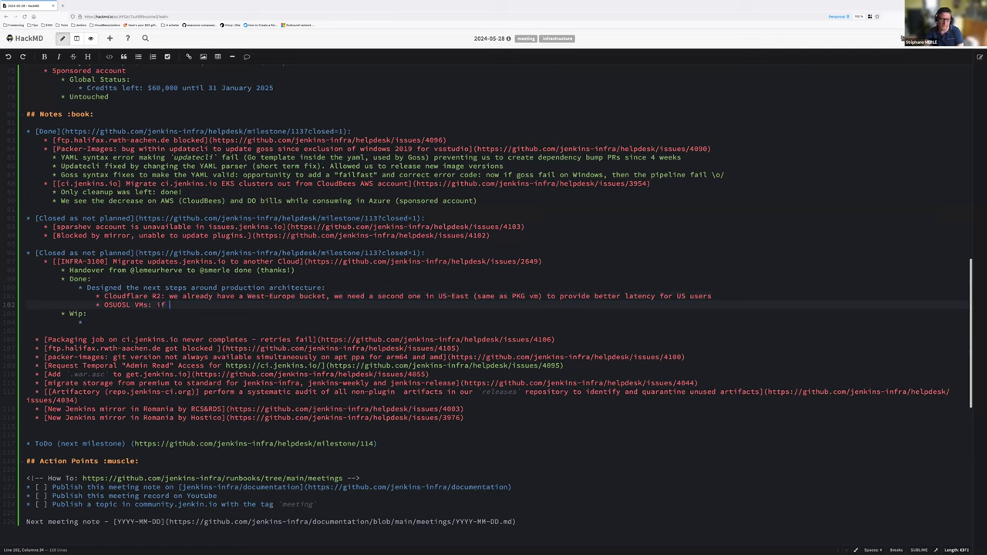
{"action": "type", "text": "Cloudflare fails (whatever"}
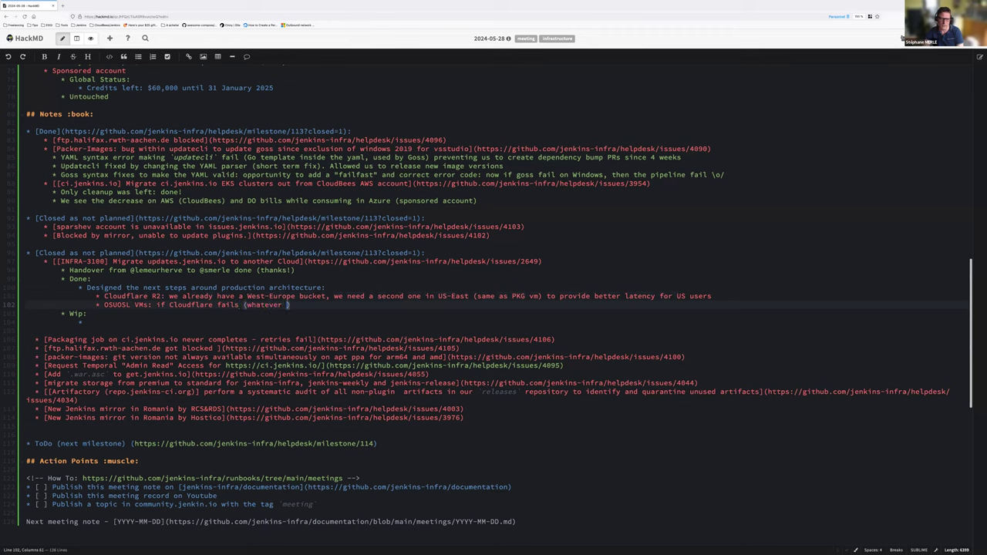
{"action": "type", "text": "reason) wer"}
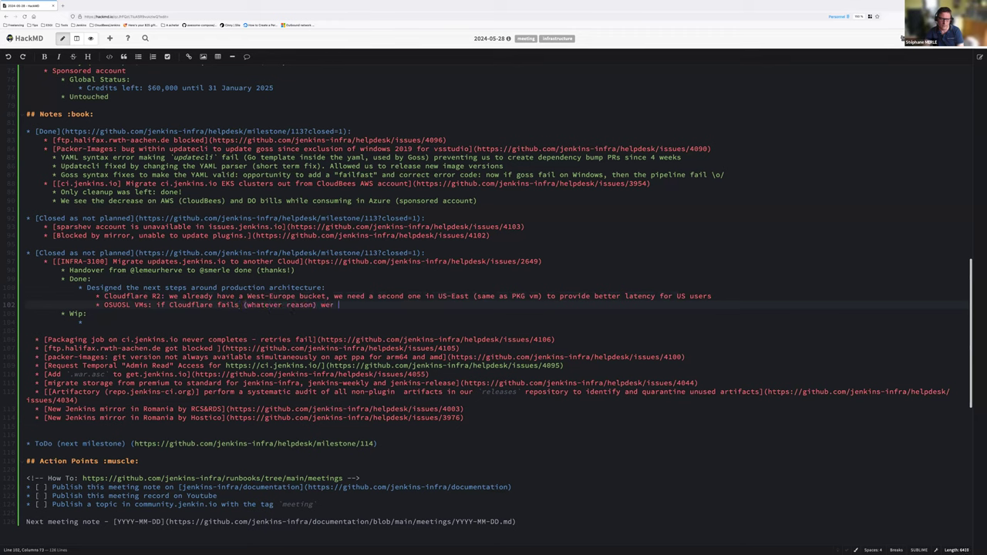
{"action": "type", "text": "need a fallback."}
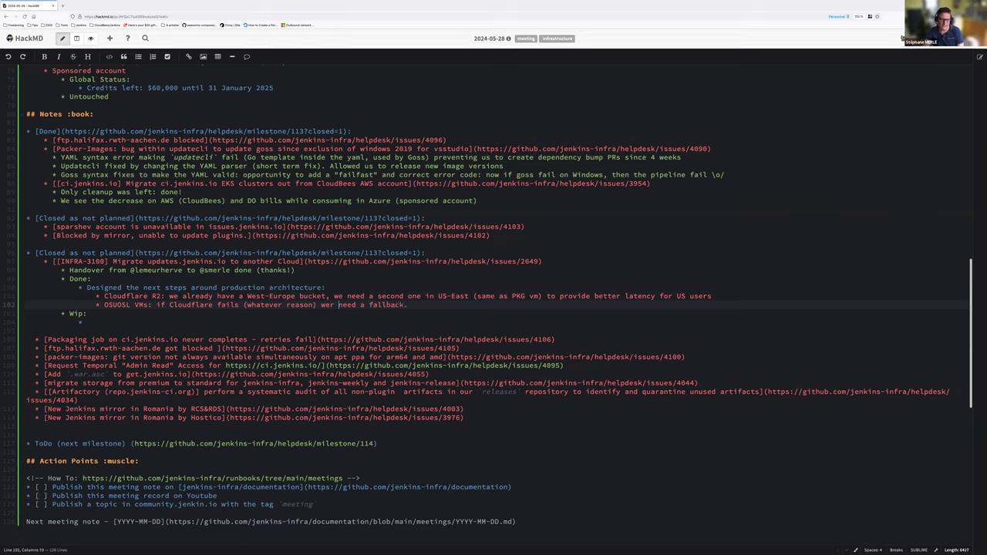
{"action": "type", "text": "We have 2 unused VMs, with"}
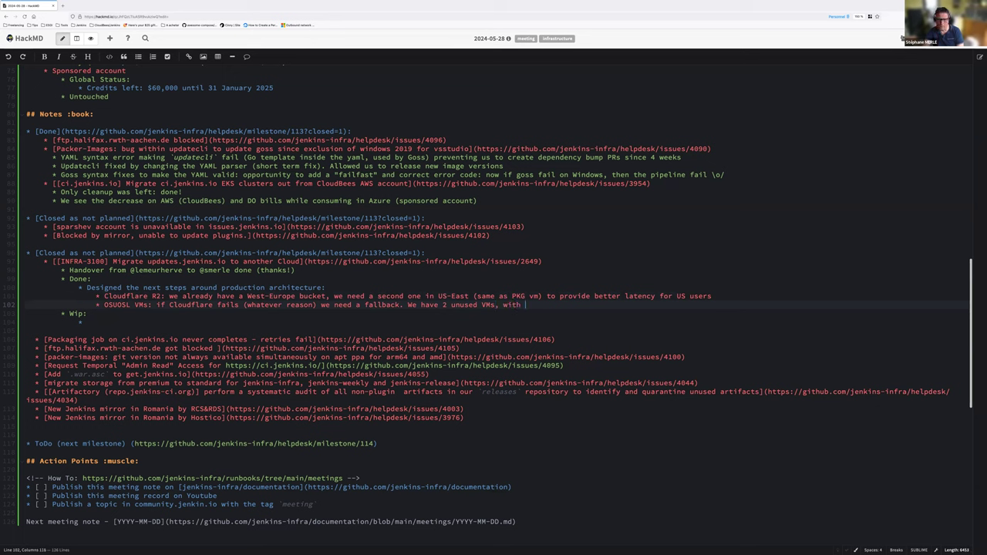
{"action": "type", "text": "enough p"}
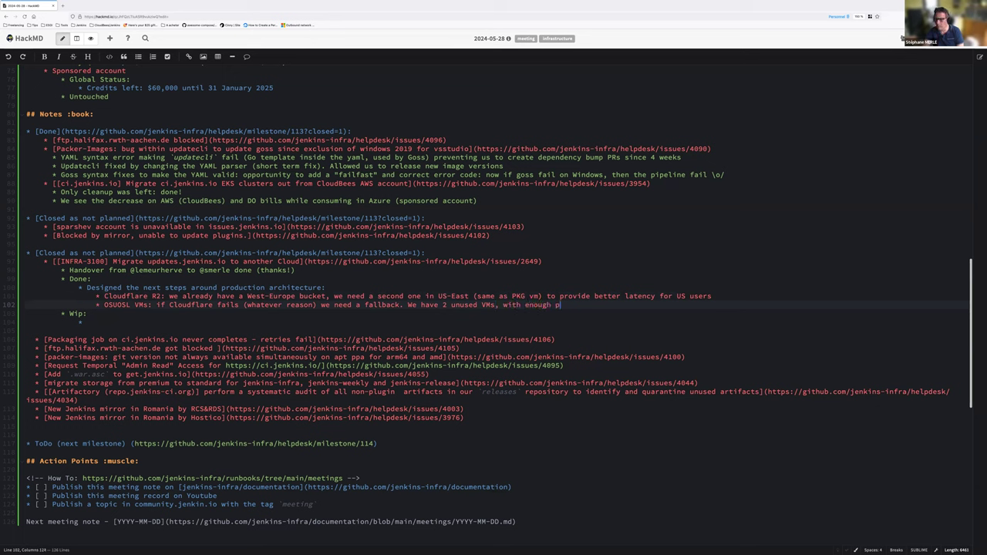
{"action": "type", "text": "esourc"}
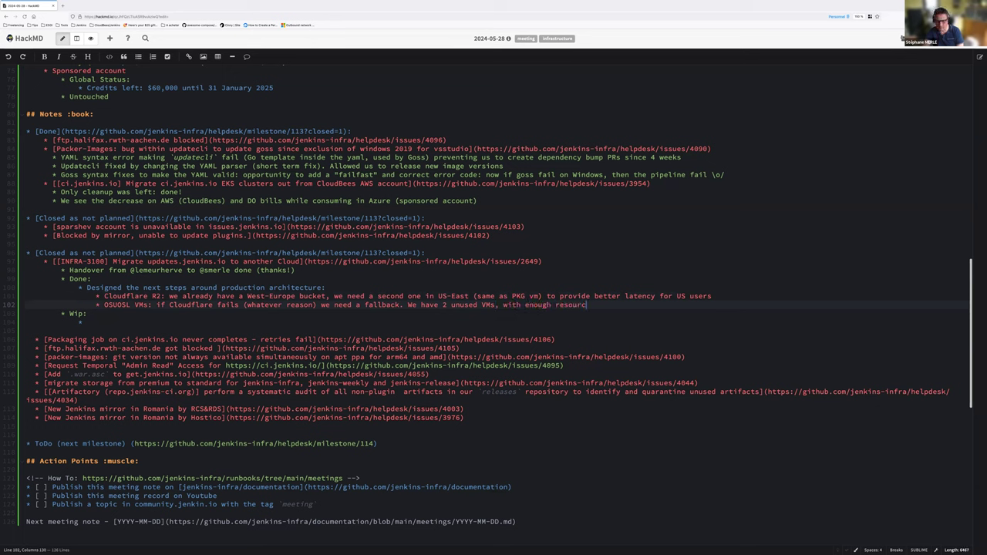
{"action": "type", "text": "(CPU/Memory)"}
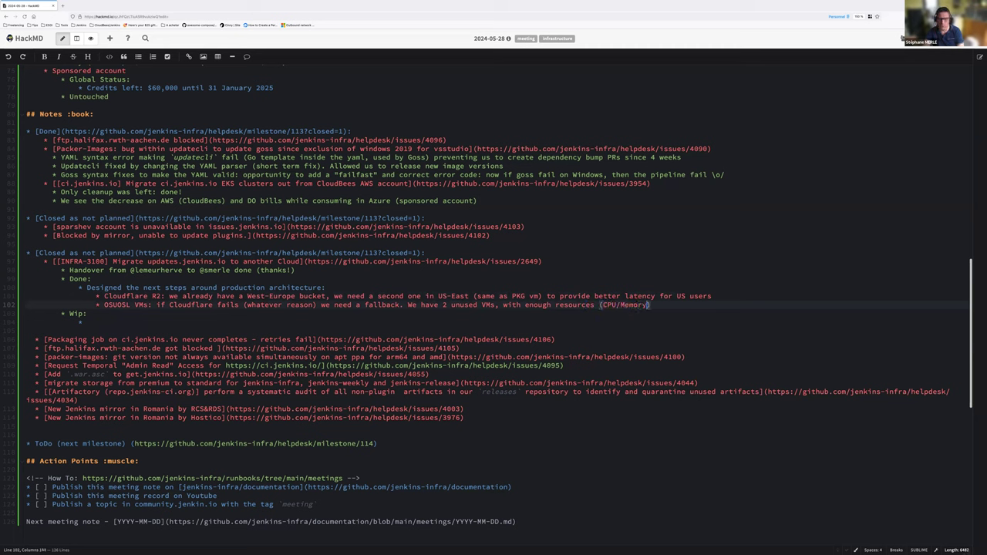
{"action": "type", "text": "/disk"}
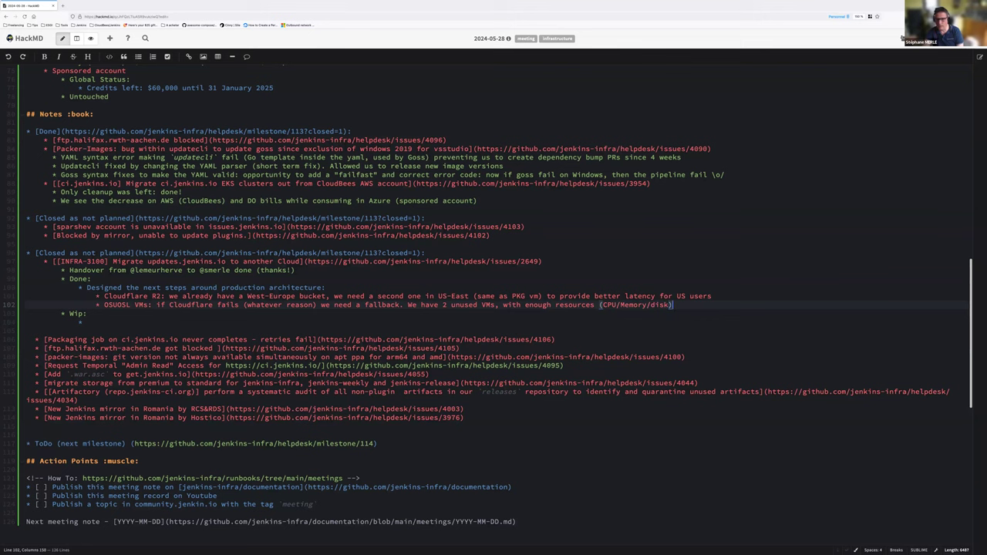
{"action": "type", "text": "to be used for this use case"}
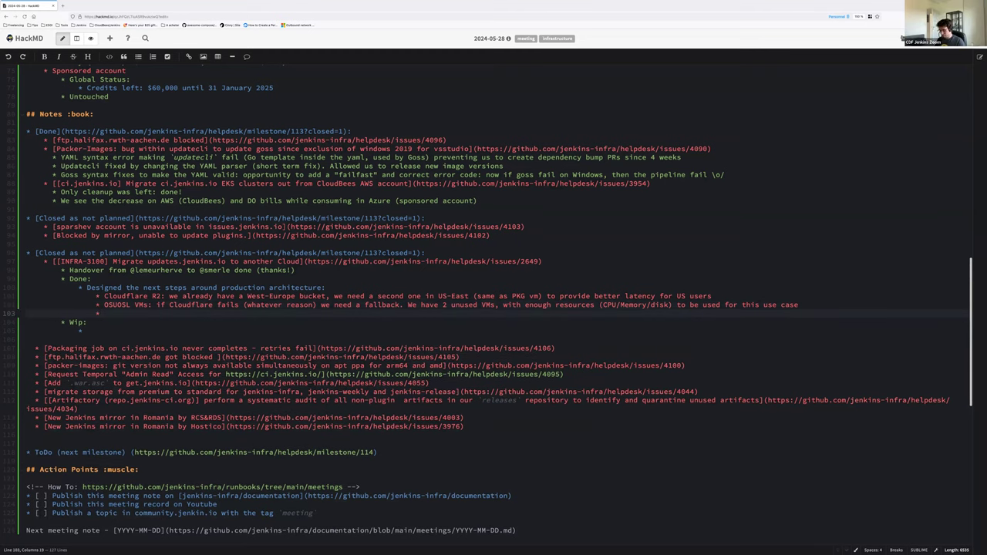
Note that in case of problems a VM can be spun up in DigitalOcean for fallback/alternative.
{"action": "type", "text": "In case of terrible problem"}
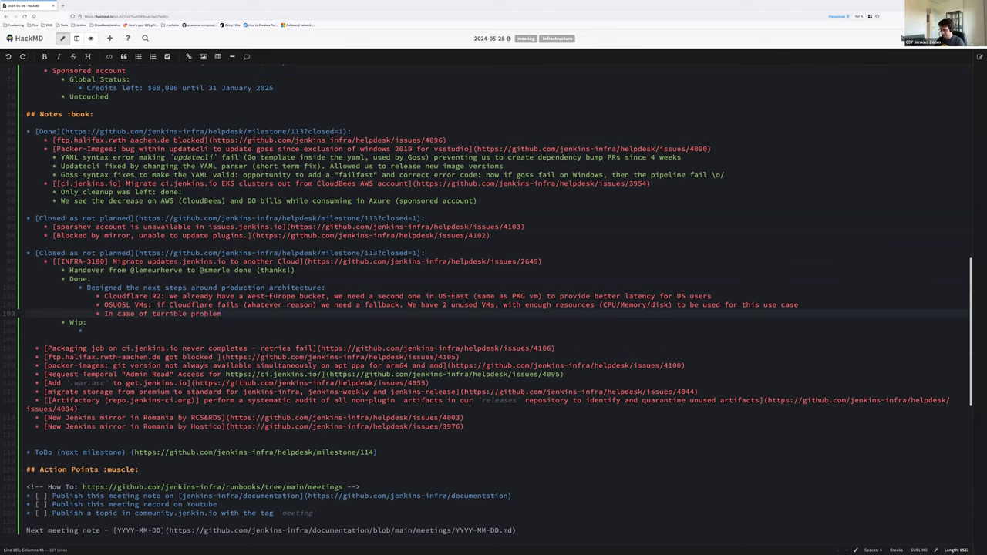
{"action": "type", "text": ", we also can"}
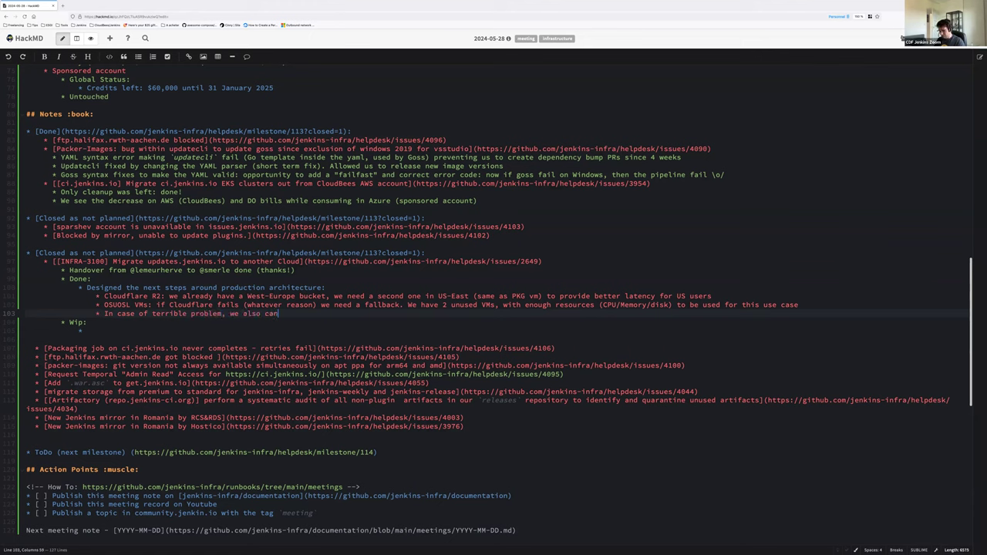
{"action": "type", "text": "spin up"}
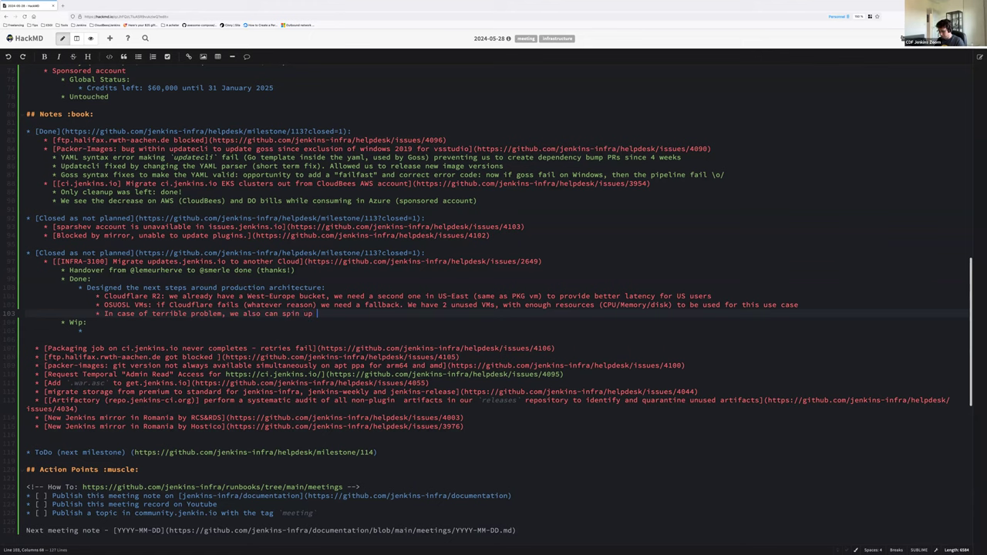
{"action": "type", "text": "a VM in DigitalO"}
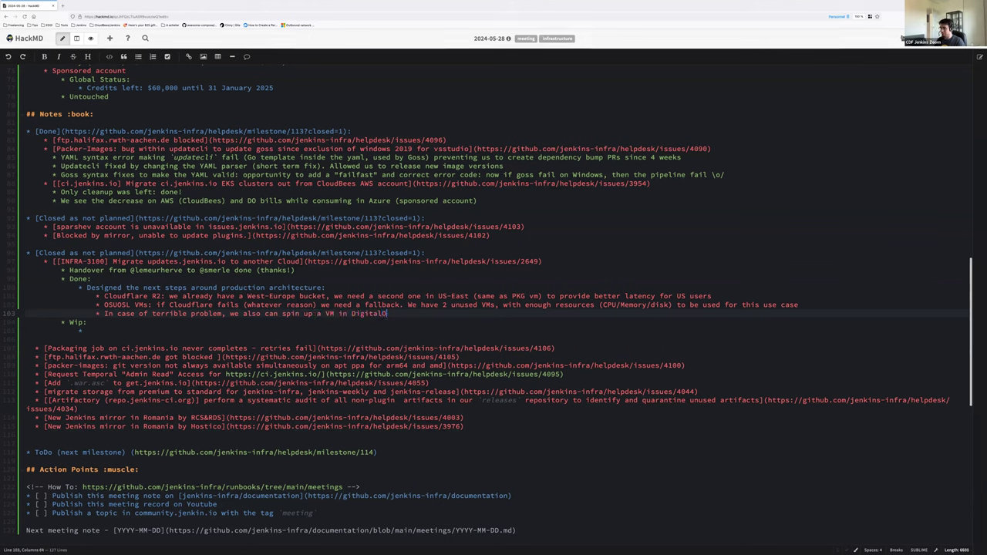
{"action": "type", "text": "cean for f"}
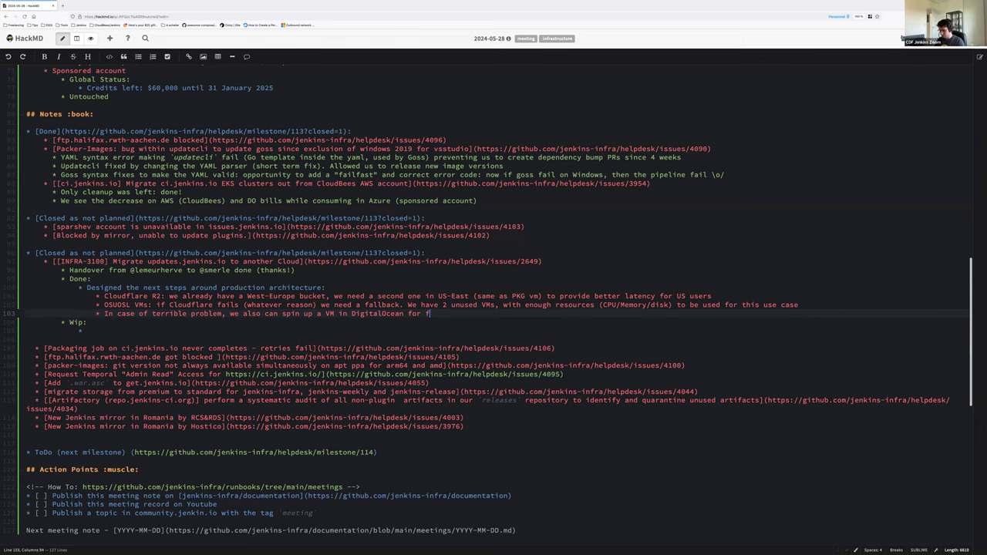
{"action": "type", "text": "allback/alternat"}
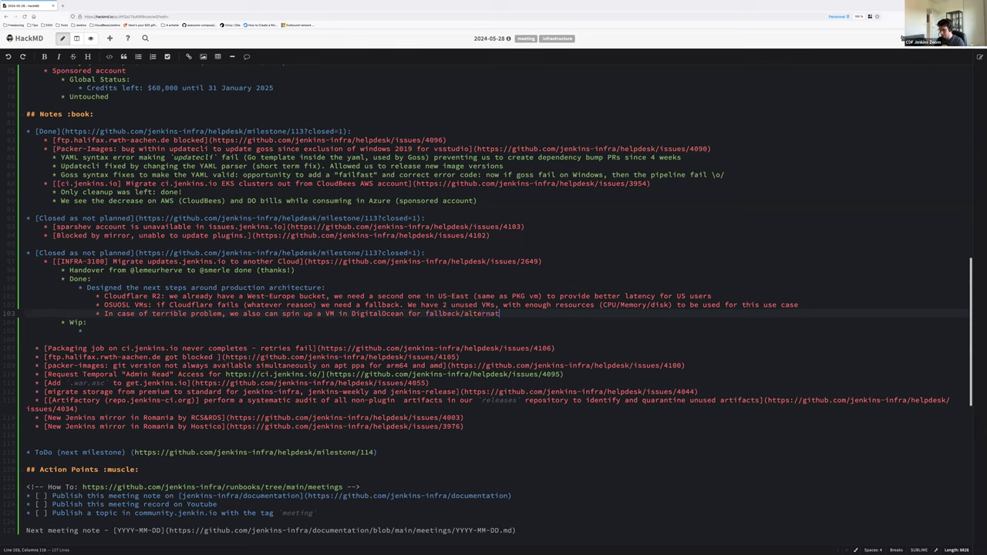
{"action": "type", "text": "ive"}
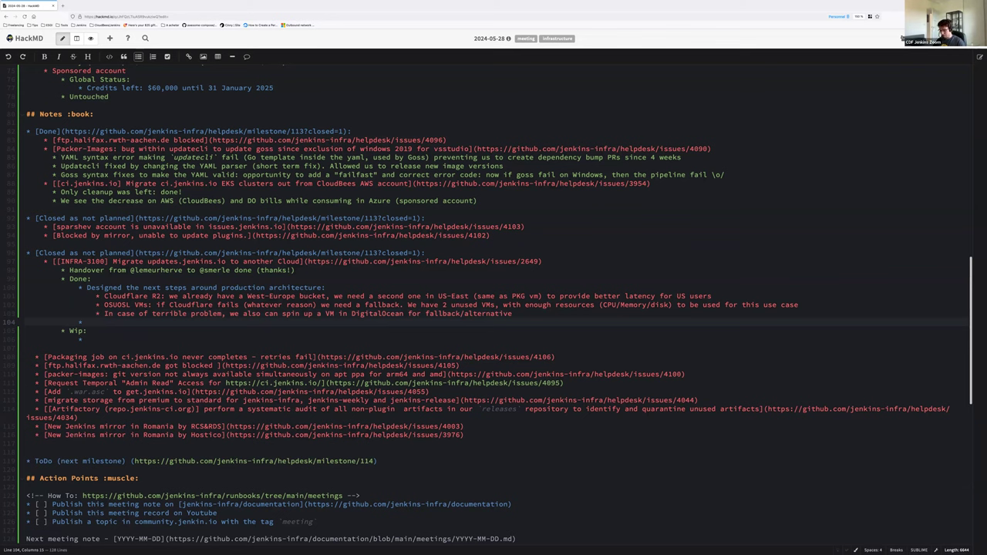
Record 'Credential Azure HTTPD (new) - bucket tested with success!' and begin a Wip 'update-center' item.
{"action": "type", "text": "Credentials for"}
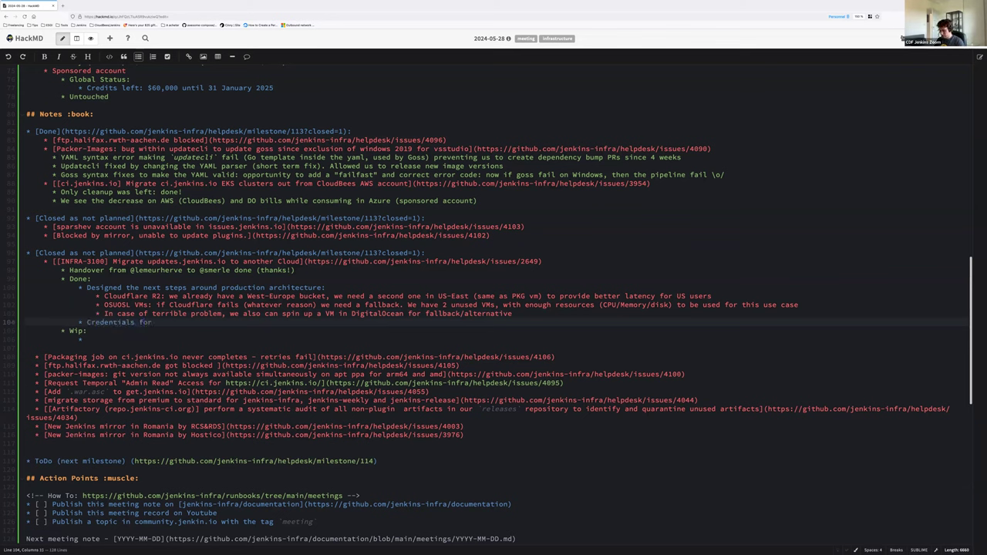
{"action": "type", "text": "Azure HTTPO"}
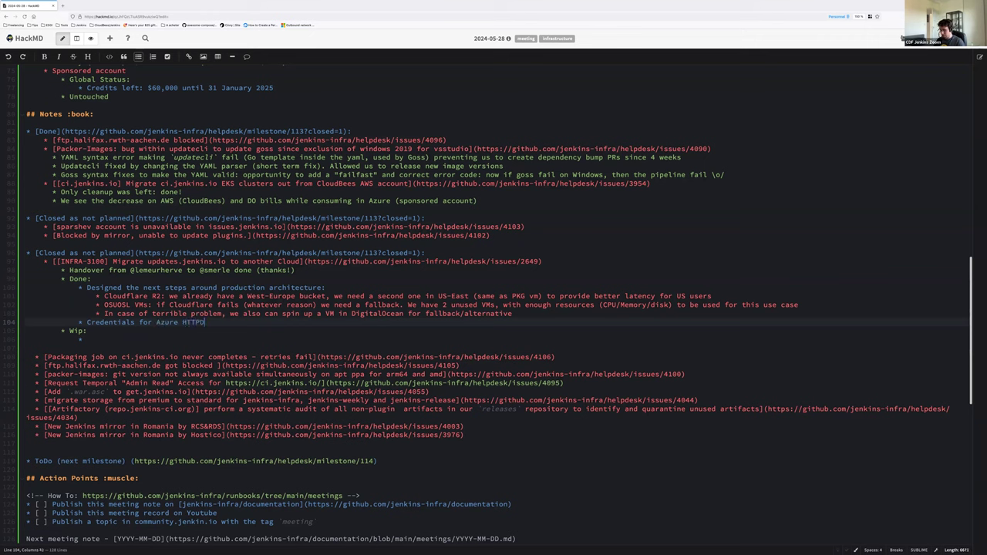
{"action": "type", "text": "(new)- buc"}
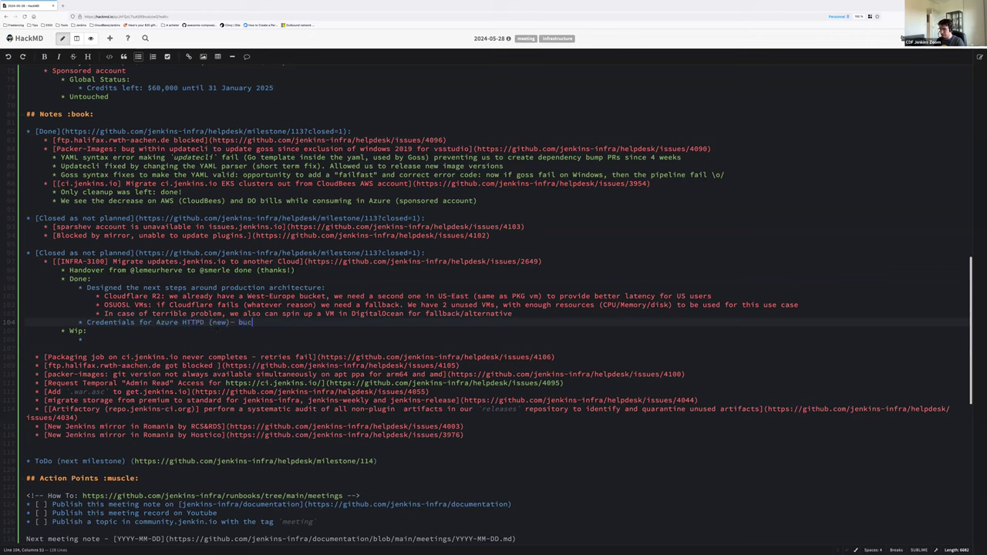
{"action": "type", "text": "ket"}
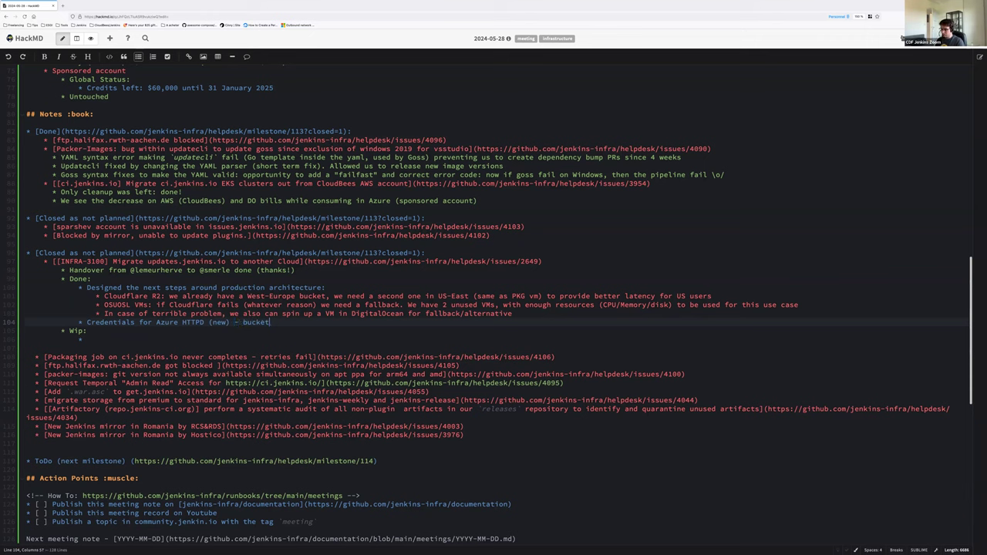
{"action": "type", "text": "tested with success!"}
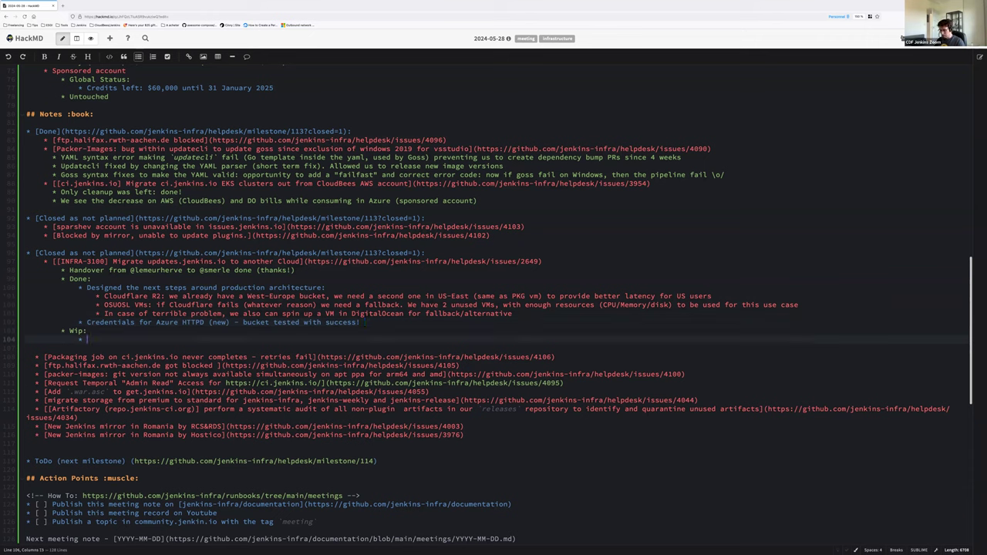
{"action": "type", "text": "update-center"}
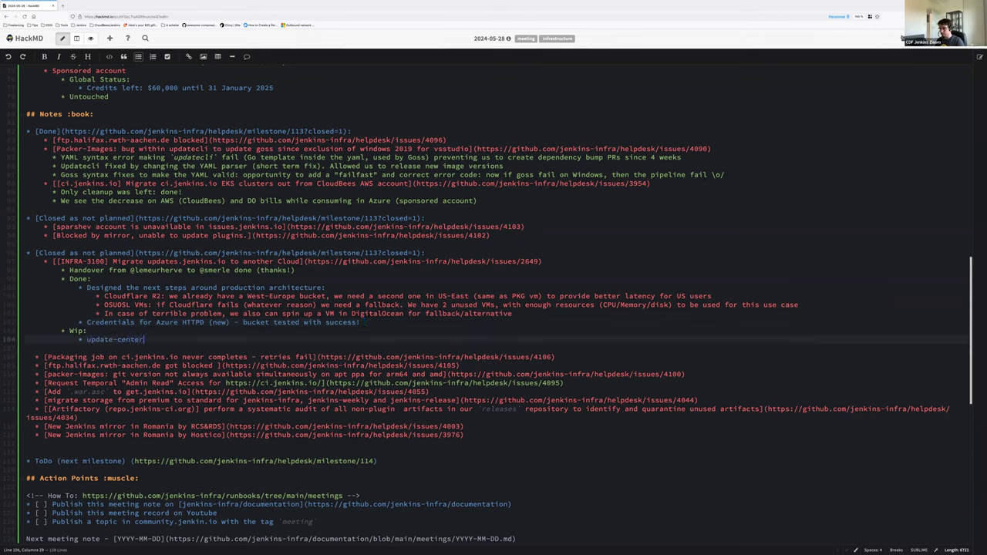
Note that update-center2 expects 4 PRs (1 already in draft).
{"action": "type", "text": "2: we expect"}
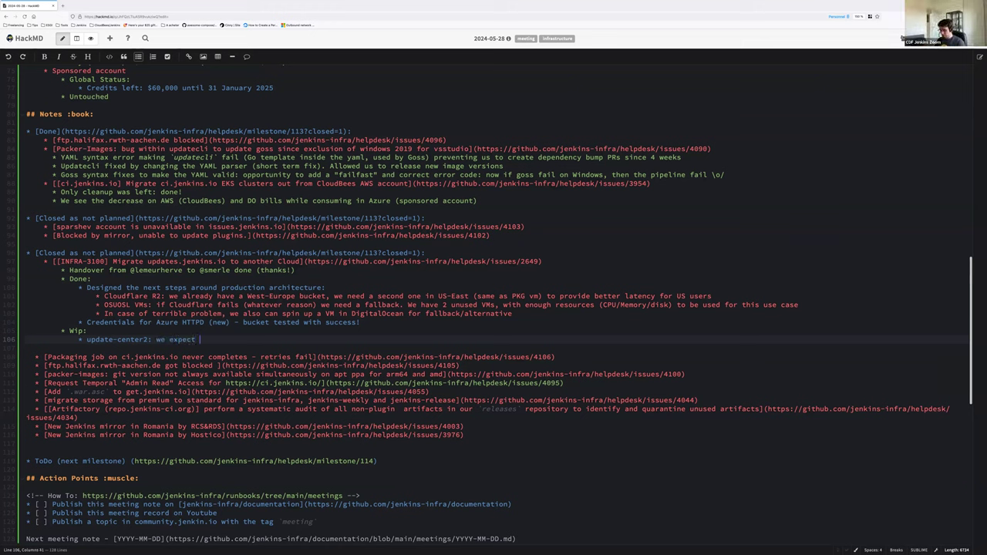
{"action": "type", "text": "4 PRs"}
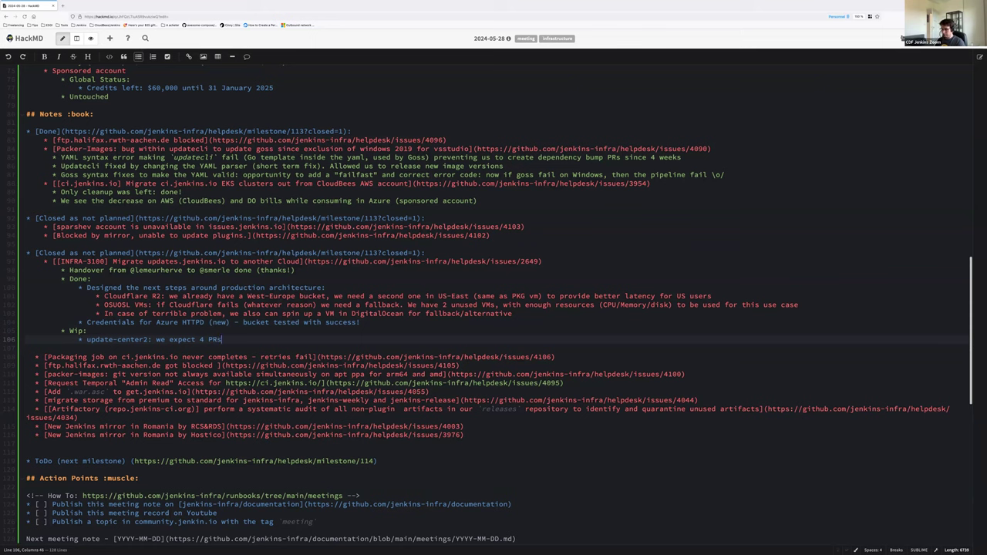
{"action": "type", "text": "(1 already in)"}
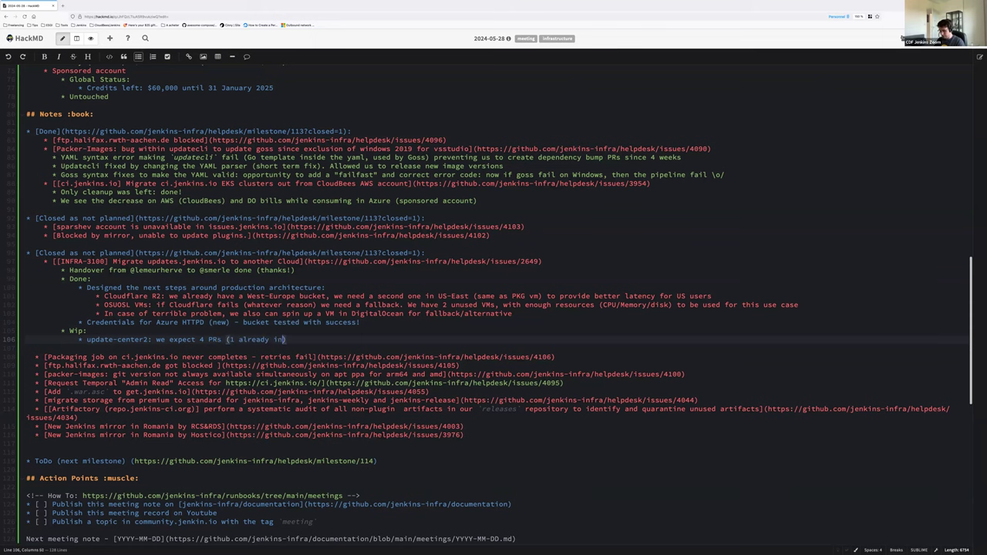
{"action": "type", "text": "draft"}
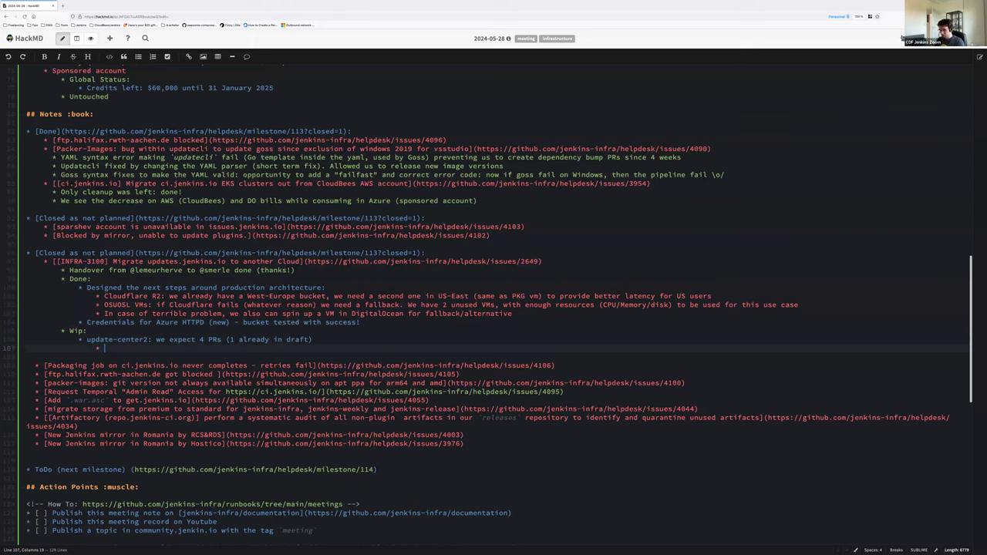
Add a sub-item on abstracting the environment (bucket URLs/credentials) from the publish.sh script for testing without impacting production, per kind (rsync/azcopy/s3/R2).
{"action": "type", "text": "Abtras"}
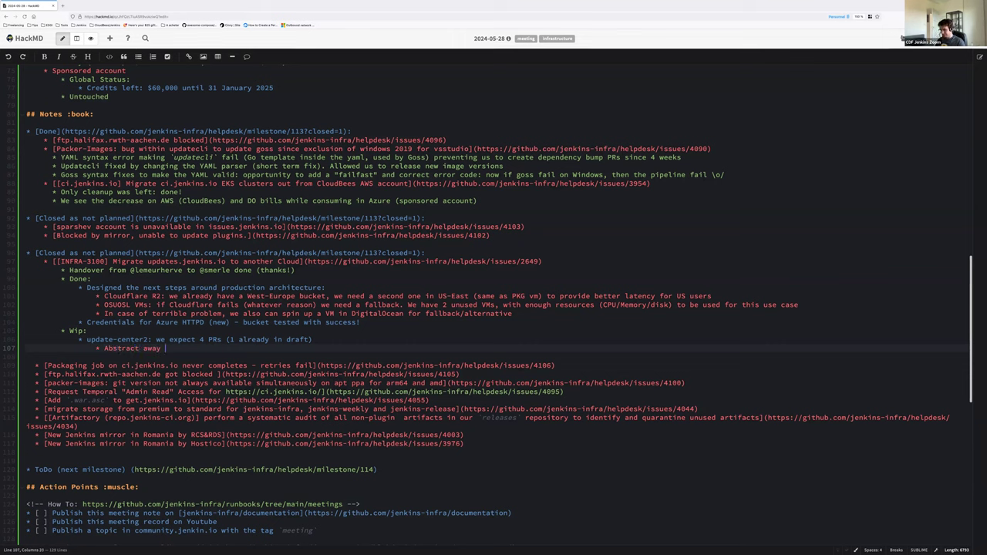
{"action": "type", "text": "the environemnt ("}
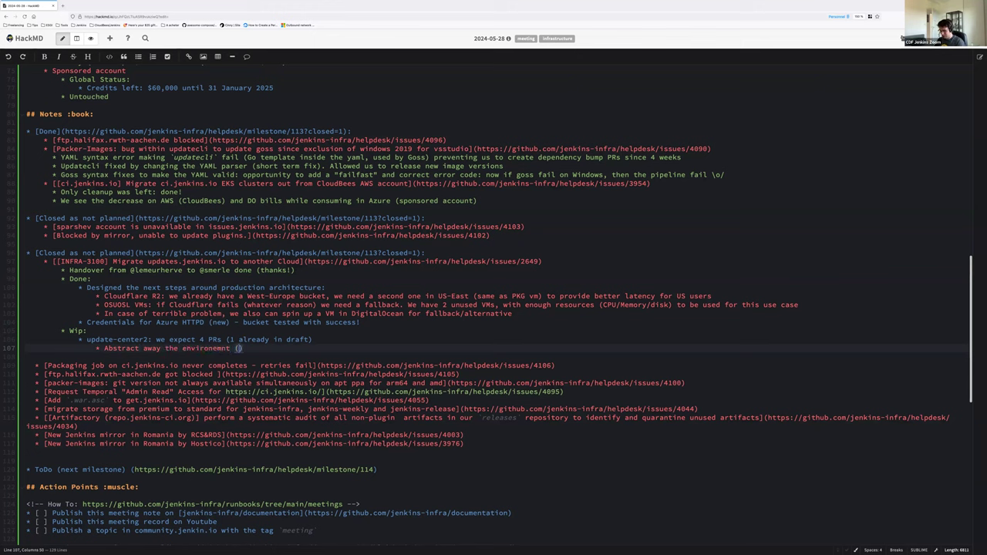
{"action": "type", "text": "bucket URLs/c"}
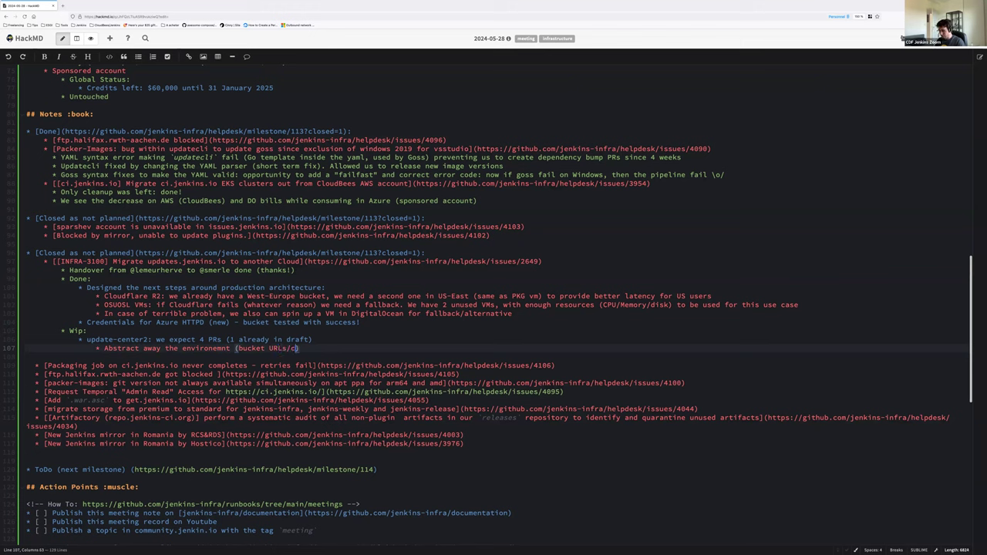
{"action": "type", "text": "redentials) Fr"}
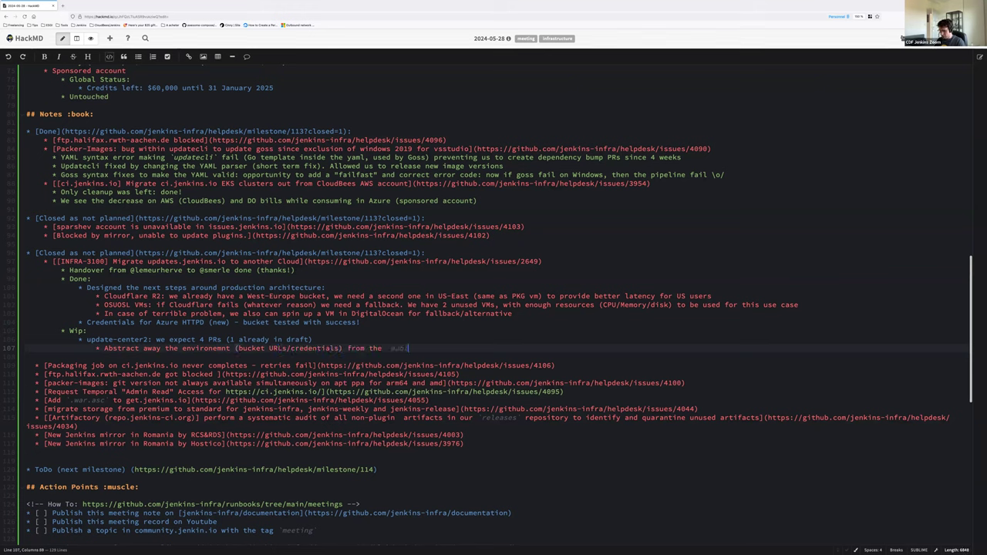
{"action": "type", "text": "publish.sh` script to allow"}
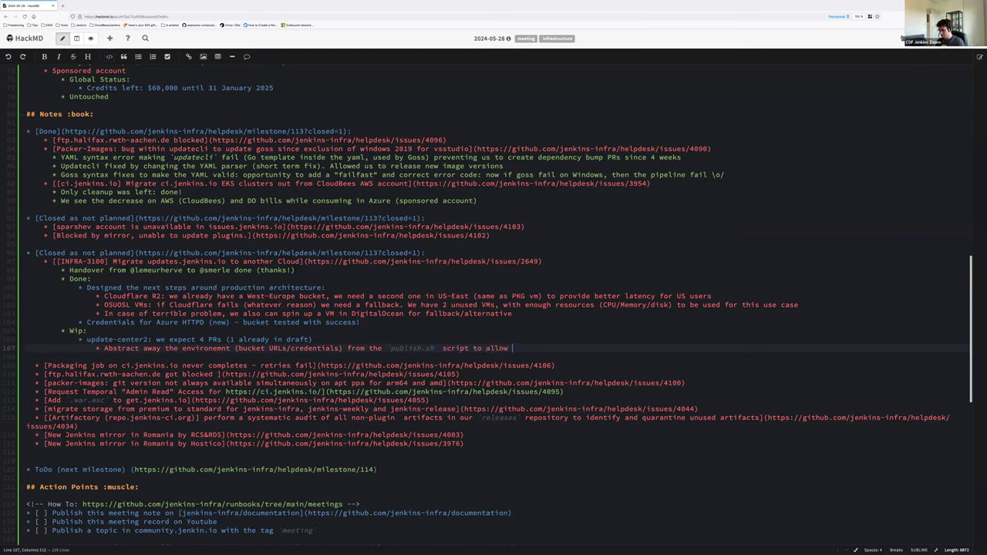
{"action": "type", "text": "real life testi"}
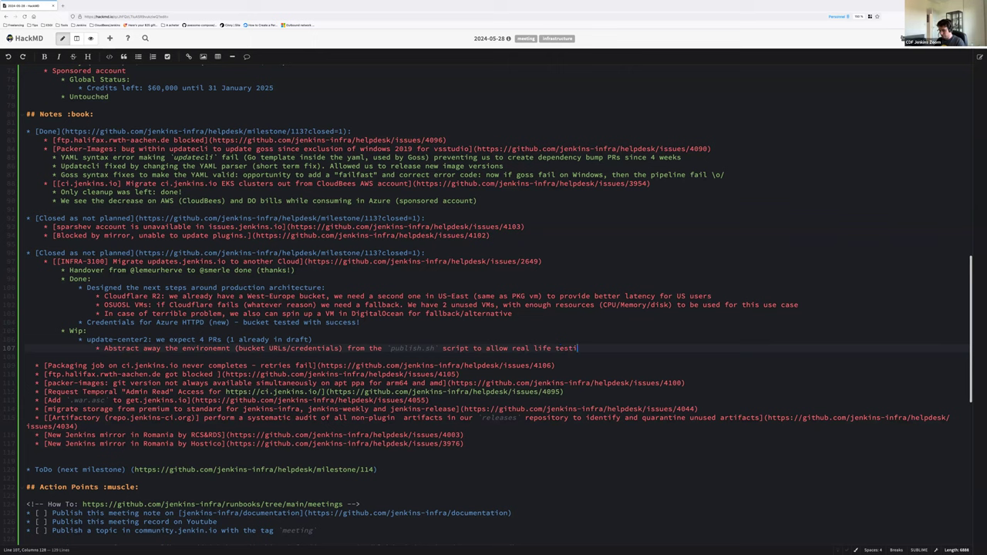
{"action": "type", "text": "ng without impacti"}
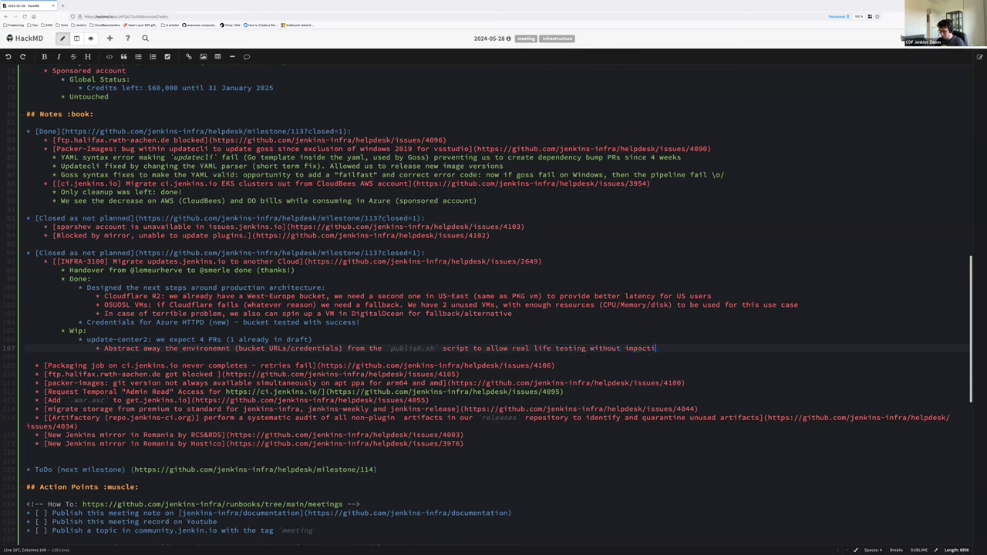
{"action": "type", "text": "ng production"}
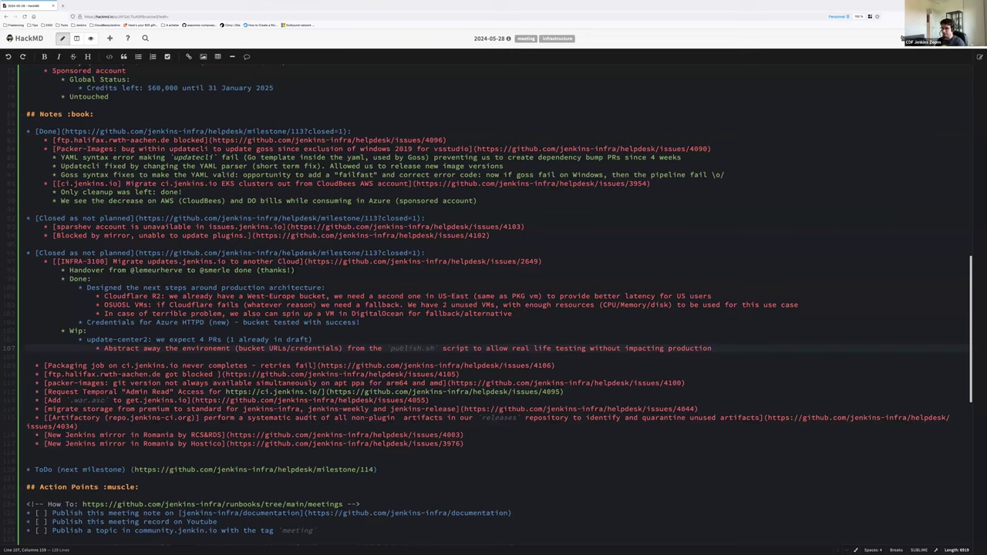
{"action": "type", "text": "and manage mulmti"}
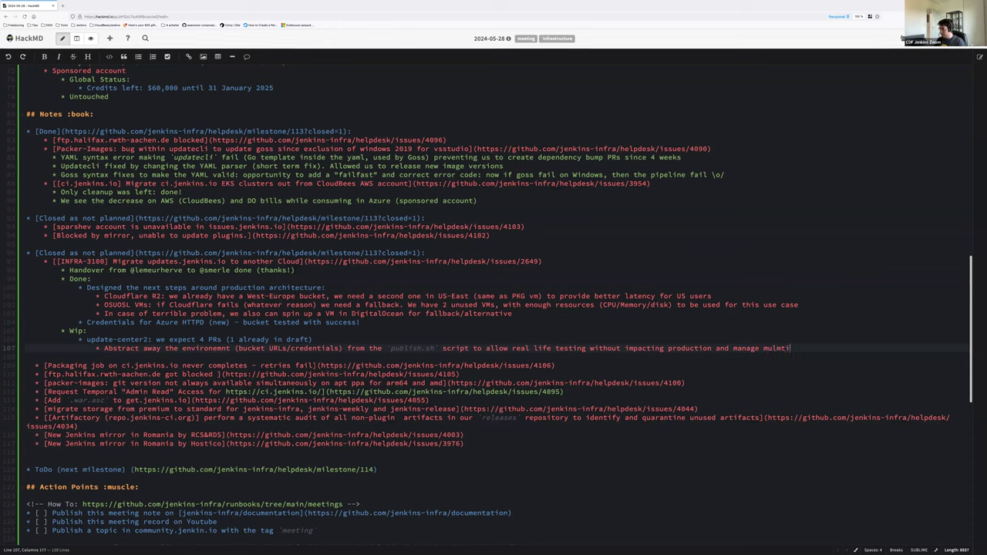
{"action": "type", "text": "ple sync target"}
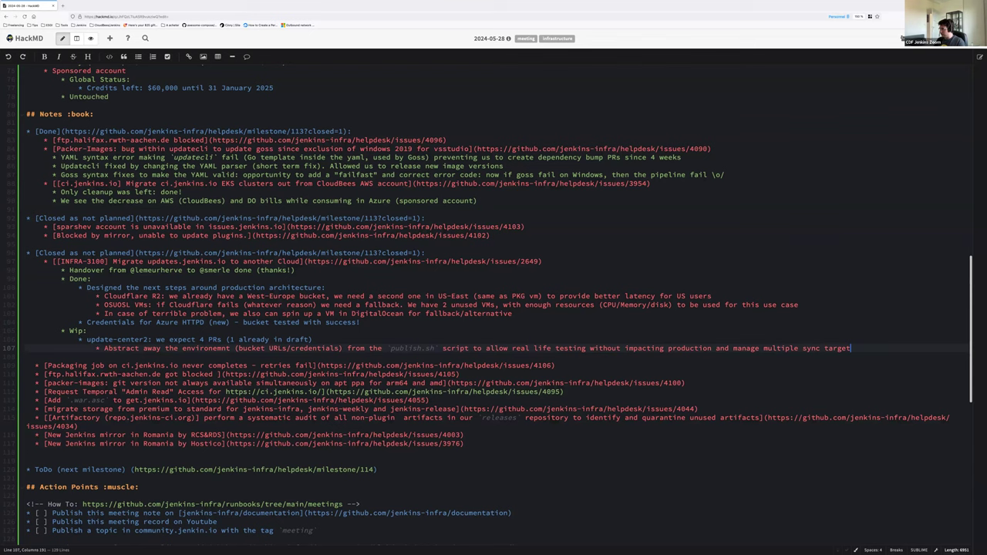
{"action": "type", "text": "per \"kin\""}
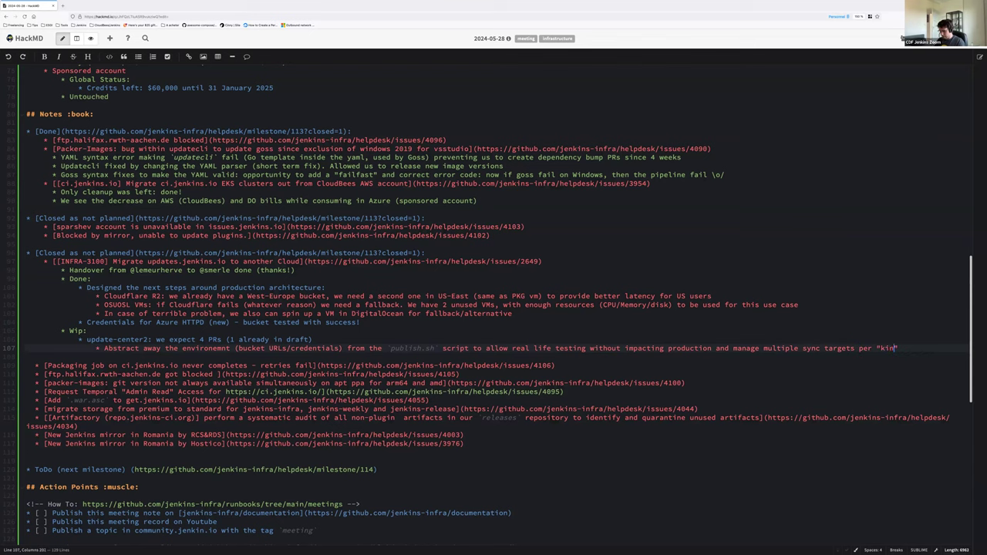
{"action": "type", "text": "(e.g. rsync)"}
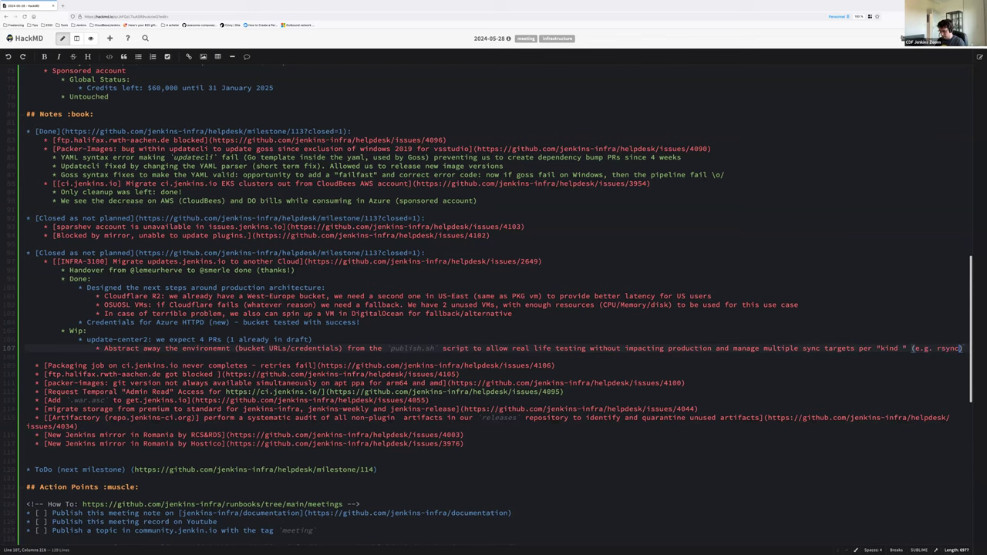
{"action": "type", "text": "azcopy/)"}
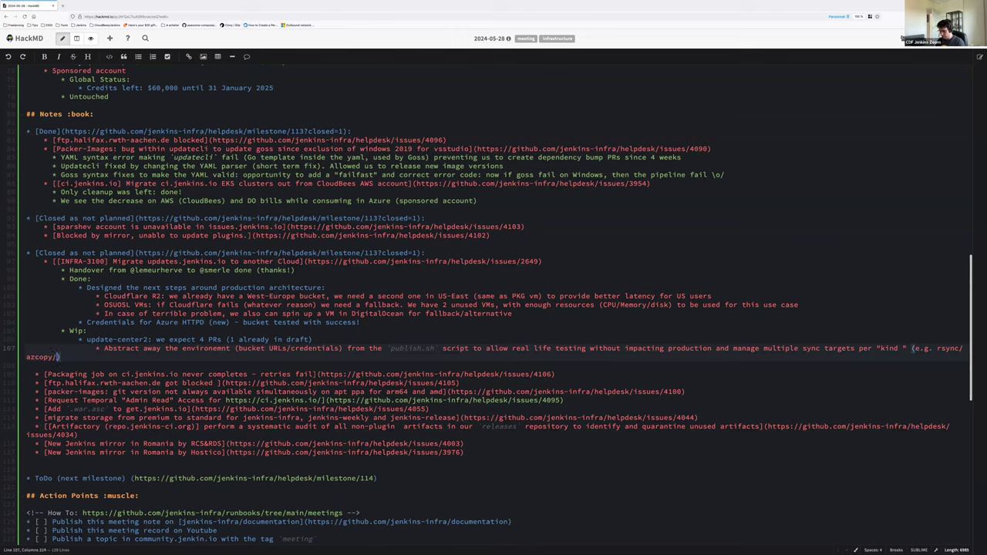
{"action": "type", "text": "s3/"}
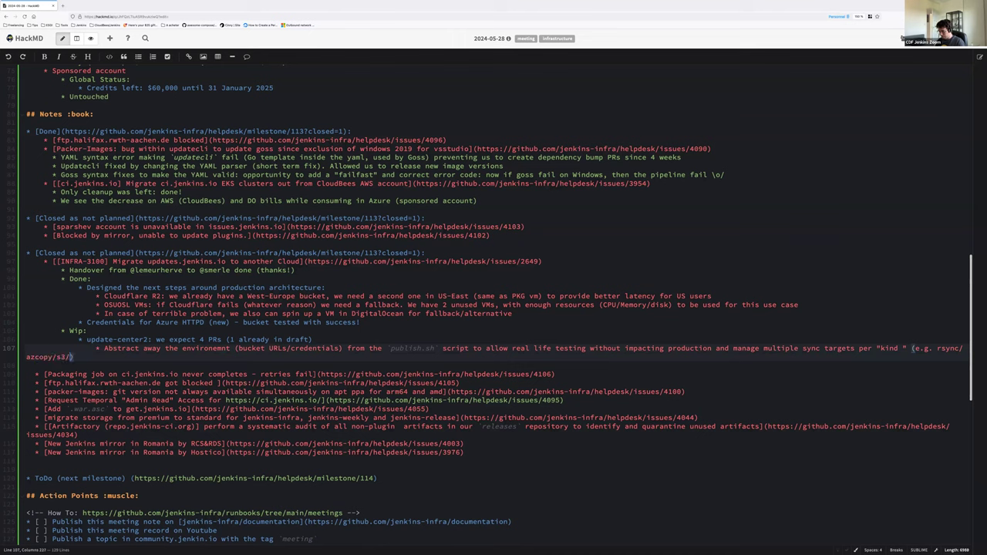
{"action": "type", "text": "R2"}
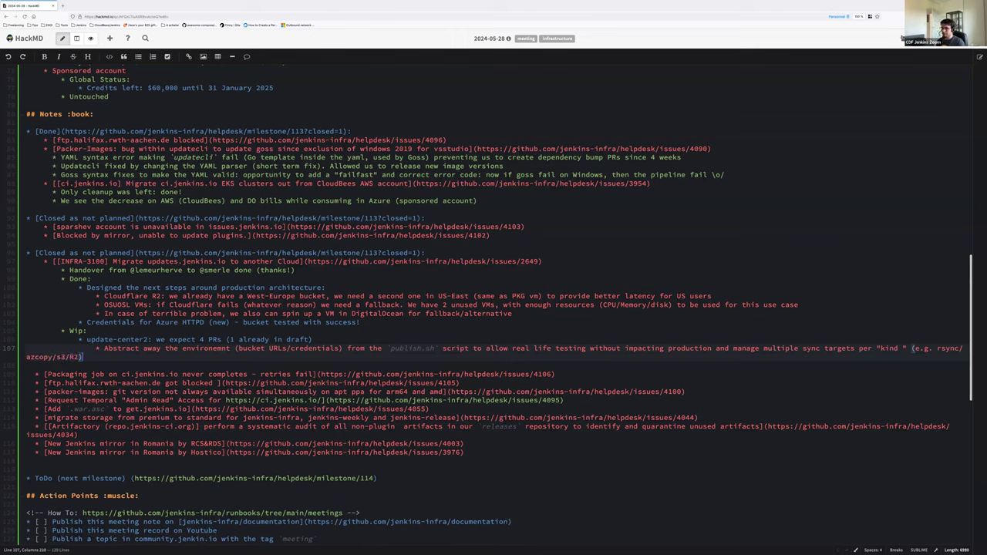
Add a sub-item 'Adding the azcopy httpd sync support (Draft already there)'.
{"action": "key", "text": "enter"}
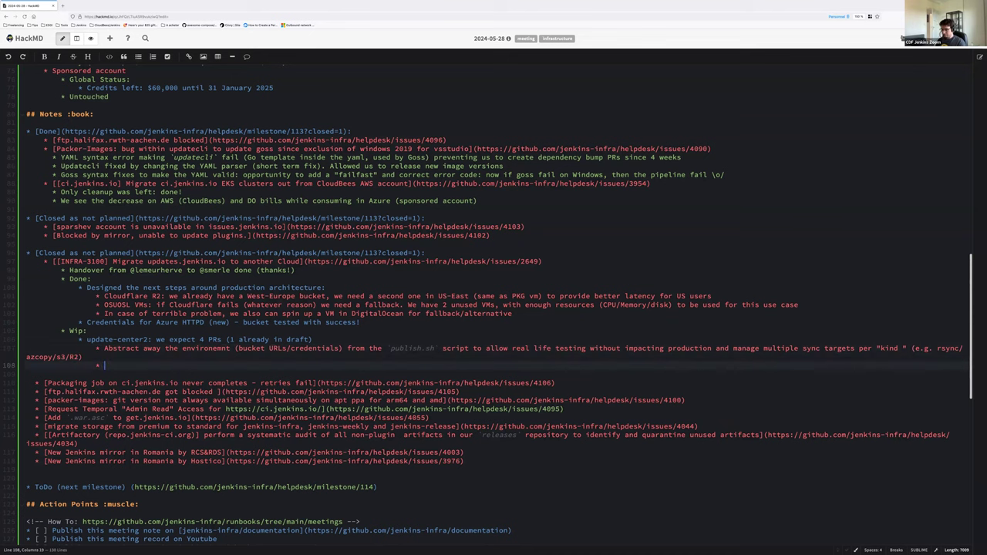
{"action": "type", "text": "Adding the"}
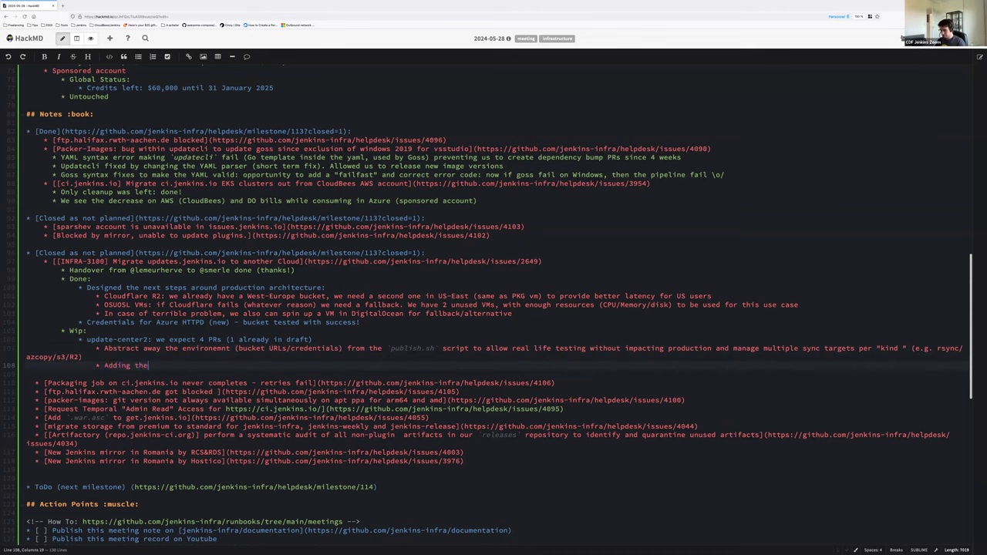
{"action": "type", "text": "azcopy httpd sync s"}
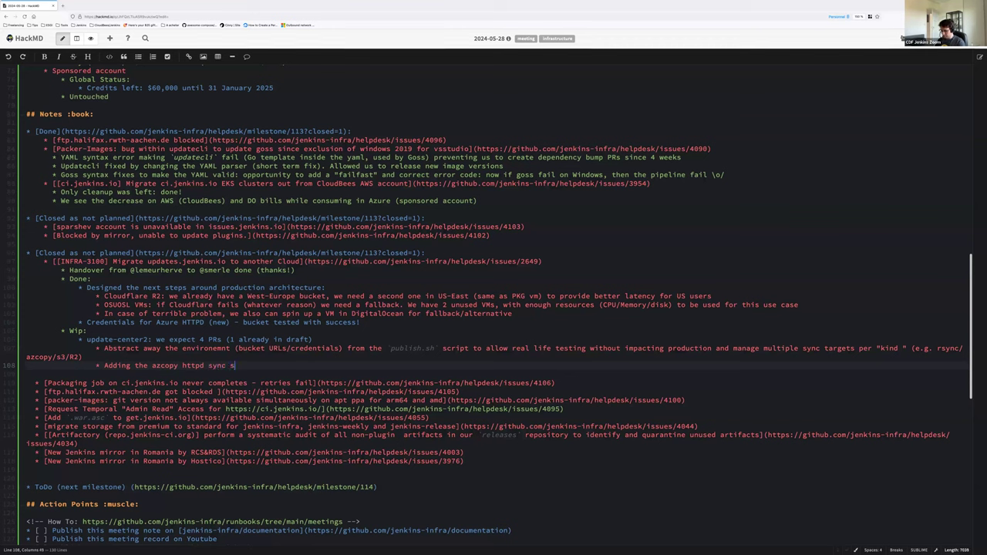
{"action": "type", "text": "upport (Draft"}
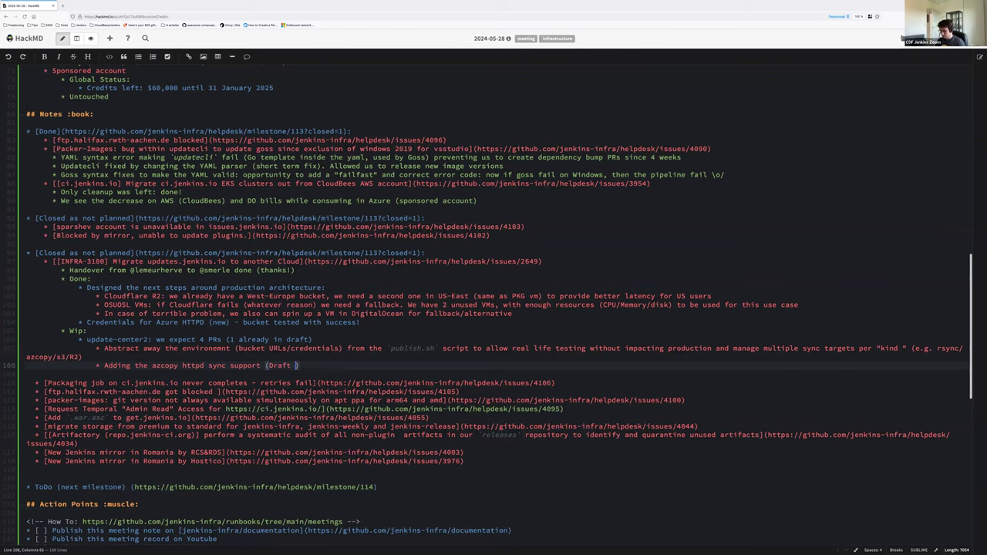
{"action": "type", "text": "already ther"}
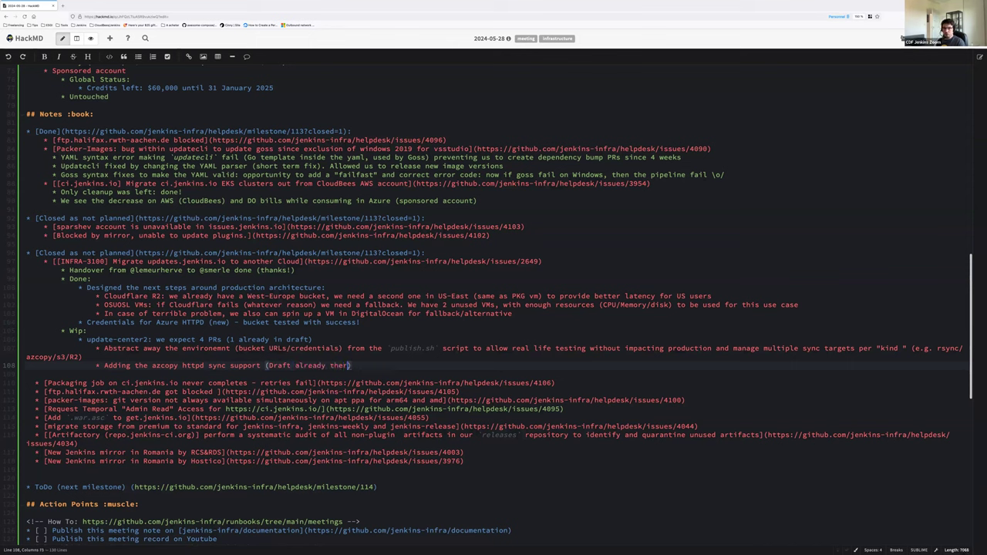
{"action": "type", "text": "e"}
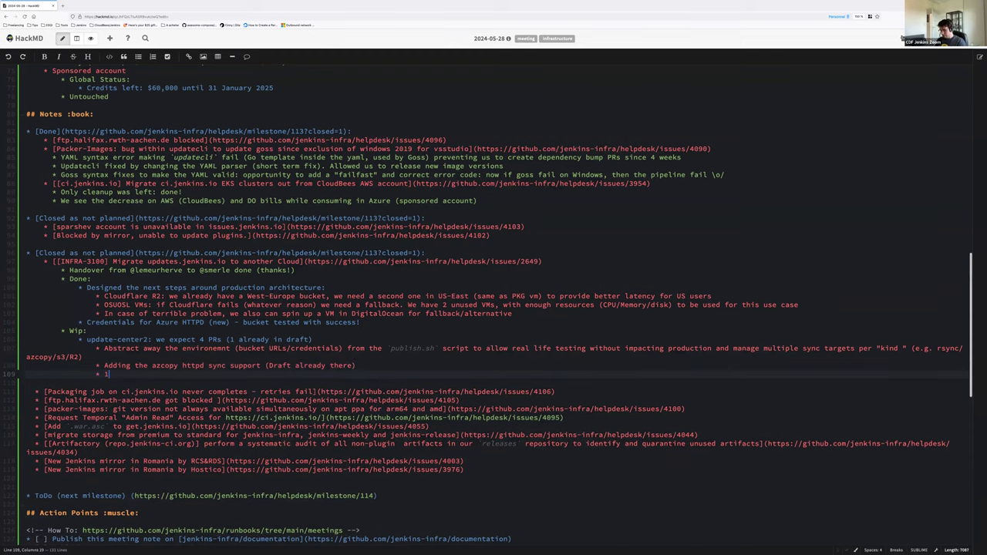
{"action": "key", "text": "backspace"}
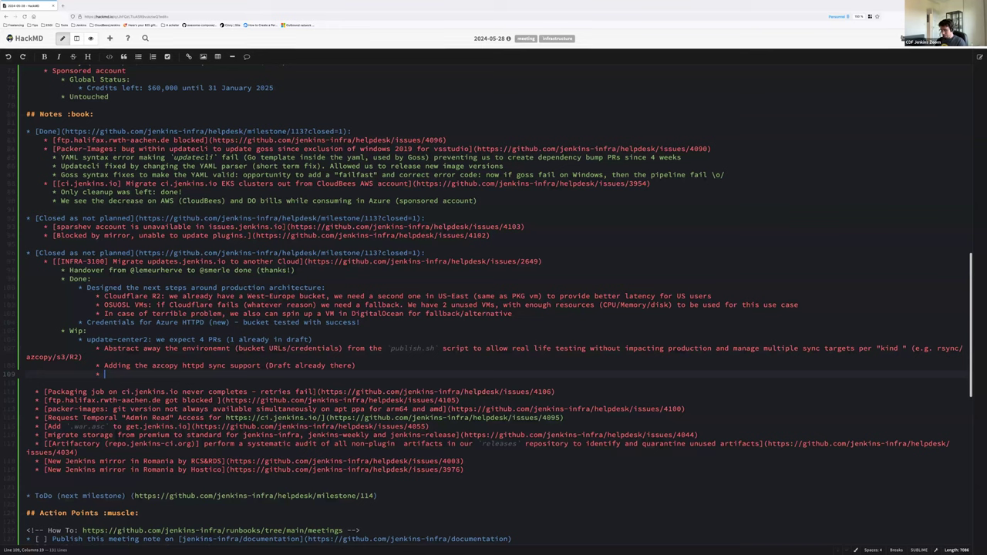
{"action": "type", "text": "New R2"}
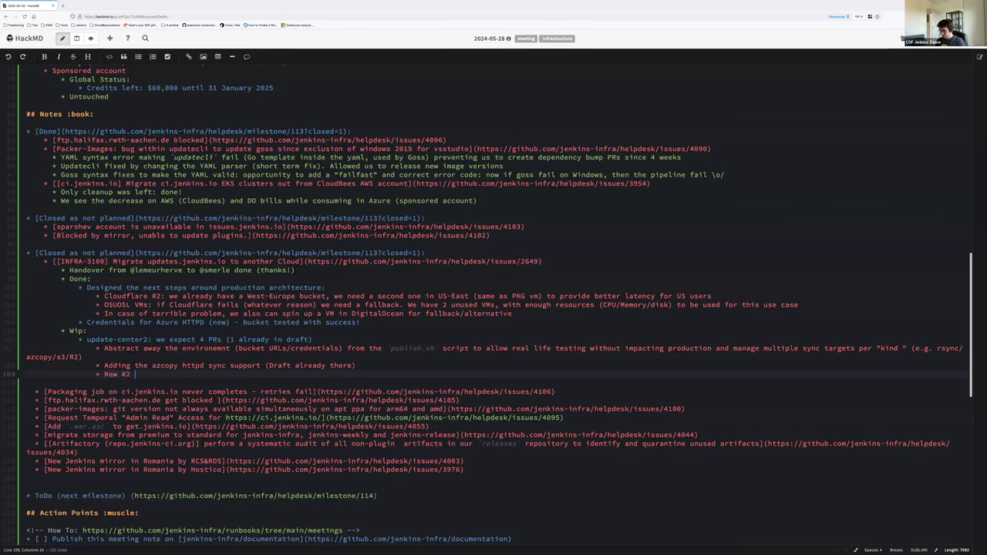
{"action": "type", "text": "bucket to be add"}
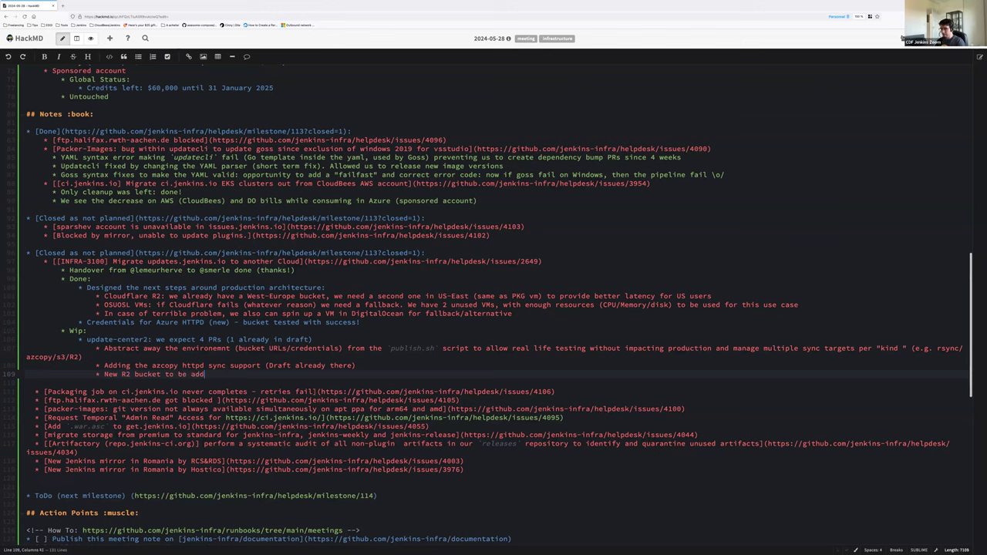
{"action": "type", "text": "ed"}
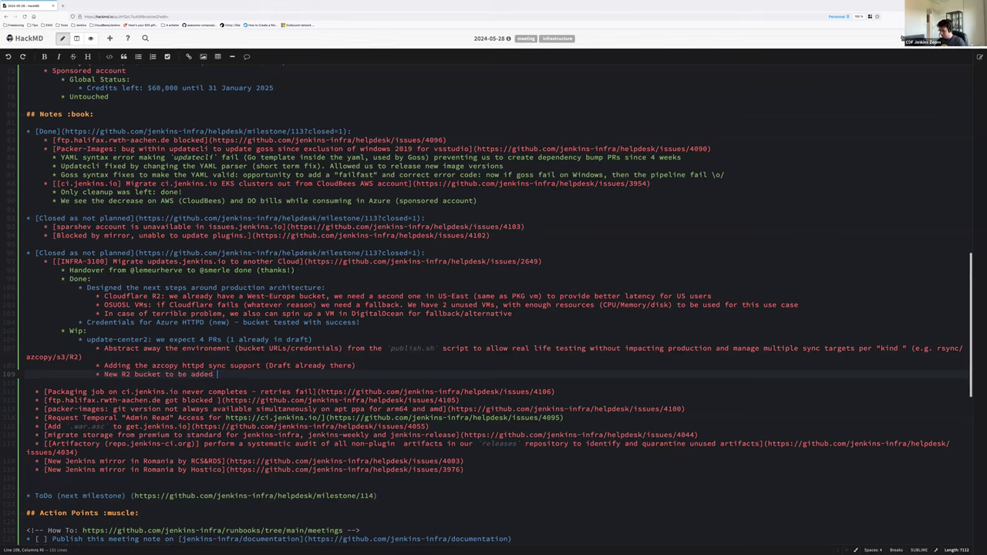
{"action": "type", "text": "=> @smerle"}
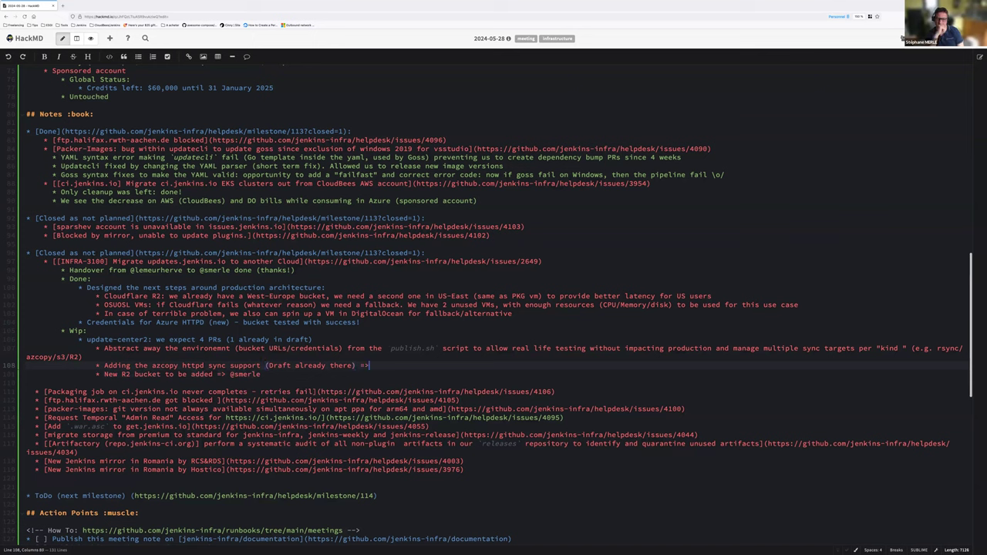
Mark the azcopy item '=> everyone' and add 'Later: OSUOSL VMs (rsync)'.
{"action": "type", "text": "e"}
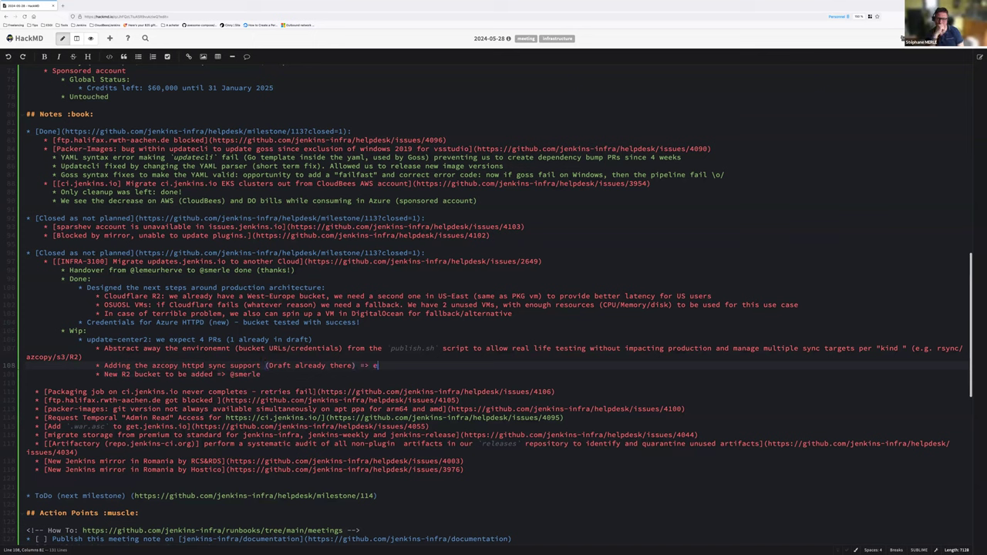
{"action": "type", "text": "veryone"}
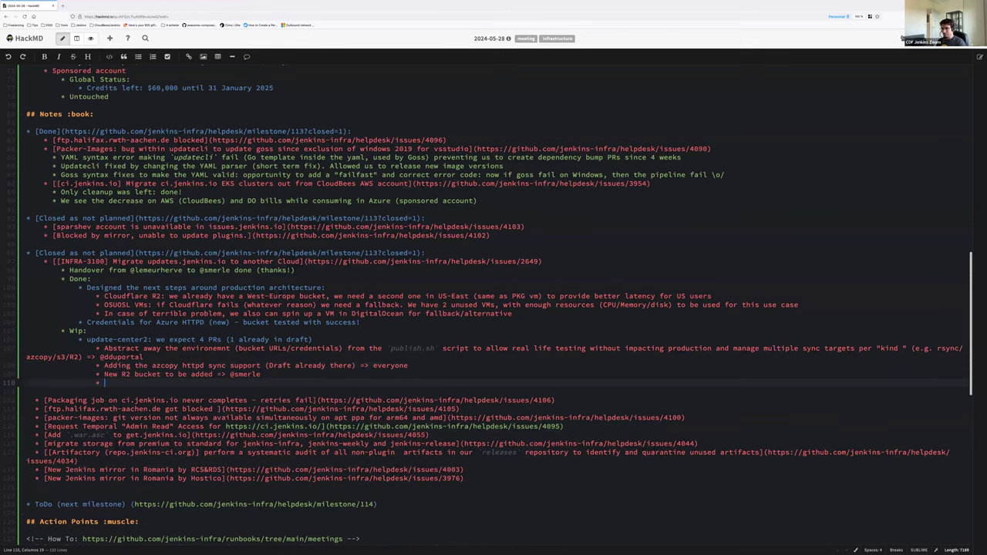
{"action": "type", "text": "Later: O"}
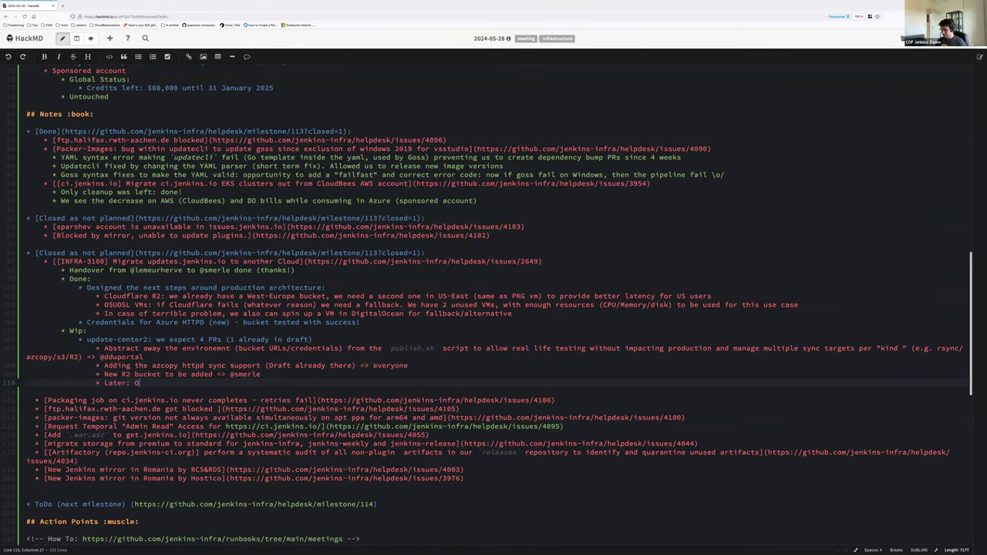
{"action": "type", "text": "OSUOSL VMs (rsync"}
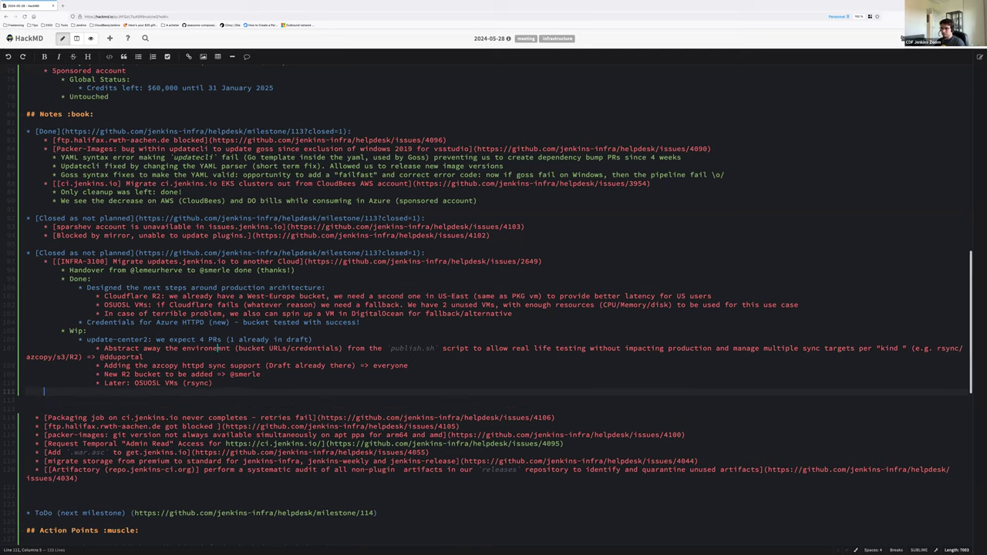
List the RCS&RDS Romania mirror issue link with a note that their server still needs HTTPS/credentials, pinged them, still waiting.
{"action": "type", "text": "[New Jenkins mirror in Romania by RCS&RDS](https://github.com/jenkins-infra/helpdesk/issues/4003)"}
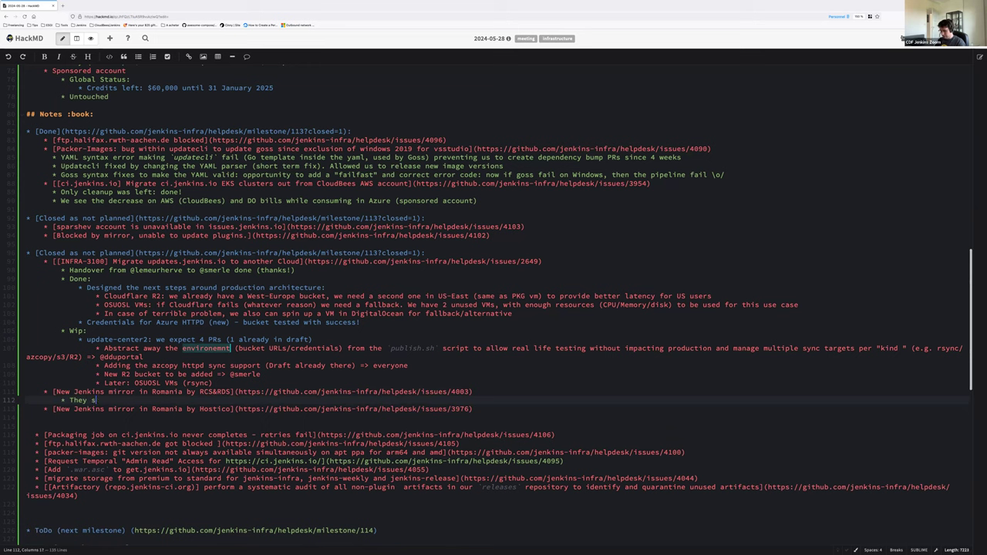
{"action": "type", "text": "till need"}
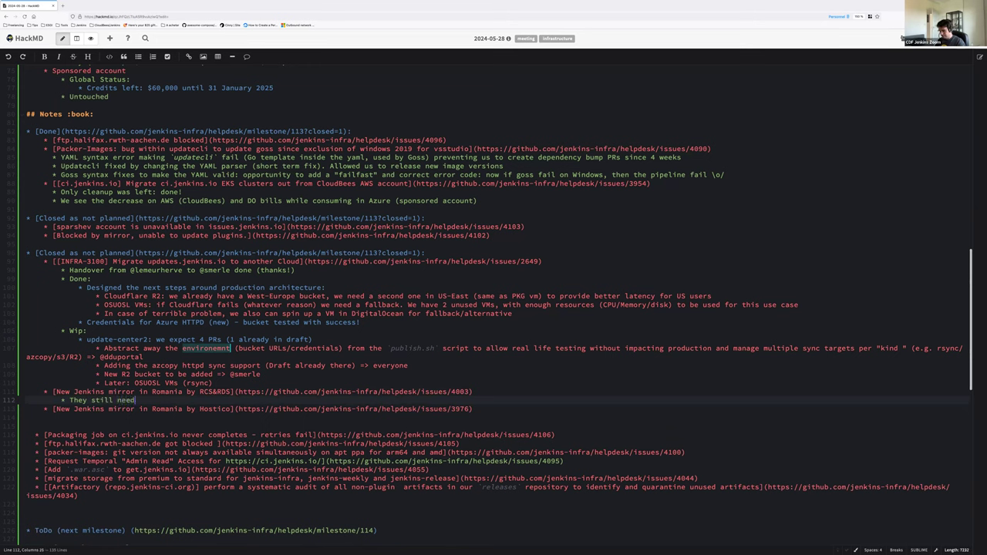
{"action": "type", "text": "to add HTTPS on"}
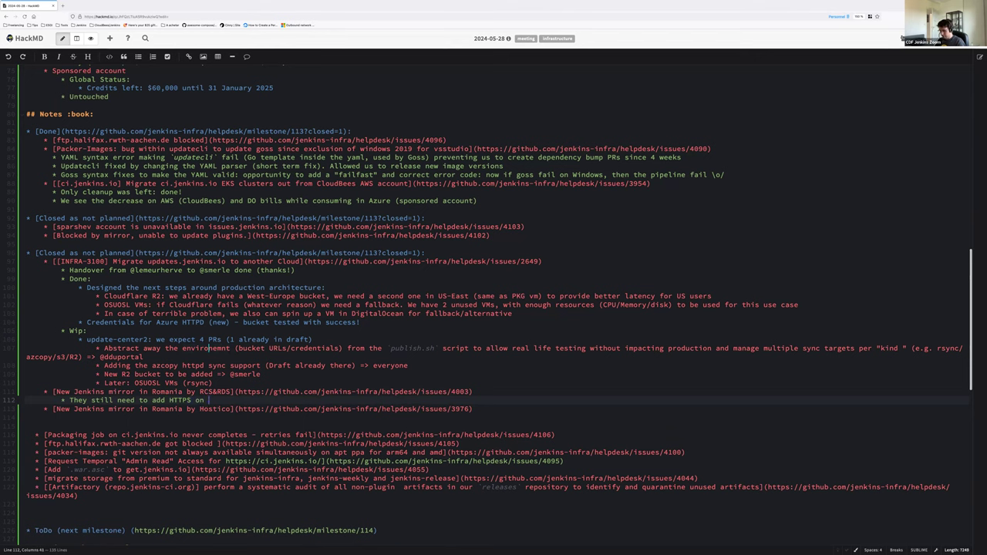
{"action": "type", "text": "their server (and give us credentials for sync) => p"}
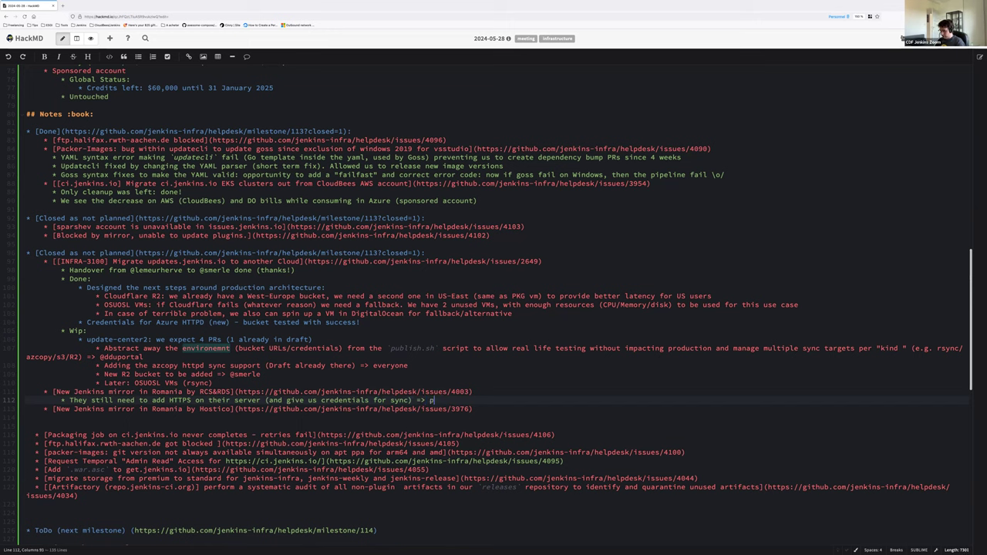
{"action": "type", "text": "inged them"}
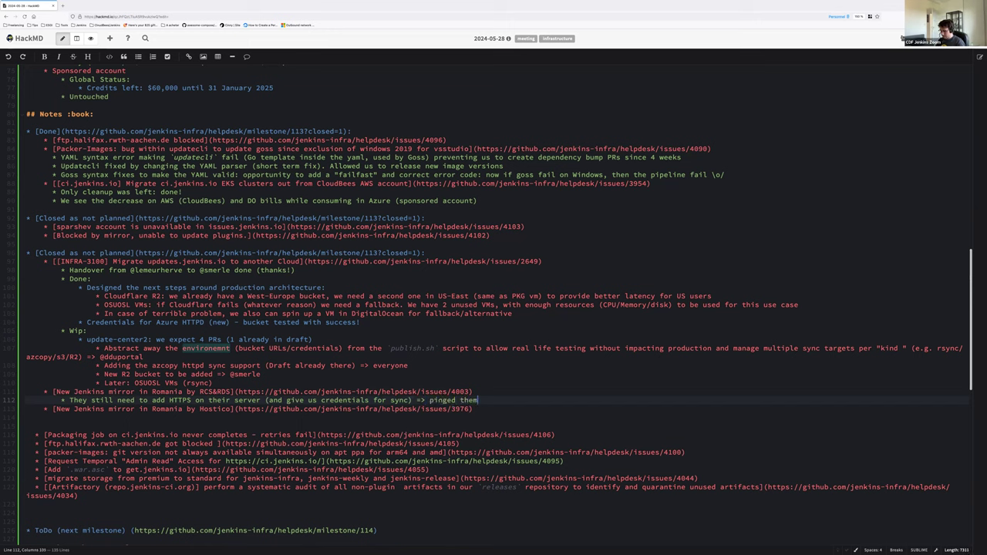
{"action": "type", "text": ", still waiti"}
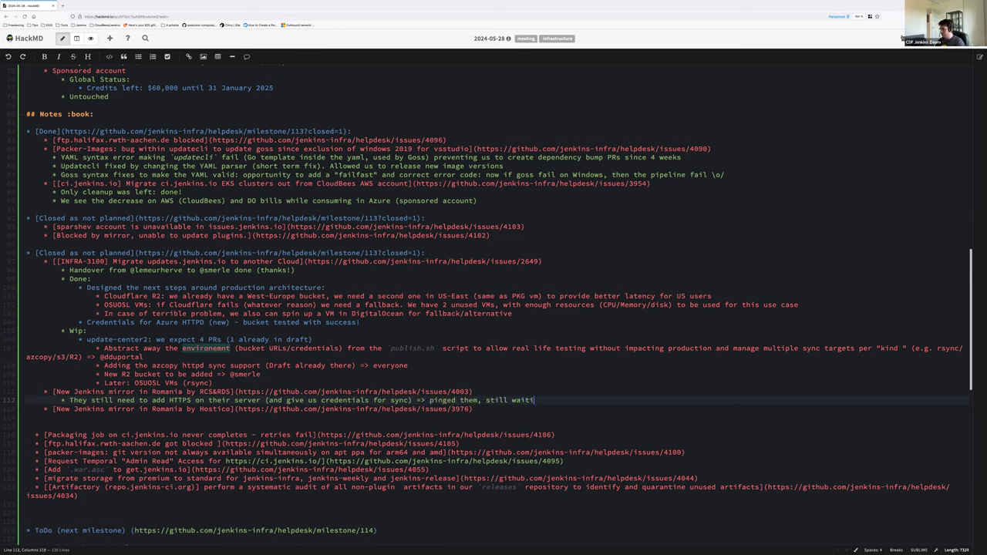
{"action": "type", "text": "ng"}
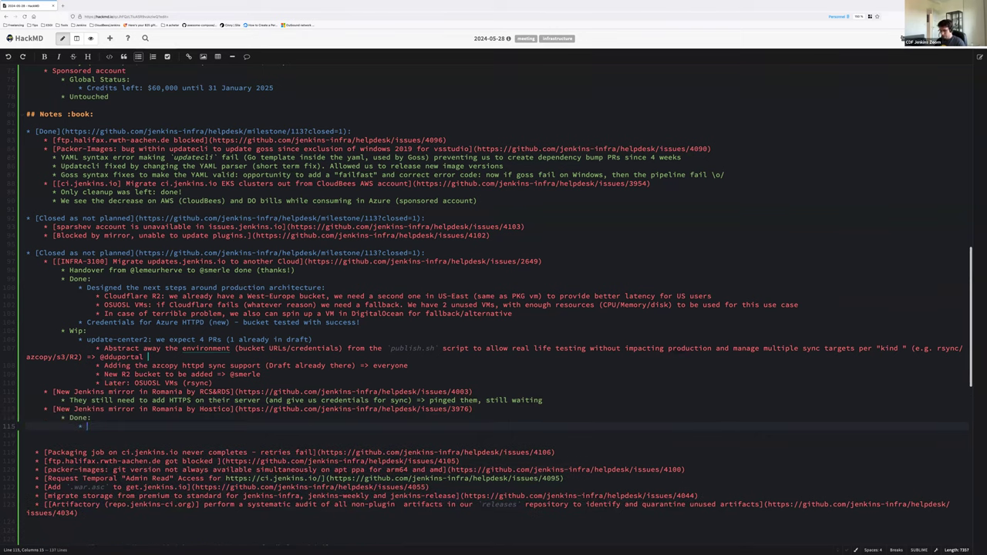
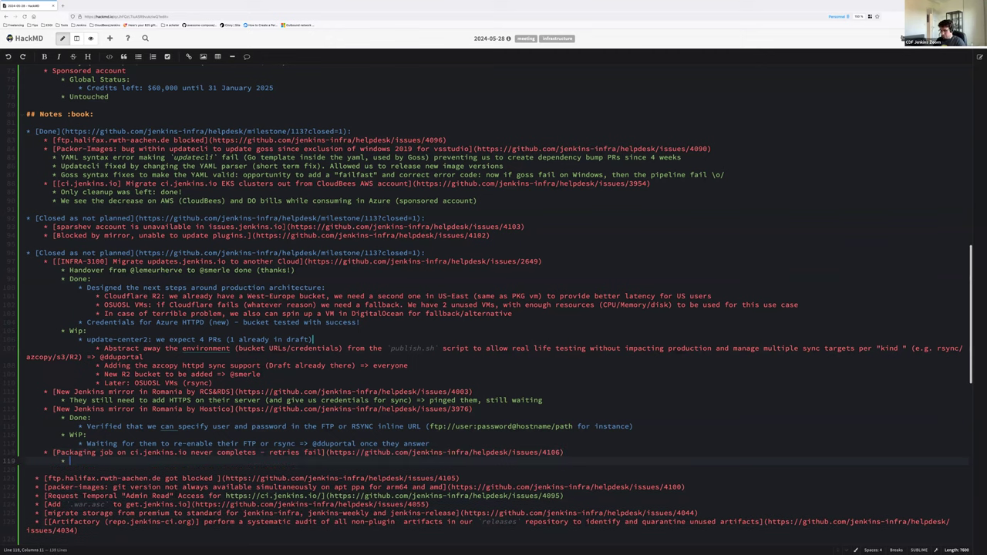
Record the root cause (cluster change to Azure) and the WiP PR on the project to unblock allocation.
{"action": "type", "text": "Root cause: cluster change on ci.jen"}
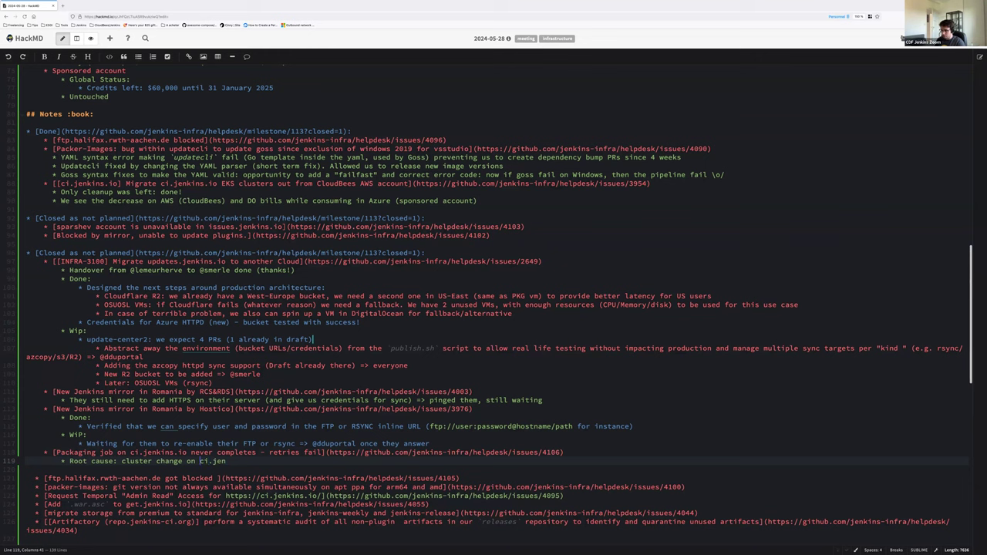
{"action": "type", "text": "Azpn"}
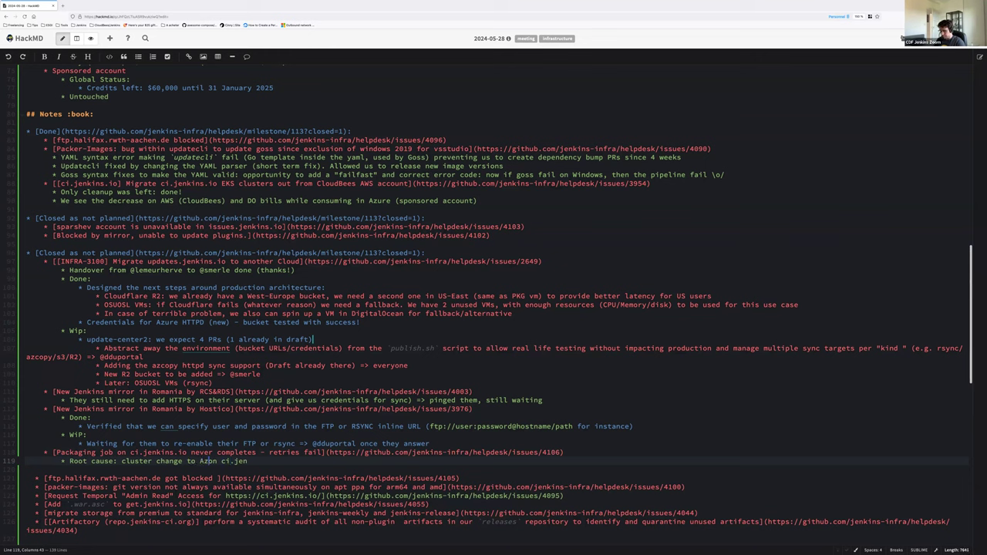
{"action": "type", "text": "Azure on"}
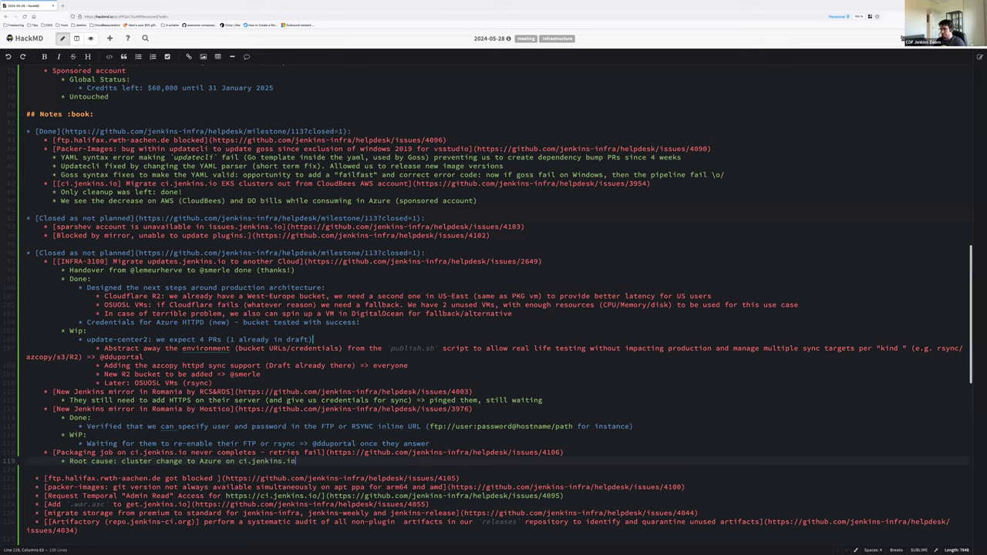
{"action": "key", "text": "enter"}
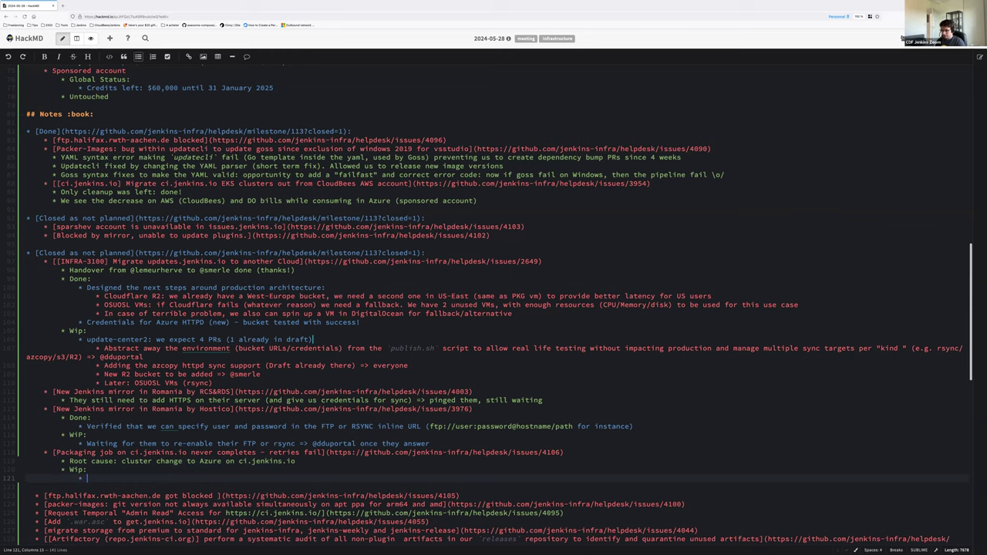
{"action": "type", "text": "PR on the proje"}
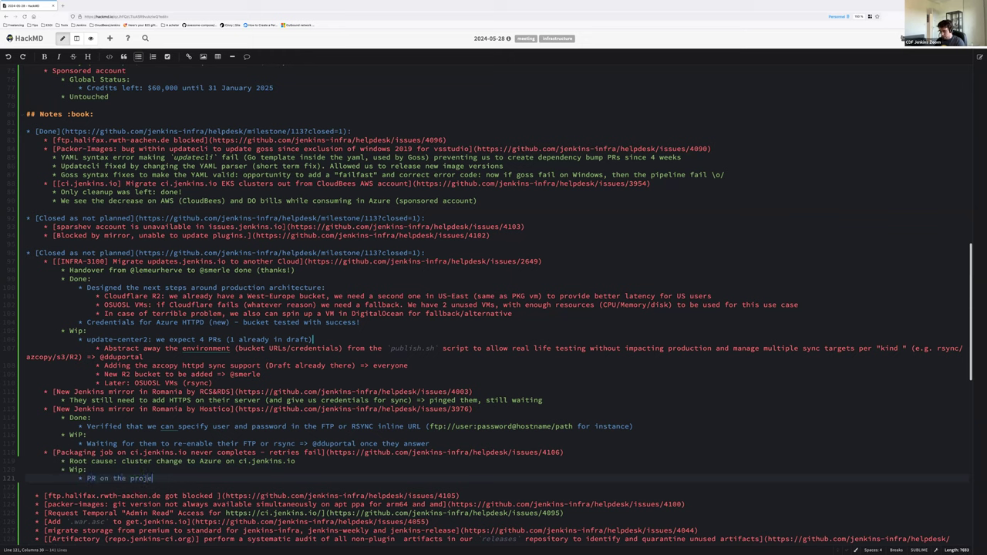
{"action": "type", "text": "ct to unblock the pod a"}
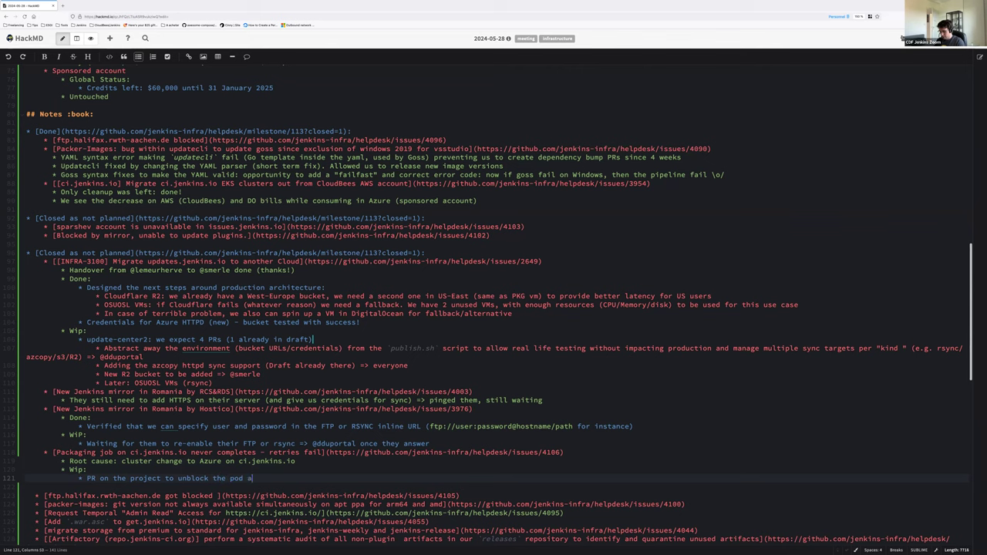
{"action": "type", "text": "llocation"}
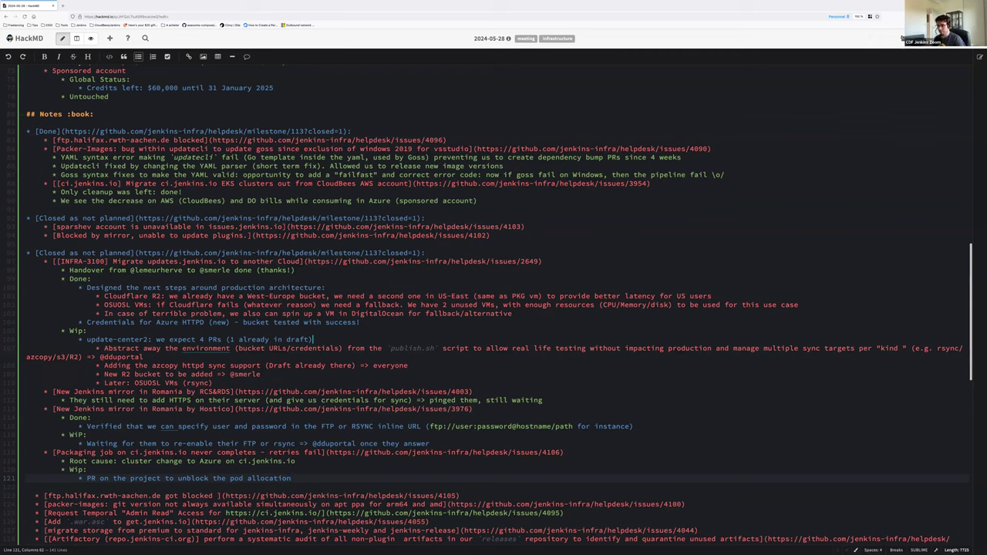
{"action": "type", "text": "Choice: mùerge"}
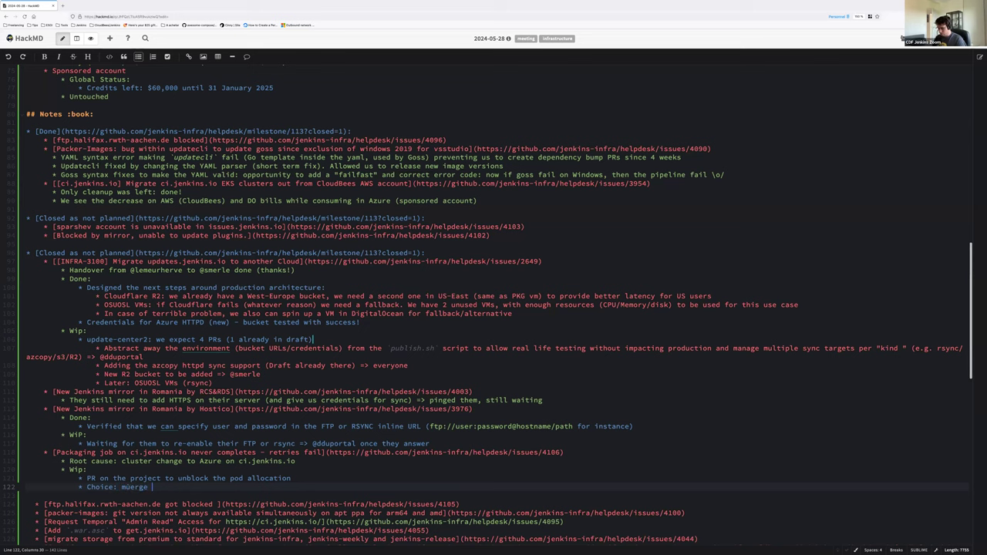
{"action": "type", "text": "pod template definition bt"}
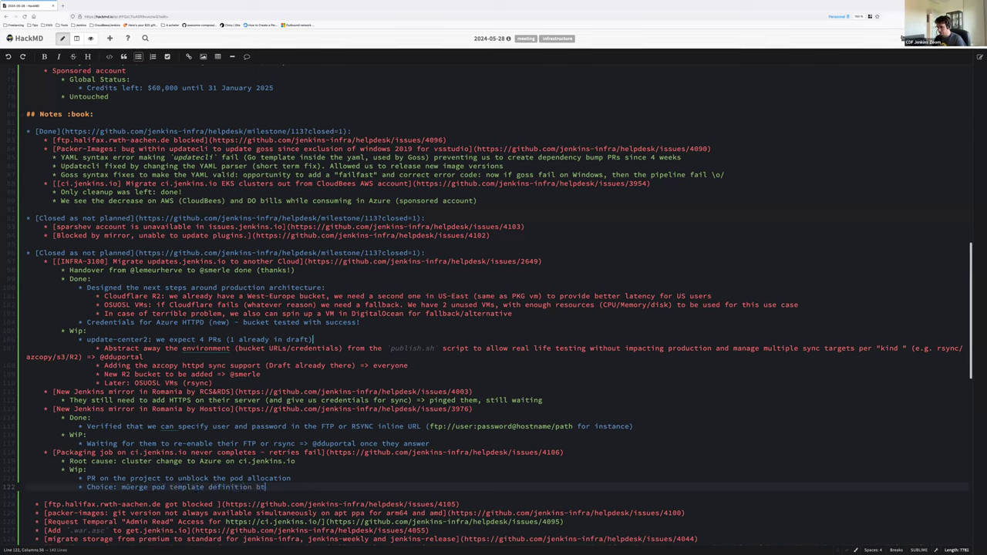
{"action": "type", "text": "between admin"}
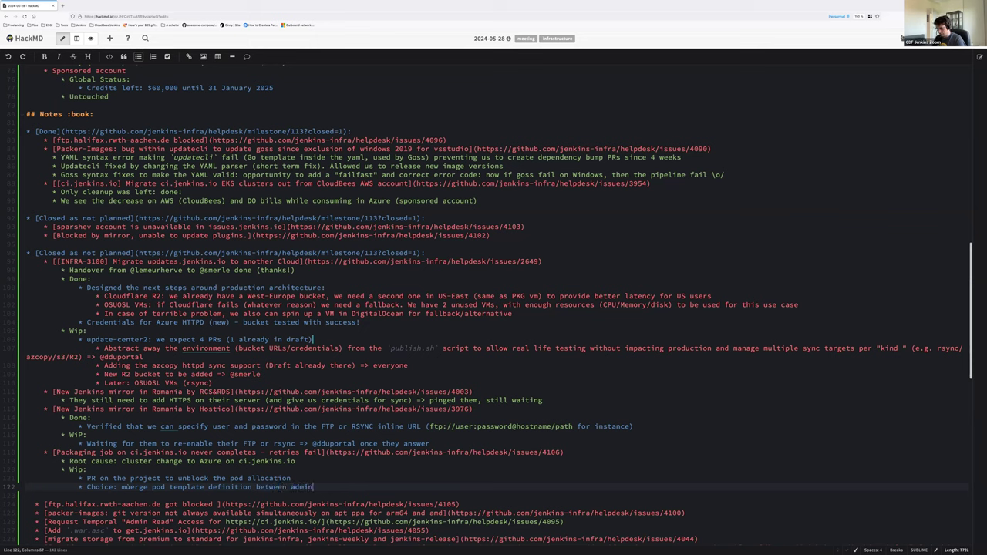
{"action": "type", "text": "-defined and developer defined for"}
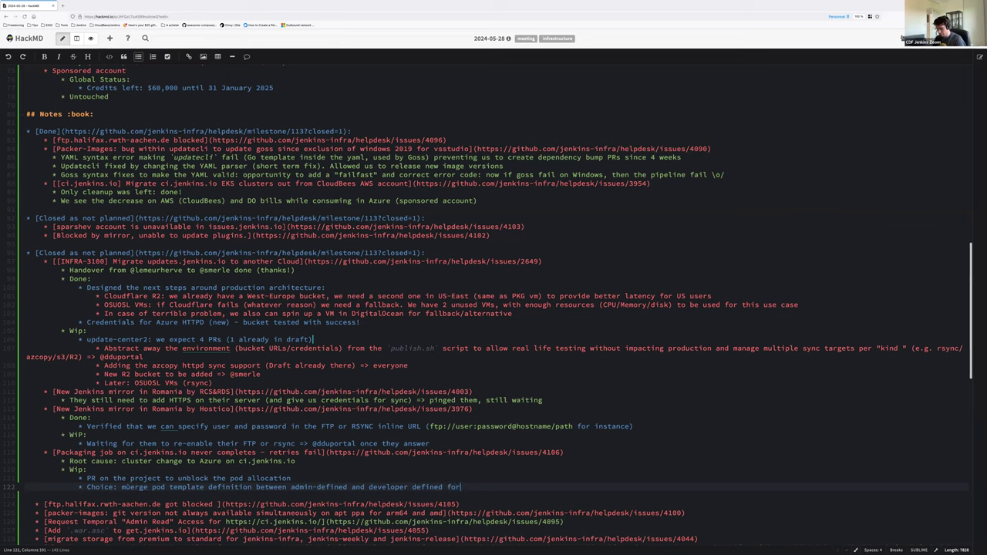
{"action": "type", "text": "this particular one (packaging Docker image in,stead of all in"}
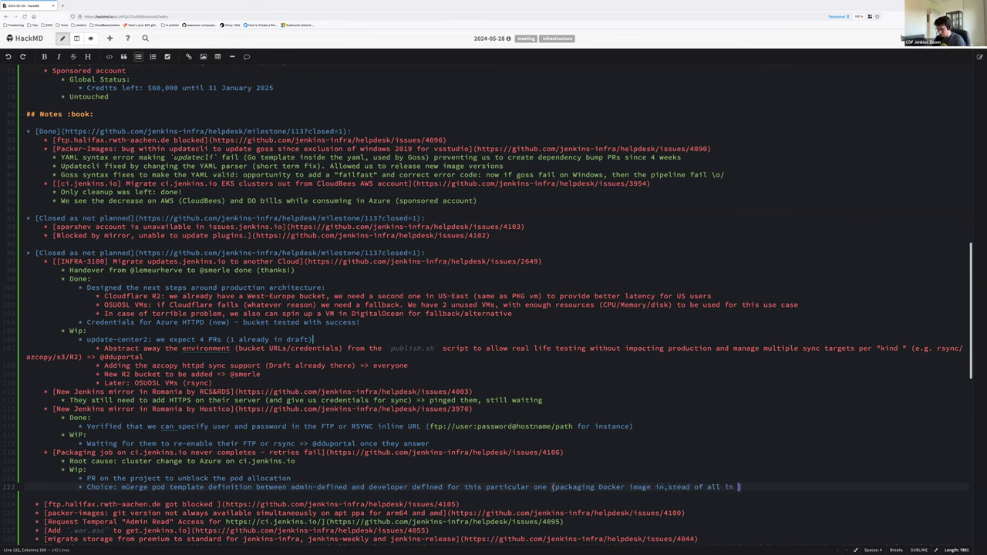
{"action": "type", "text": "one)"}
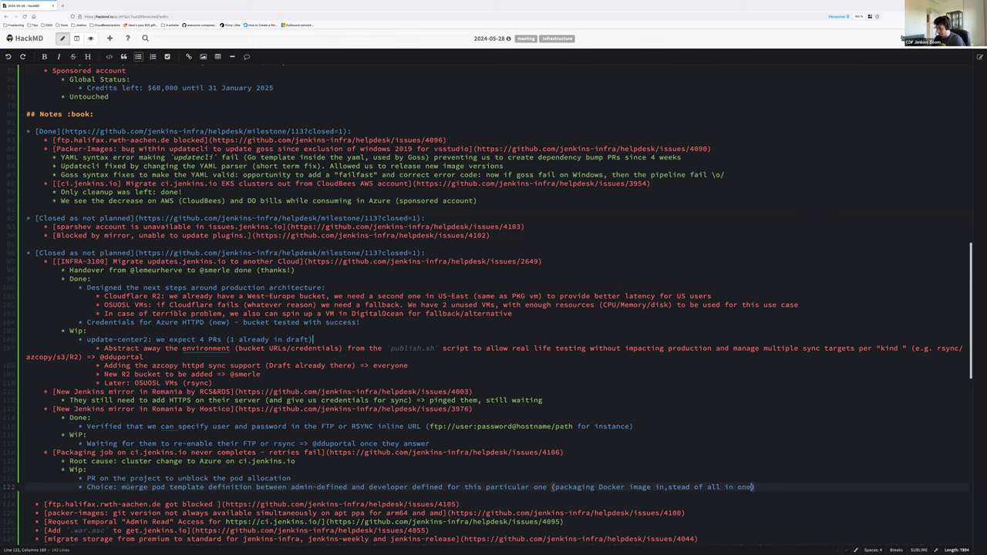
{"action": "mouse_move", "coordinate": [165, 376]}
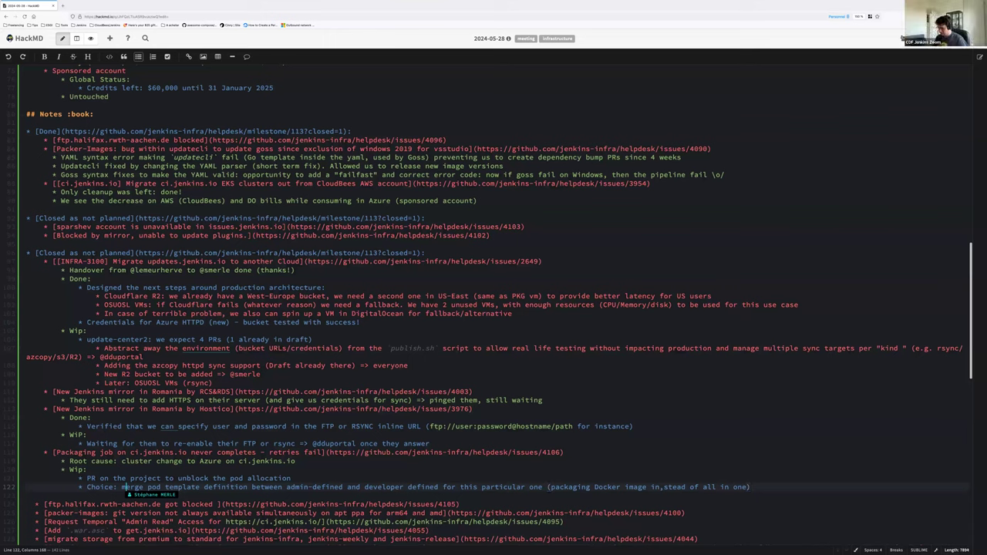
{"action": "type", "text": "=> @dduportal"}
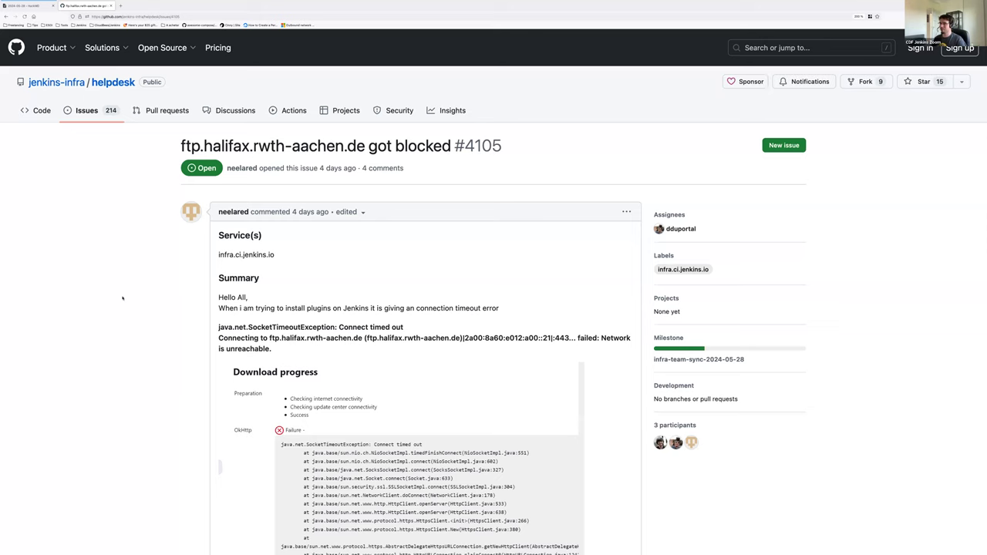
Scroll down issue #4105's comments to the reporter's ISP and location reply.
{"action": "scroll", "scroll_direction": "down", "scroll_amount": 3}
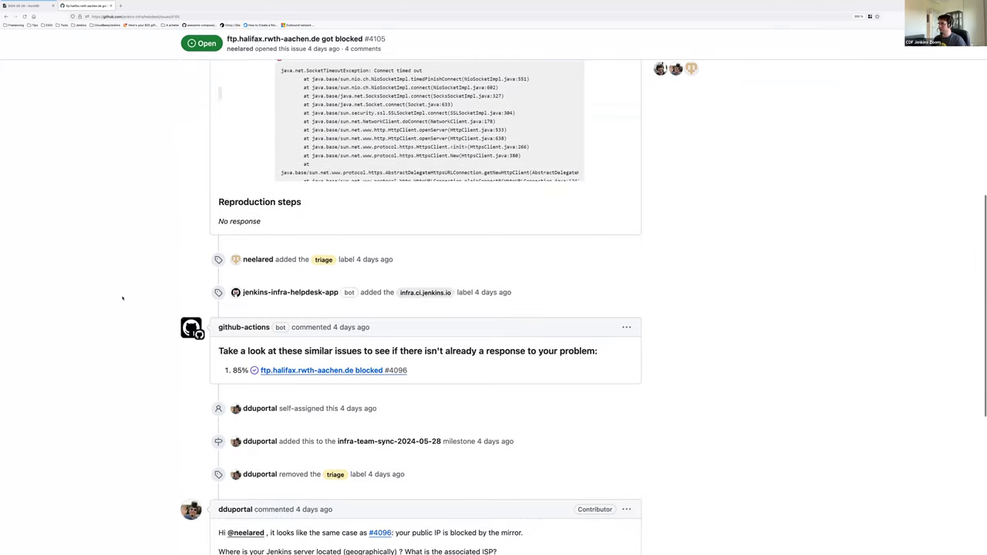
{"action": "scroll", "scroll_direction": "down", "scroll_amount": 3}
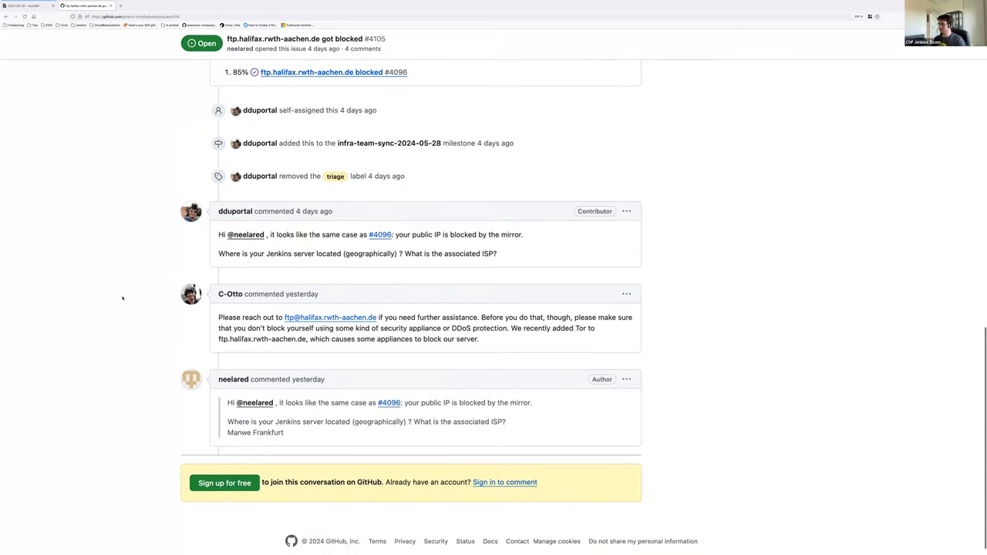
{"action": "mouse_move", "coordinate": [117, 309]}
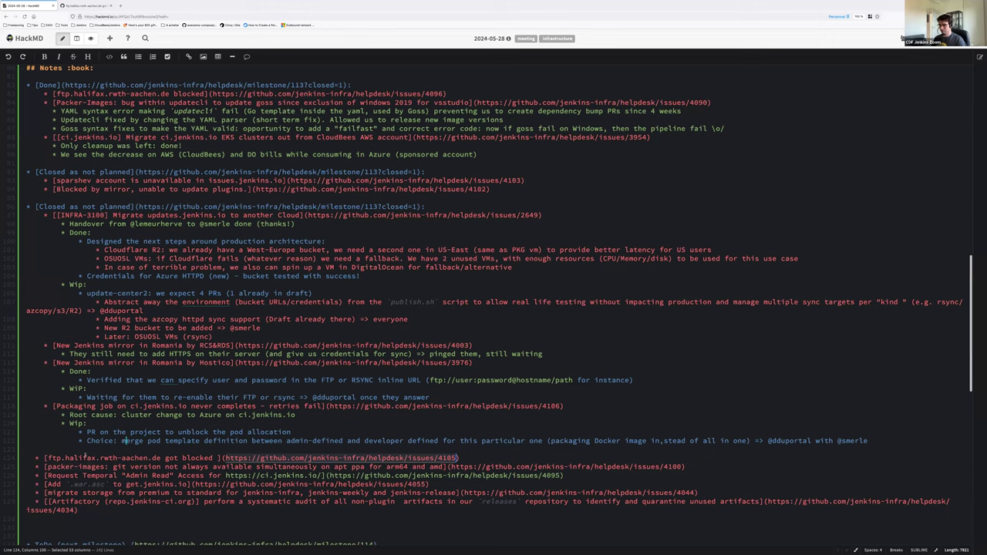
Add 'Closeable as C-Otto responded' under the ftp.halifax blocked issue.
{"action": "key", "text": "enter"}
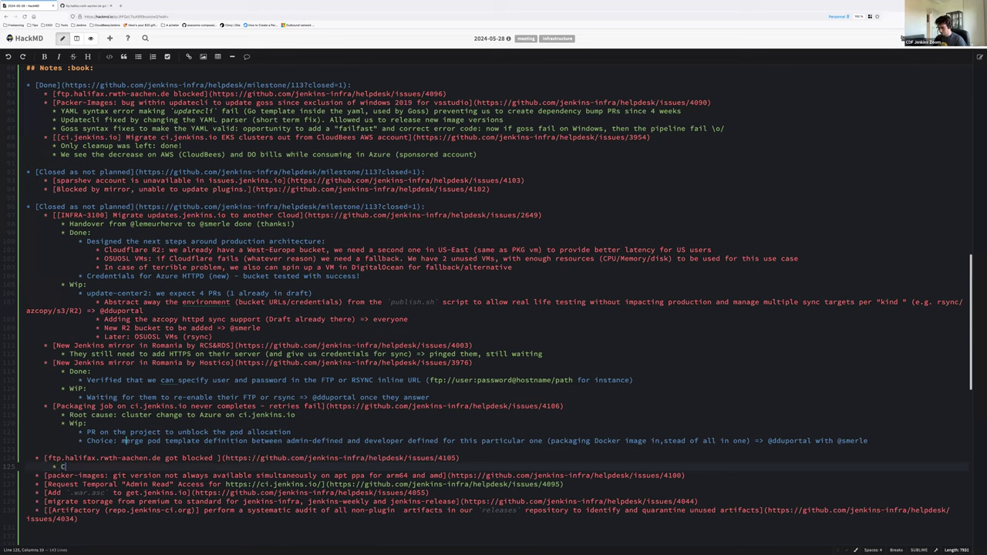
{"action": "type", "text": "loseable as C-Otto responded"}
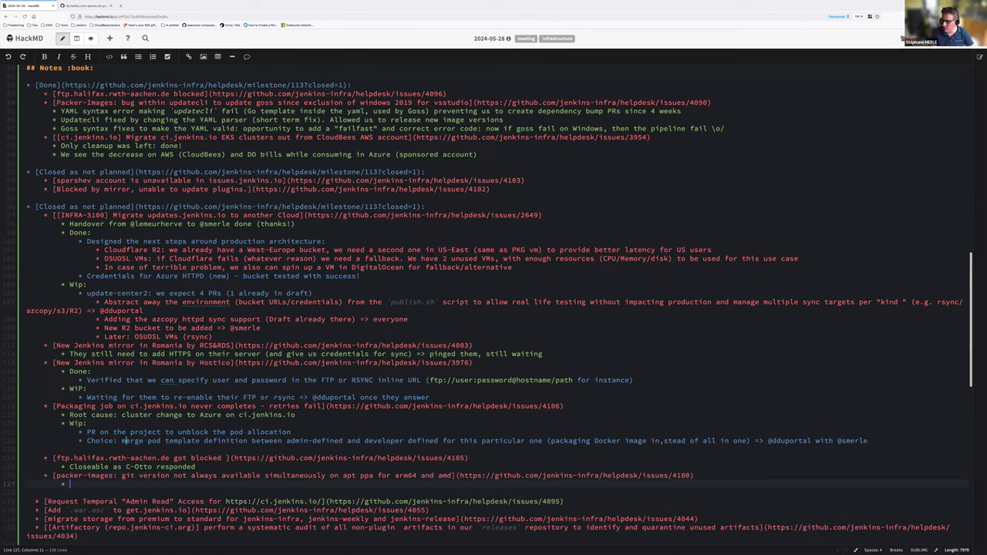
Write the proposal to export packages instead (whether ubuntu or PPA).
{"action": "type", "text": "Proposal:"}
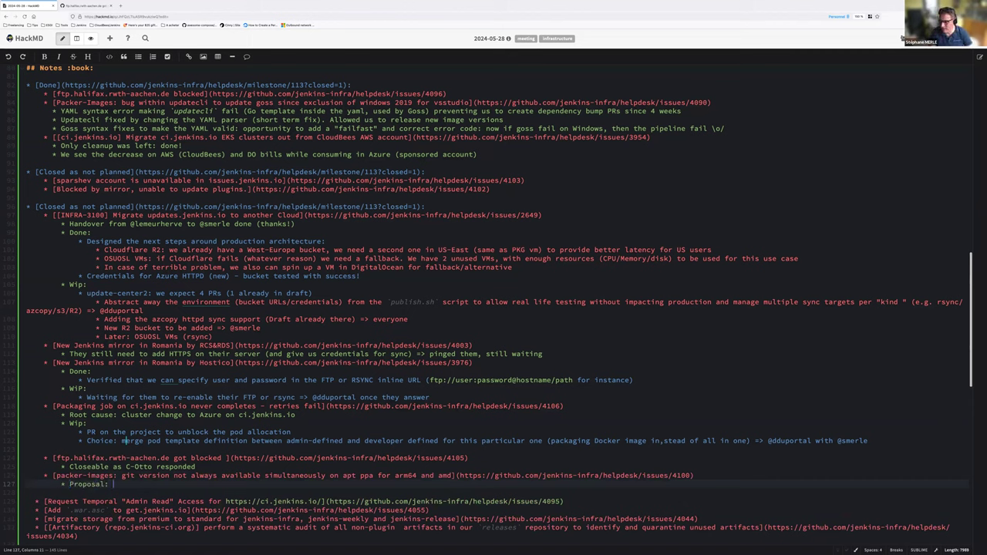
{"action": "type", "text": "we"}
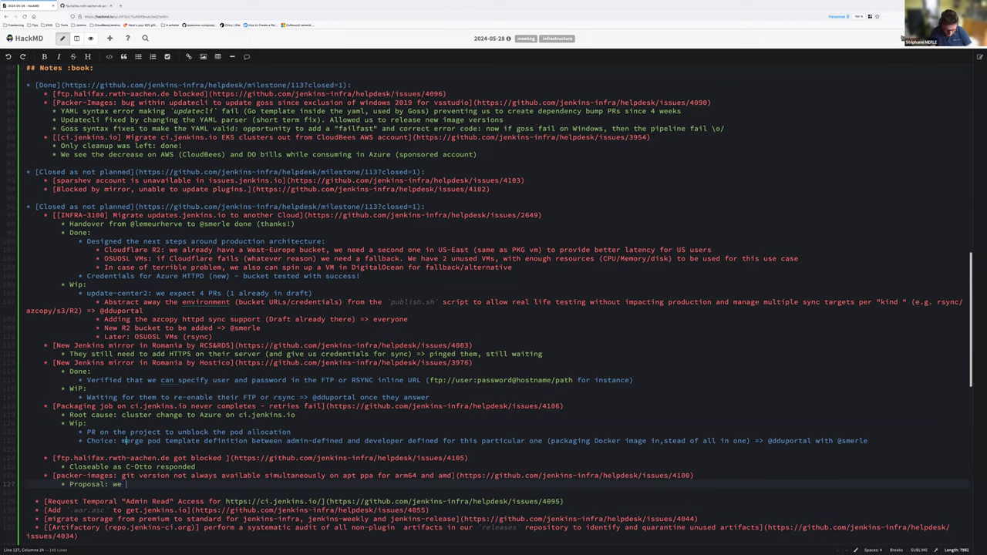
{"action": "type", "text": "we want to"}
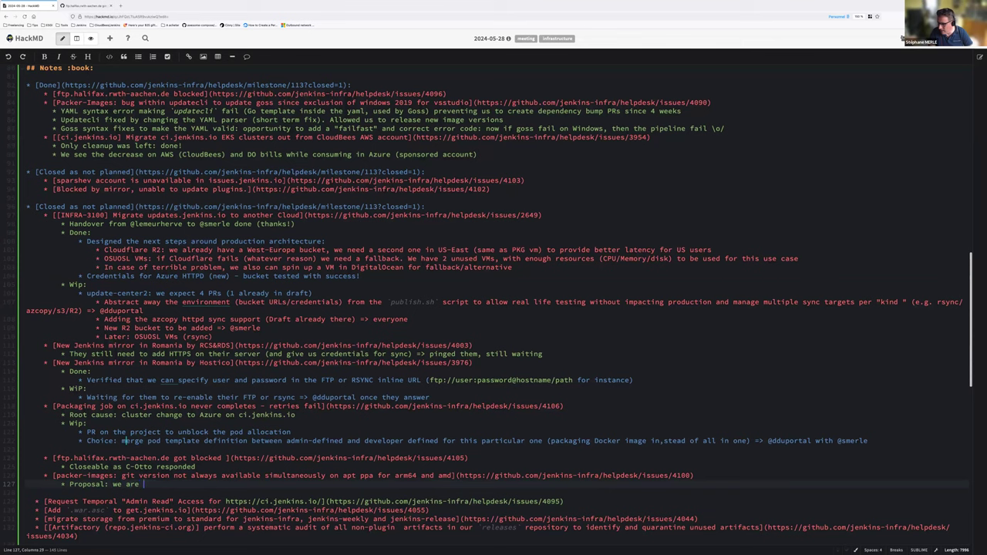
{"action": "type", "text": "expert"}
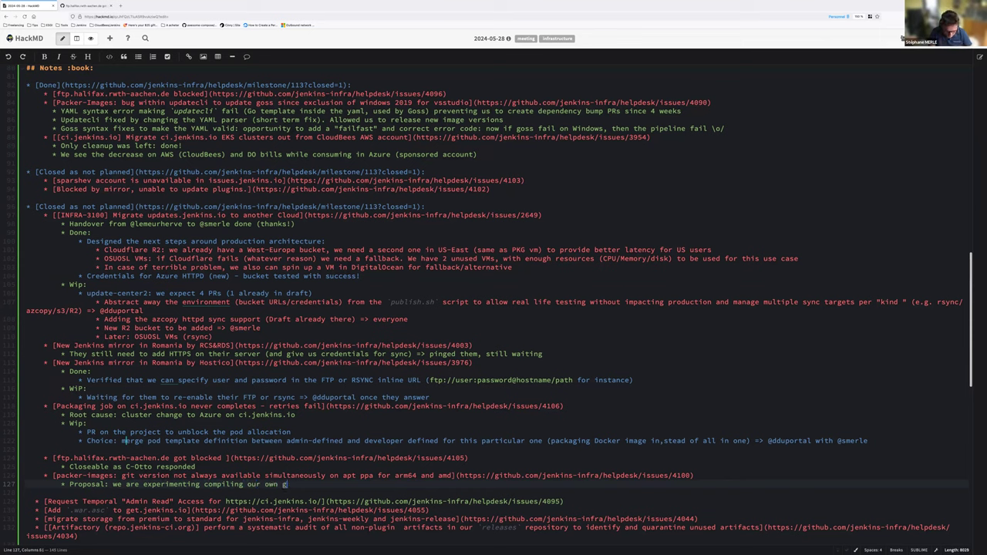
{"action": "type", "text": "instead of relying on"}
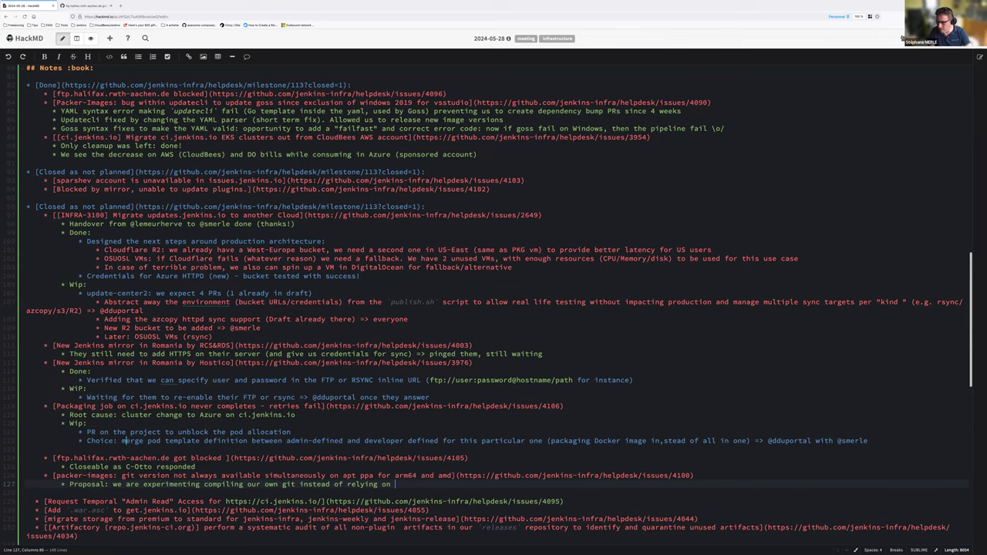
{"action": "type", "text": "packages ()"}
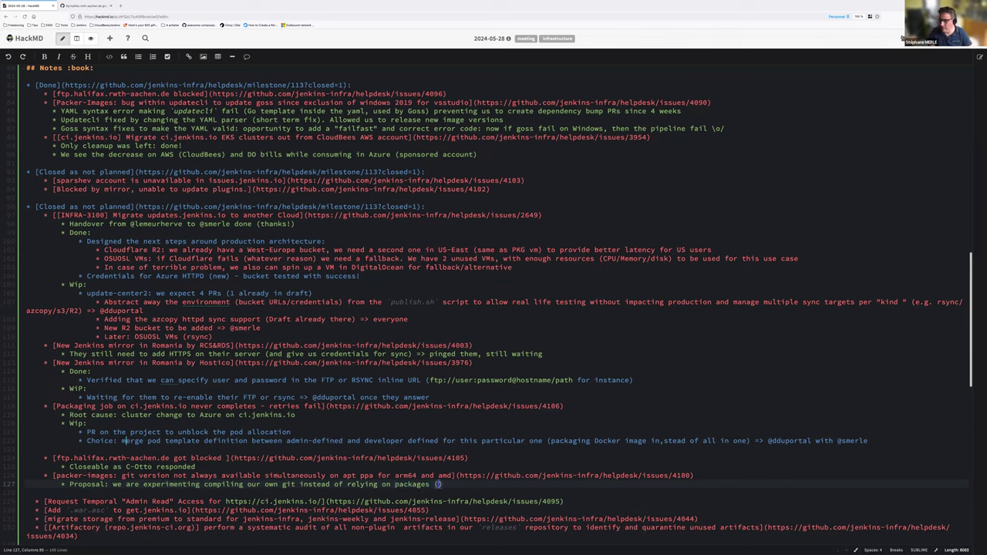
{"action": "type", "text": "wether"}
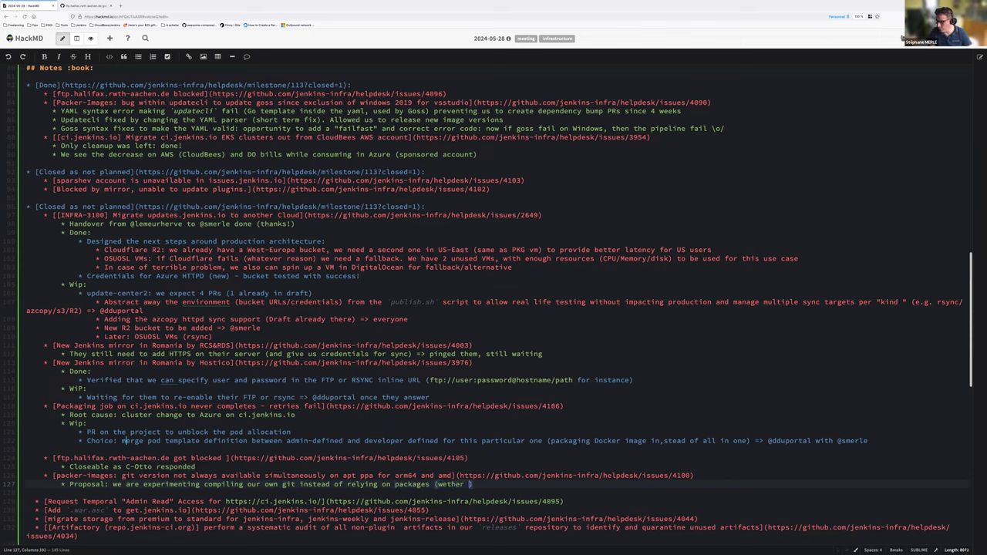
{"action": "type", "text": "ubuntu or"}
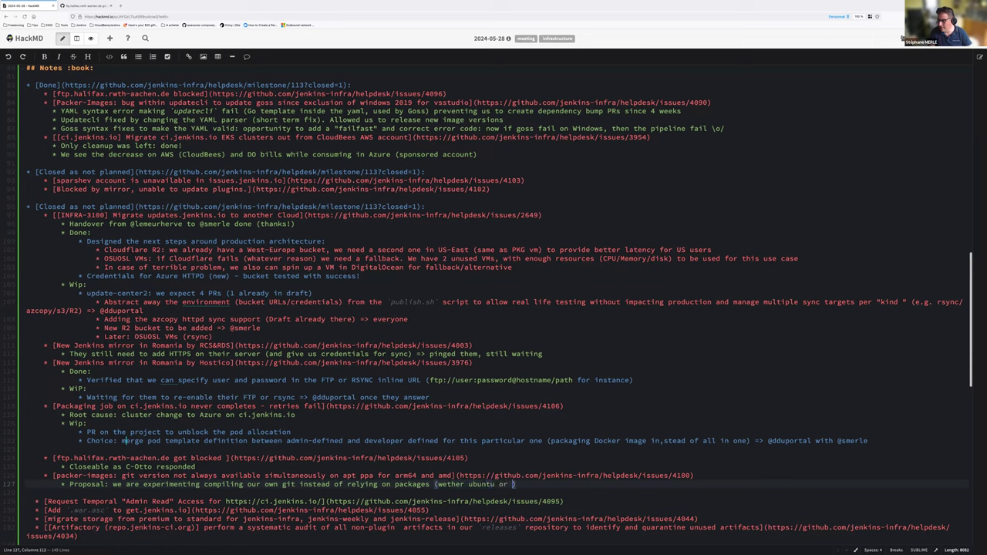
{"action": "type", "text": "PPA)"}
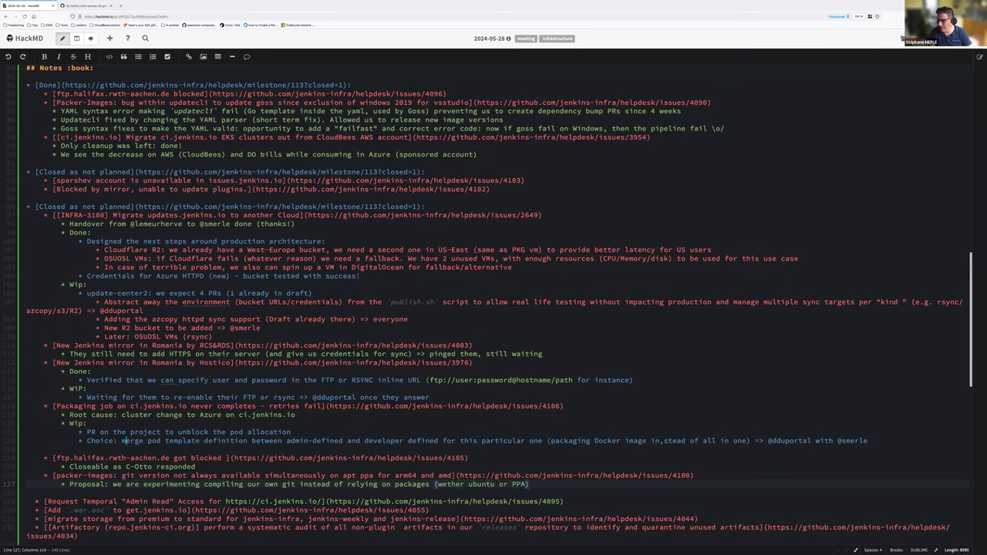
{"action": "type", "text": "which is safer"}
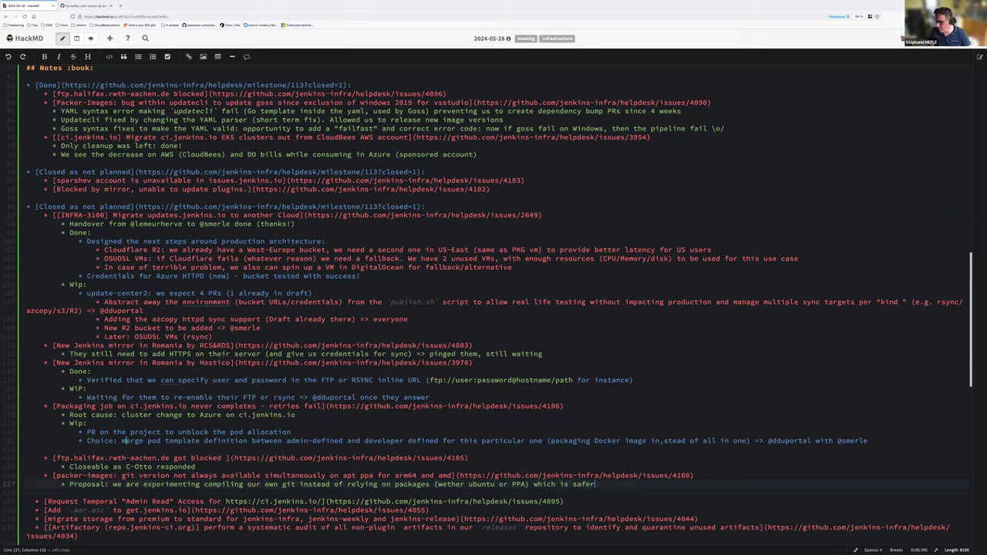
Note compilation works very well and fast, and the problem that on VMs the ubuntu-server package has git as a direct dependency.
{"action": "key", "text": "enter"}
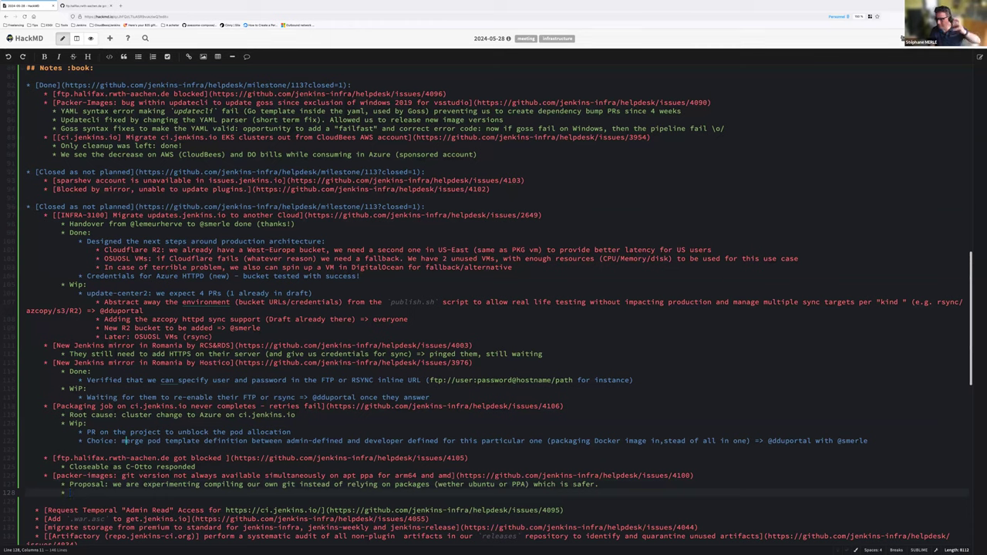
{"action": "type", "text": "Compilation work"}
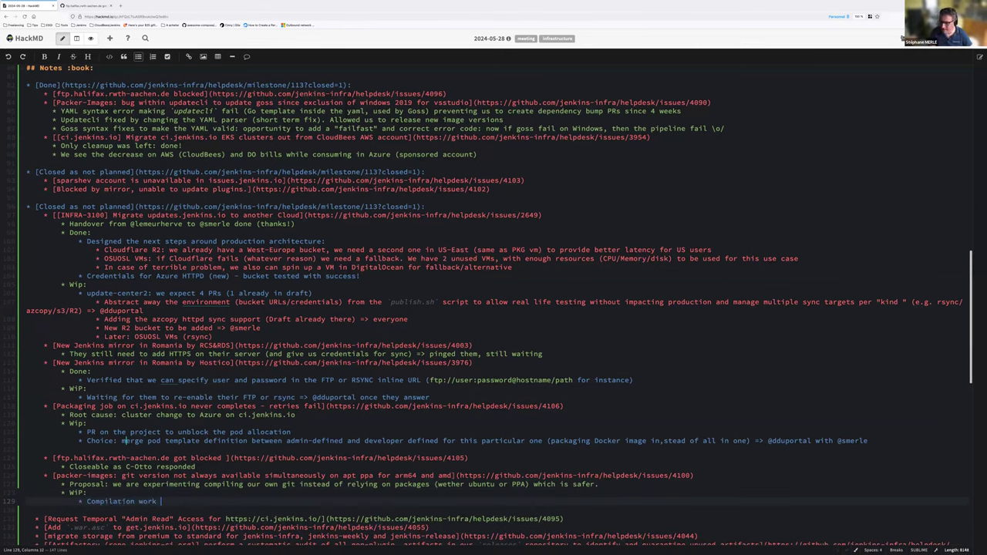
{"action": "type", "text": "very well"}
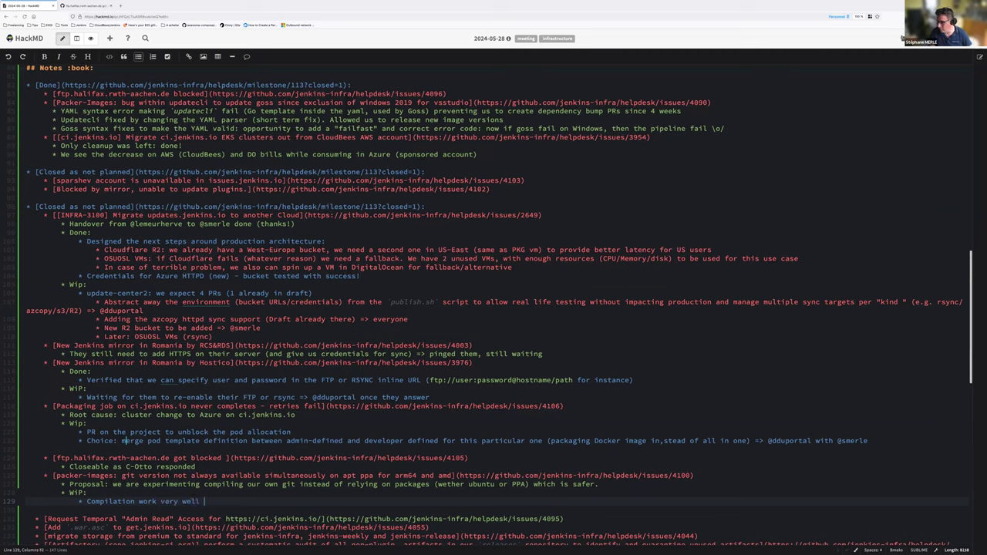
{"action": "type", "text": "and is really fast"}
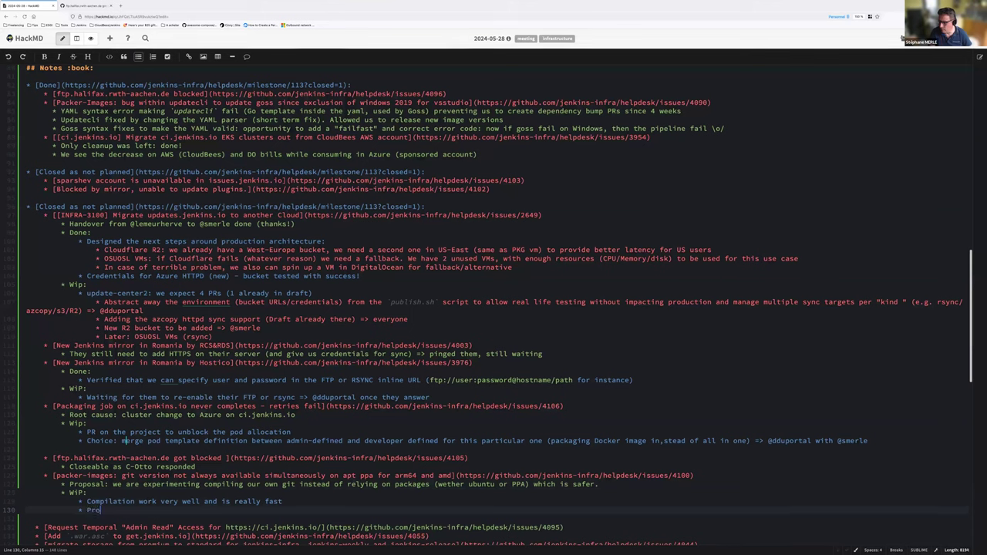
{"action": "type", "text": "blem: on"}
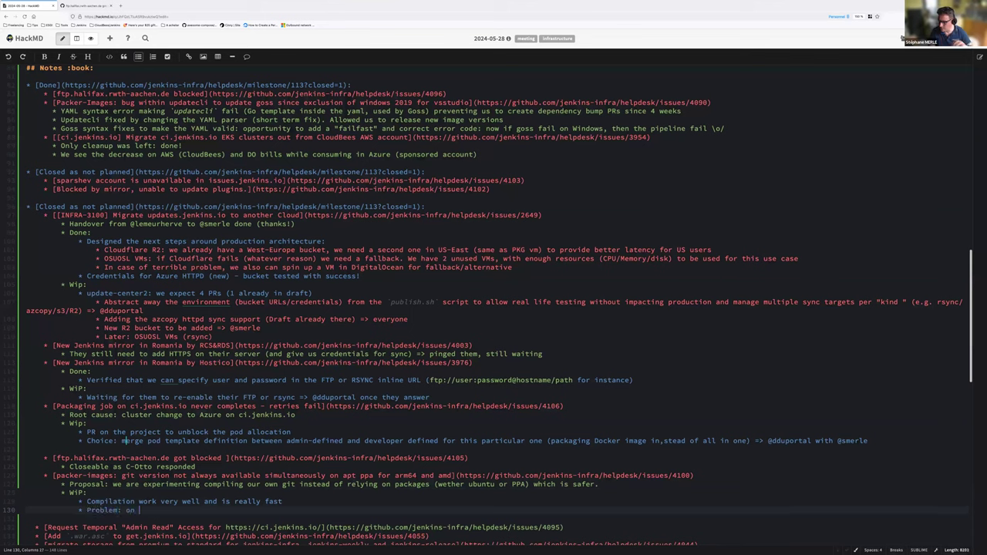
{"action": "type", "text": "VMs, the packa"}
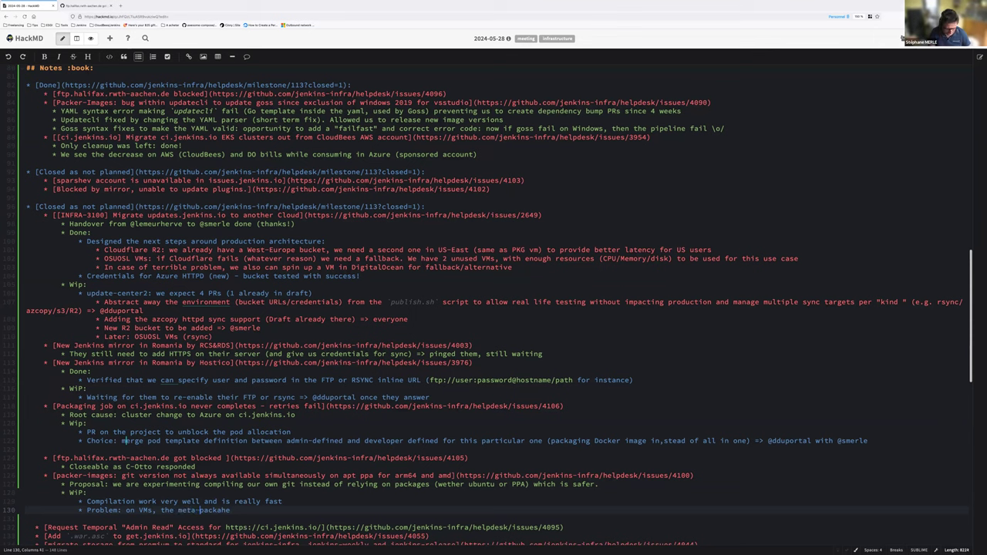
{"action": "type", "text": "ge"}
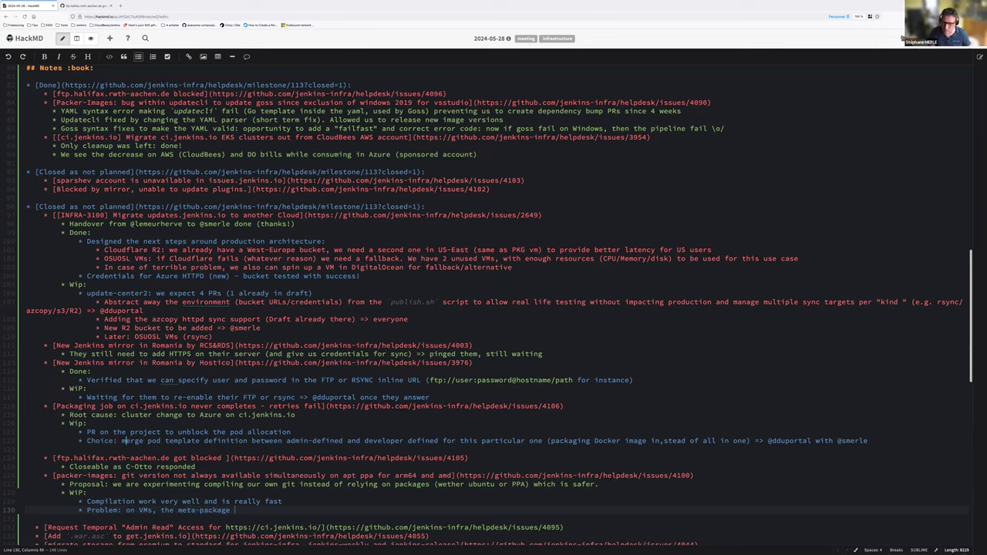
{"action": "type", "text": "ubuntu-server`"}
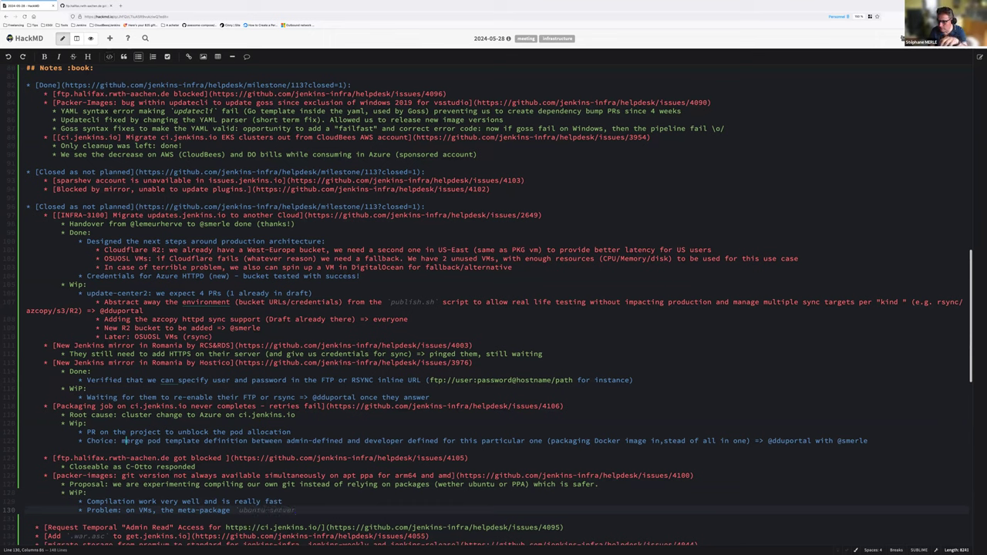
{"action": "type", "text": "has `git"}
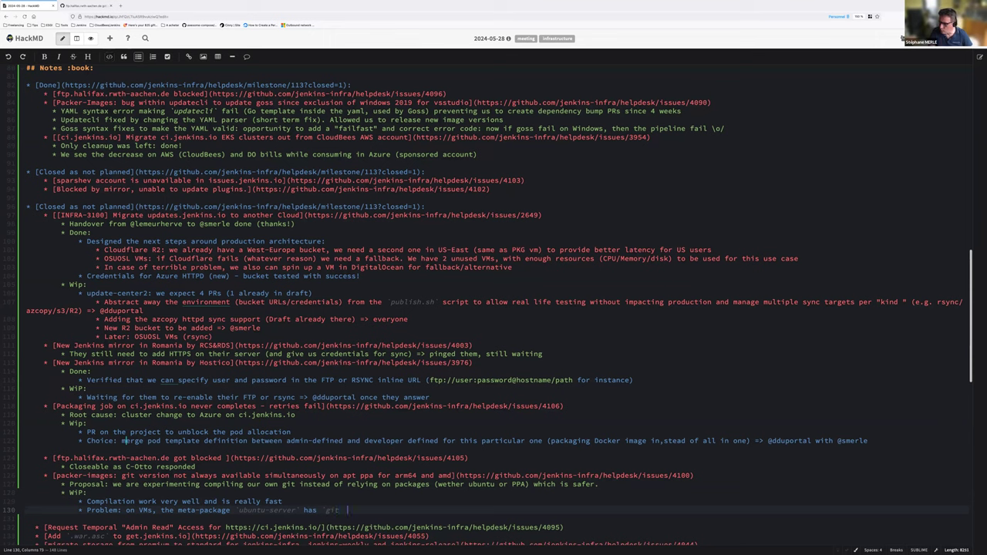
{"action": "type", "text": "as a direct d"}
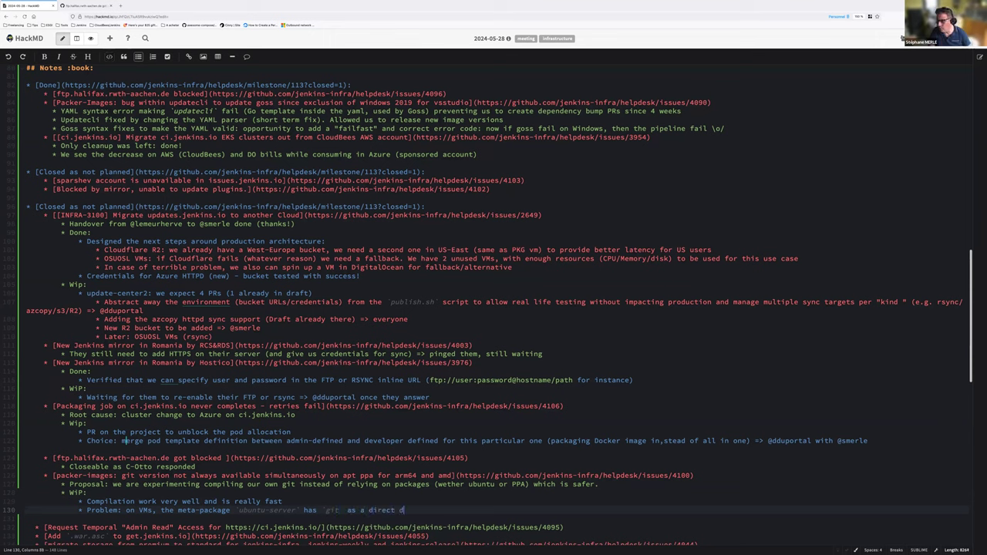
{"action": "type", "text": "ependency"}
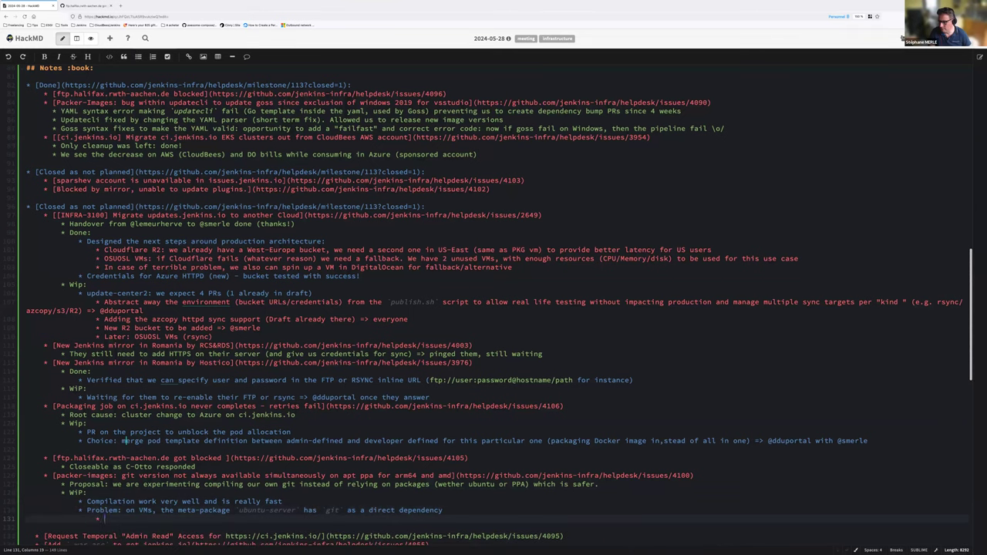
Add Solution 1 (override the git package, needing an exhaustive file override) and Solution 2 (build a deb package).
{"action": "type", "text": "Solution 1:"}
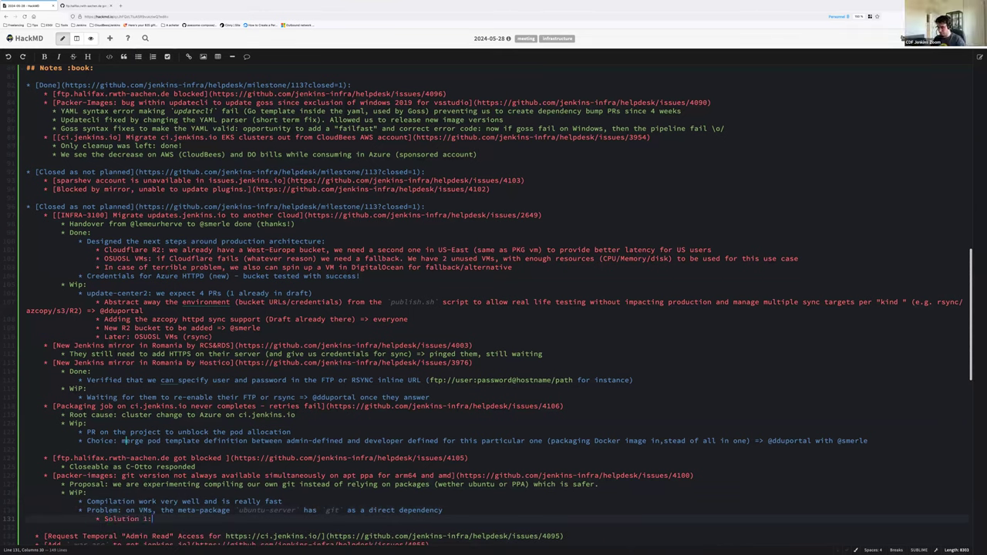
{"action": "type", "text": "let's override the `"}
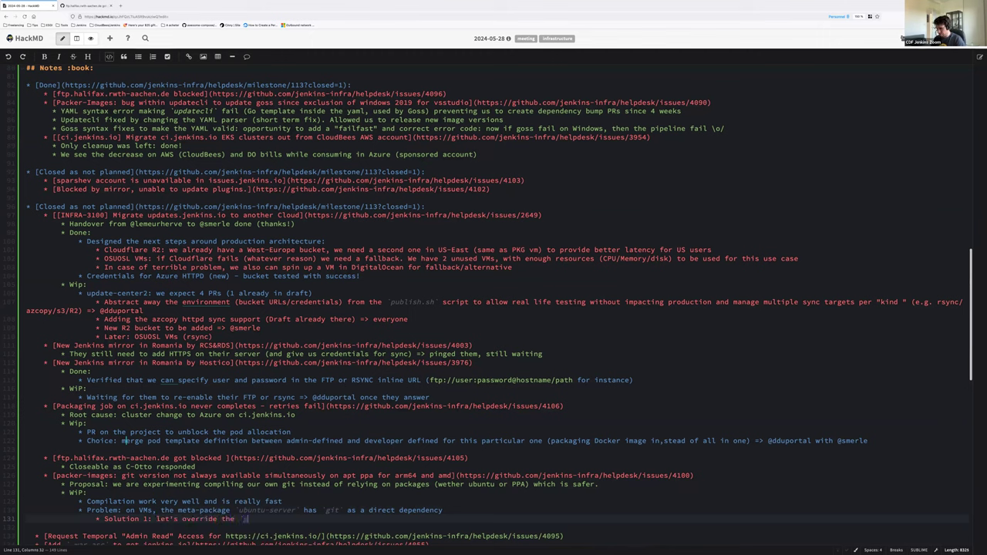
{"action": "type", "text": "package"}
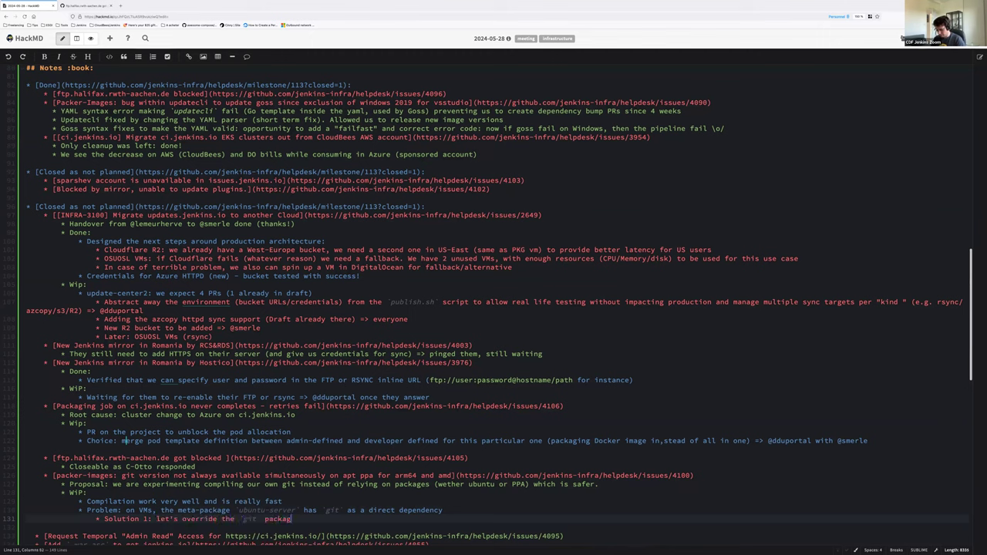
{"action": "type", "text": "even if present"}
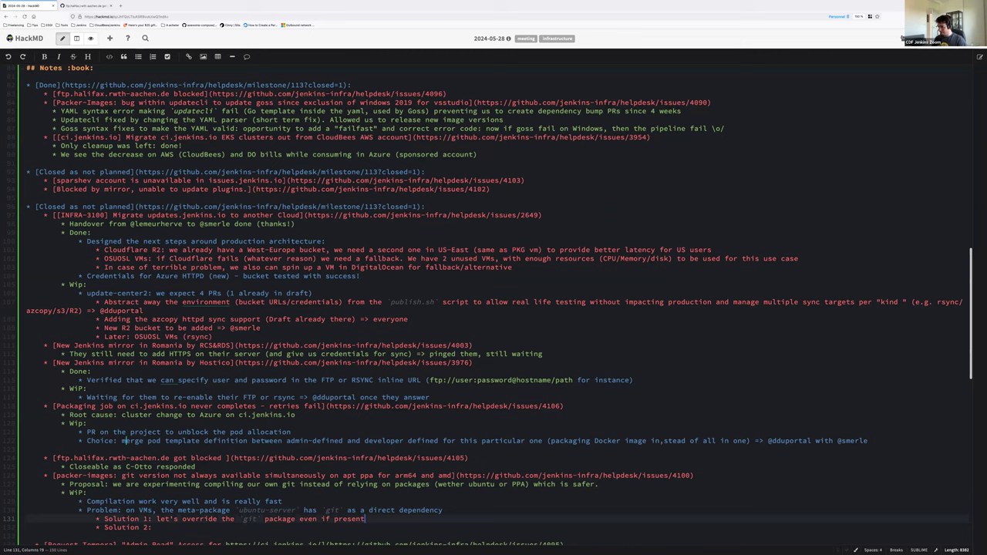
{"action": "type", "text": "Need"}
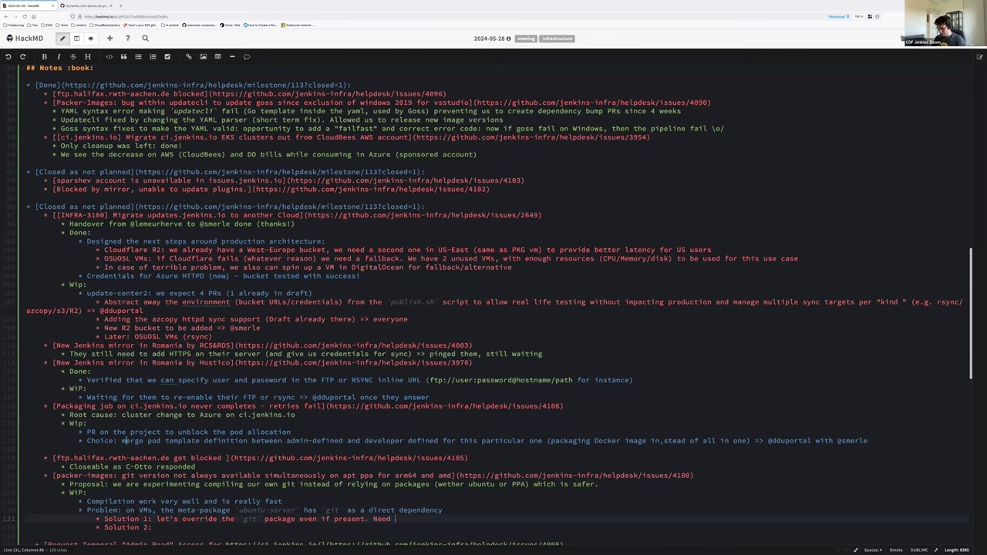
{"action": "type", "text": "exhaustive"}
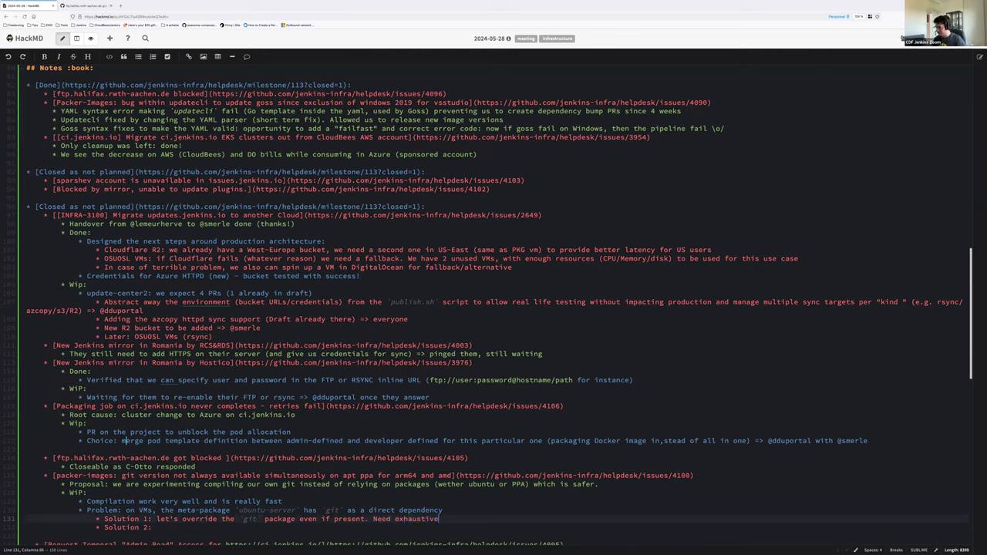
{"action": "type", "text": "file override and might lead the package tree broken."}
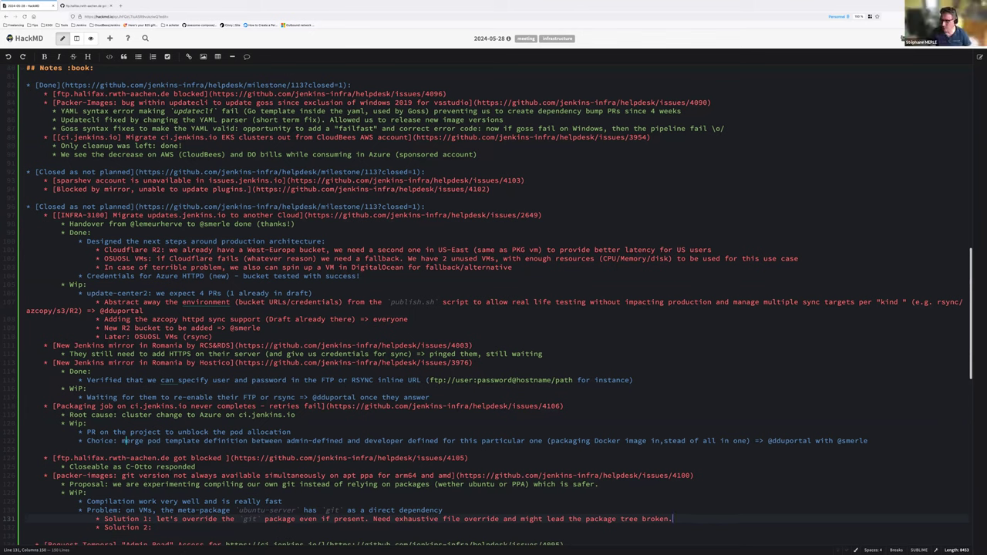
{"action": "type", "text": "build our own deb package as a post-step of compilatio"}
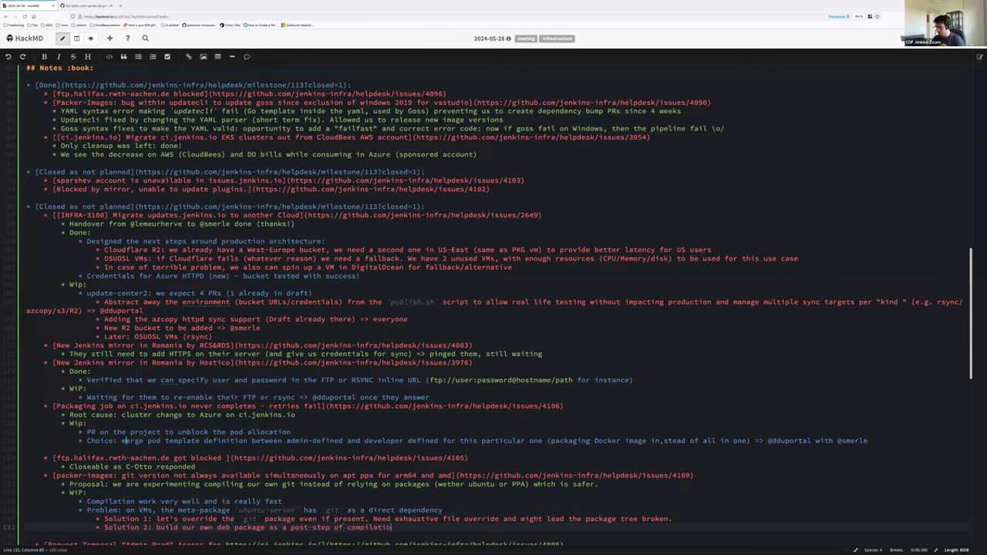
Add a 'Cleanup of unused build dependencies' WIP bullet after the packer-images solutions.
{"action": "scroll", "scroll_direction": "down", "scroll_amount": 3}
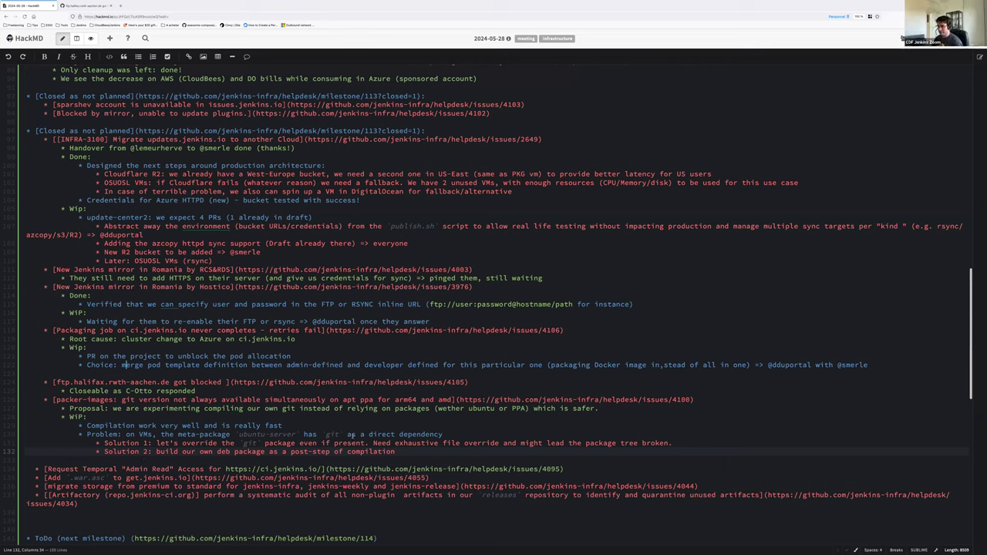
{"action": "key", "text": "Enter"}
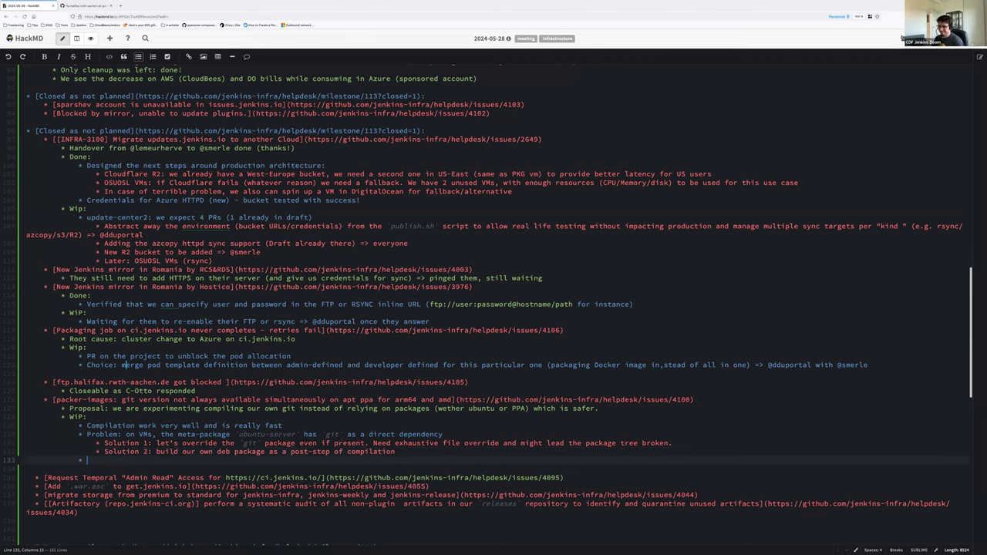
{"action": "type", "text": "Cleanup of u"}
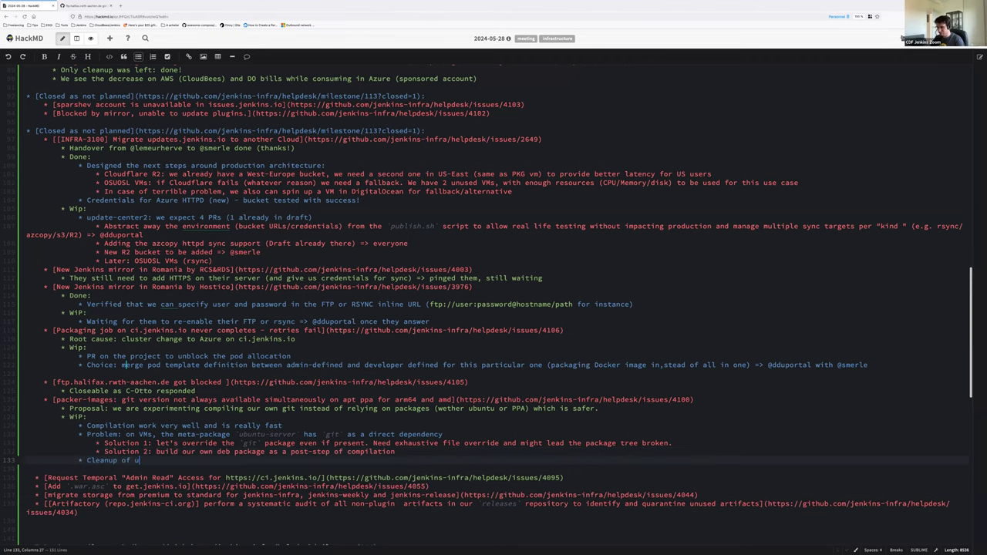
{"action": "type", "text": "nused build dep"}
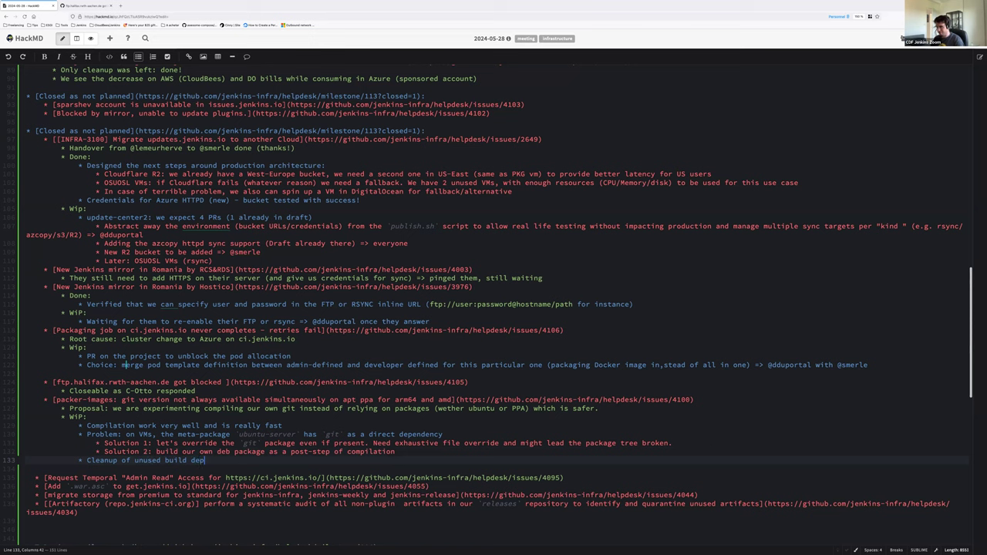
{"action": "type", "text": "endencies"}
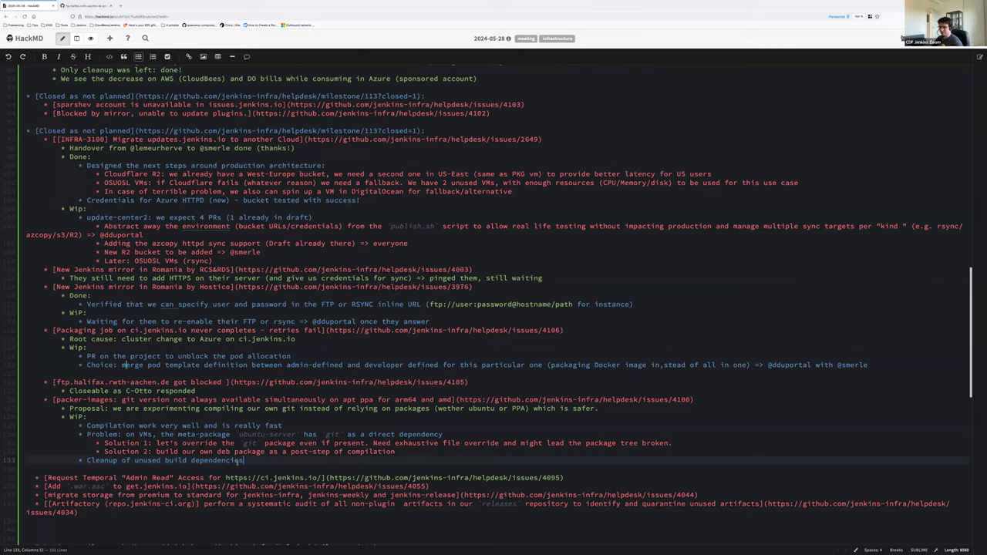
{"action": "scroll", "scroll_direction": "down", "scroll_amount": 3}
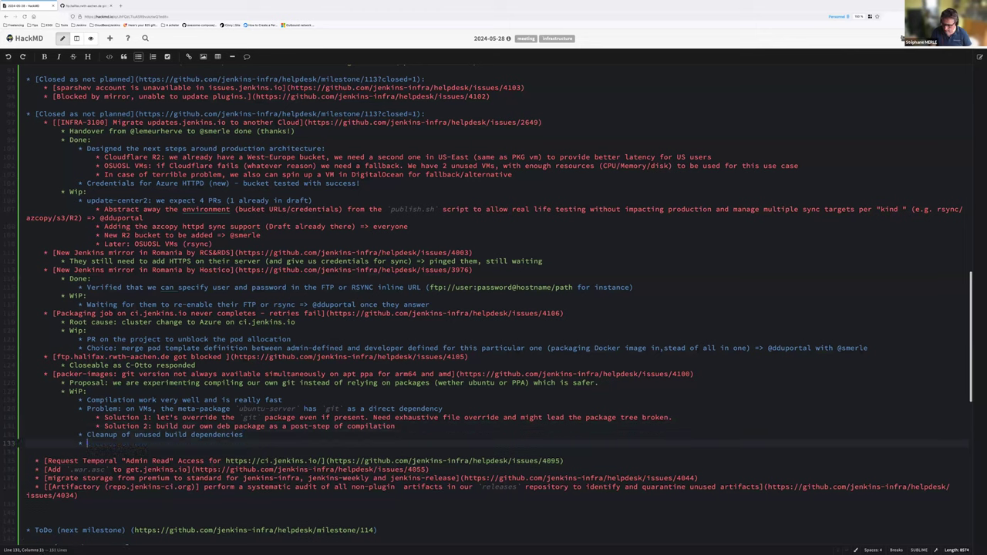
Note that Carlos wants to run a Jenkins Cloud-Friendly talk in June linked to a real-life Jenkins instance.
{"action": "type", "text": "Updatecli manifest"}
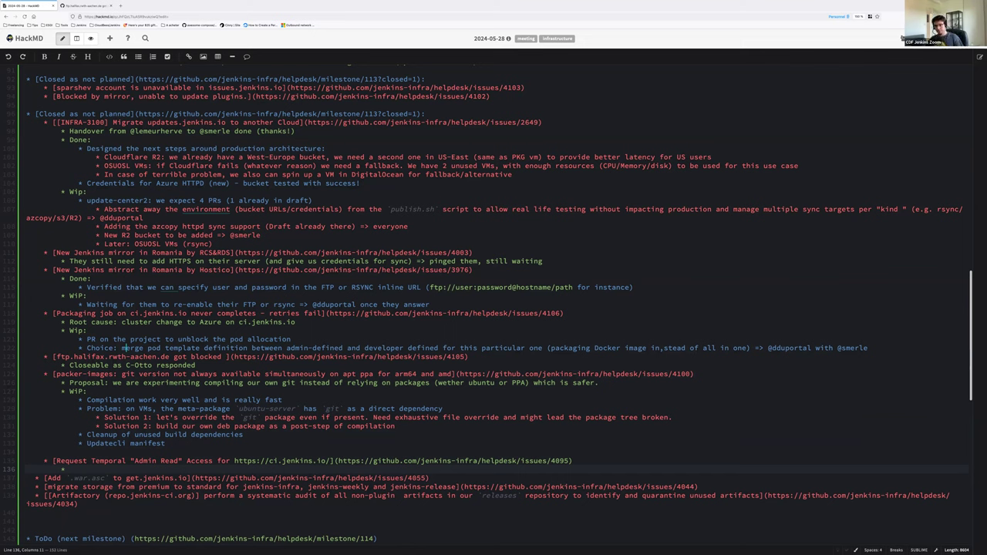
{"action": "type", "text": "Carlos"}
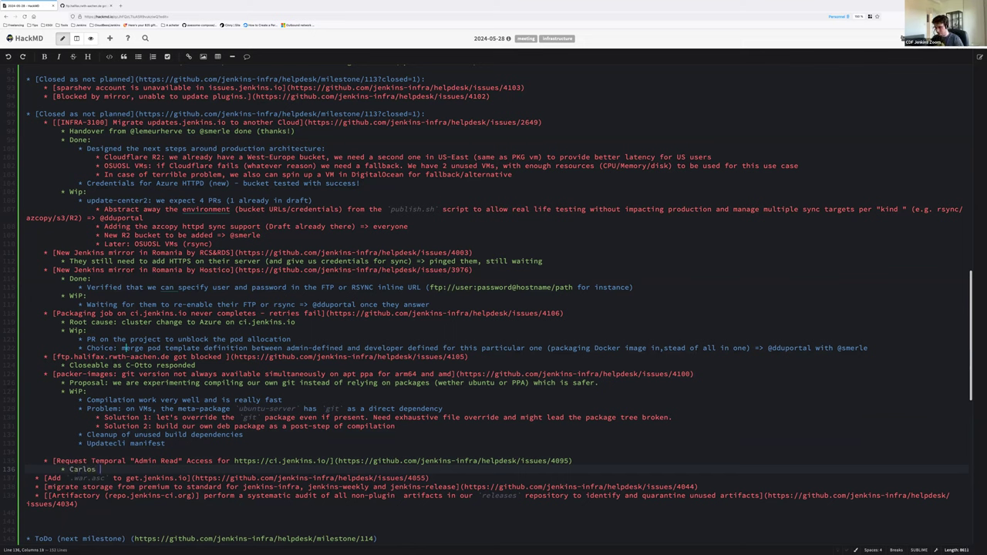
{"action": "type", "text": "want to"}
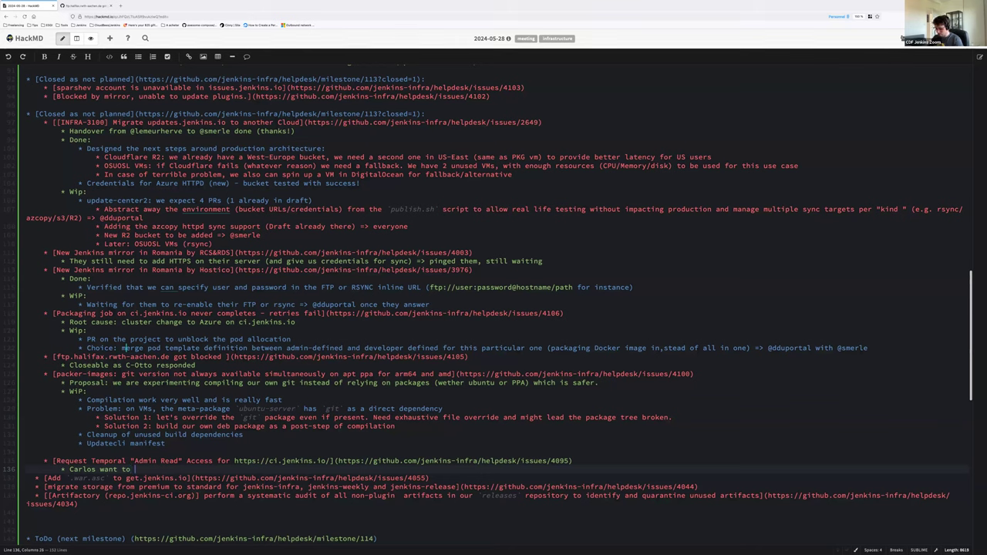
{"action": "type", "text": "run a \"\""}
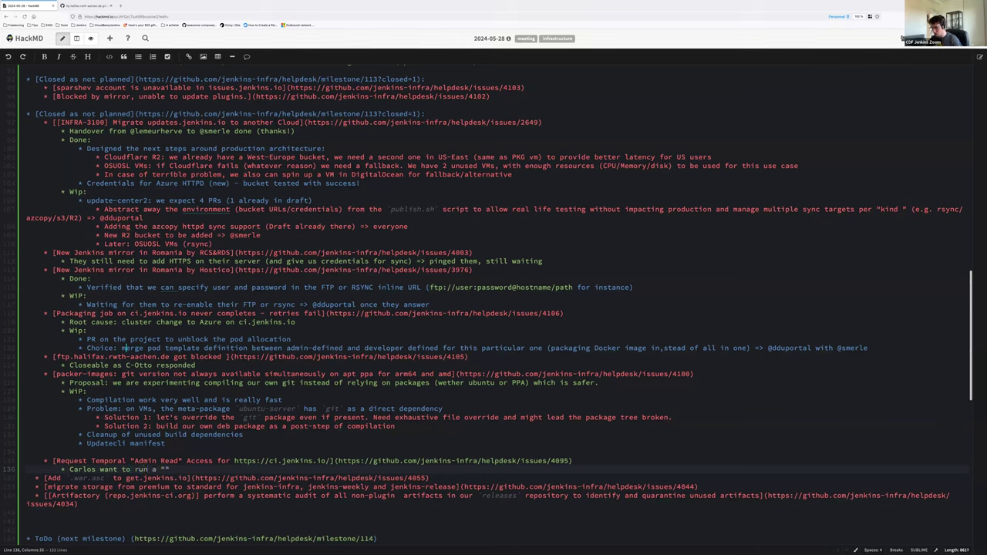
{"action": "type", "text": "Jenkins Cloud-Friendly"}
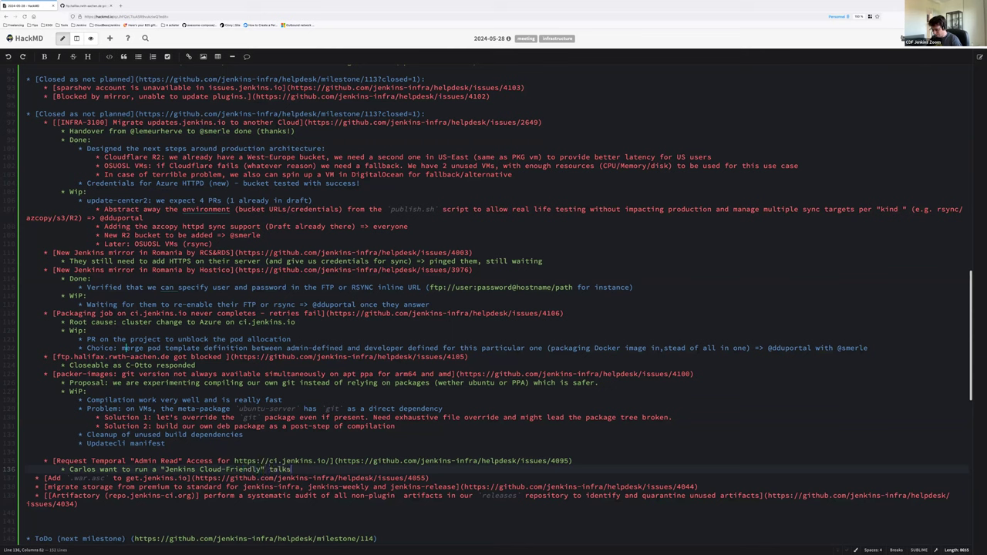
{"action": "type", "text": "in June."}
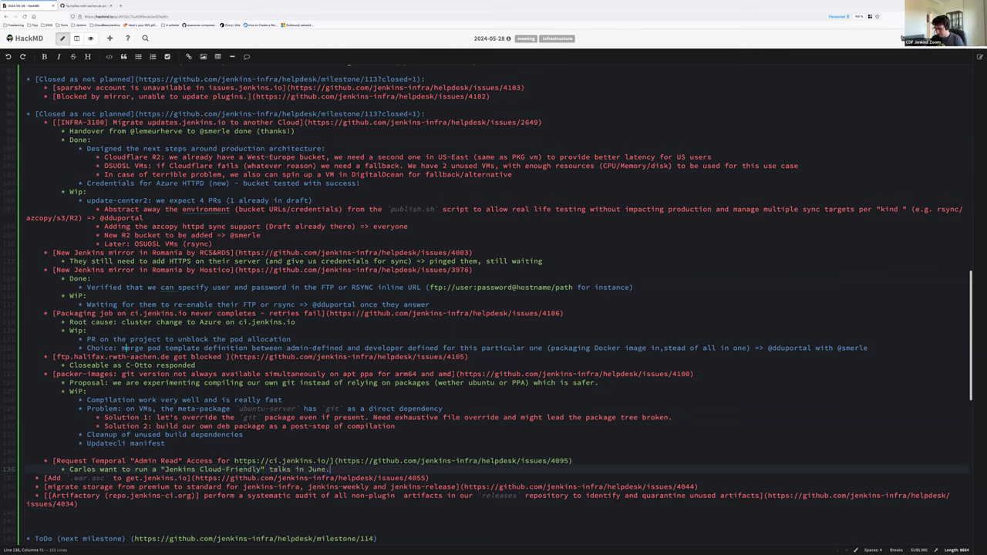
{"action": "type", "text": "He wanted to show"}
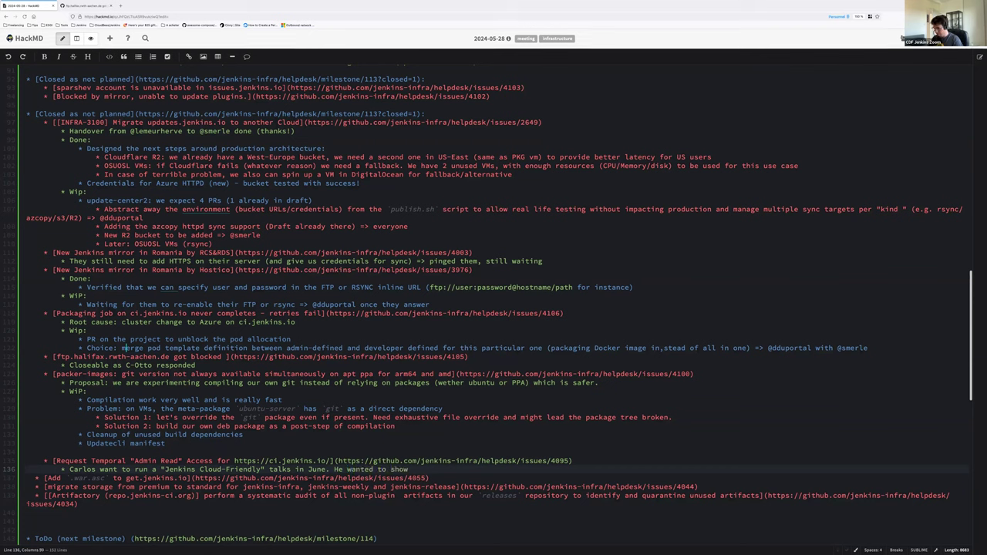
{"action": "type", "text": "different CNCF/Cloud-Native projects"}
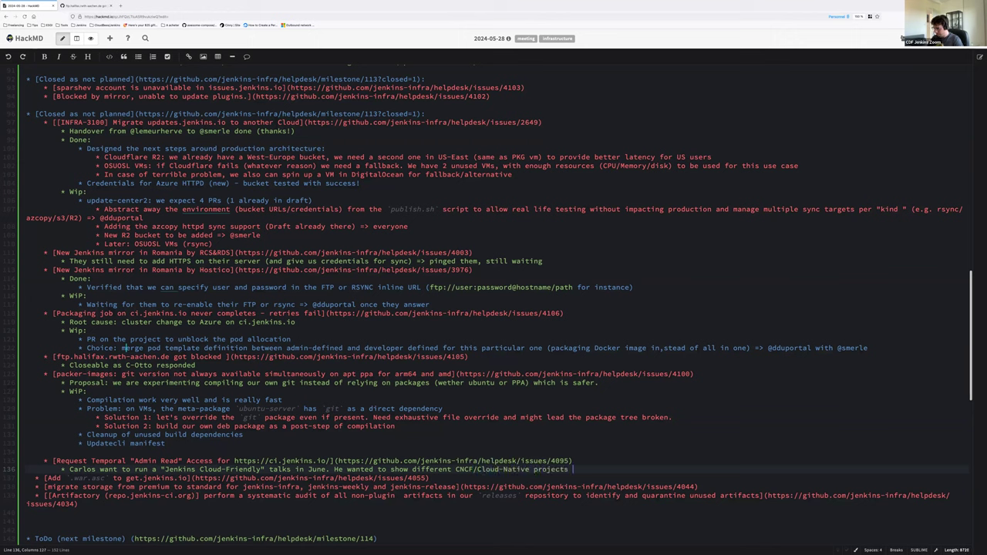
{"action": "type", "text": "linked to a real"}
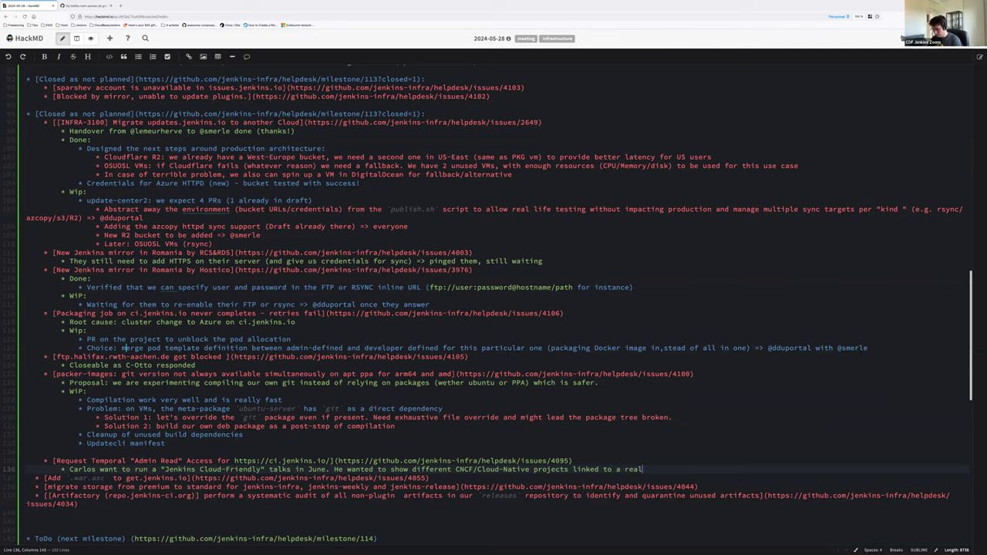
{"action": "type", "text": "life Jenkins"}
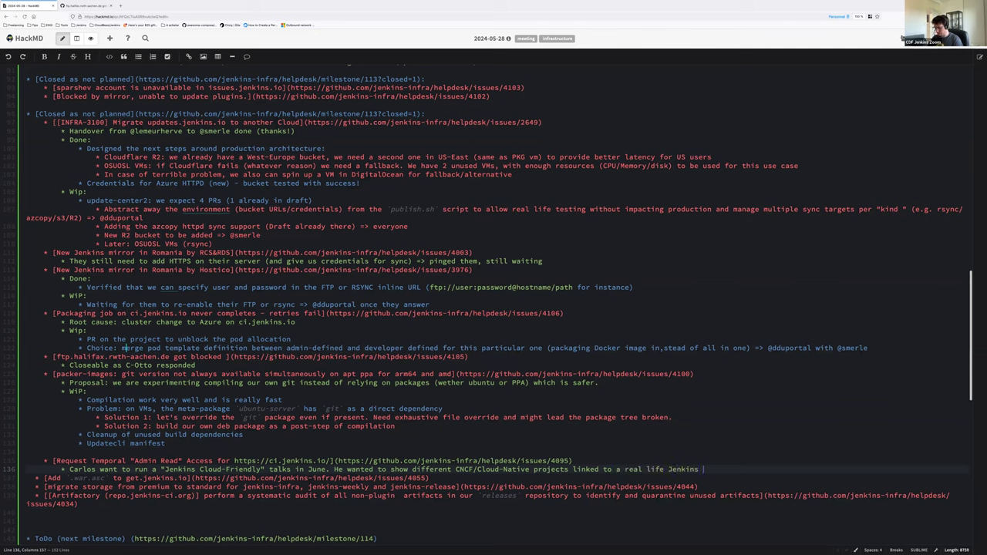
{"action": "type", "text": "instance."}
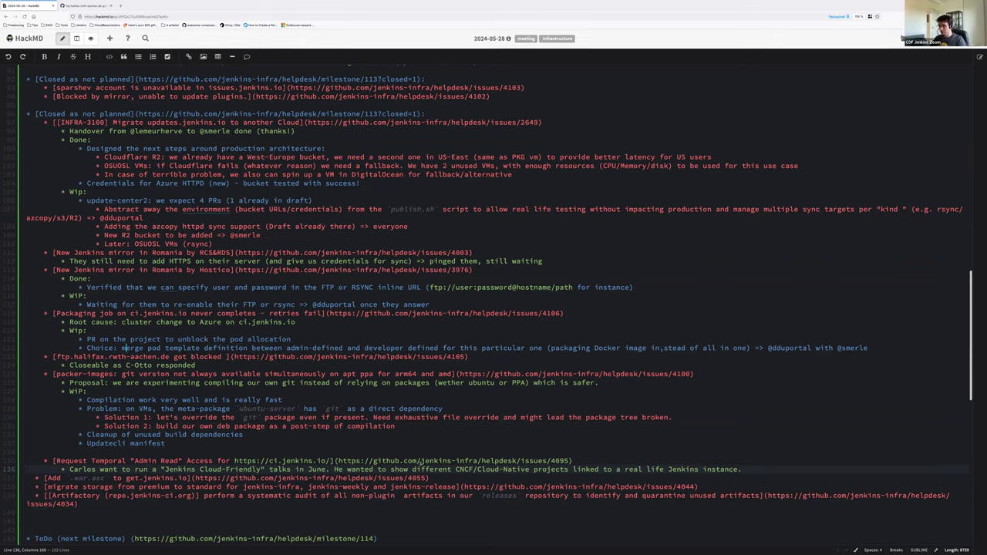
Note Damien met Carlos and will share setup links: Azure VM, Kubernetes agents, EC2 setup, Datadog setup.
{"action": "type", "text": "Damien m"}
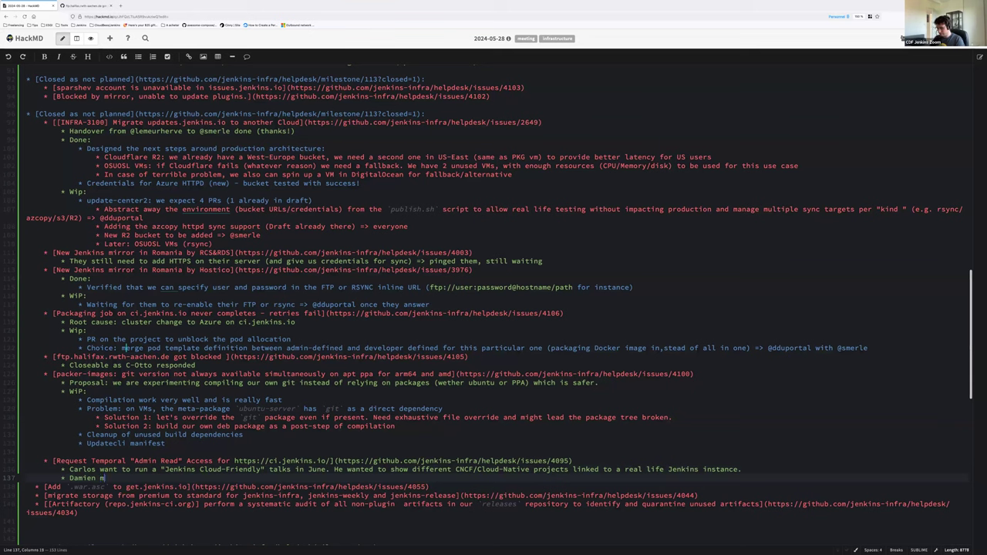
{"action": "type", "text": "et Carlos,"}
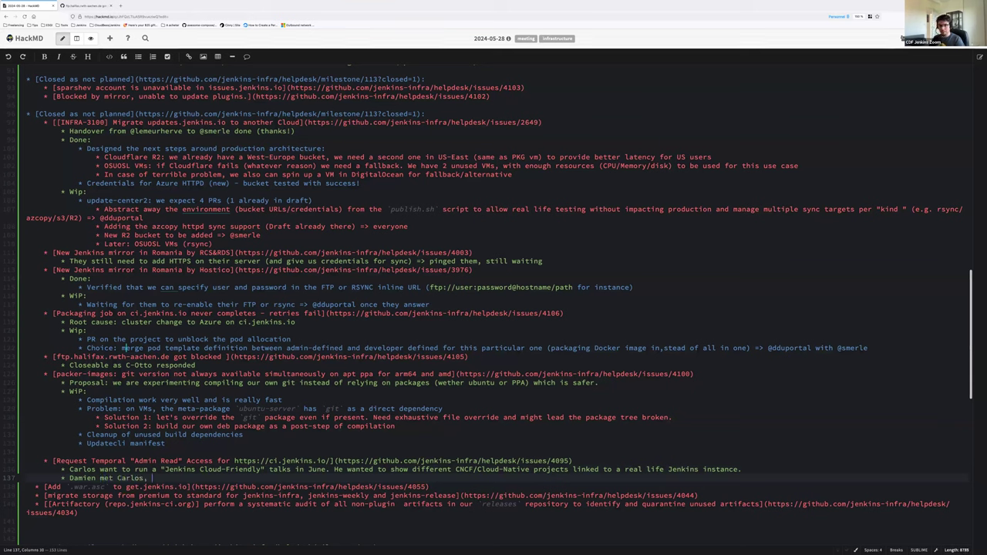
{"action": "type", "text": "an we're"}
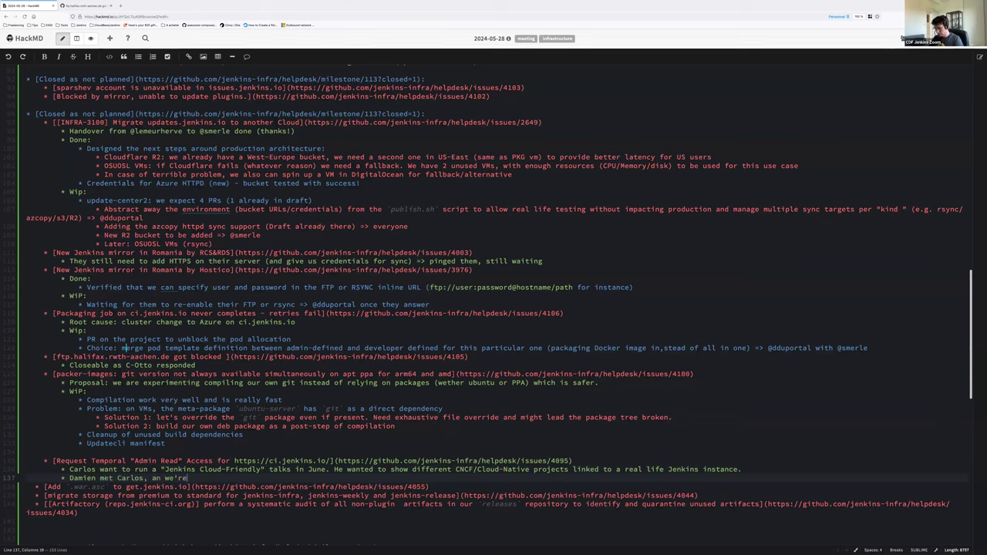
{"action": "type", "text": "going to share t"}
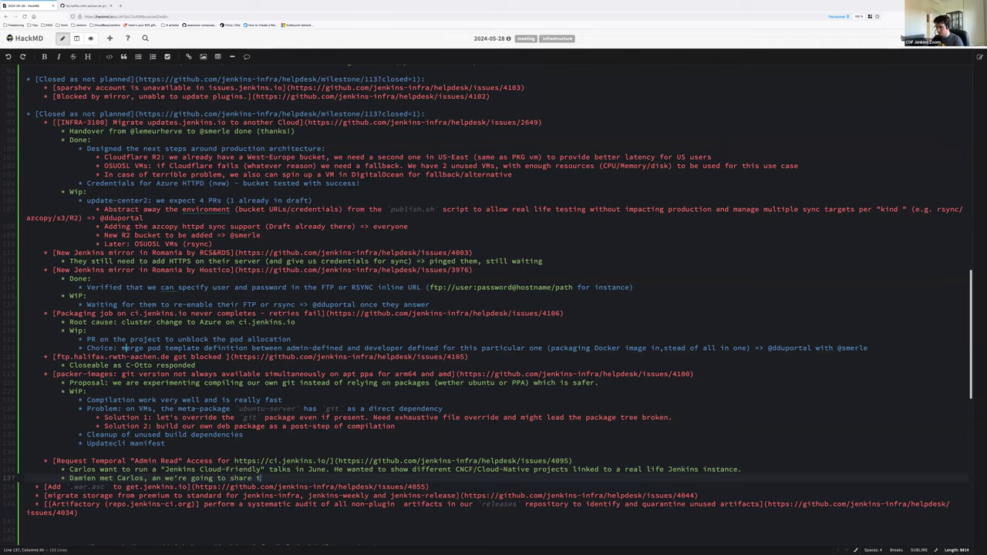
{"action": "type", "text": "links to the \"public"}
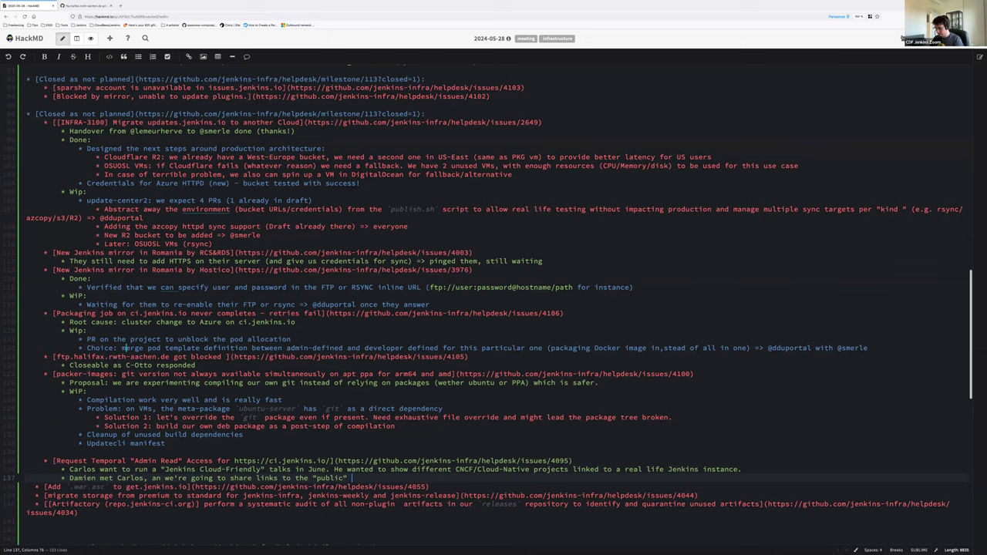
{"action": "type", "text": "setup we have"}
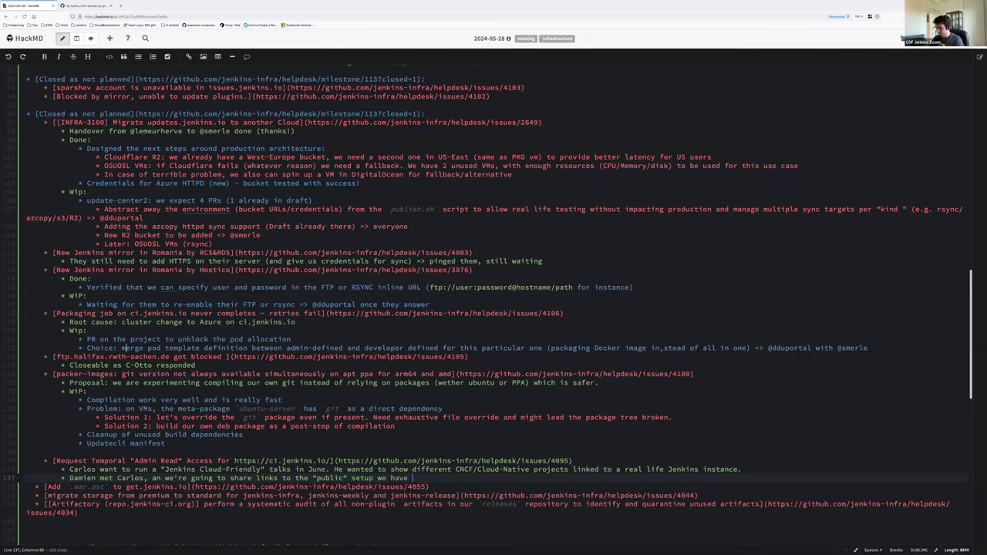
{"action": "type", "text": "for a few elements:"}
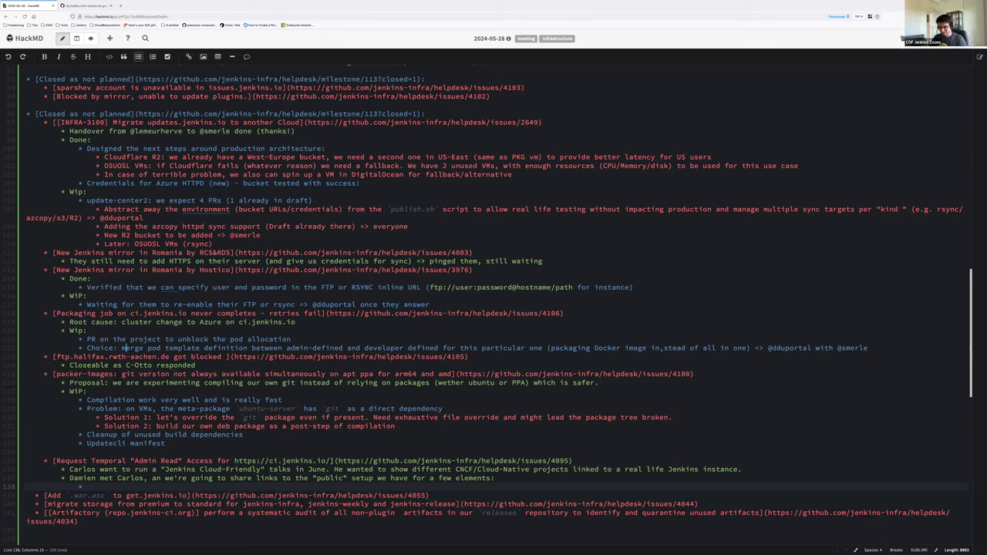
{"action": "type", "text": "Azure VM and Azure Container based agents"}
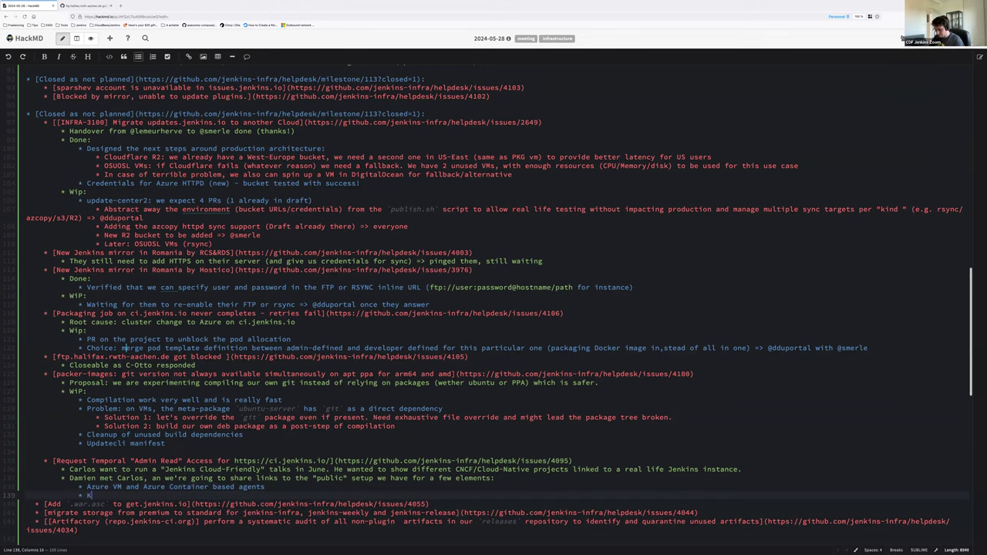
{"action": "type", "text": "Kubernetes agents"}
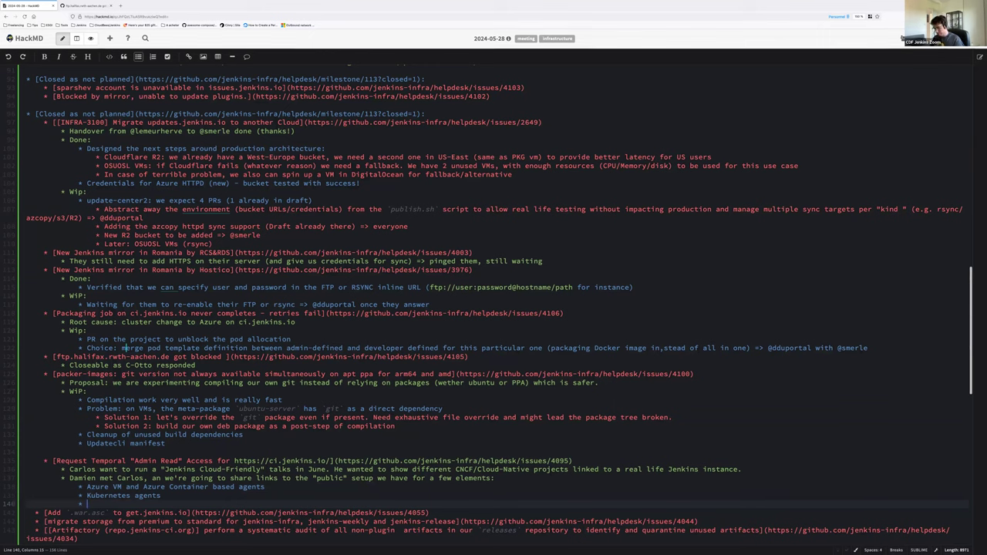
{"action": "type", "text": "Former E"}
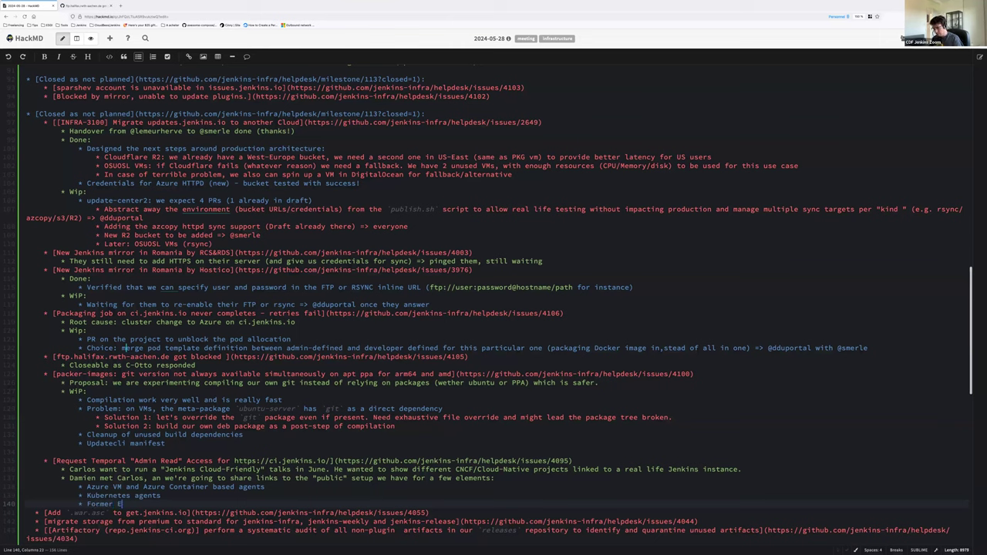
{"action": "type", "text": "C2 setup"}
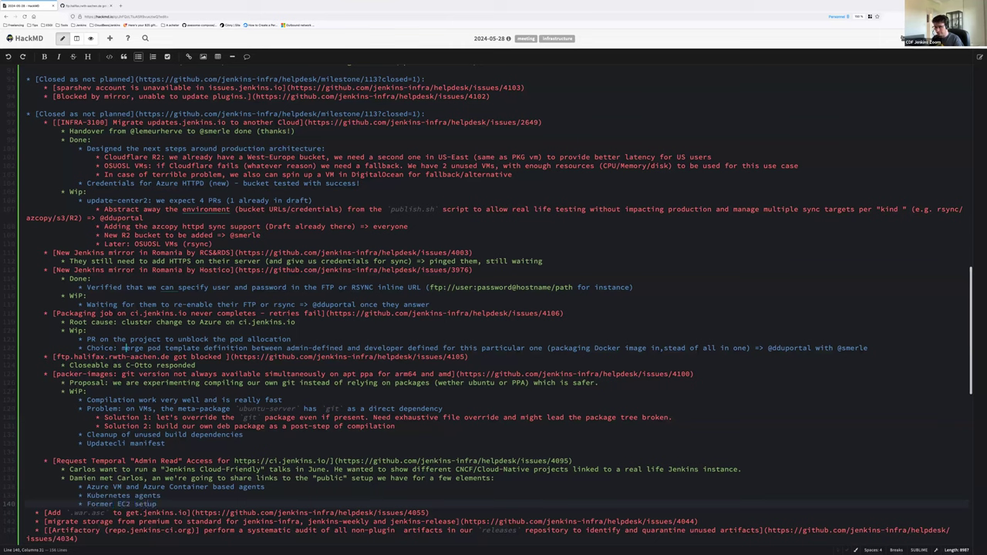
{"action": "type", "text": "Data"}
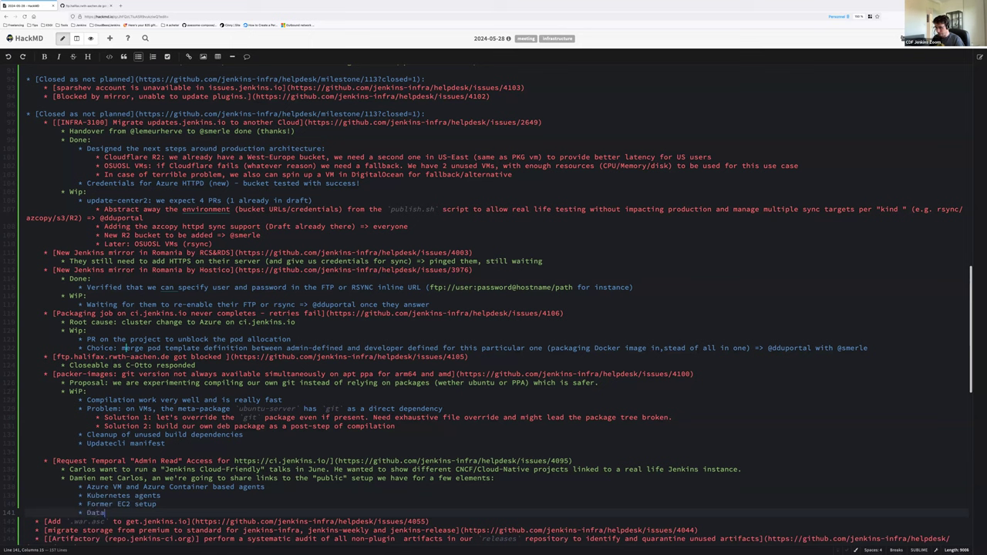
{"action": "type", "text": "dog setup"}
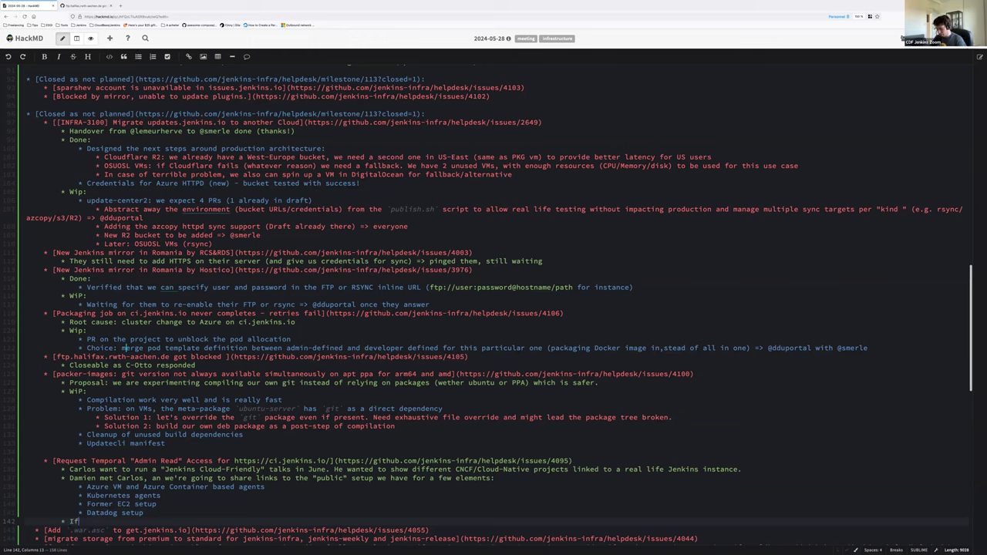
Add notes about a possible recording if needed and build-log access with their Jenkins account.
{"action": "type", "text": "needed we'll meet to record"}
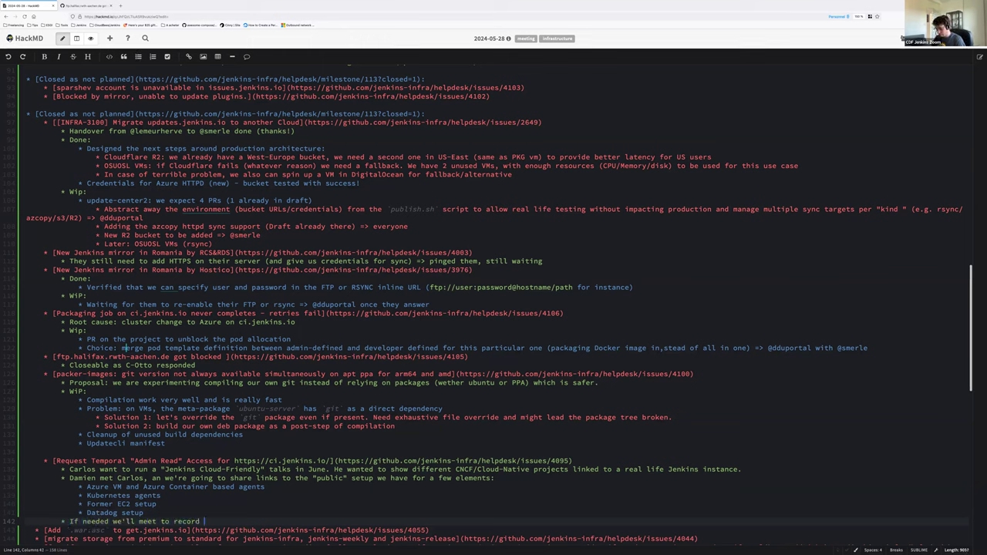
{"action": "type", "text": "Dam"}
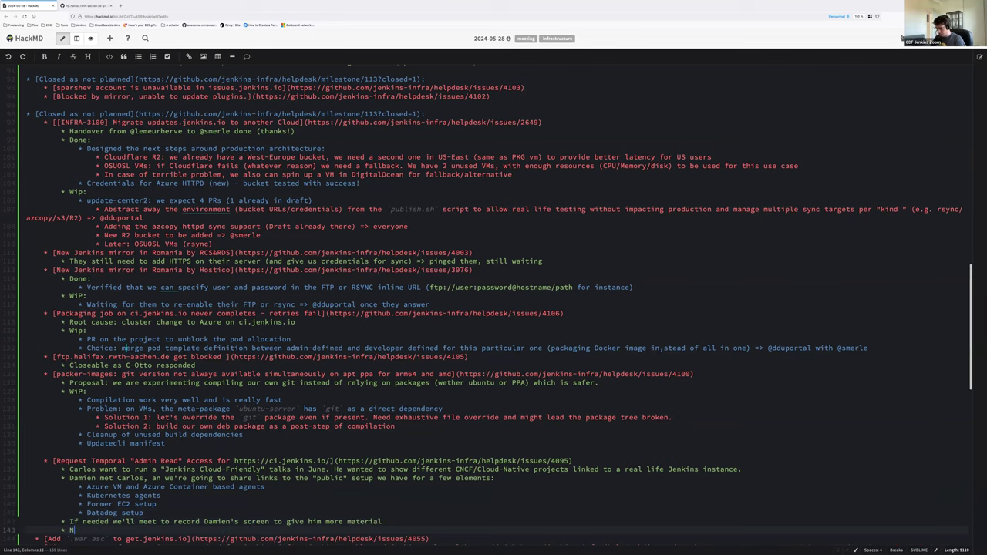
{"action": "type", "text": "ote: with their"}
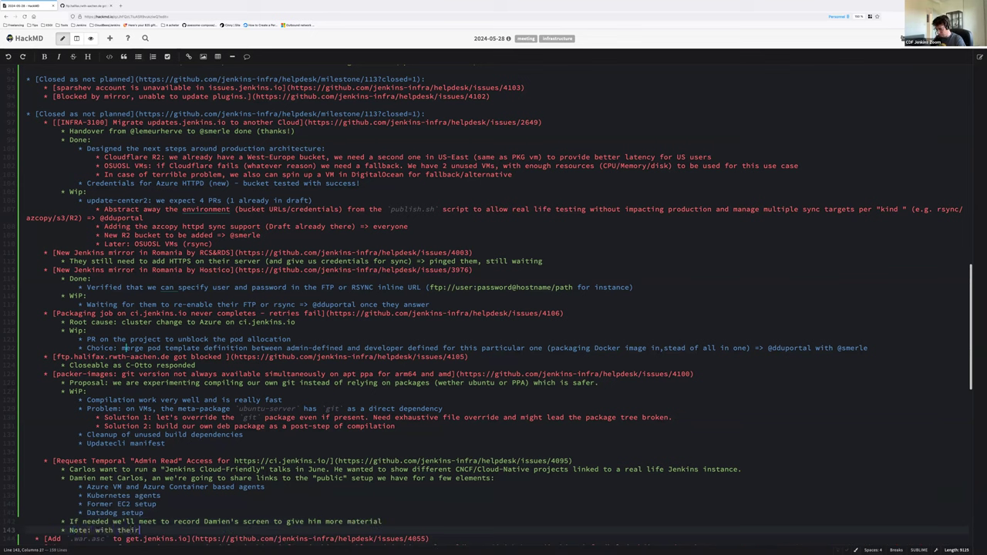
{"action": "type", "text": "Jenkins account, he can show builds logs with Pod template agent def"}
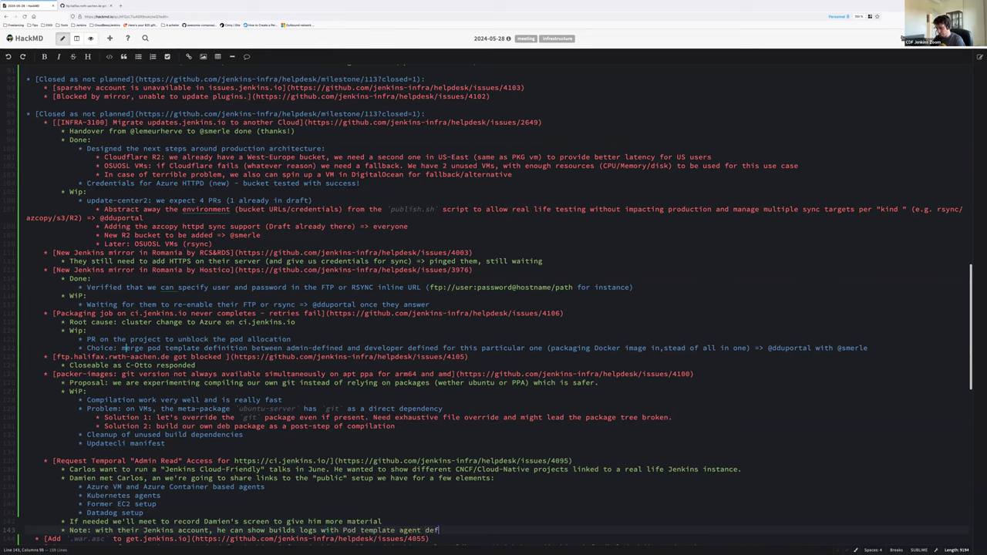
{"action": "type", "text": "inition"}
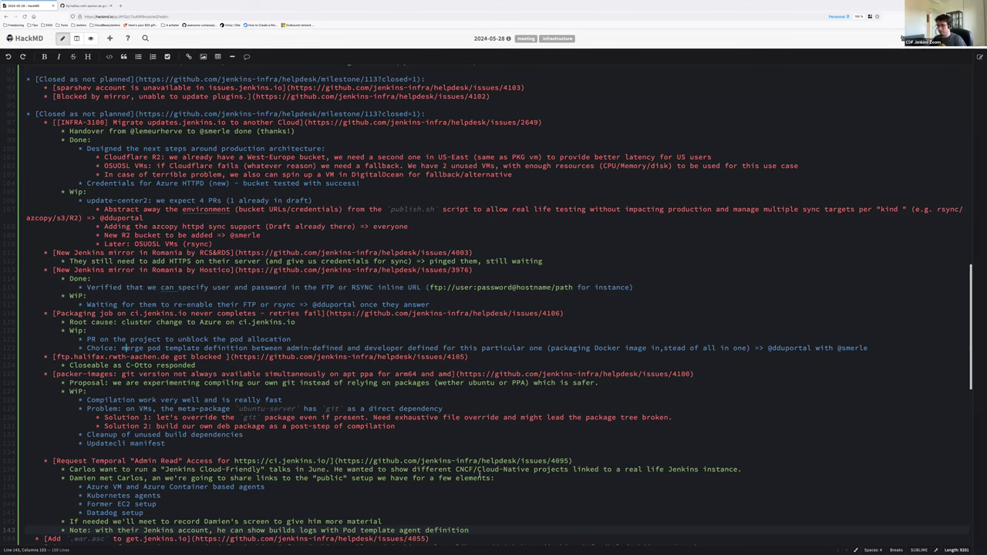
Mark the get.jenkins.io issue as WIP by Mark and Basil and start a storage migration note line.
{"action": "scroll", "scroll_direction": "down", "scroll_amount": 3}
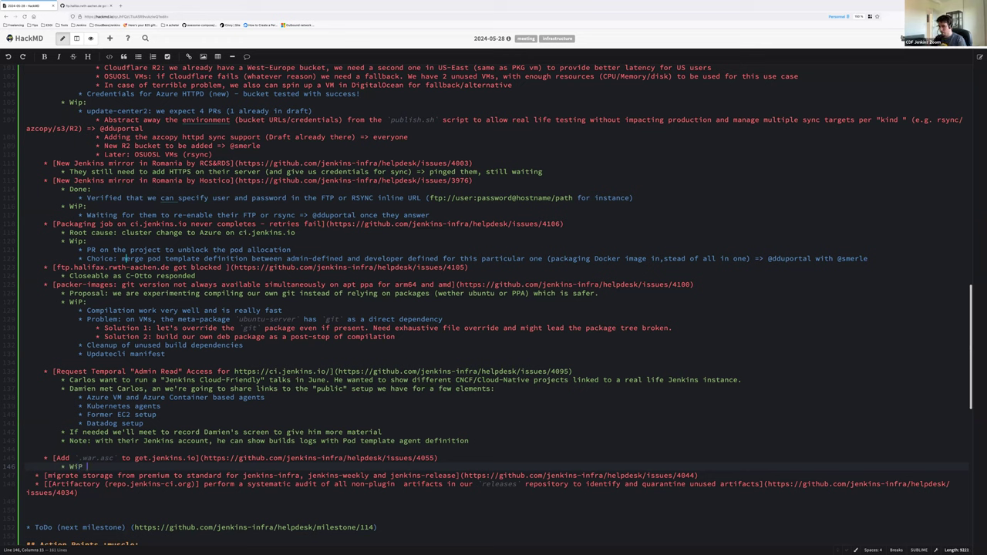
{"action": "type", "text": "by Mark and Basil"}
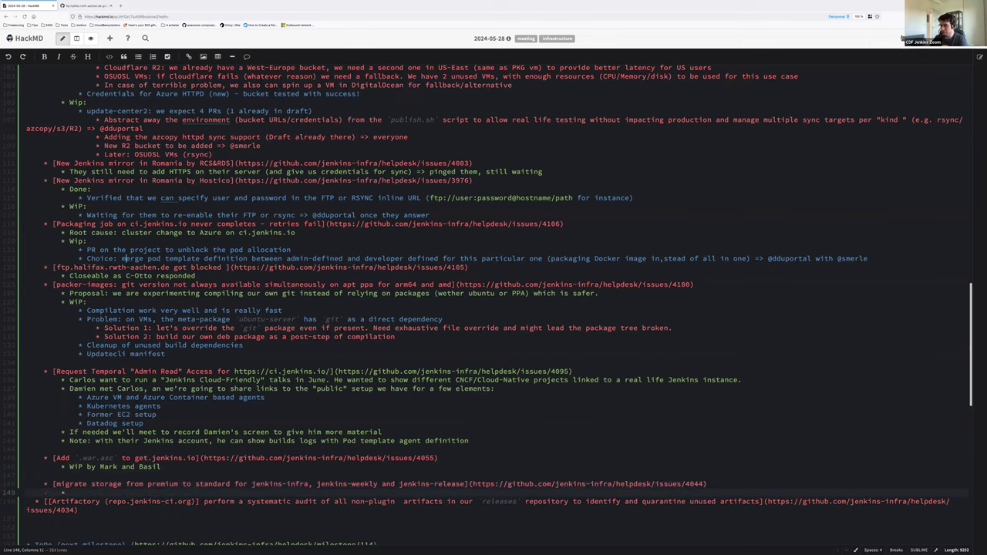
{"action": "key", "text": "enter"}
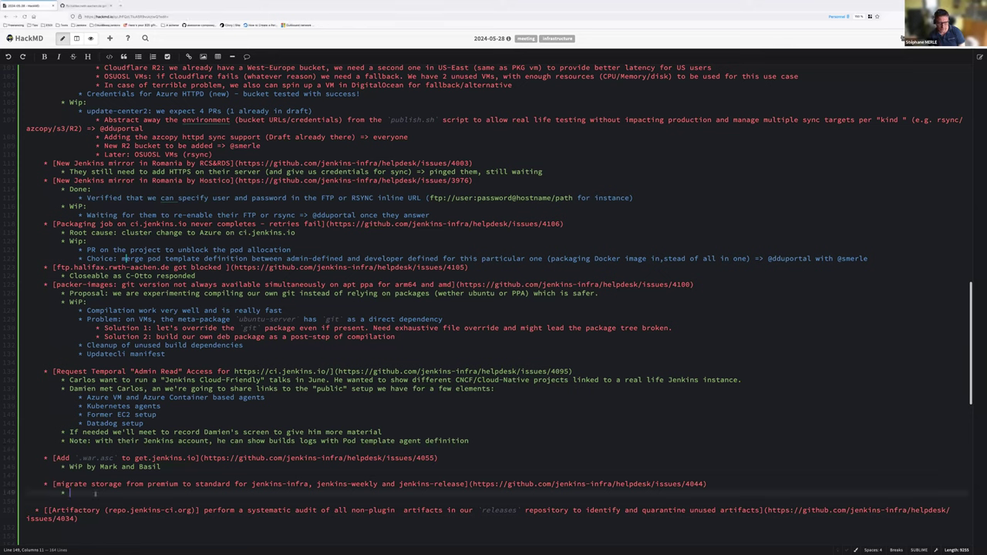
Note the change from dynamic to static provisioning to control the volume and its settings.
{"action": "type", "text": "We changed from"}
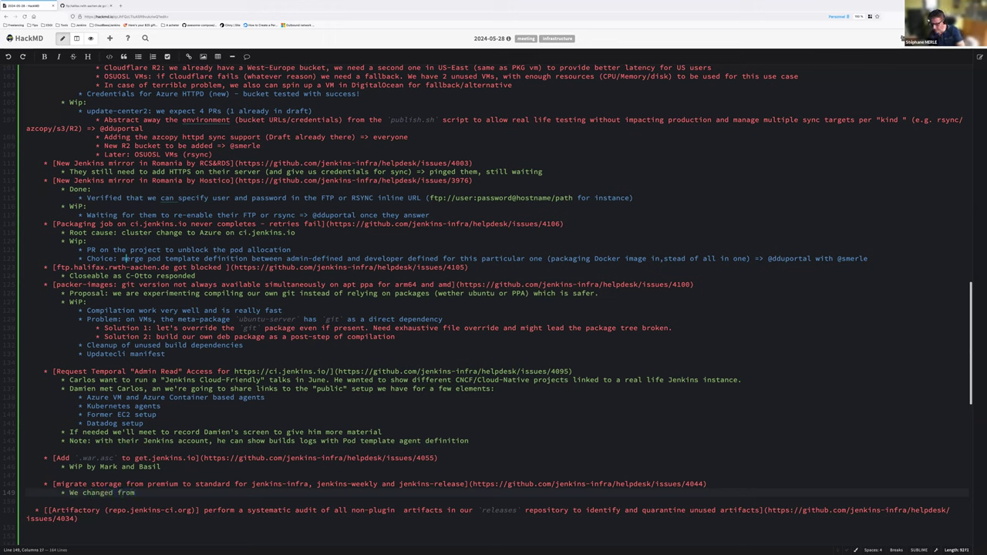
{"action": "type", "text": "Dynamic Provi\""}
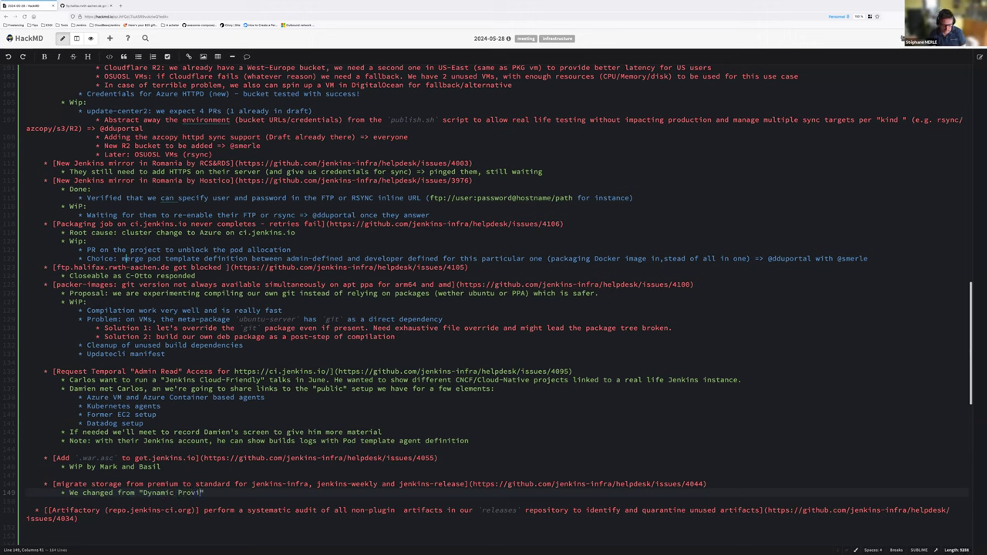
{"action": "type", "text": "sioning\" to"}
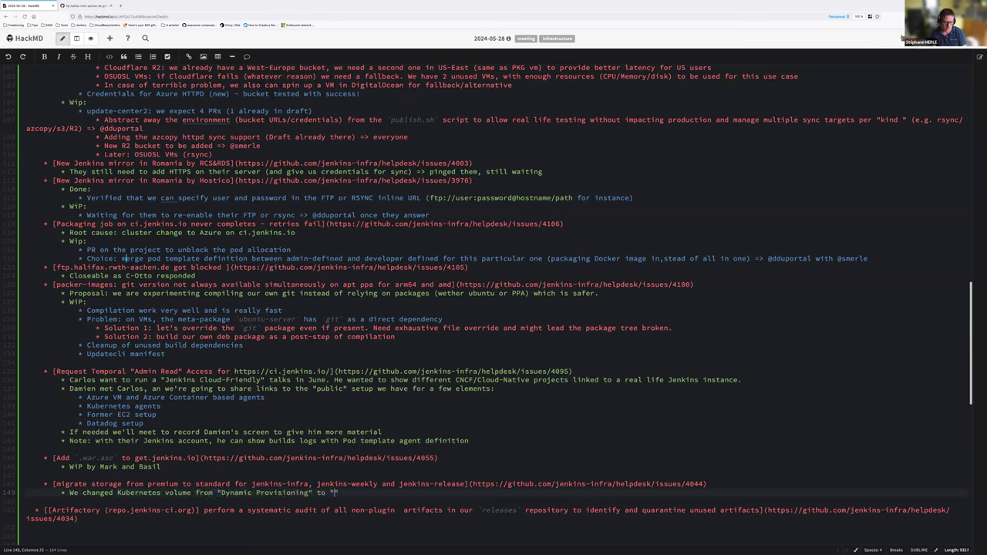
{"action": "type", "text": "Static provisioning"}
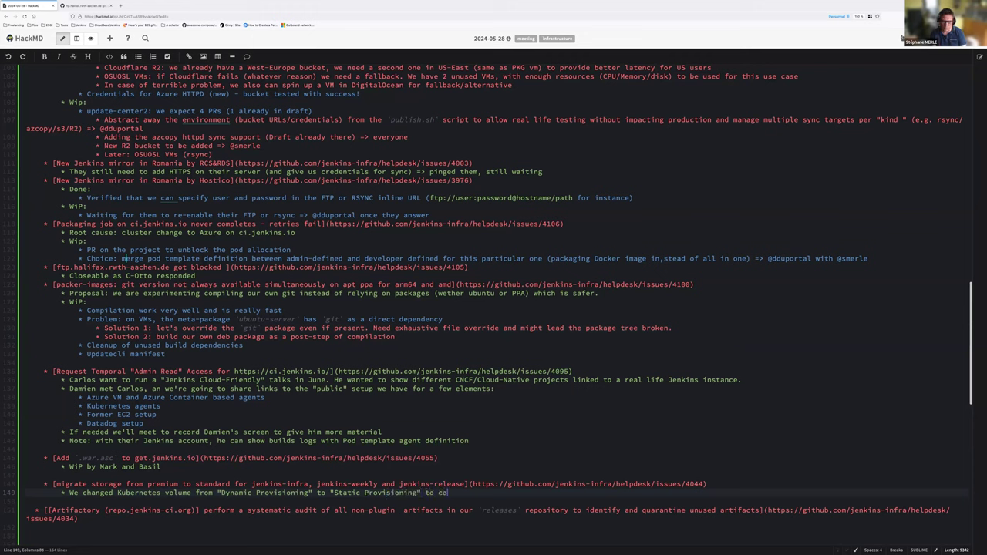
{"action": "type", "text": "control the disk (in Azure API"}
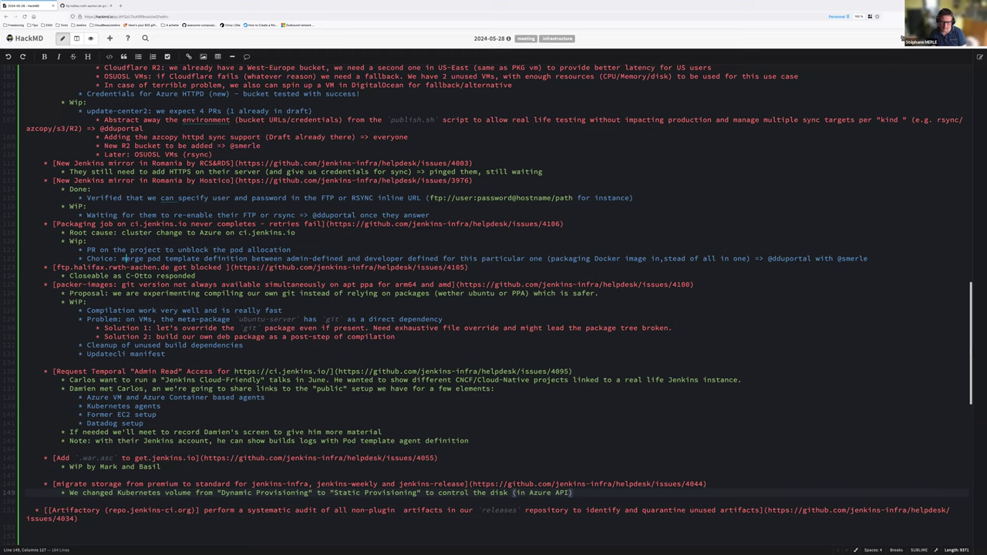
{"action": "type", "text": "and its attributes such as type"}
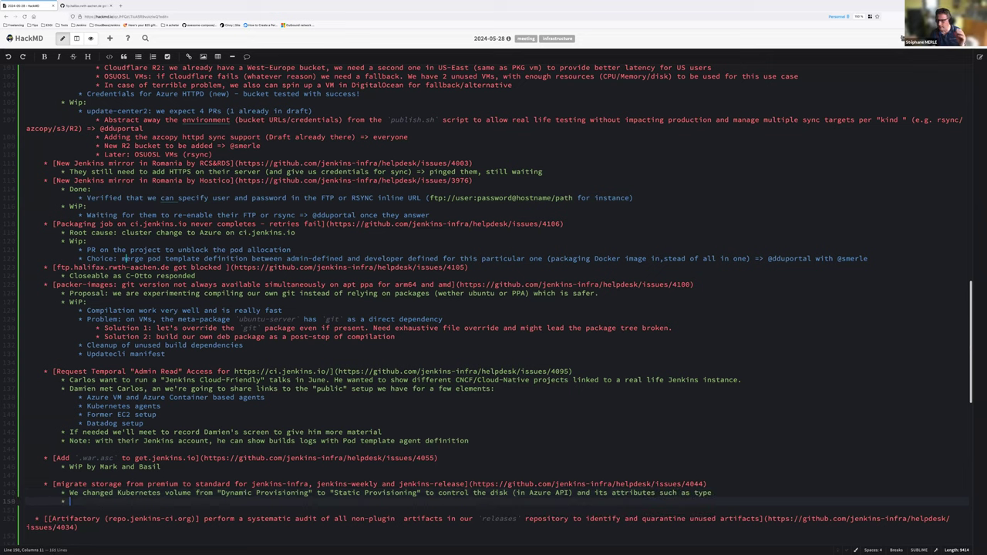
Note the 'dummy' storage class ensuring PV and PVC static class values are not null or default.
{"action": "type", "text": "We had to create a"}
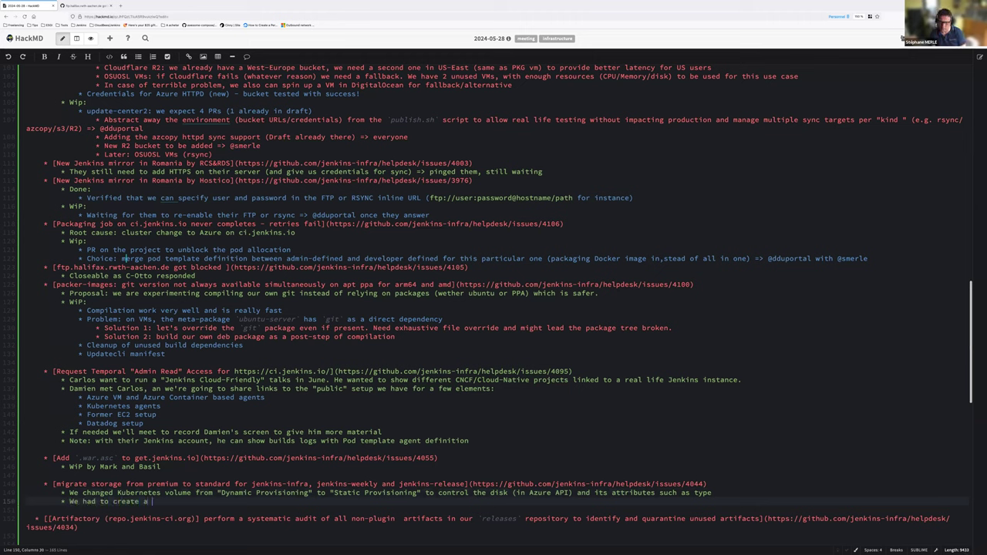
{"action": "type", "text": "\"dummy\" stor"}
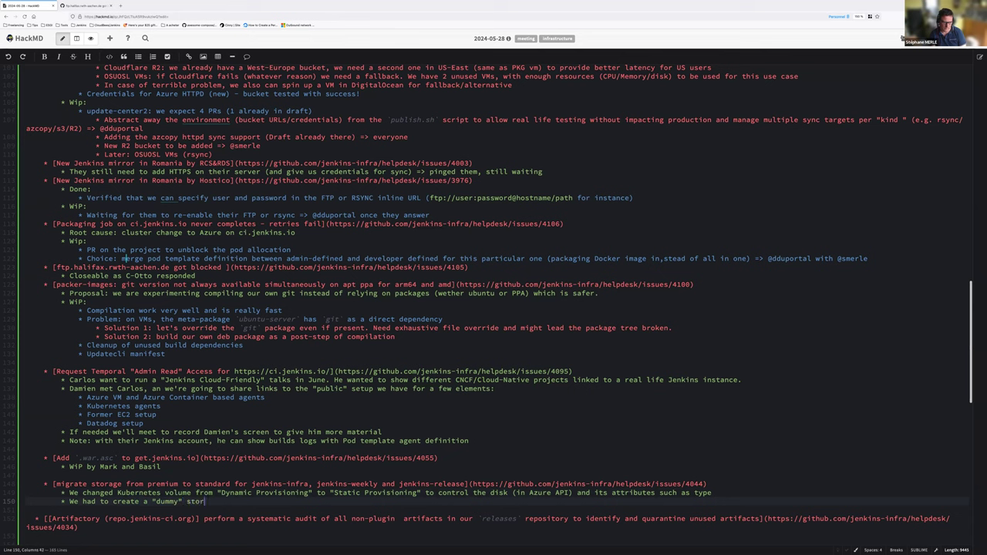
{"action": "type", "text": "age class to e"}
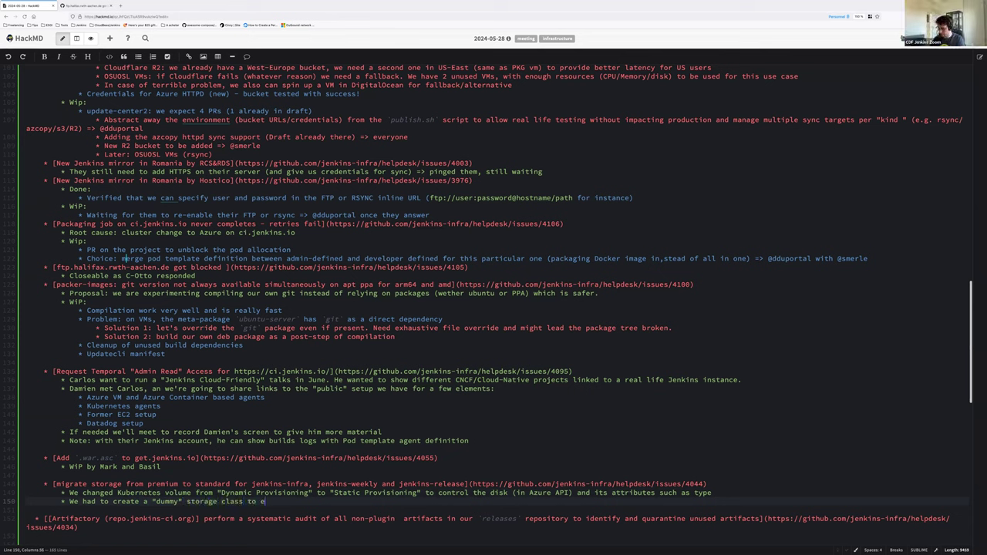
{"action": "type", "text": "ensure PV and P"}
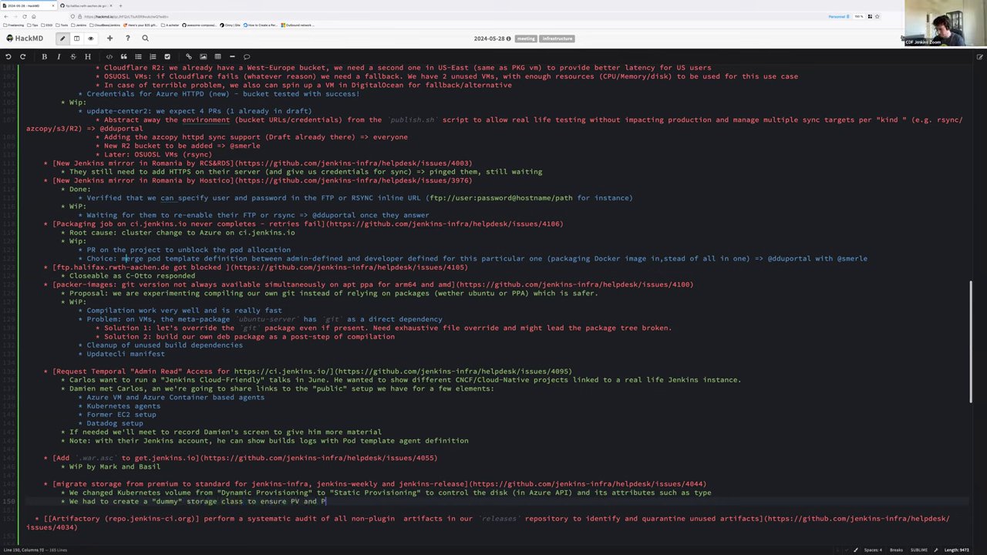
{"action": "type", "text": "VC statically provisionned have the same \"storage"}
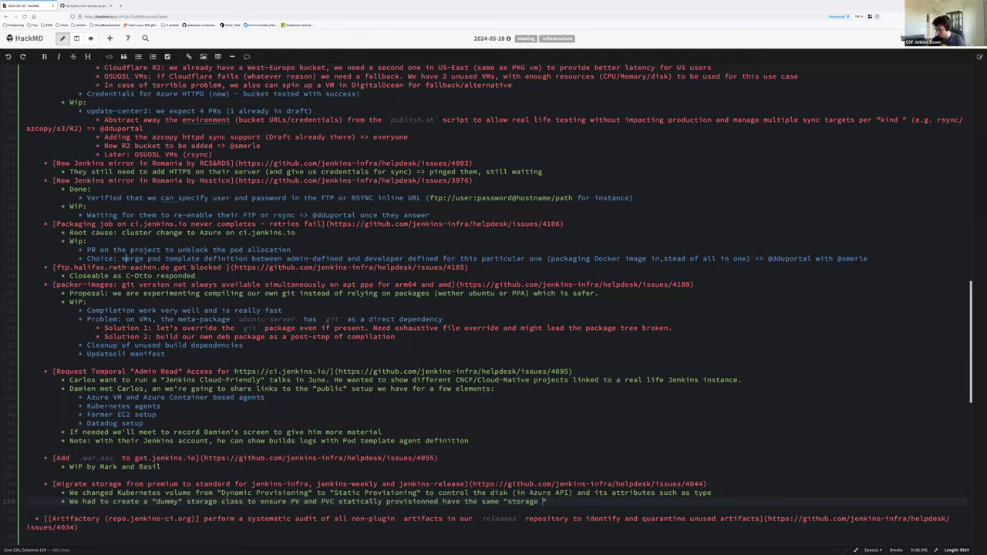
{"action": "type", "text": "class\" value"}
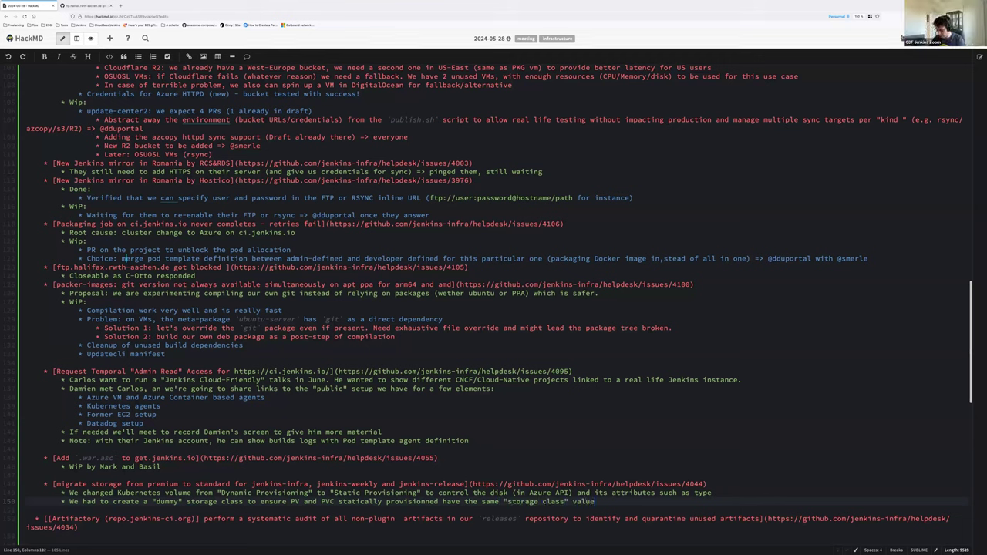
{"action": "type", "text": "(not )"}
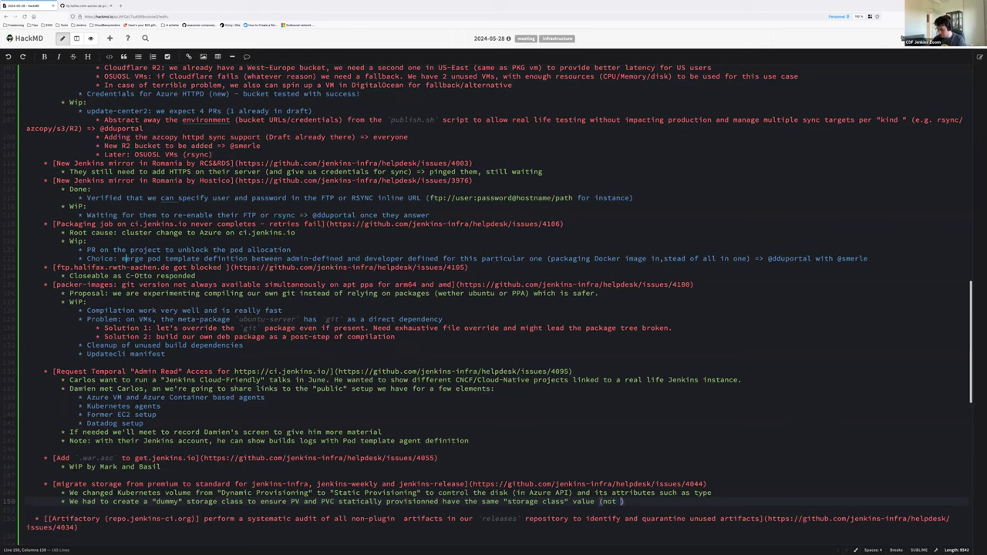
{"action": "type", "text": "null and not def"}
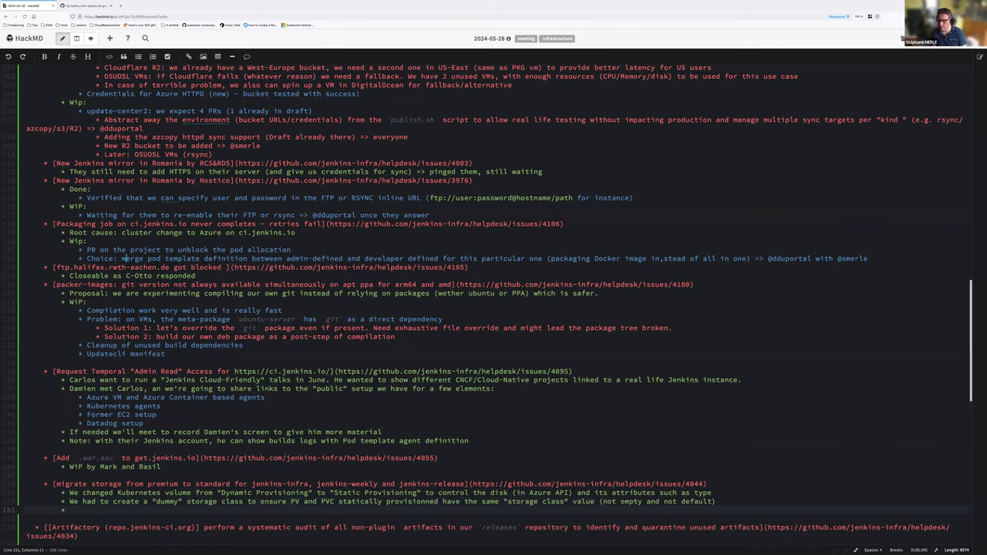
{"action": "type", "text": "Next steps: plan operation"}
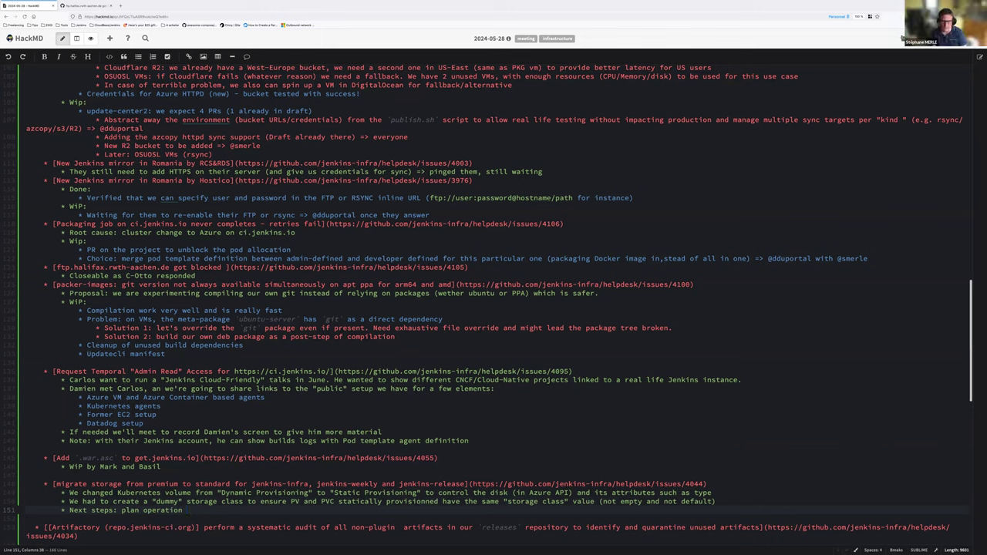
{"action": "type", "text": "with the r"}
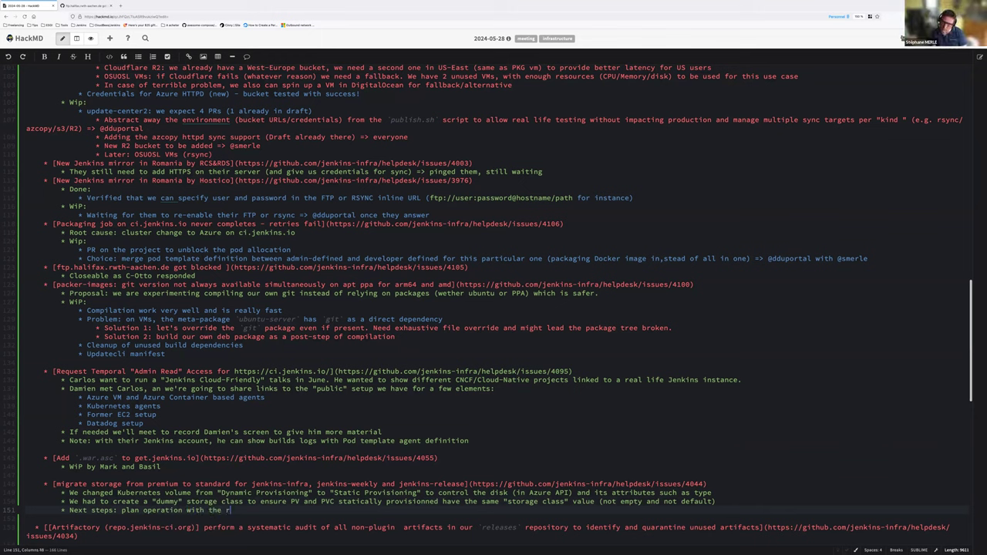
{"action": "type", "text": "sync migration"}
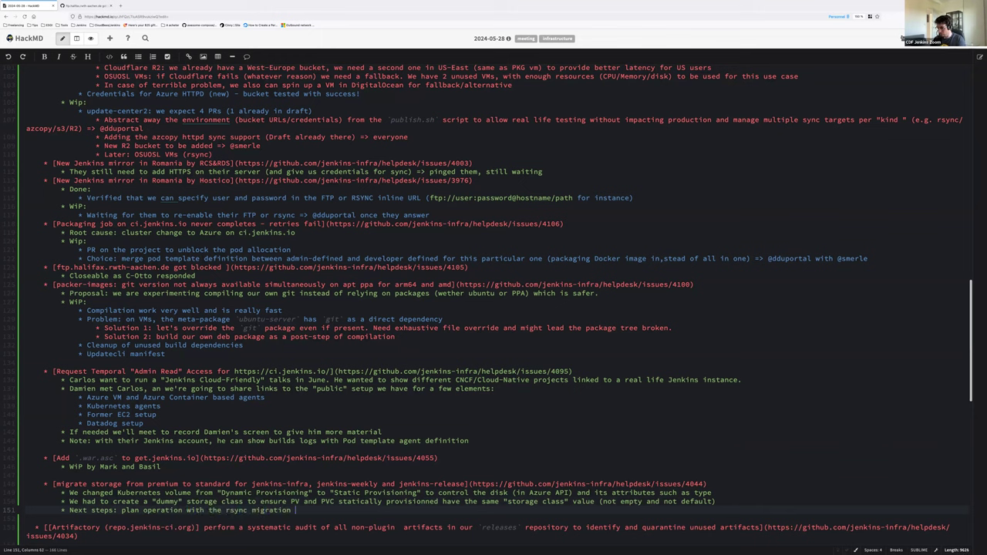
{"action": "type", "text": "(preparation involved) =>"}
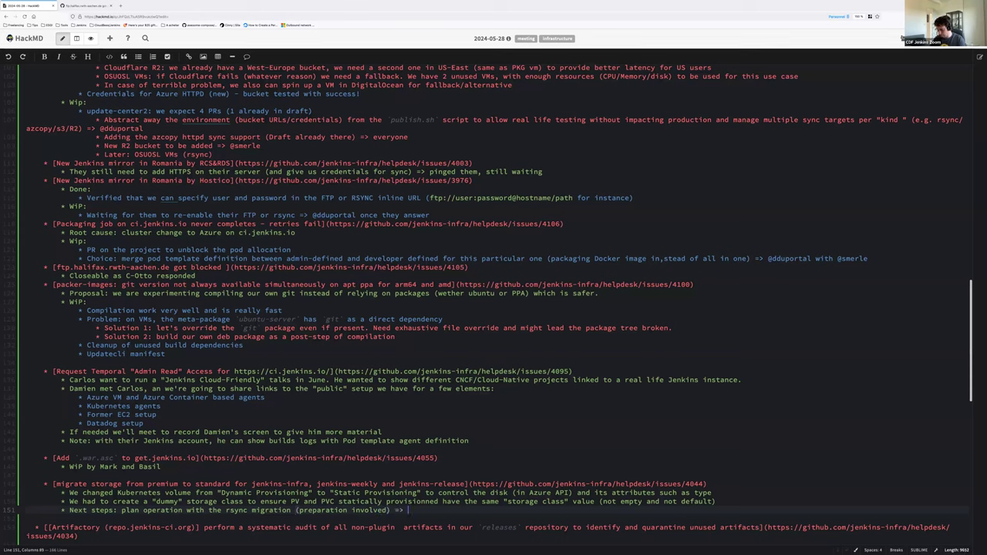
{"action": "type", "text": "@smerle"}
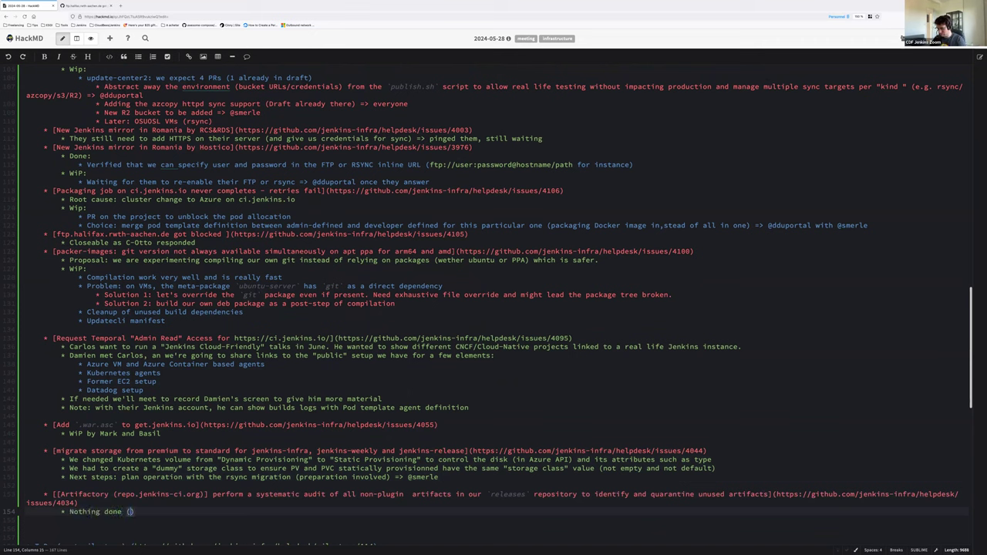
Note under the Artifactory audit 'Nothing done (on Damien to send email)'.
{"action": "type", "text": "on Damien t"}
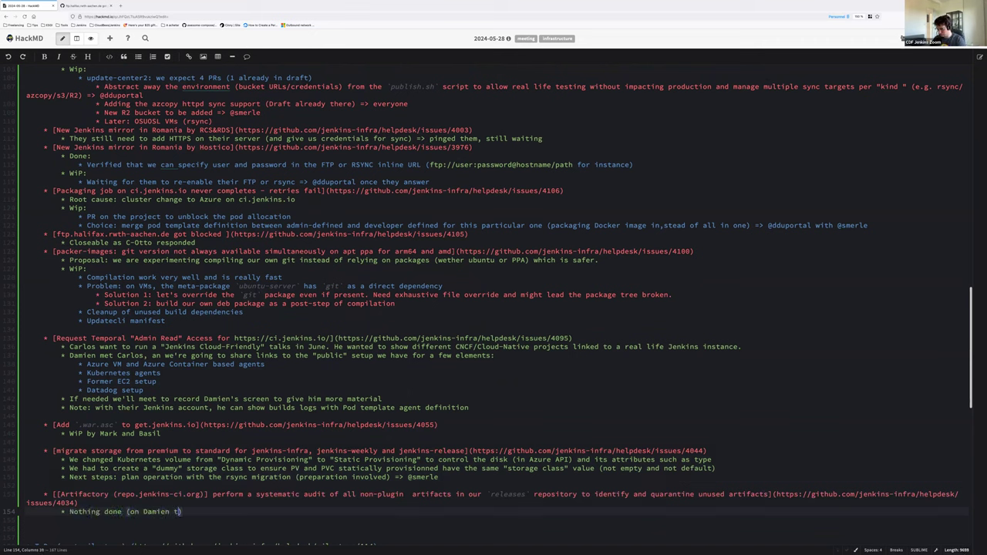
{"action": "type", "text": "o send email"}
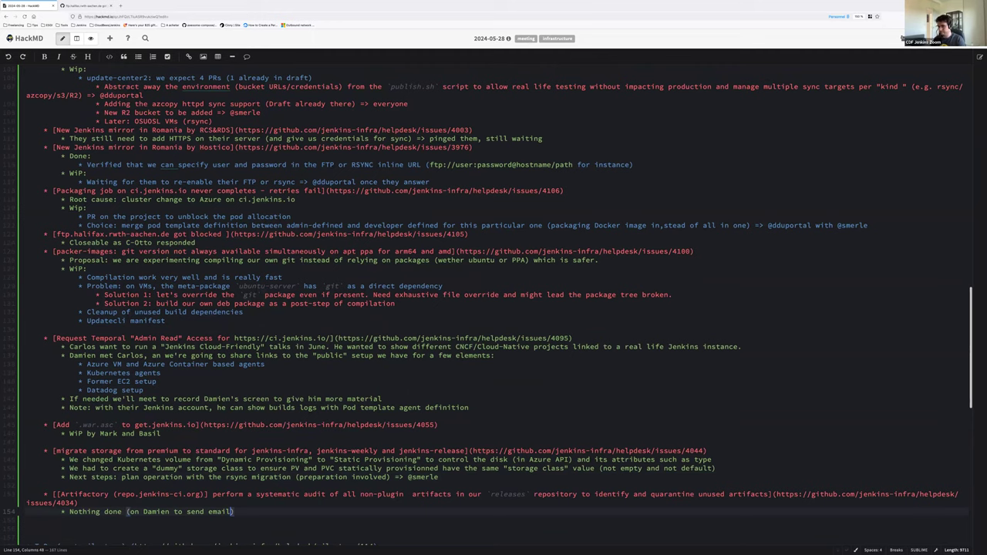
{"action": "scroll", "scroll_direction": "down", "scroll_amount": 3}
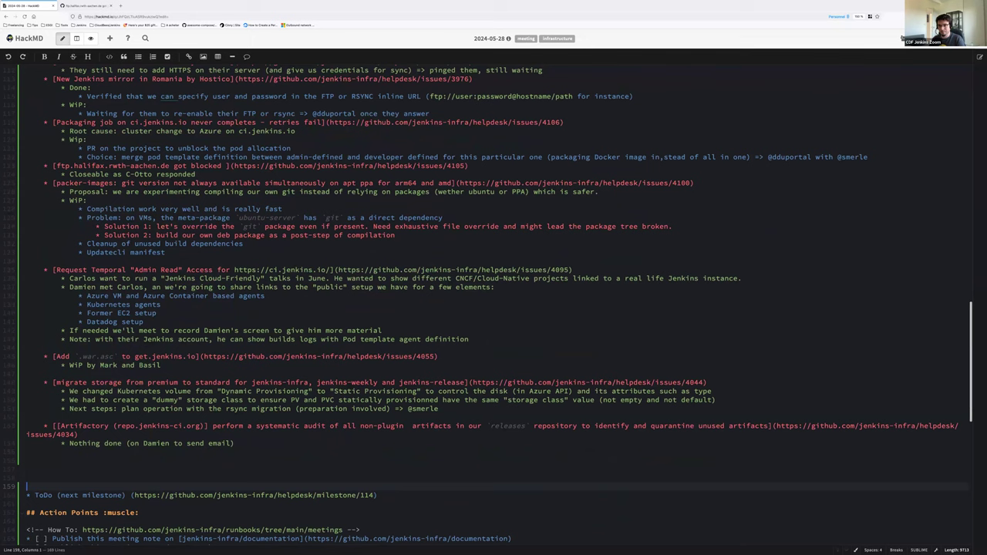
Add a New issues item for Maven 3.9.7 needing an issue, with a @d mention.
{"action": "type", "text": "* New issues:"}
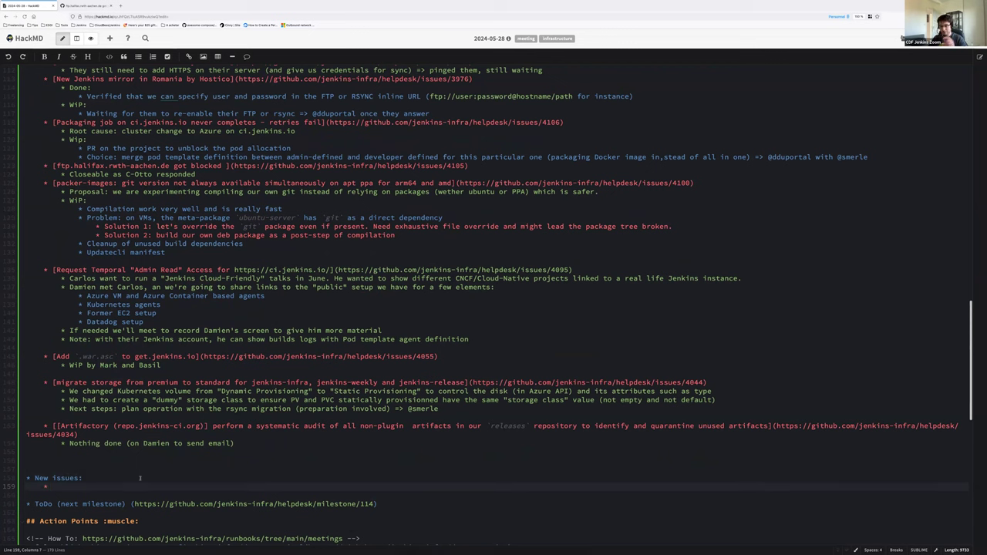
{"action": "type", "text": "Maven 3.9"}
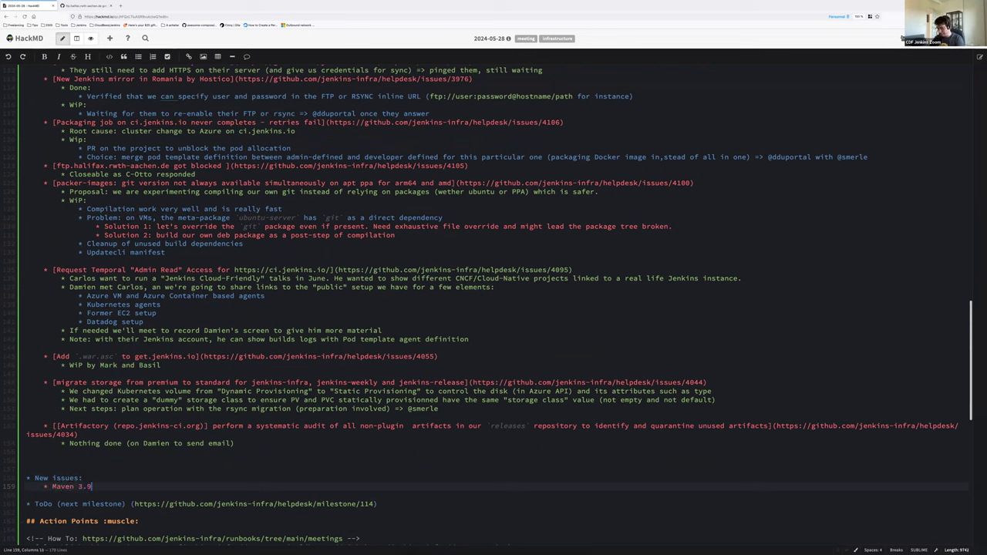
{"action": "type", "text": ".7"}
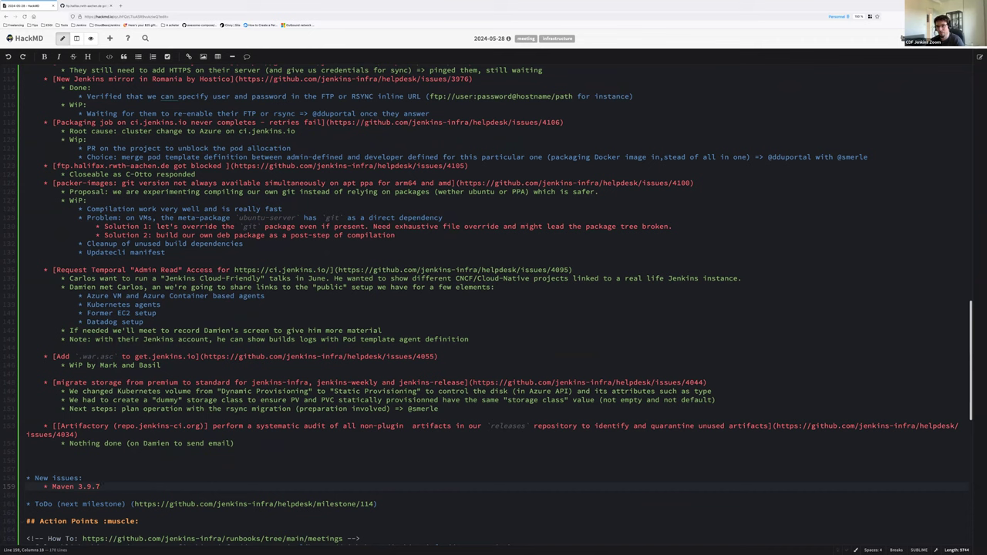
{"action": "type", "text": "=> nee"}
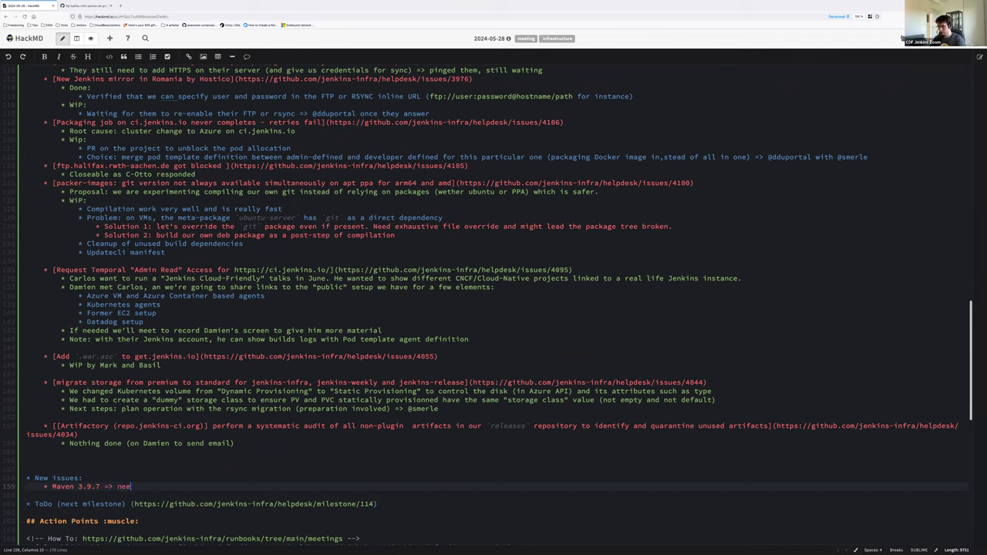
{"action": "type", "text": "ed an issue"}
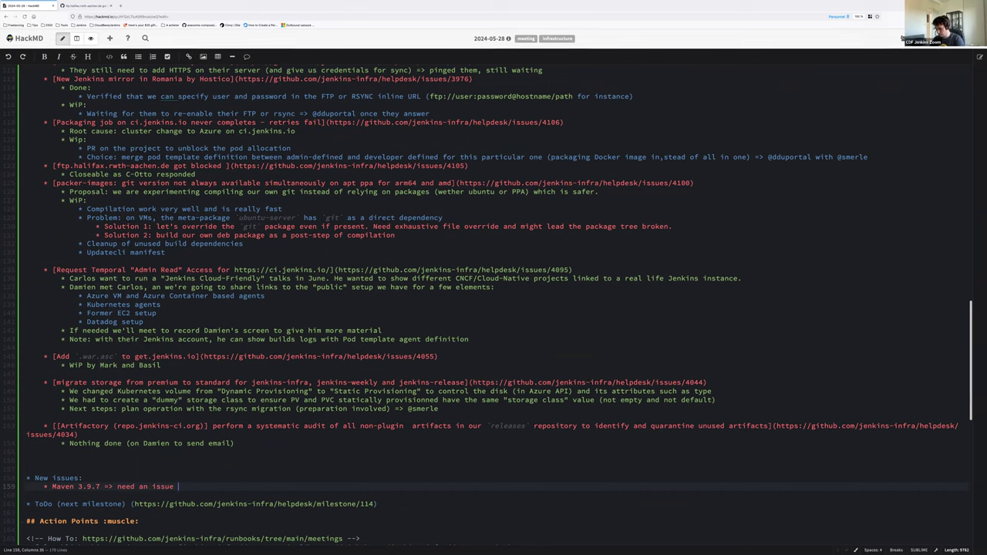
{"action": "type", "text": "@dduportal"}
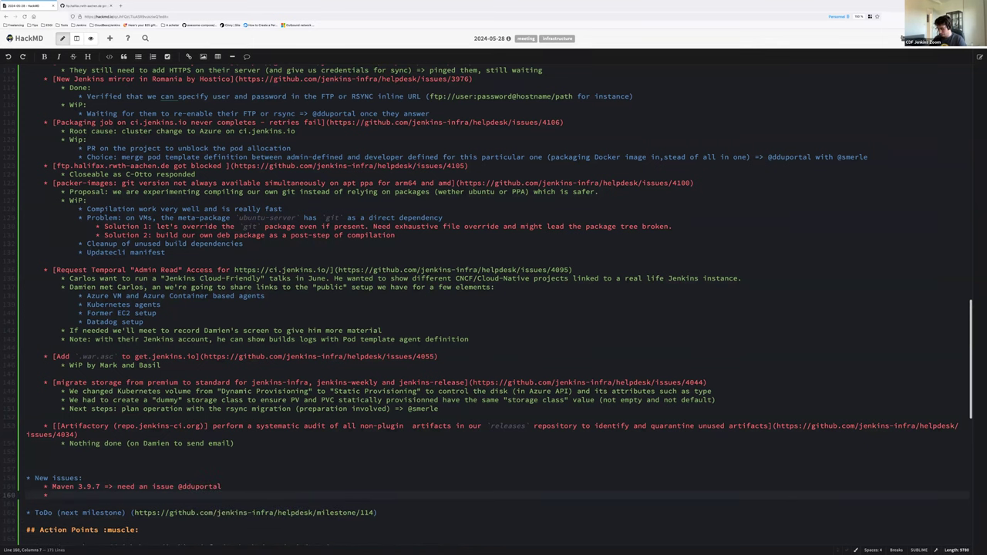
{"action": "type", "text": "Start discus"}
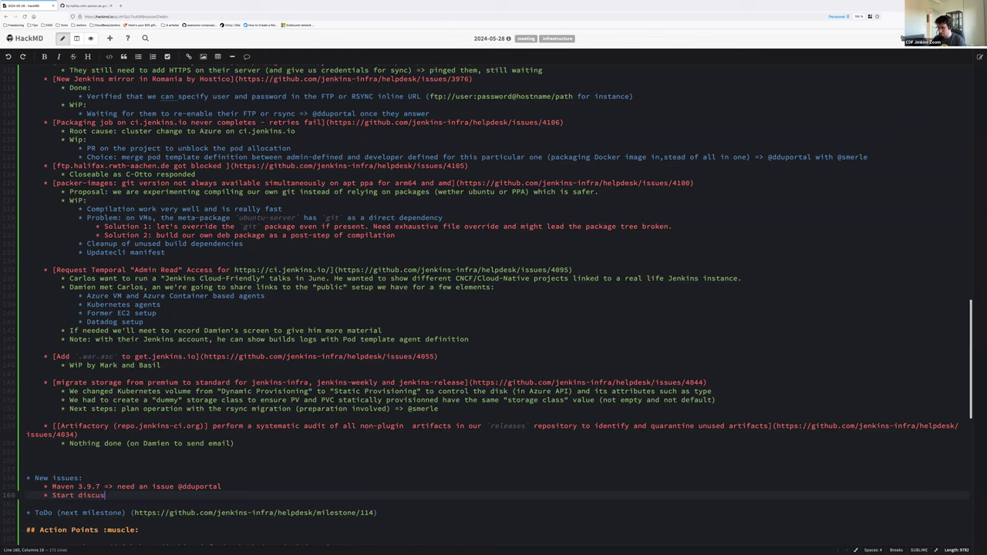
{"action": "type", "text": "sion about"}
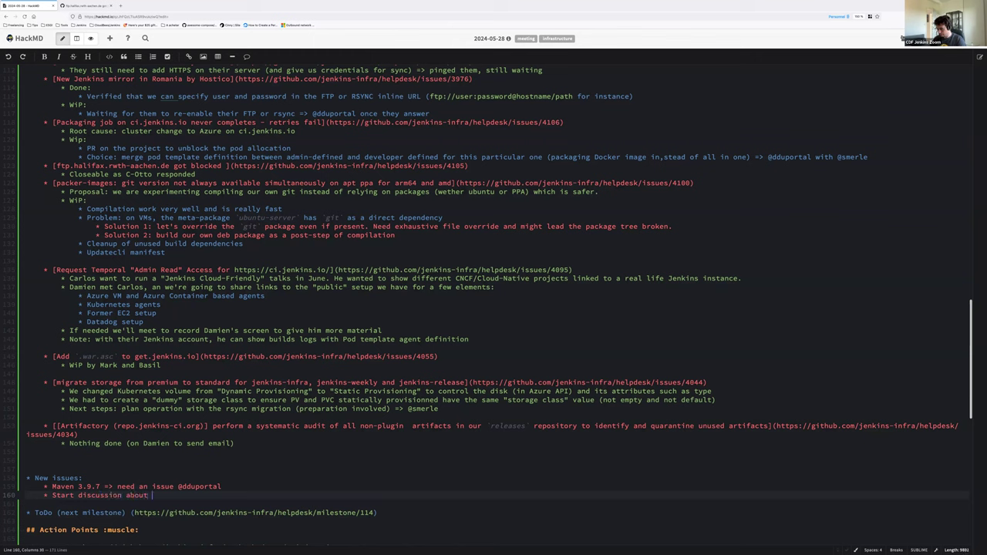
{"action": "type", "text": "Jenkins core"}
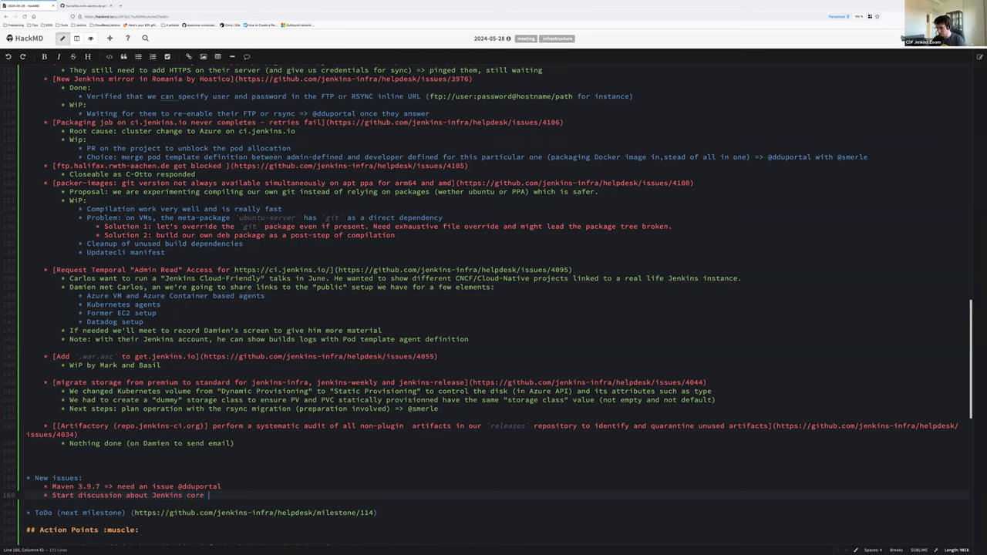
{"action": "type", "text": "release with JDK"}
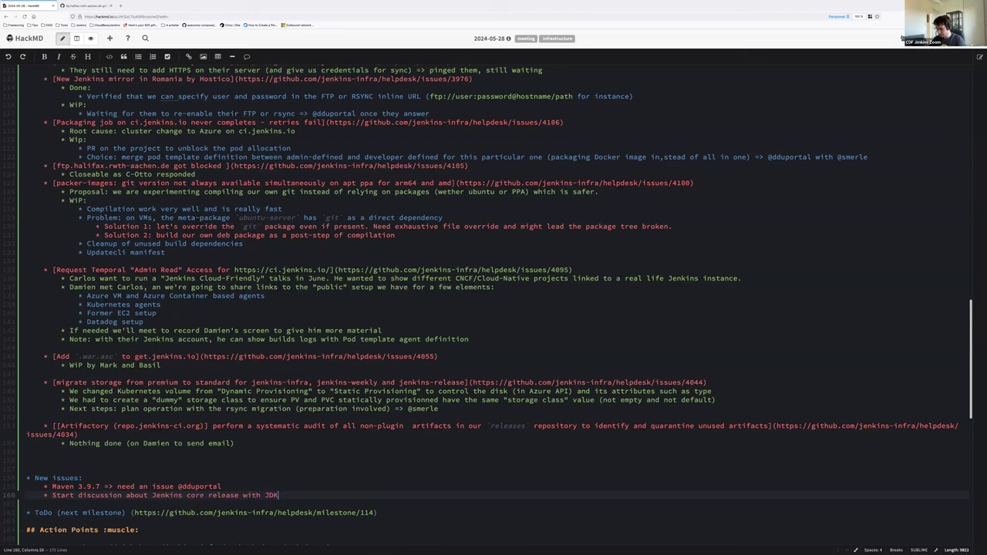
{"action": "type", "text": "17 and Maven"}
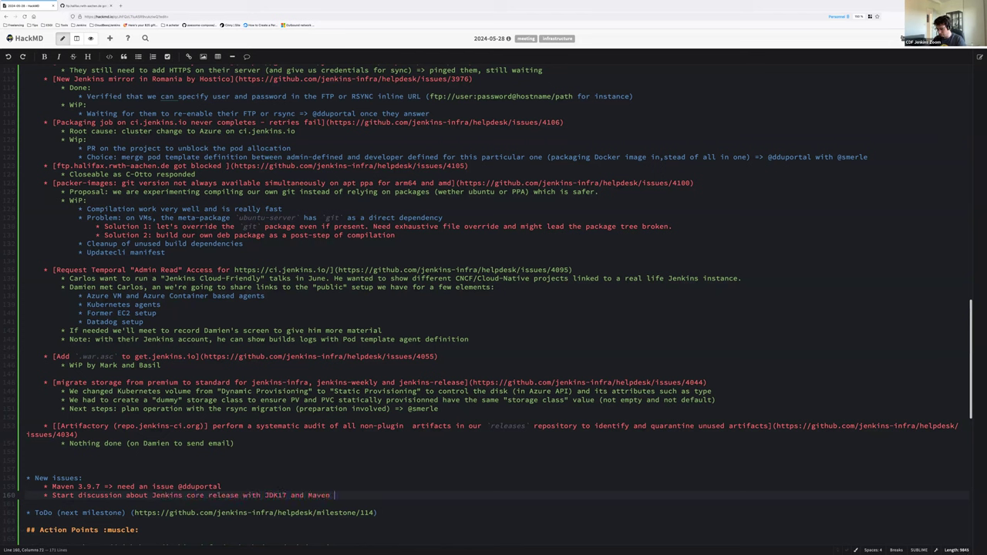
{"action": "type", "text": "3.9.x"}
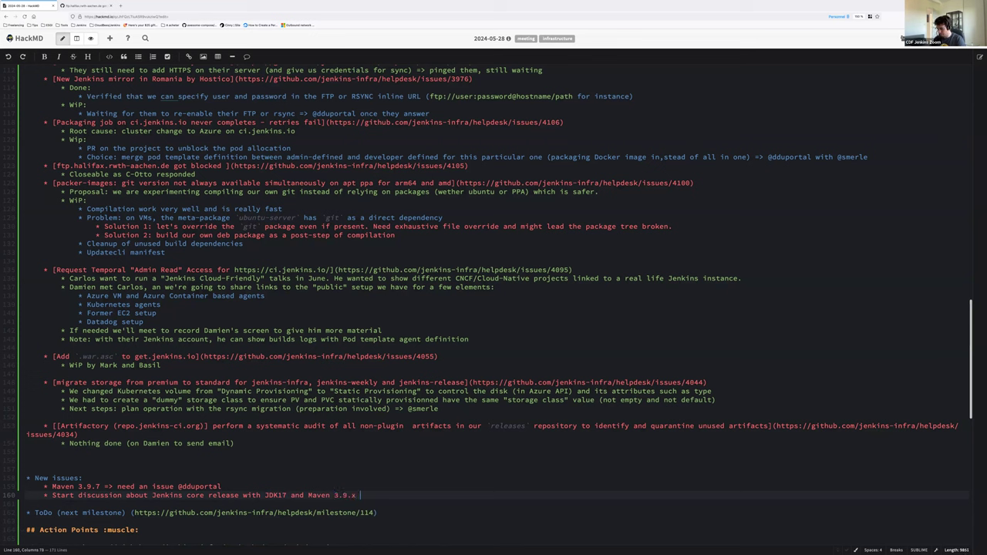
{"action": "type", "text": "=> issue (@dduportal"}
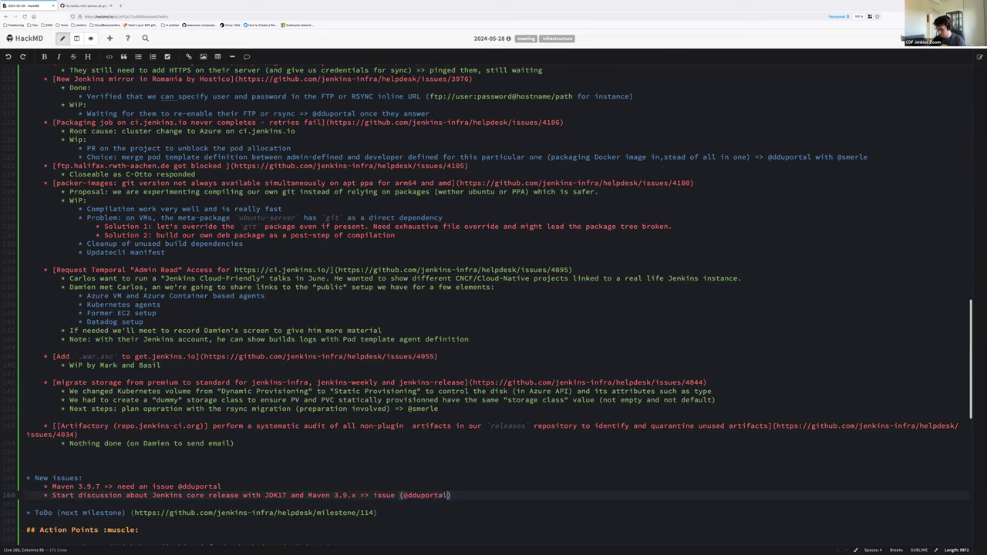
{"action": "type", "text": "and @marke"}
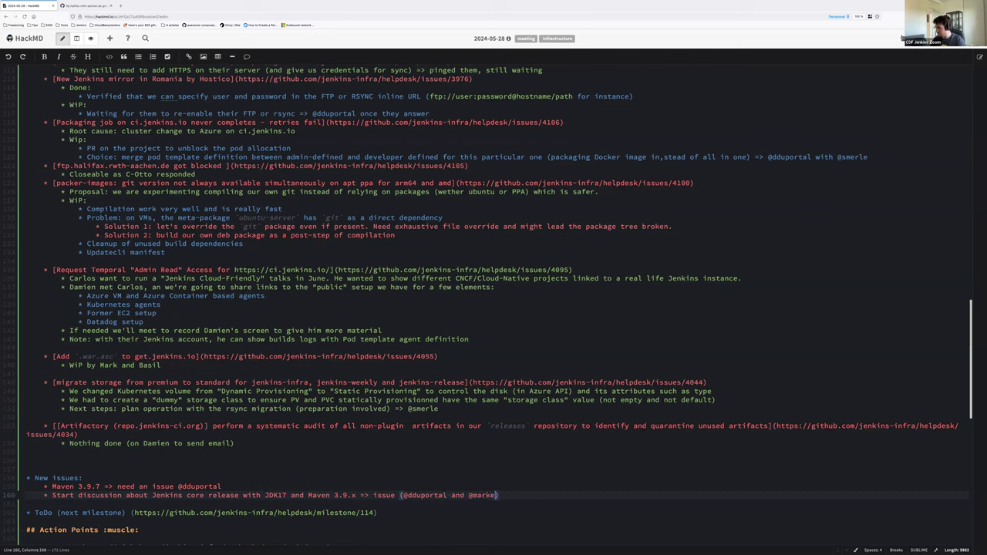
{"action": "type", "text": "waite"}
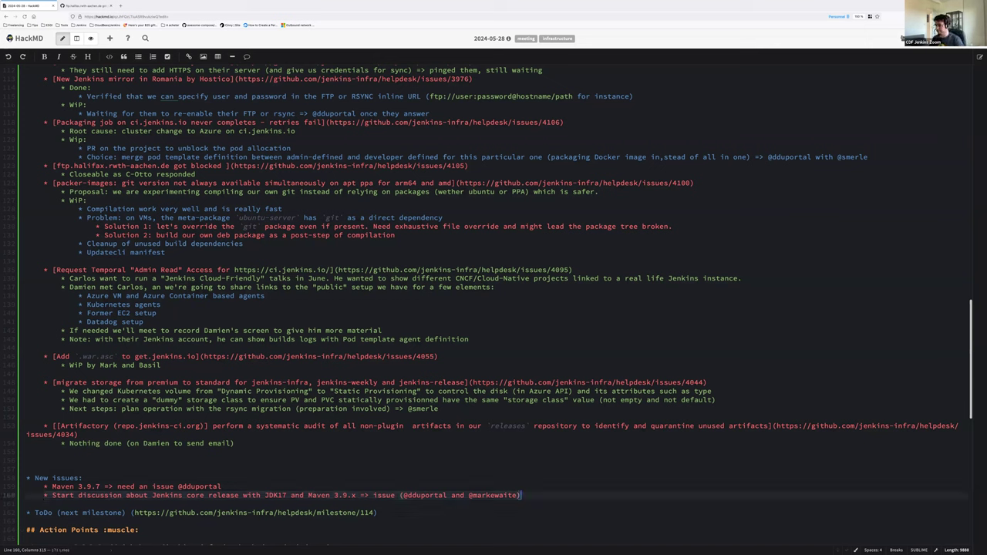
{"action": "key", "text": "Return"}
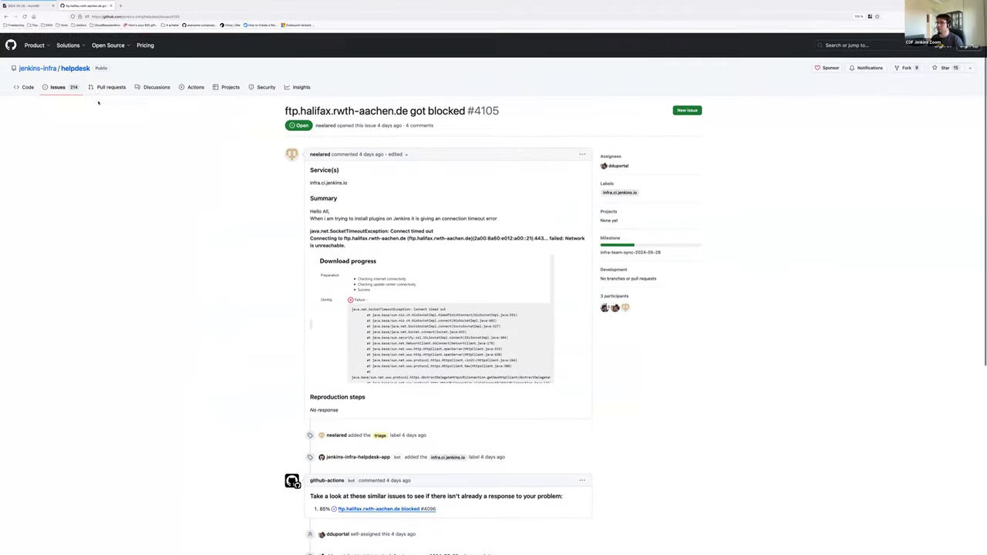
Open the infra-team-sync-2024-06-04 milestone and copy the Enable 2FA issue link.
{"action": "left_click", "coordinate": [57, 86]}
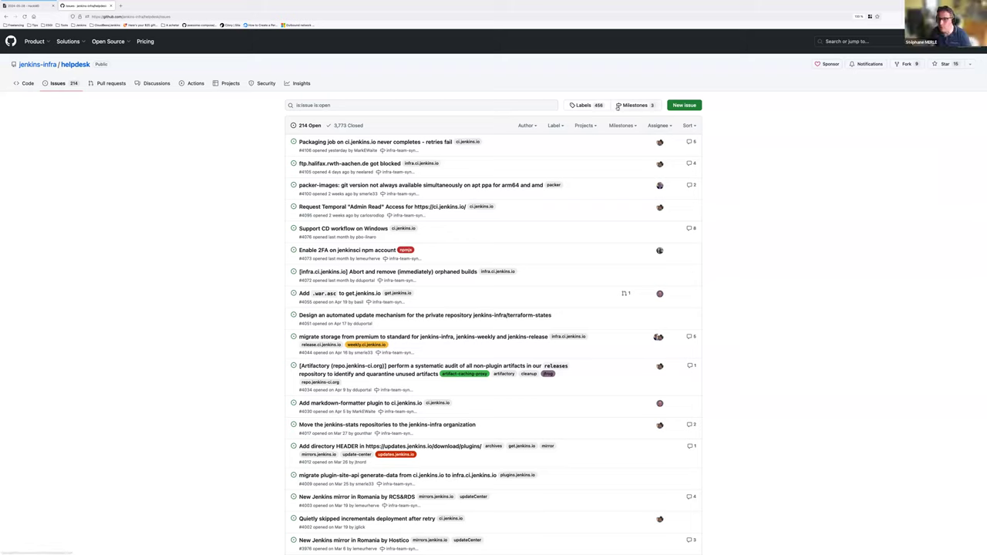
{"action": "left_click", "coordinate": [634, 104]}
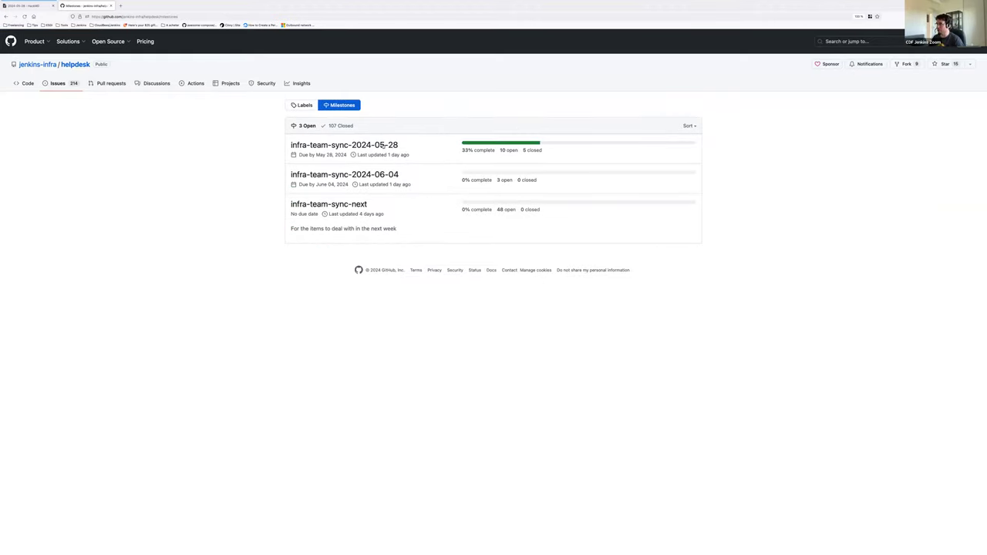
{"action": "left_click", "coordinate": [344, 172]}
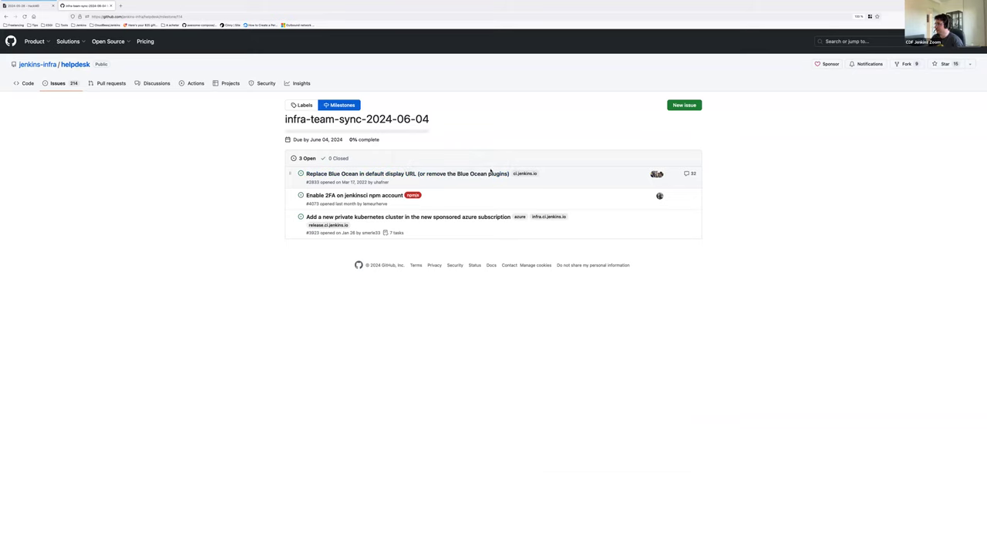
{"action": "mouse_move", "coordinate": [354, 194]}
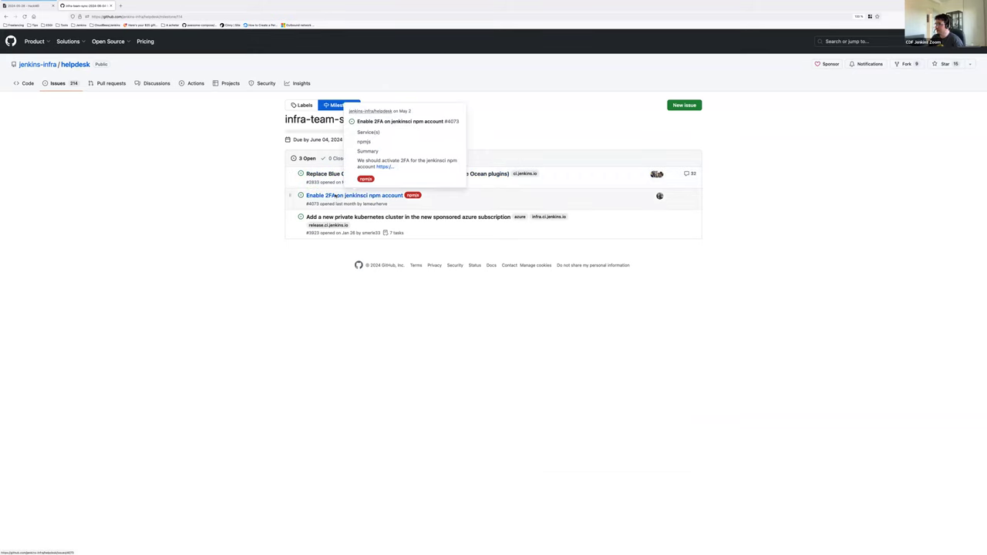
{"action": "right_click", "coordinate": [354, 194]}
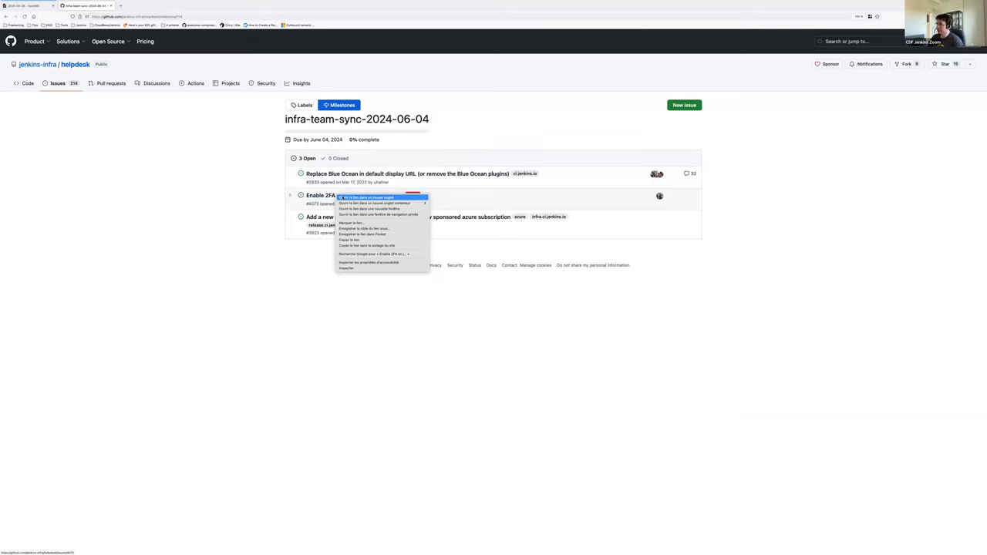
{"action": "left_click", "coordinate": [141, 213]}
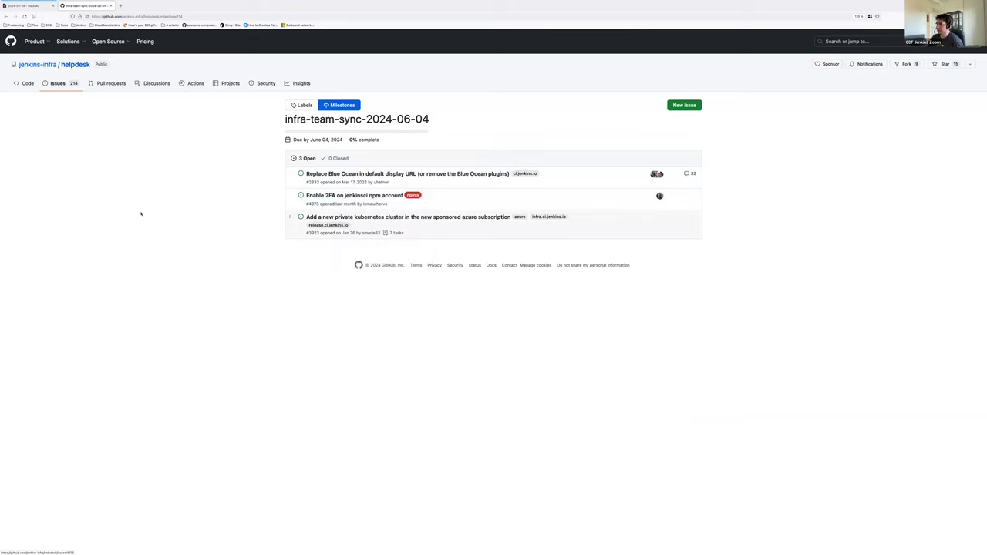
{"action": "mouse_move", "coordinate": [355, 195]}
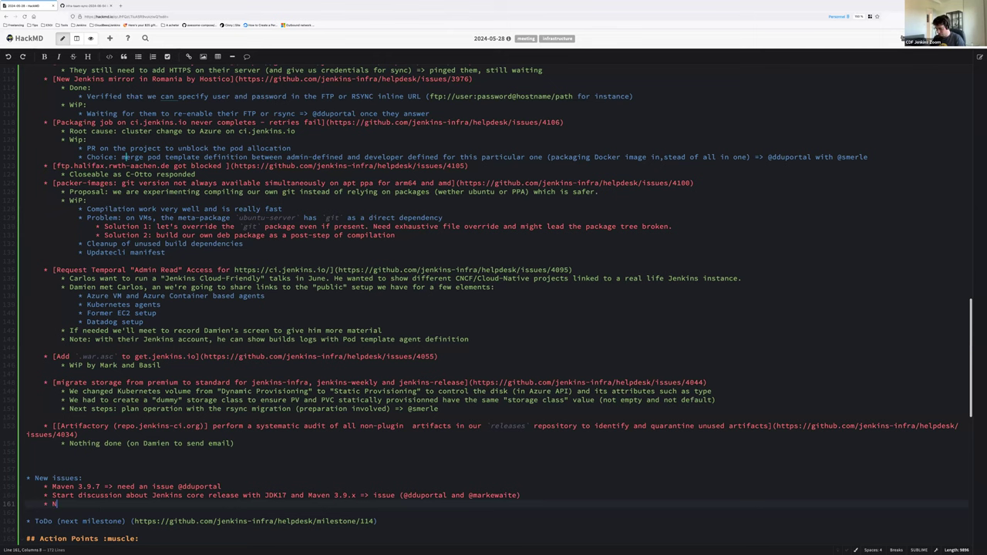
Add 'NPm Jenkins account - MFA =>' with the helpdesk issue 4073 URL.
{"action": "type", "text": "Pm Jenkins acco"}
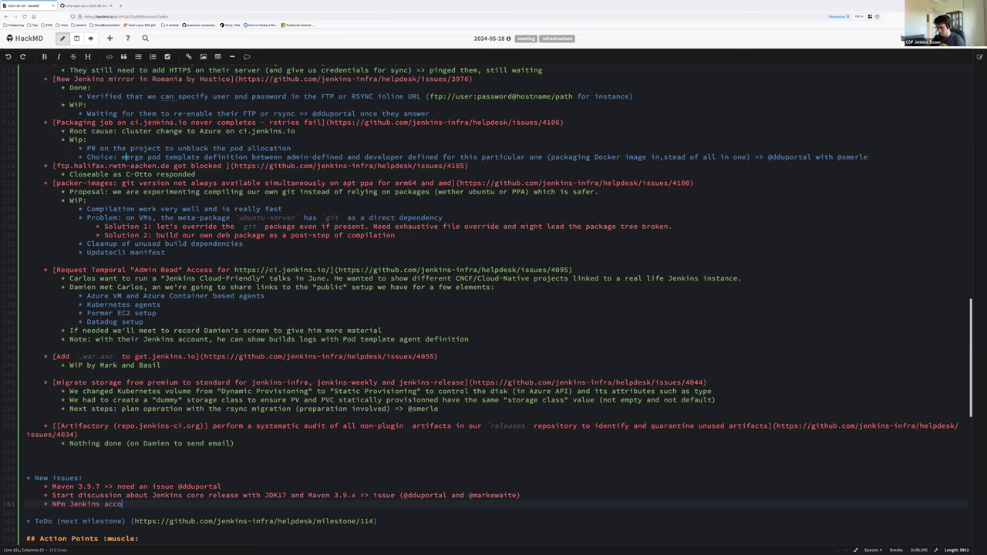
{"action": "type", "text": "unt"}
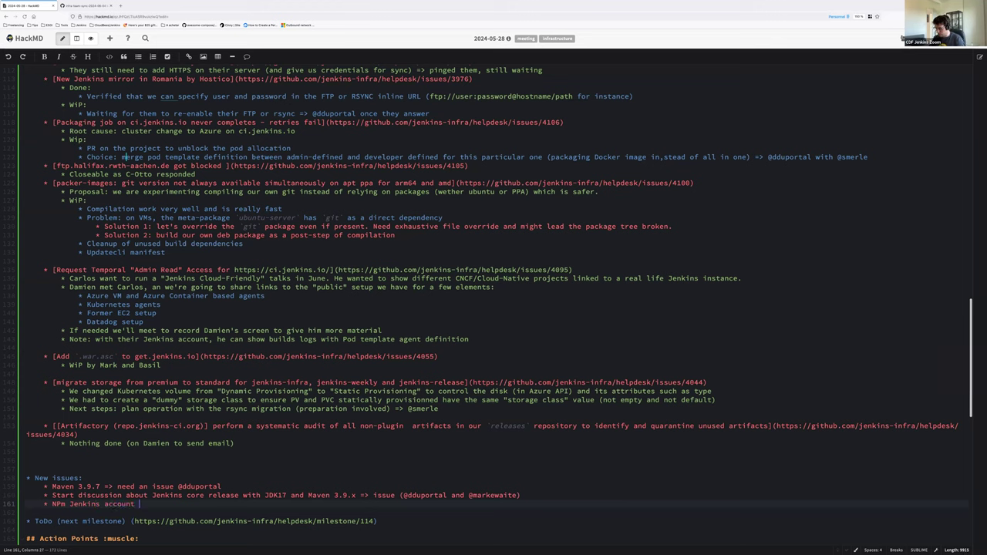
{"action": "type", "text": "- MFA"}
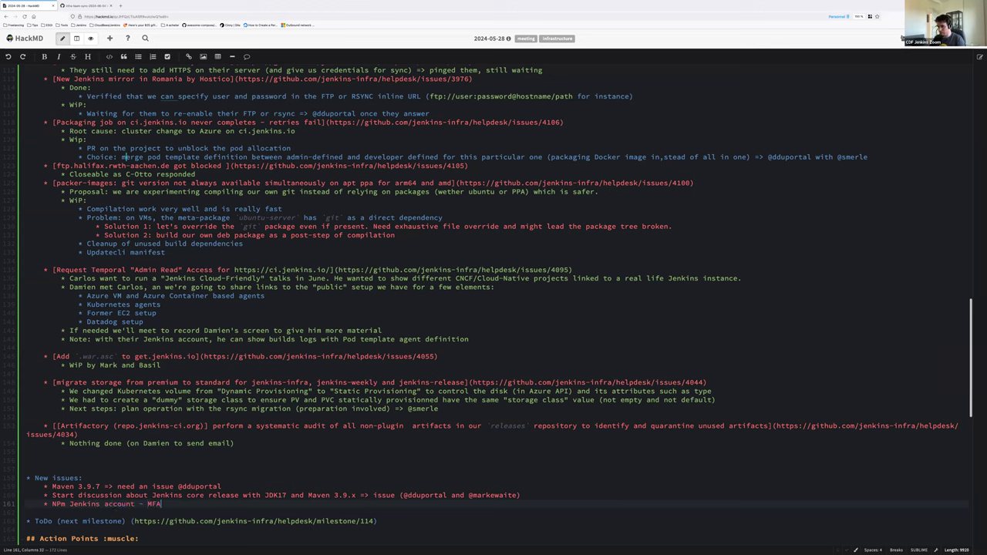
{"action": "type", "text": "=>"}
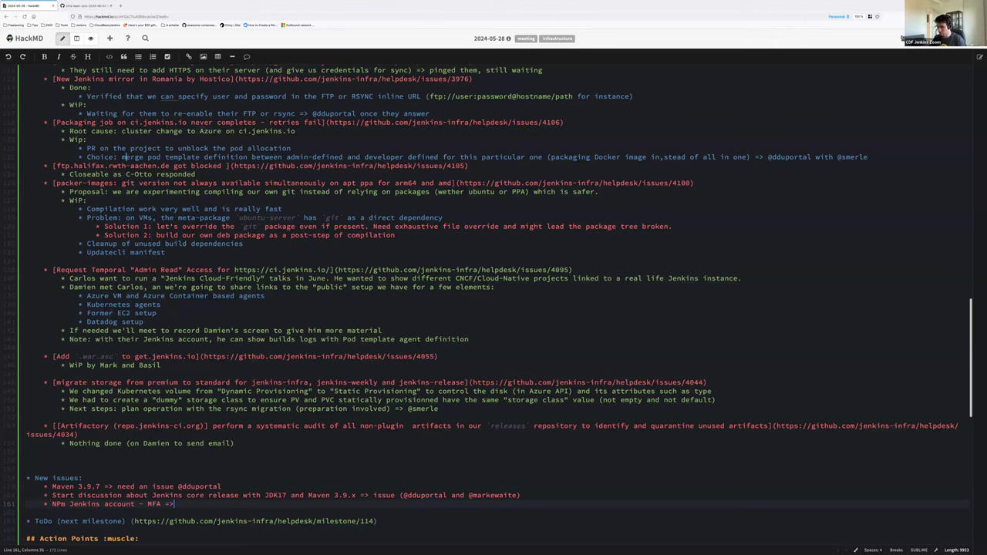
{"action": "type", "text": "https://github.com/jenkins-infra/helpdesk/issues/4073"}
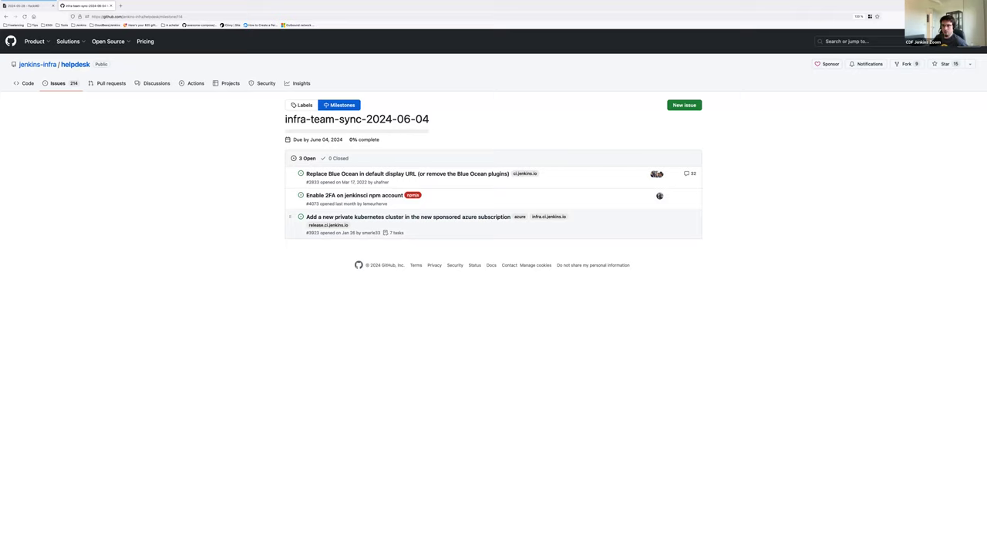
{"action": "mouse_move", "coordinate": [195, 241]}
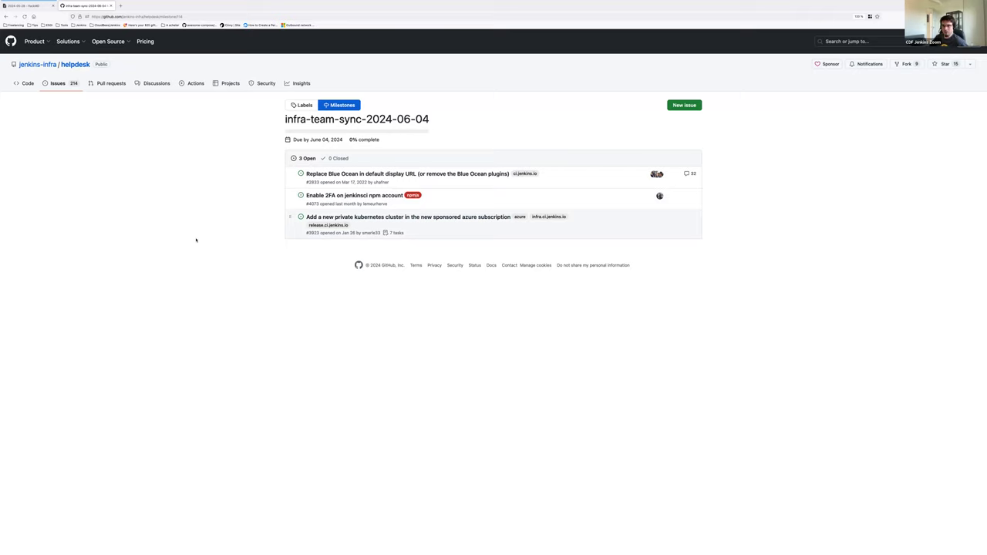
{"action": "mouse_move", "coordinate": [223, 247]}
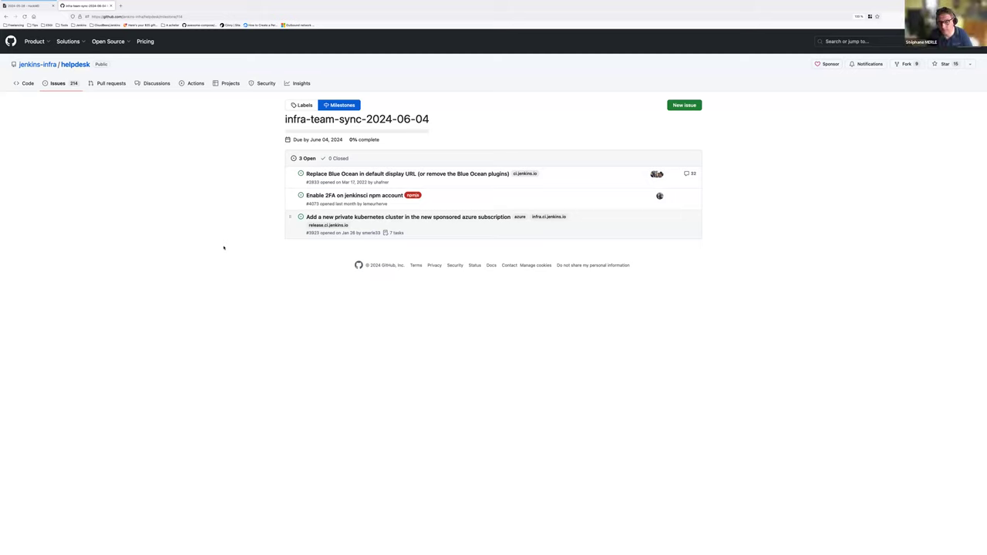
Copy the private Kubernetes cluster issue link and mark it '(least)' priority in the notes.
{"action": "right_click", "coordinate": [320, 216]}
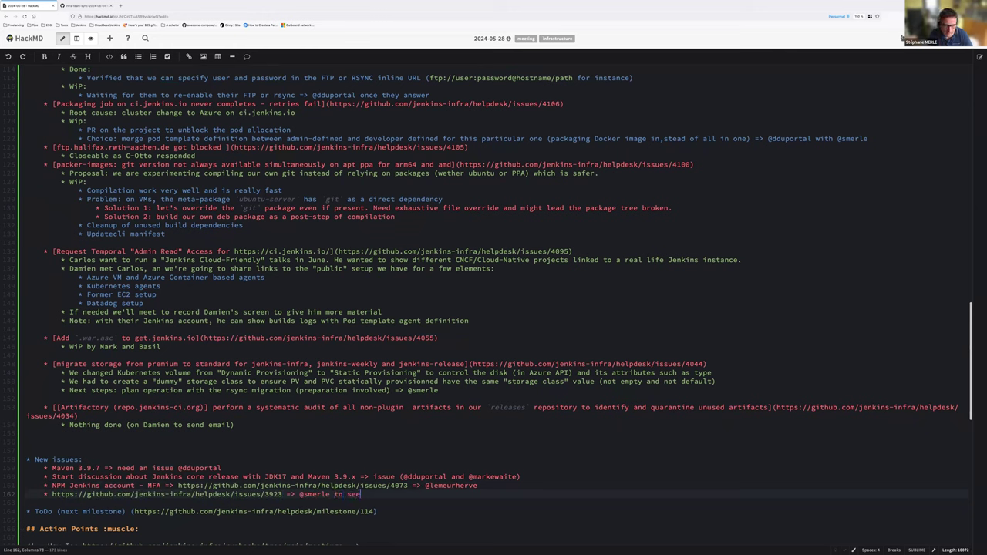
{"action": "type", "text": "(least)"}
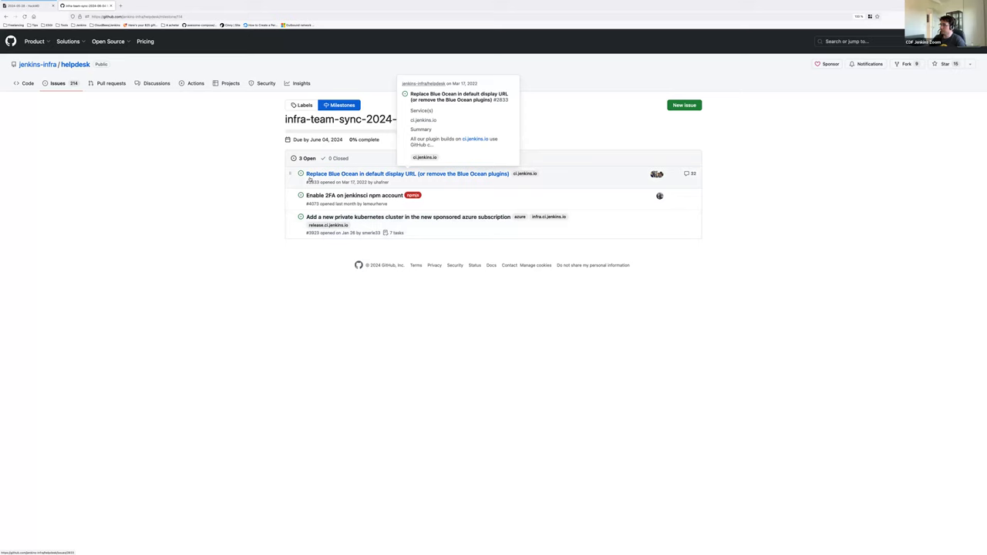
Review the Replace Blue Ocean default display URL issue's latest comments and grab its link.
{"action": "left_click", "coordinate": [408, 173]}
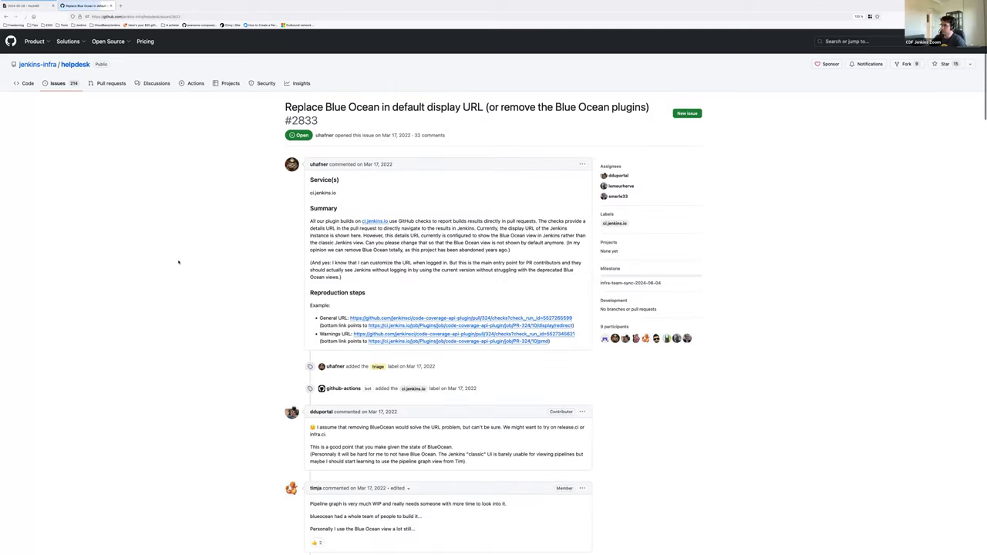
{"action": "scroll", "scroll_direction": "down", "scroll_amount": 3}
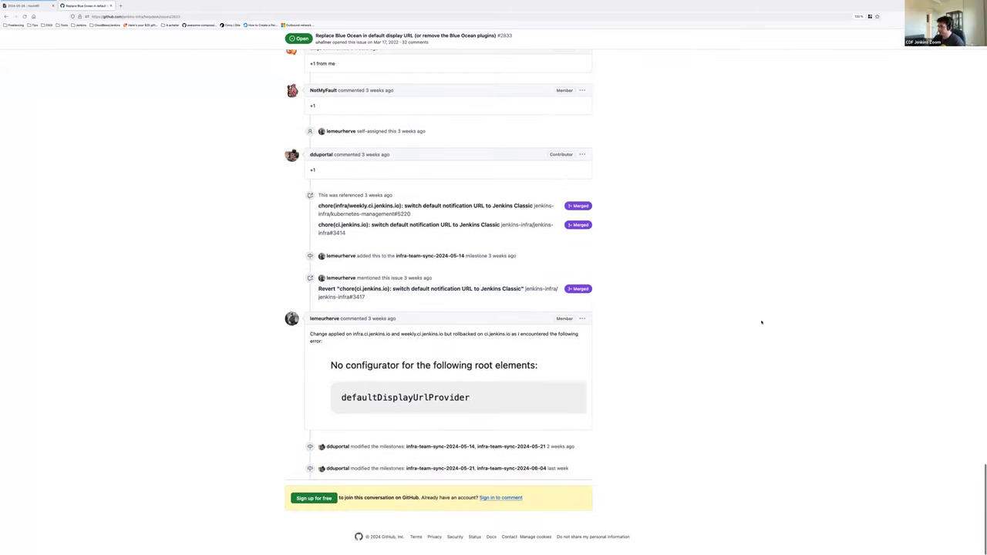
{"action": "mouse_move", "coordinate": [767, 327]}
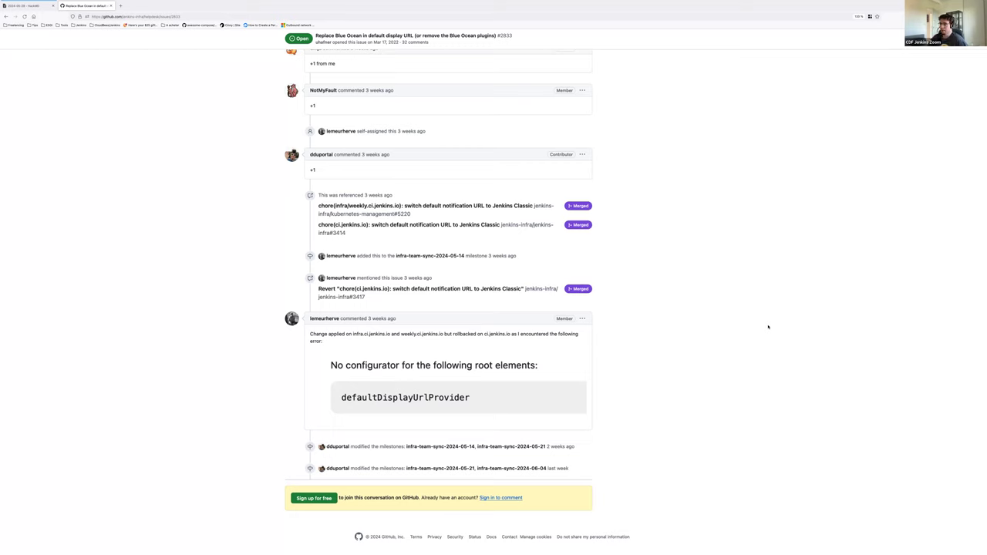
{"action": "mouse_move", "coordinate": [123, 161]}
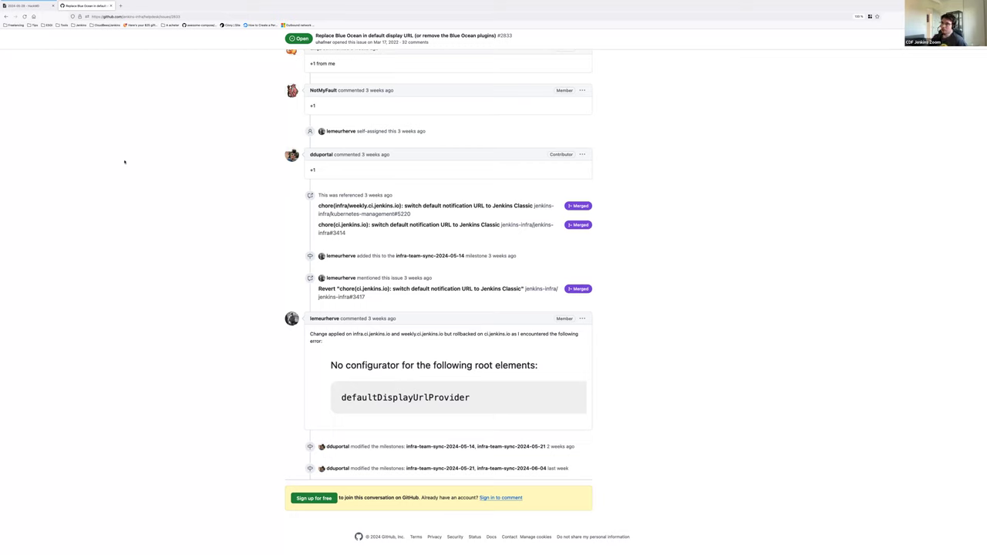
{"action": "mouse_move", "coordinate": [210, 277]}
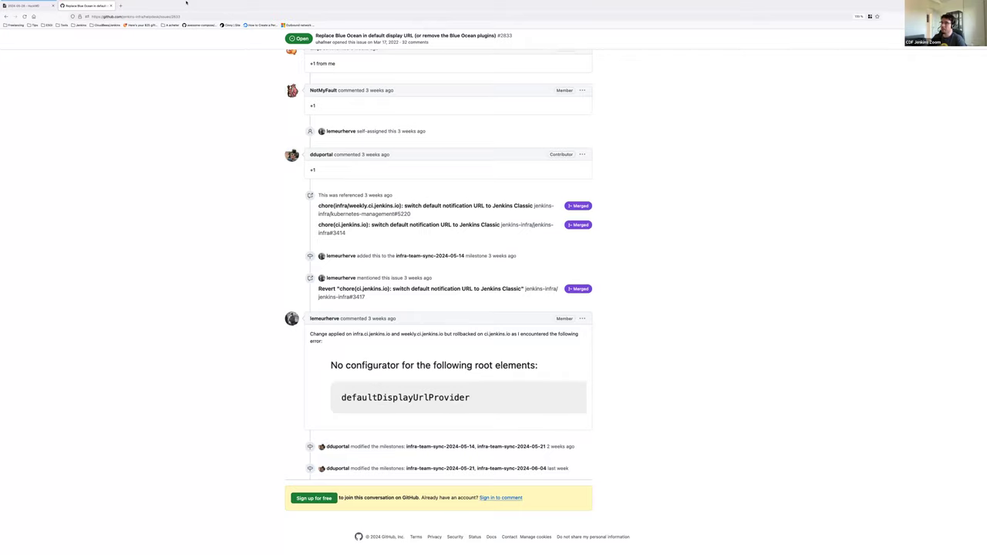
{"action": "left_click", "coordinate": [136, 16]}
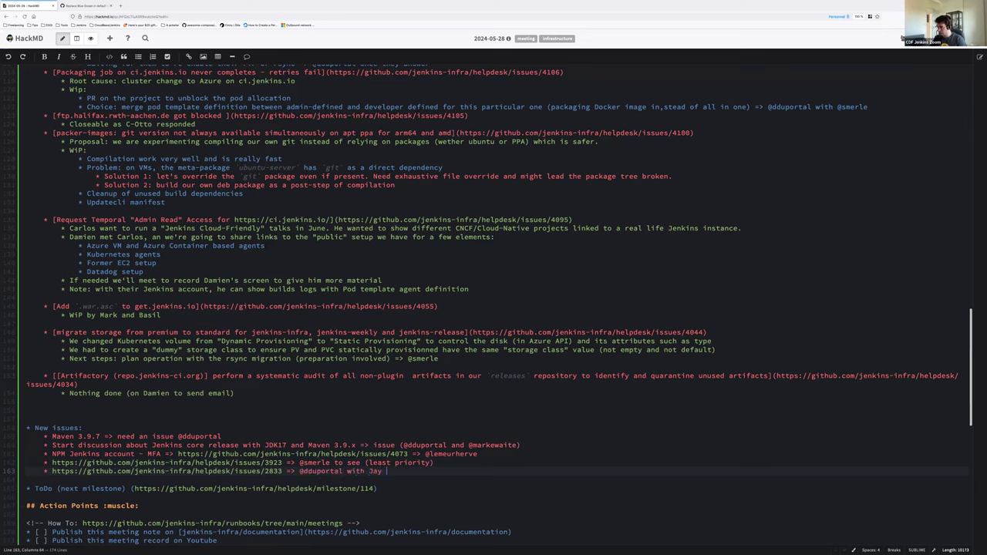
Append 'as secondary' to the issue 2833 bullet so Jay is marked secondary assignee.
{"action": "type", "text": "as secondary"}
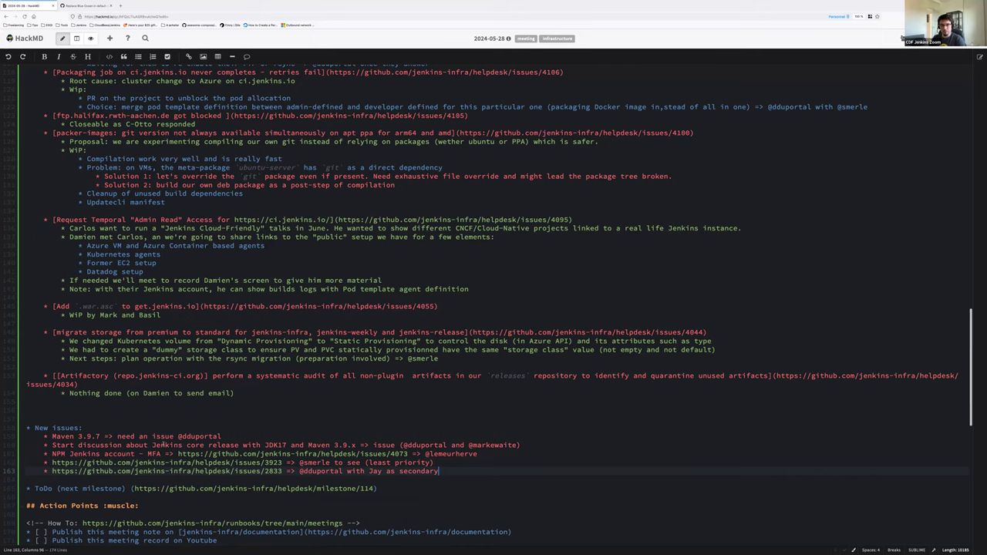
{"action": "scroll", "scroll_direction": "down", "scroll_amount": 3}
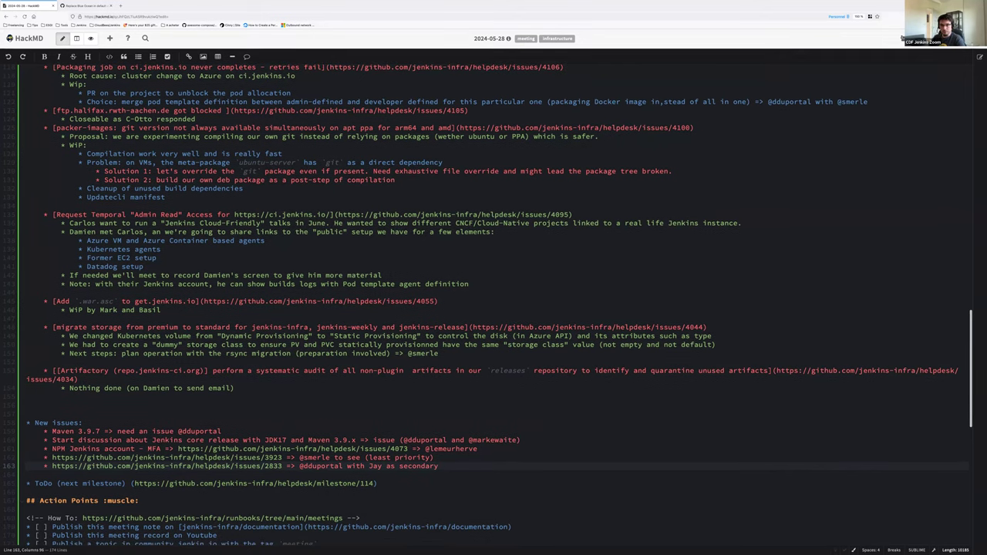